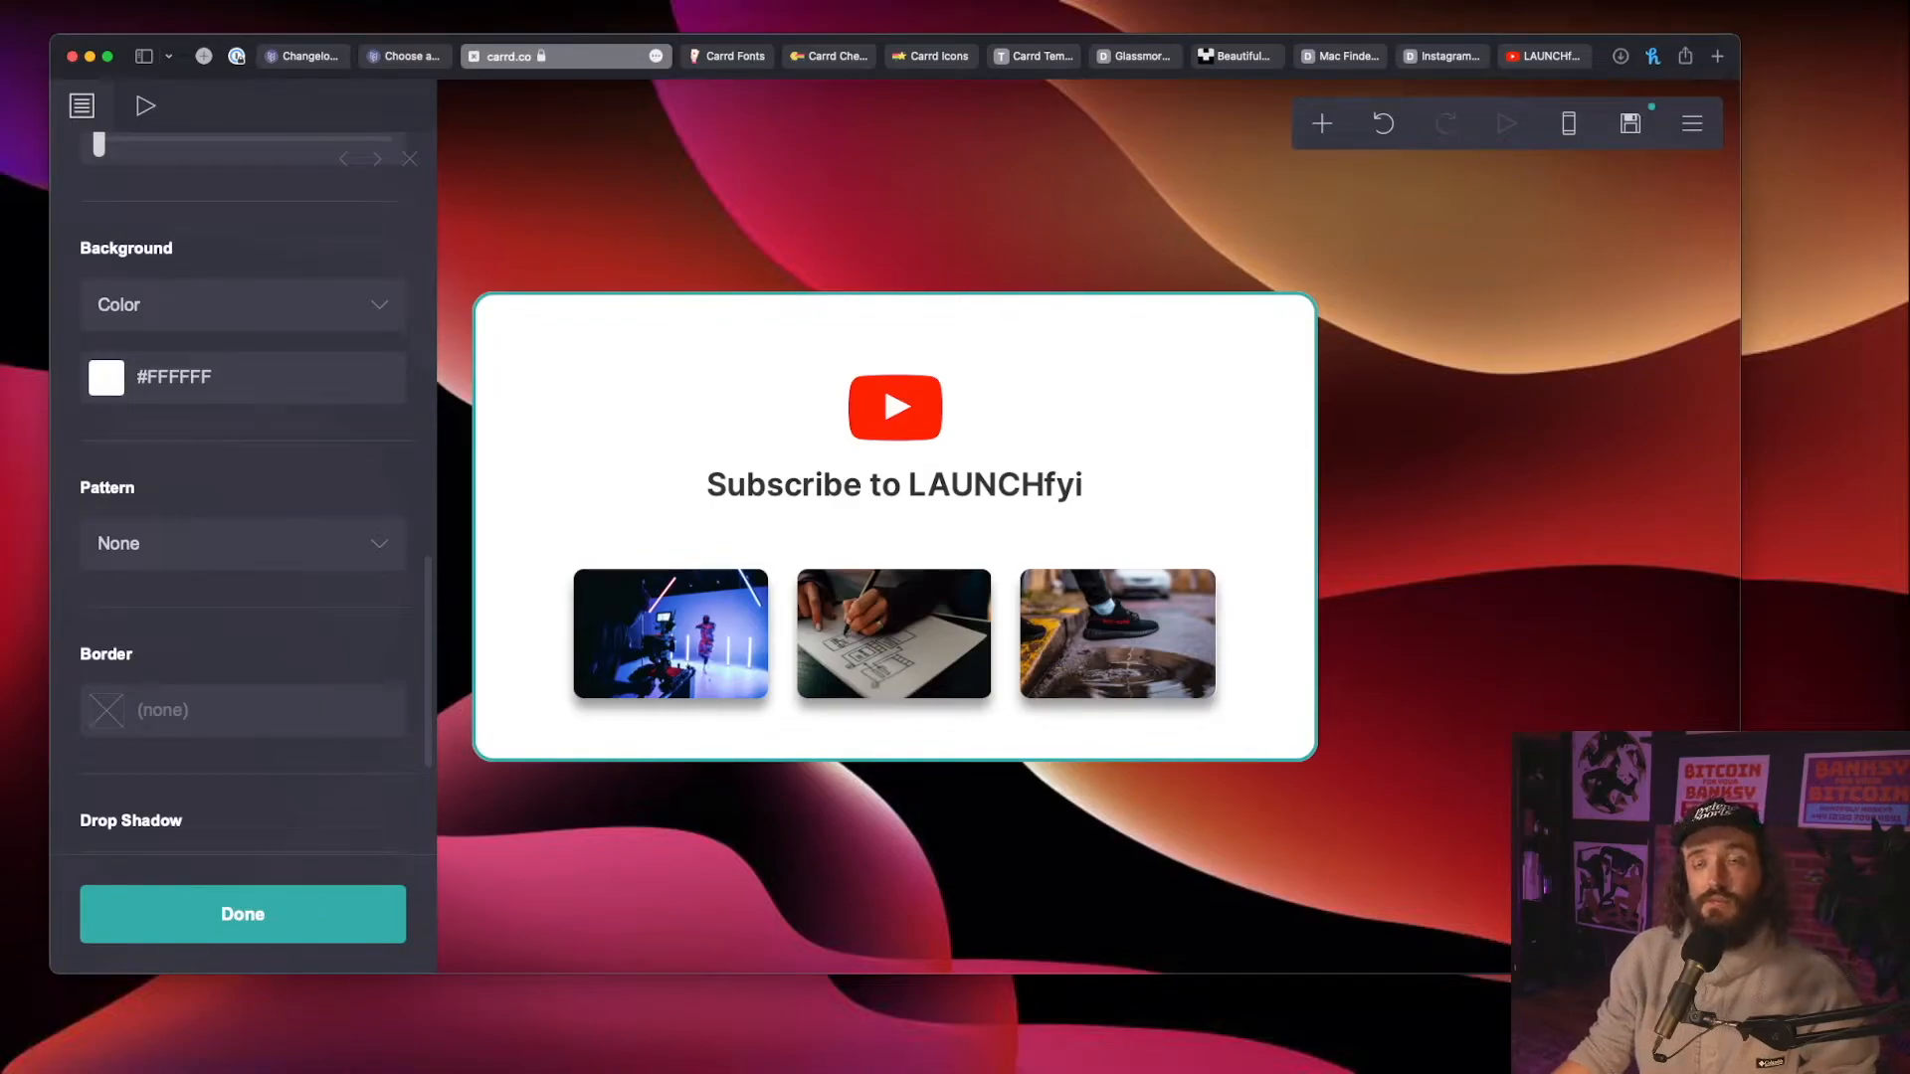
# Step: Change the subscribe card's gallery alignment from Auto to Left
pyautogui.click(893, 632)
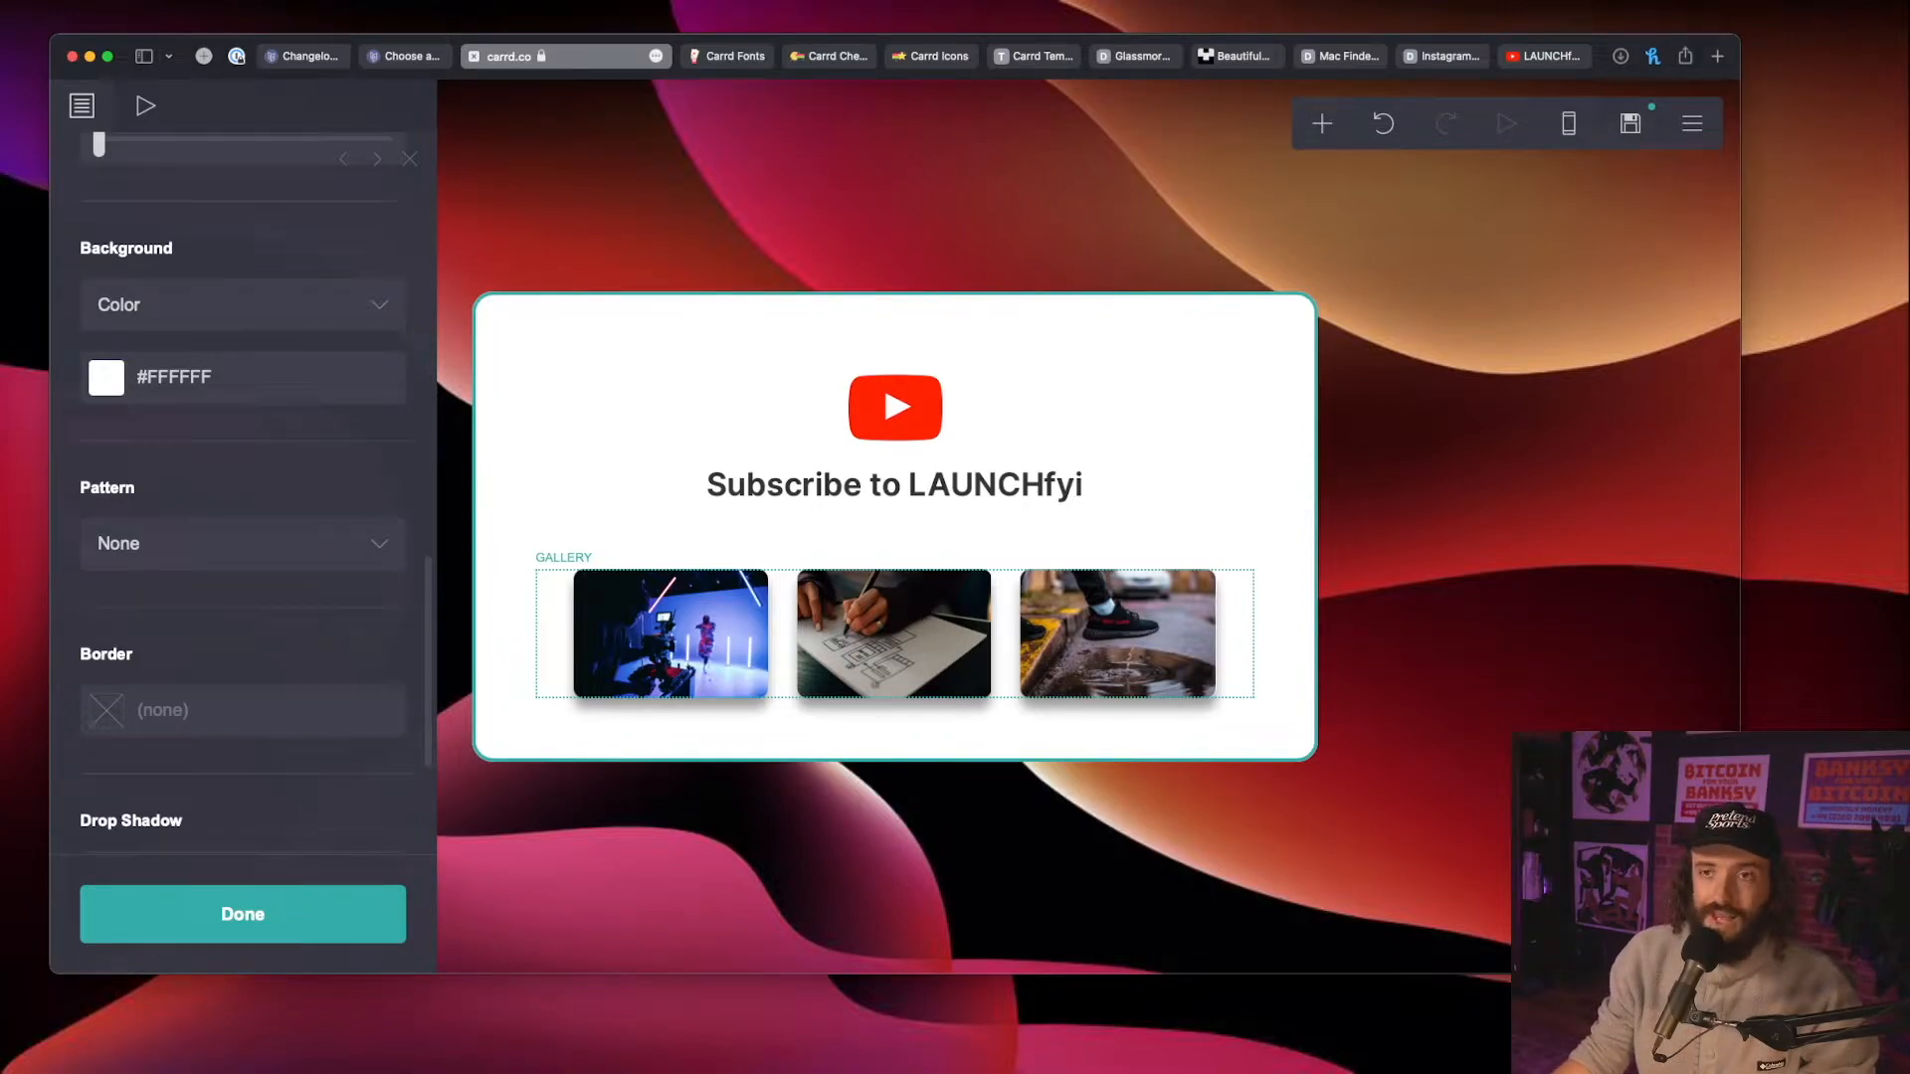
pyautogui.click(891, 632)
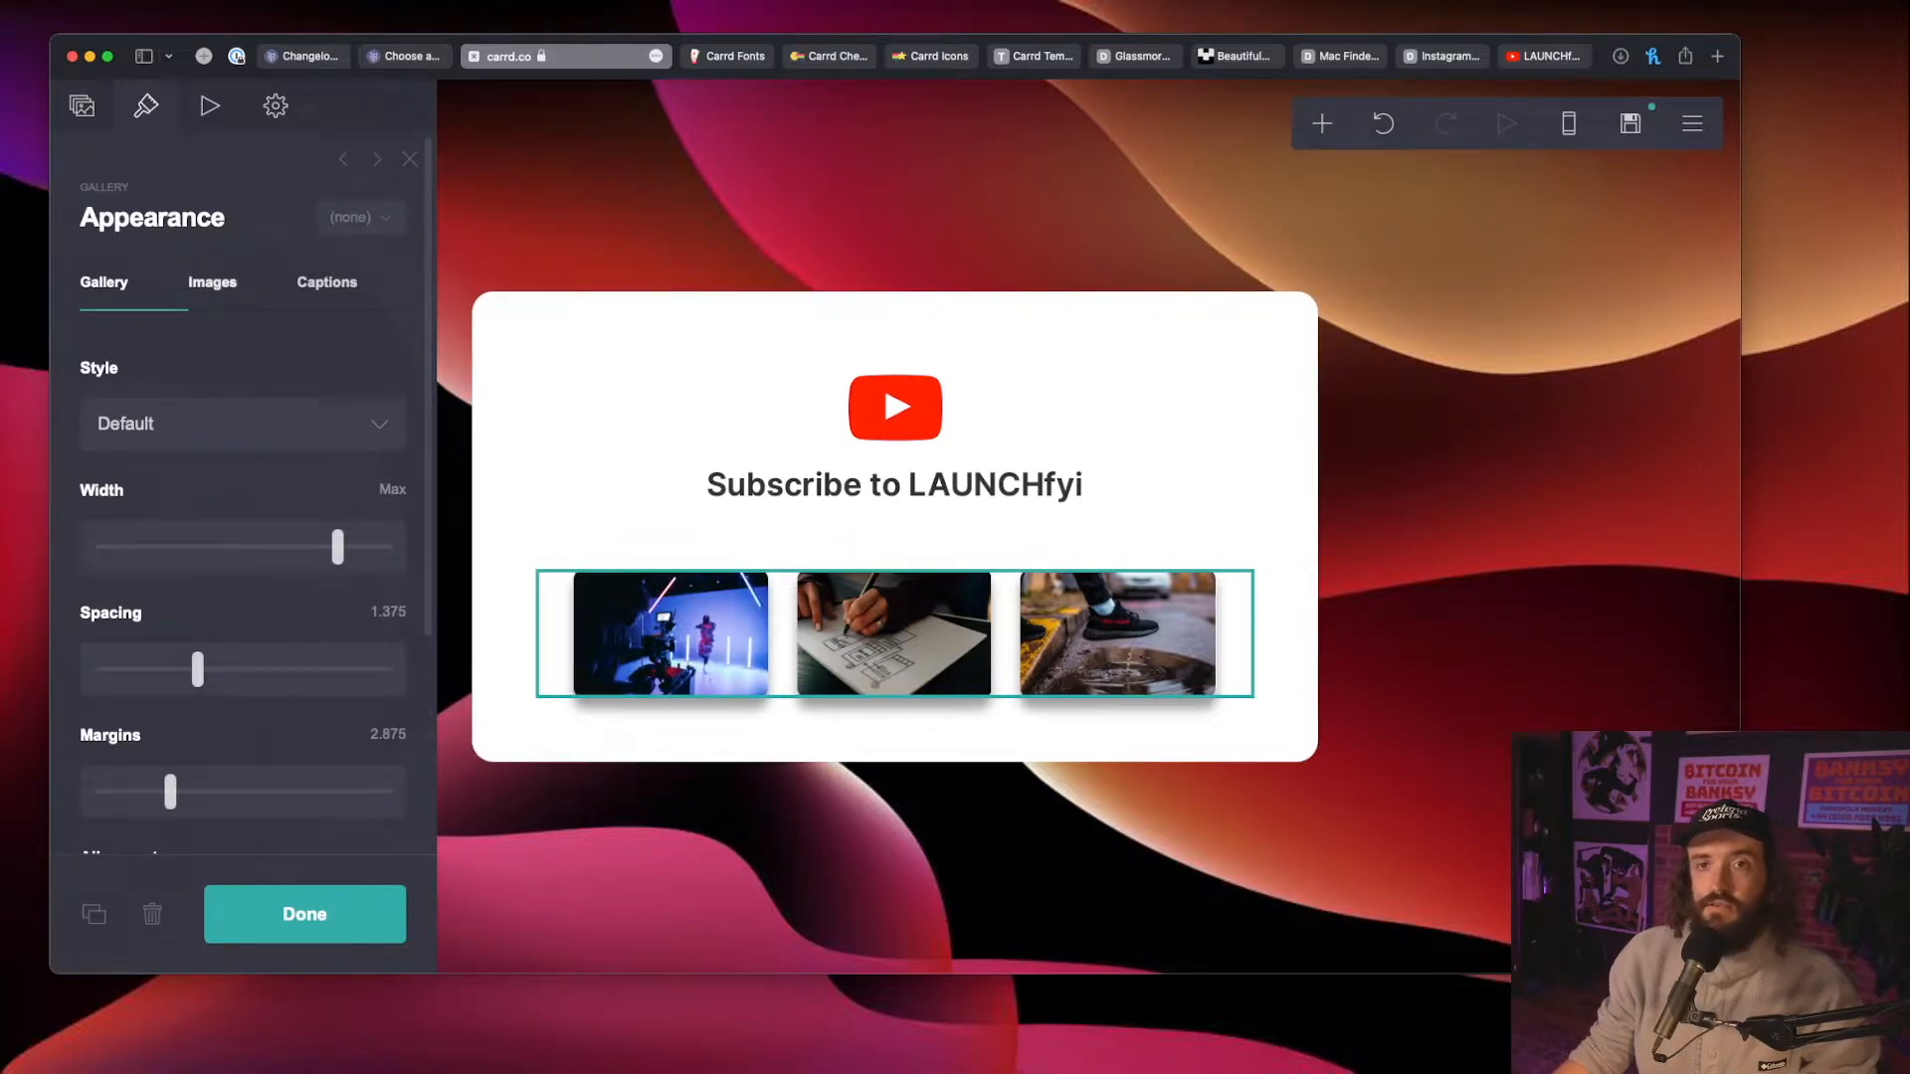
pyautogui.scroll(-3)
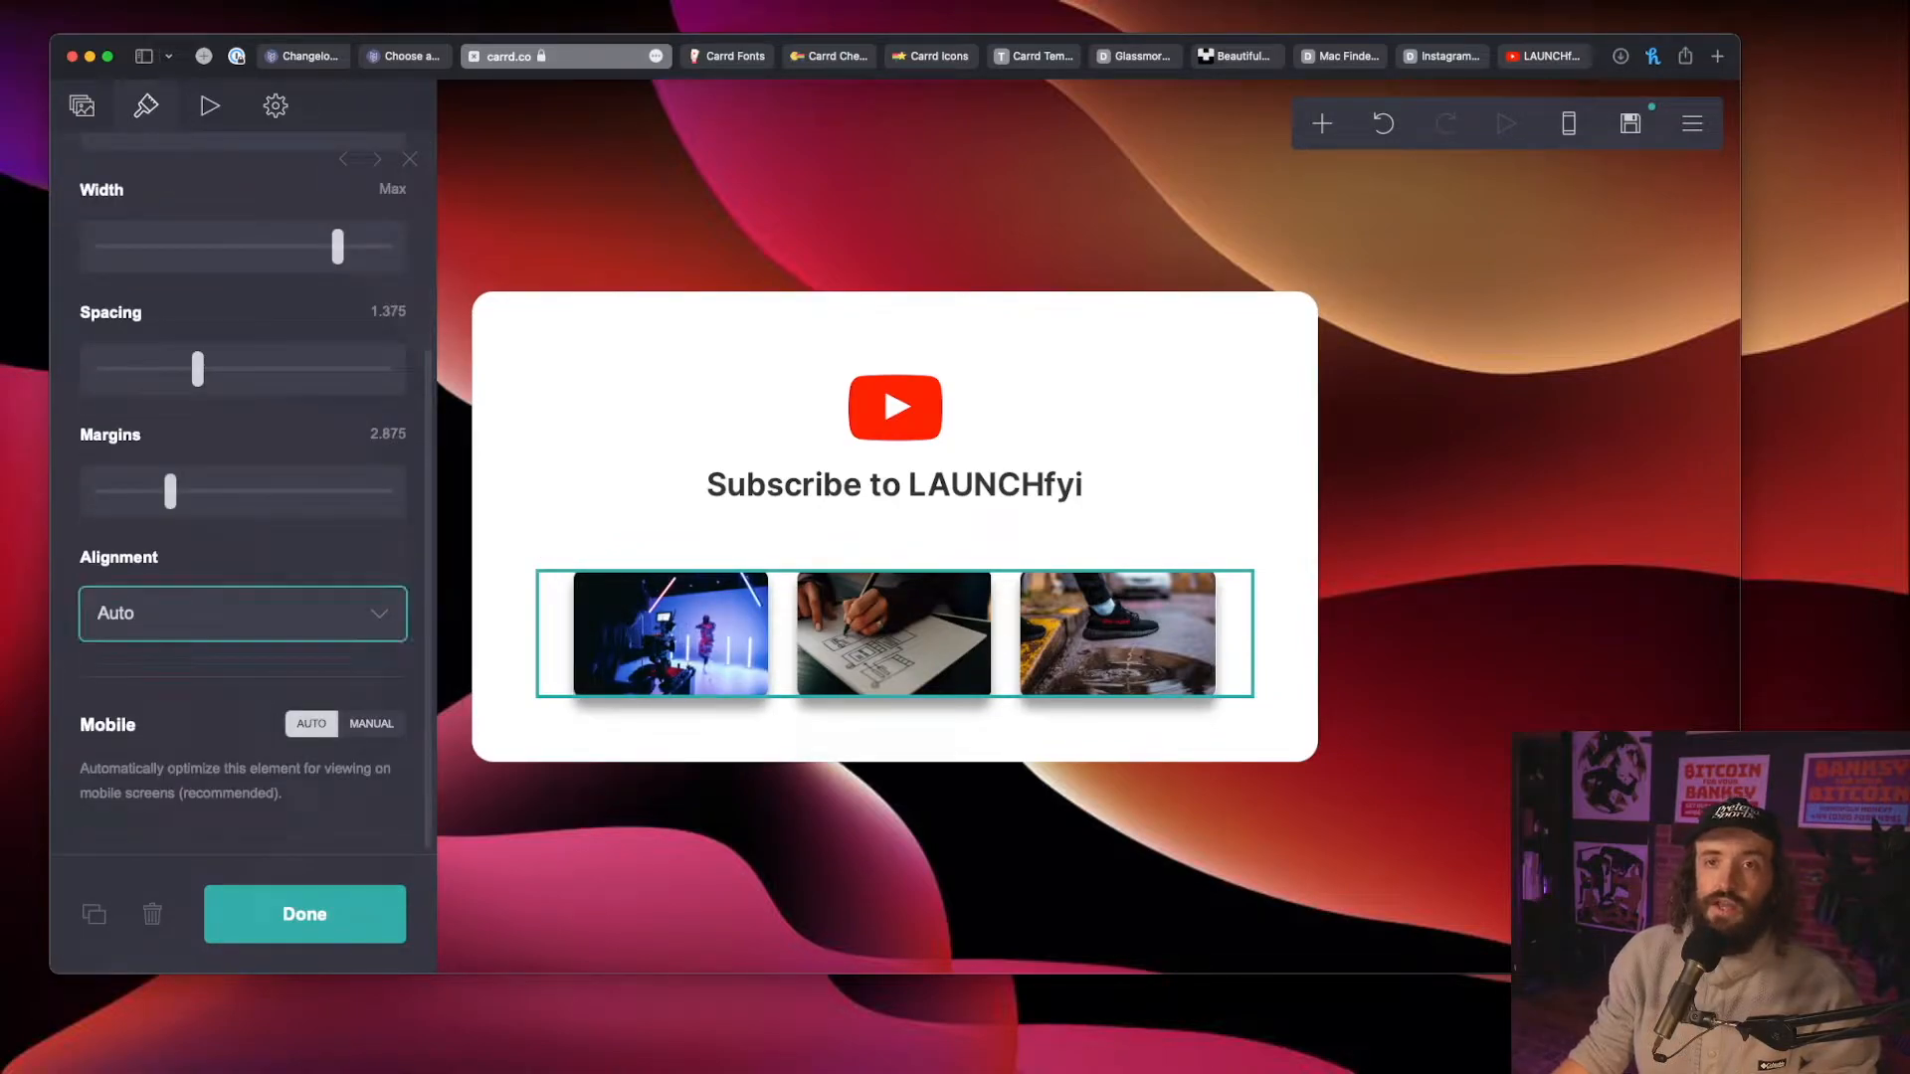
pyautogui.click(243, 613)
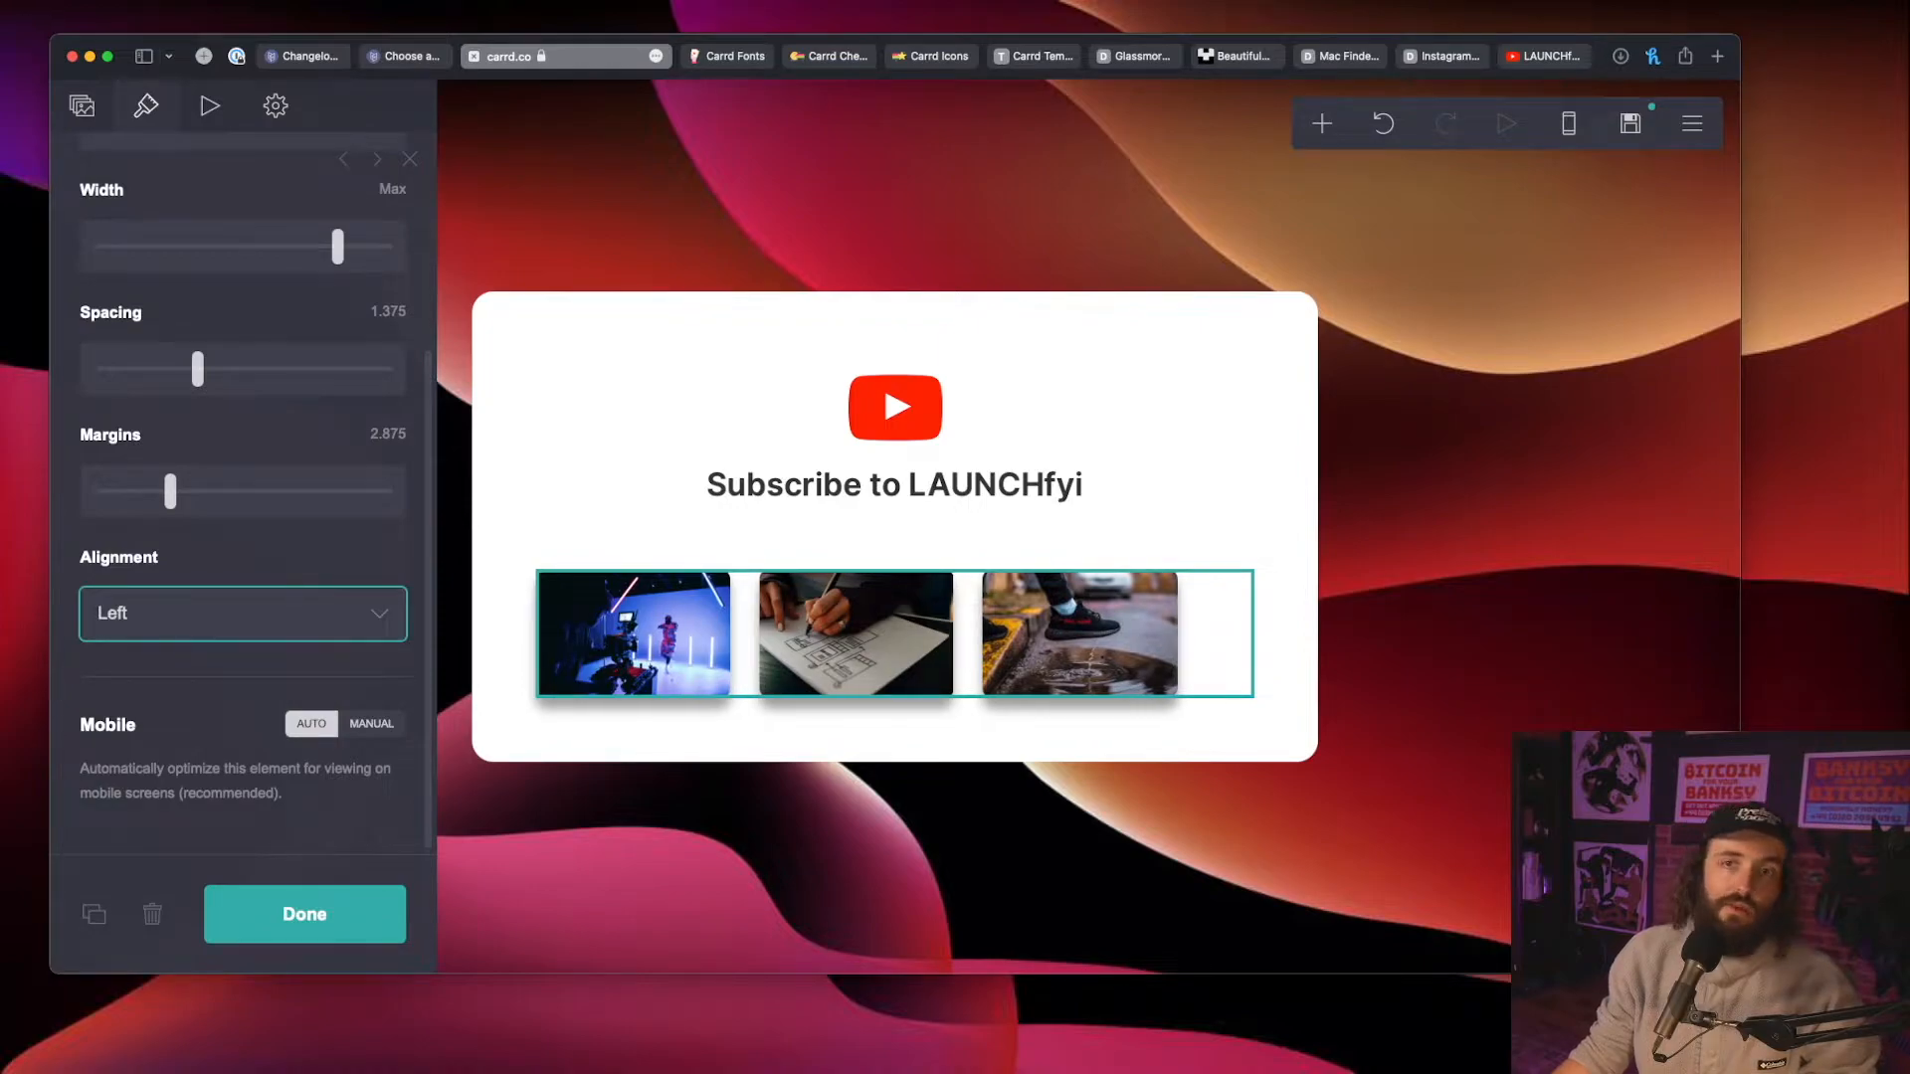
pyautogui.click(242, 613)
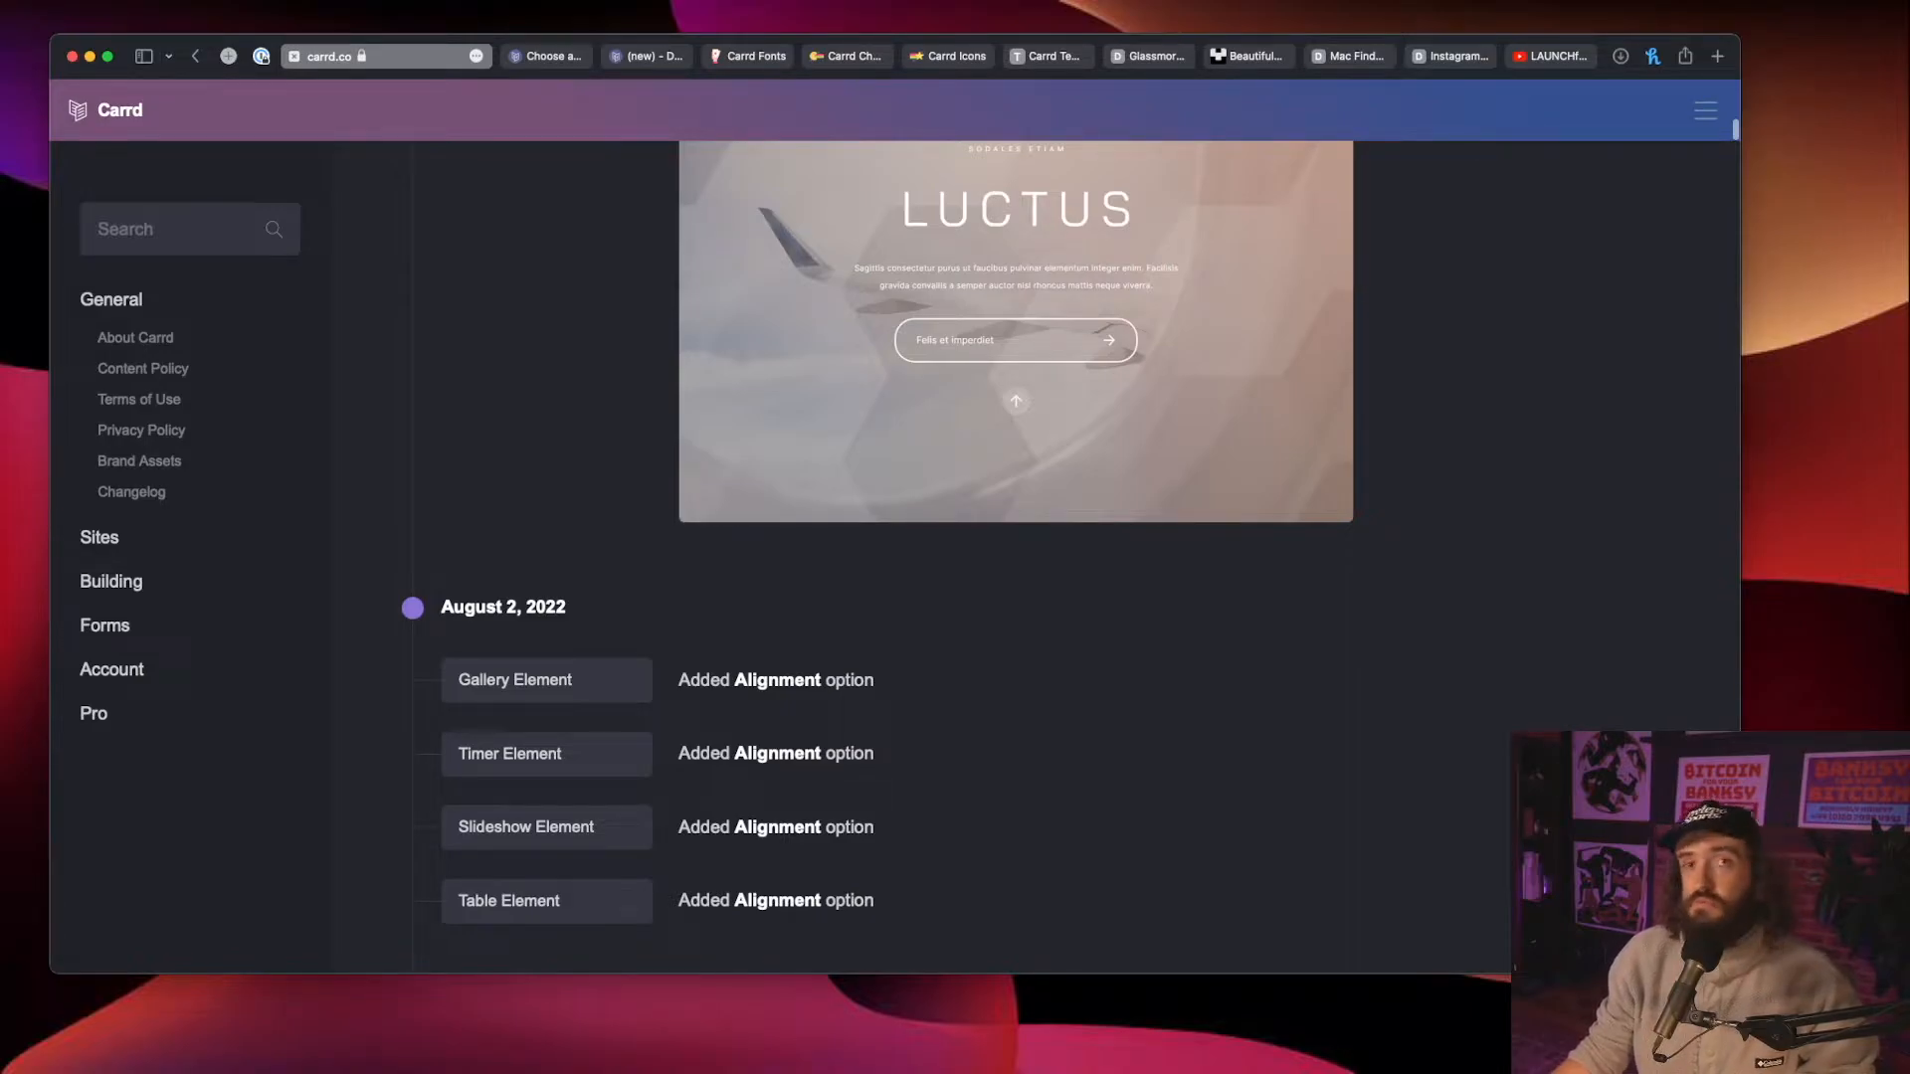
# Step: Scroll the changelog to the Template #143 MAGNA entry
pyautogui.scroll(3)
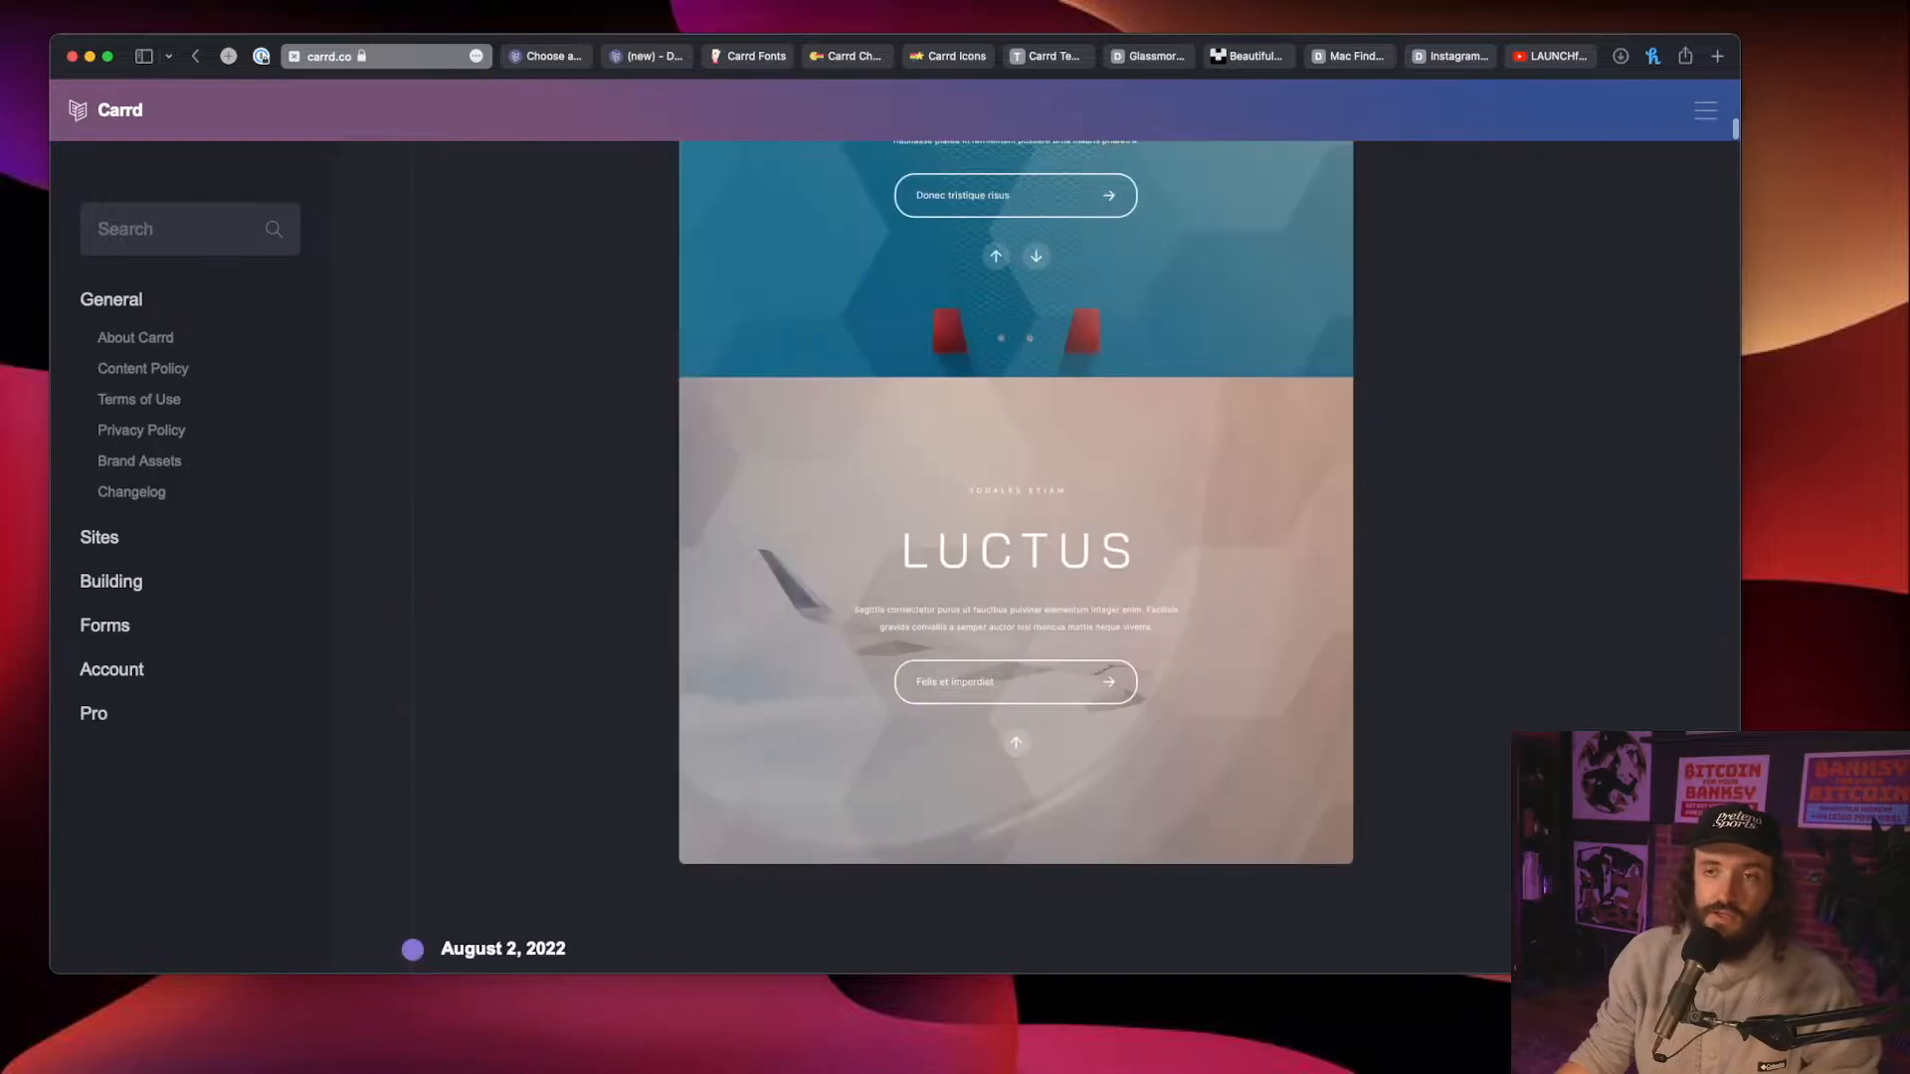
pyautogui.scroll(-3)
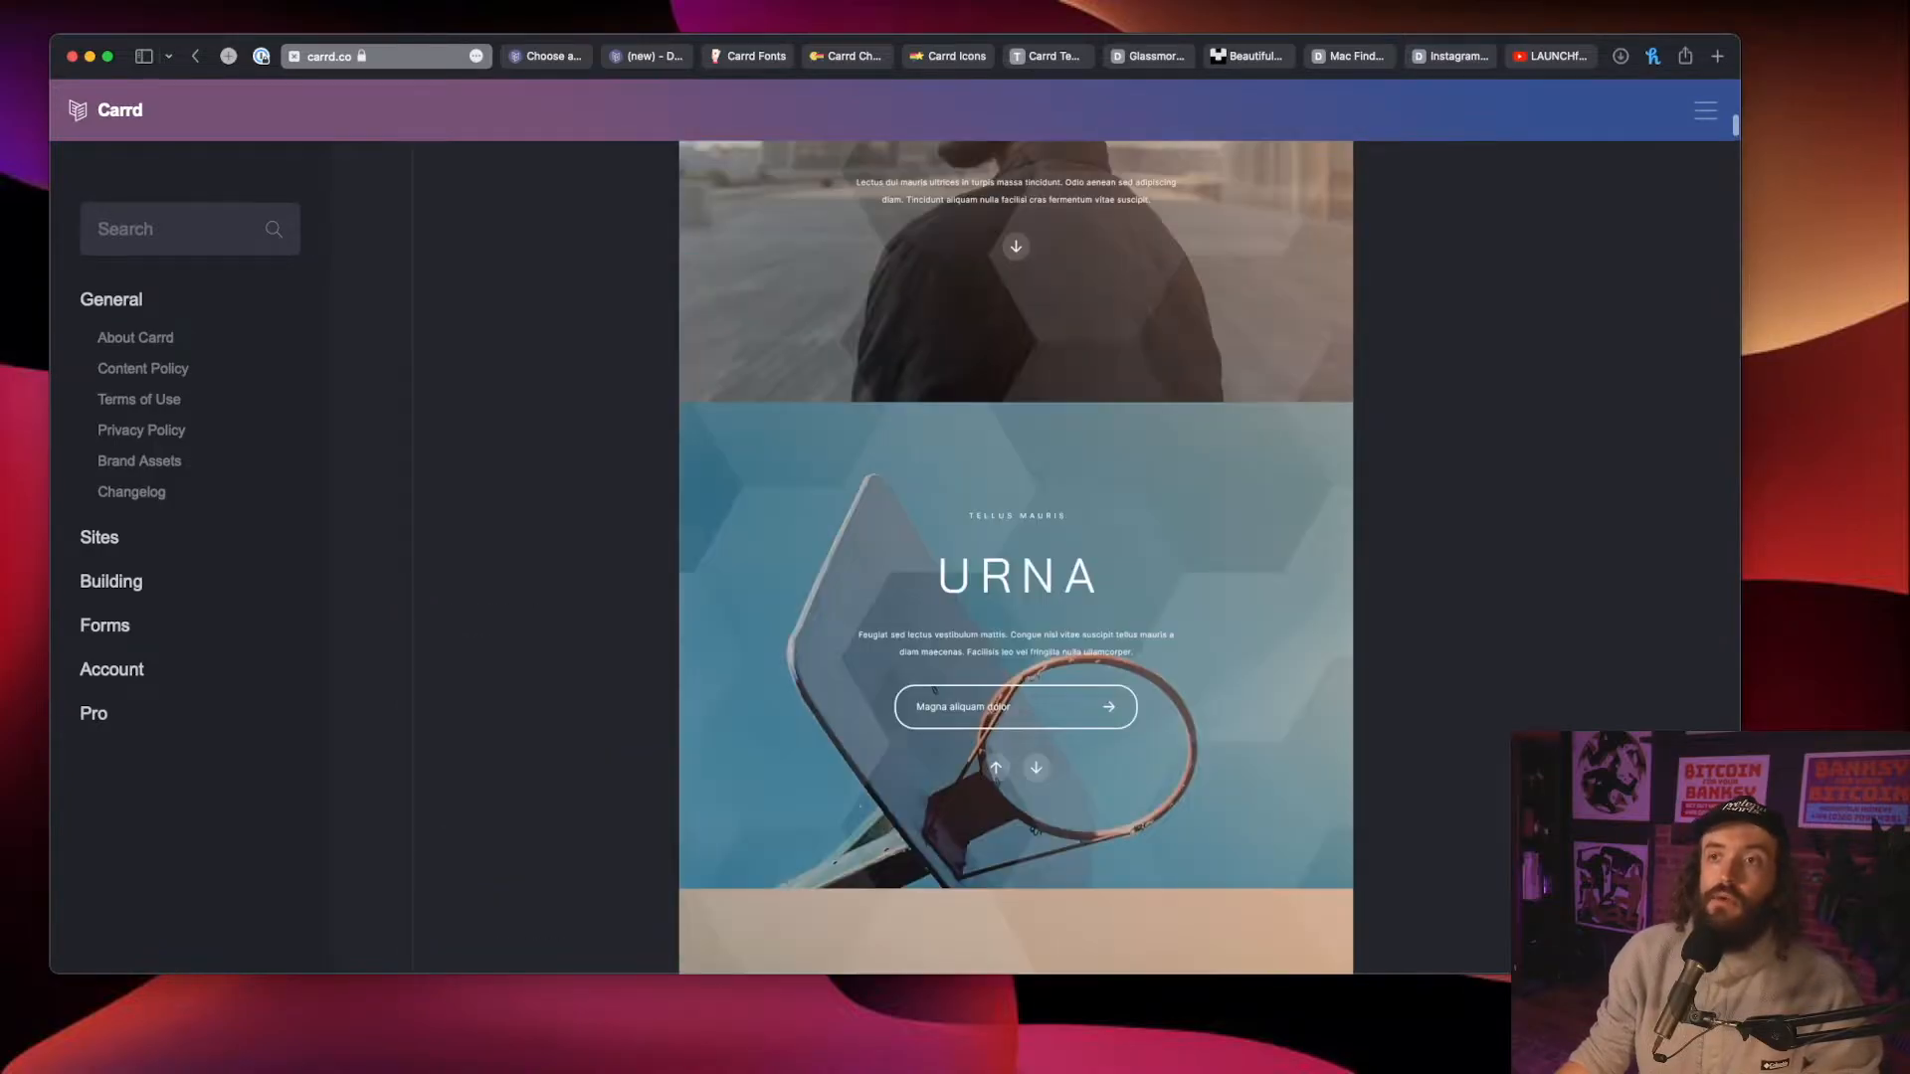
pyautogui.scroll(3)
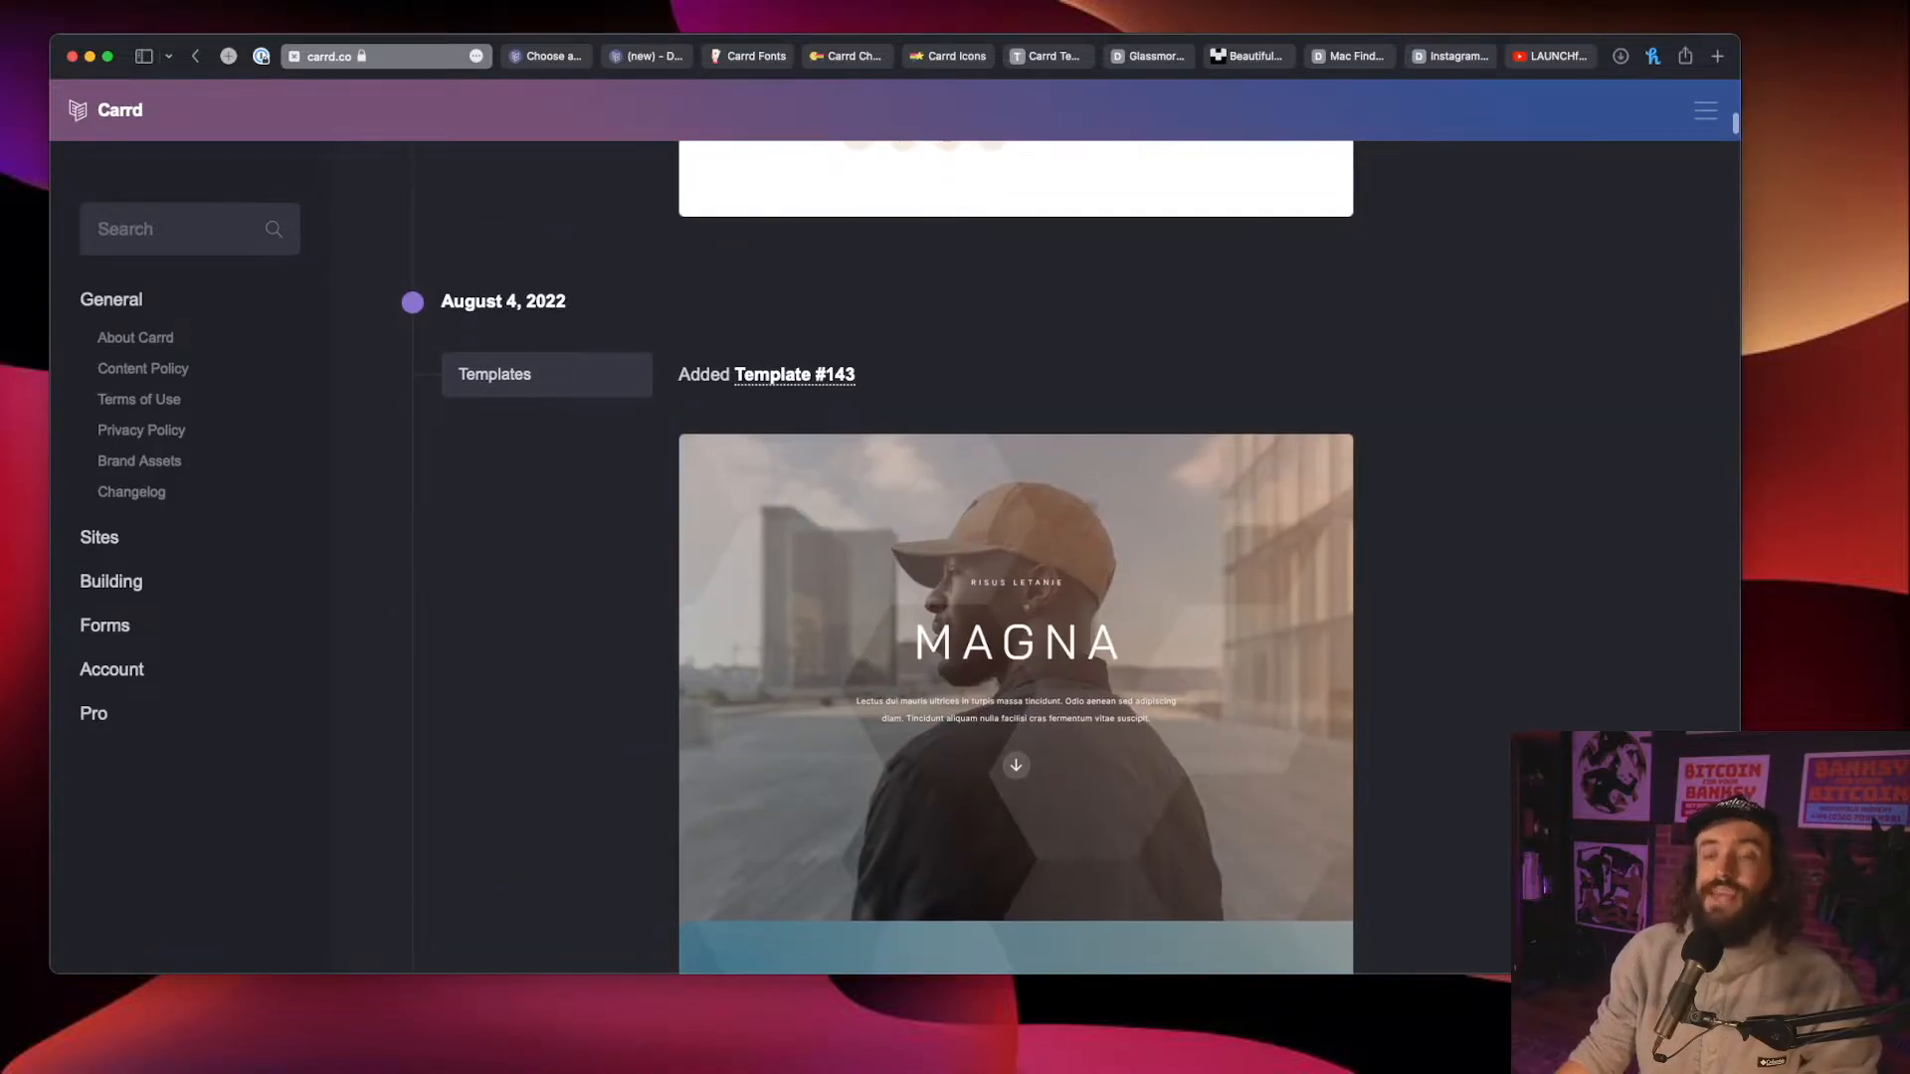
pyautogui.scroll(-3)
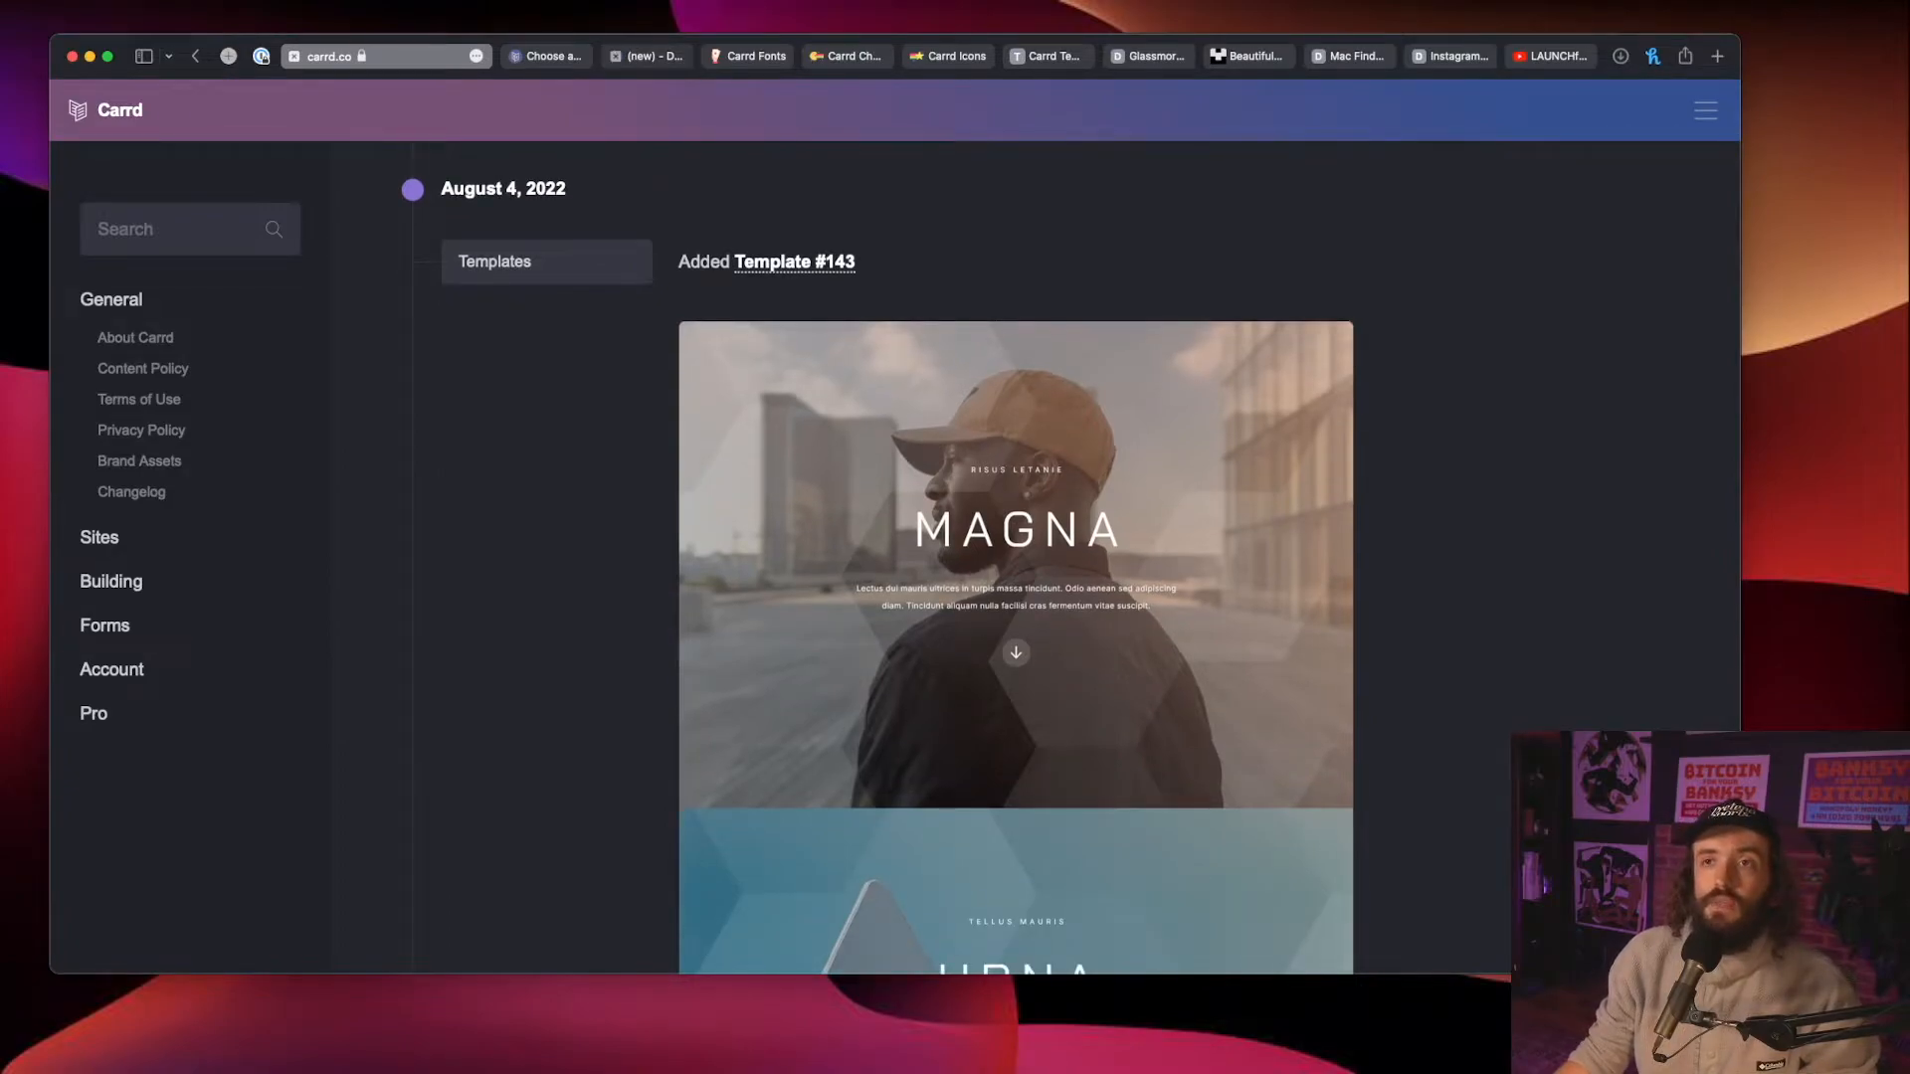
# Step: Browse the Choose a Starting Point templates to find the new Magna design
pyautogui.click(791, 262)
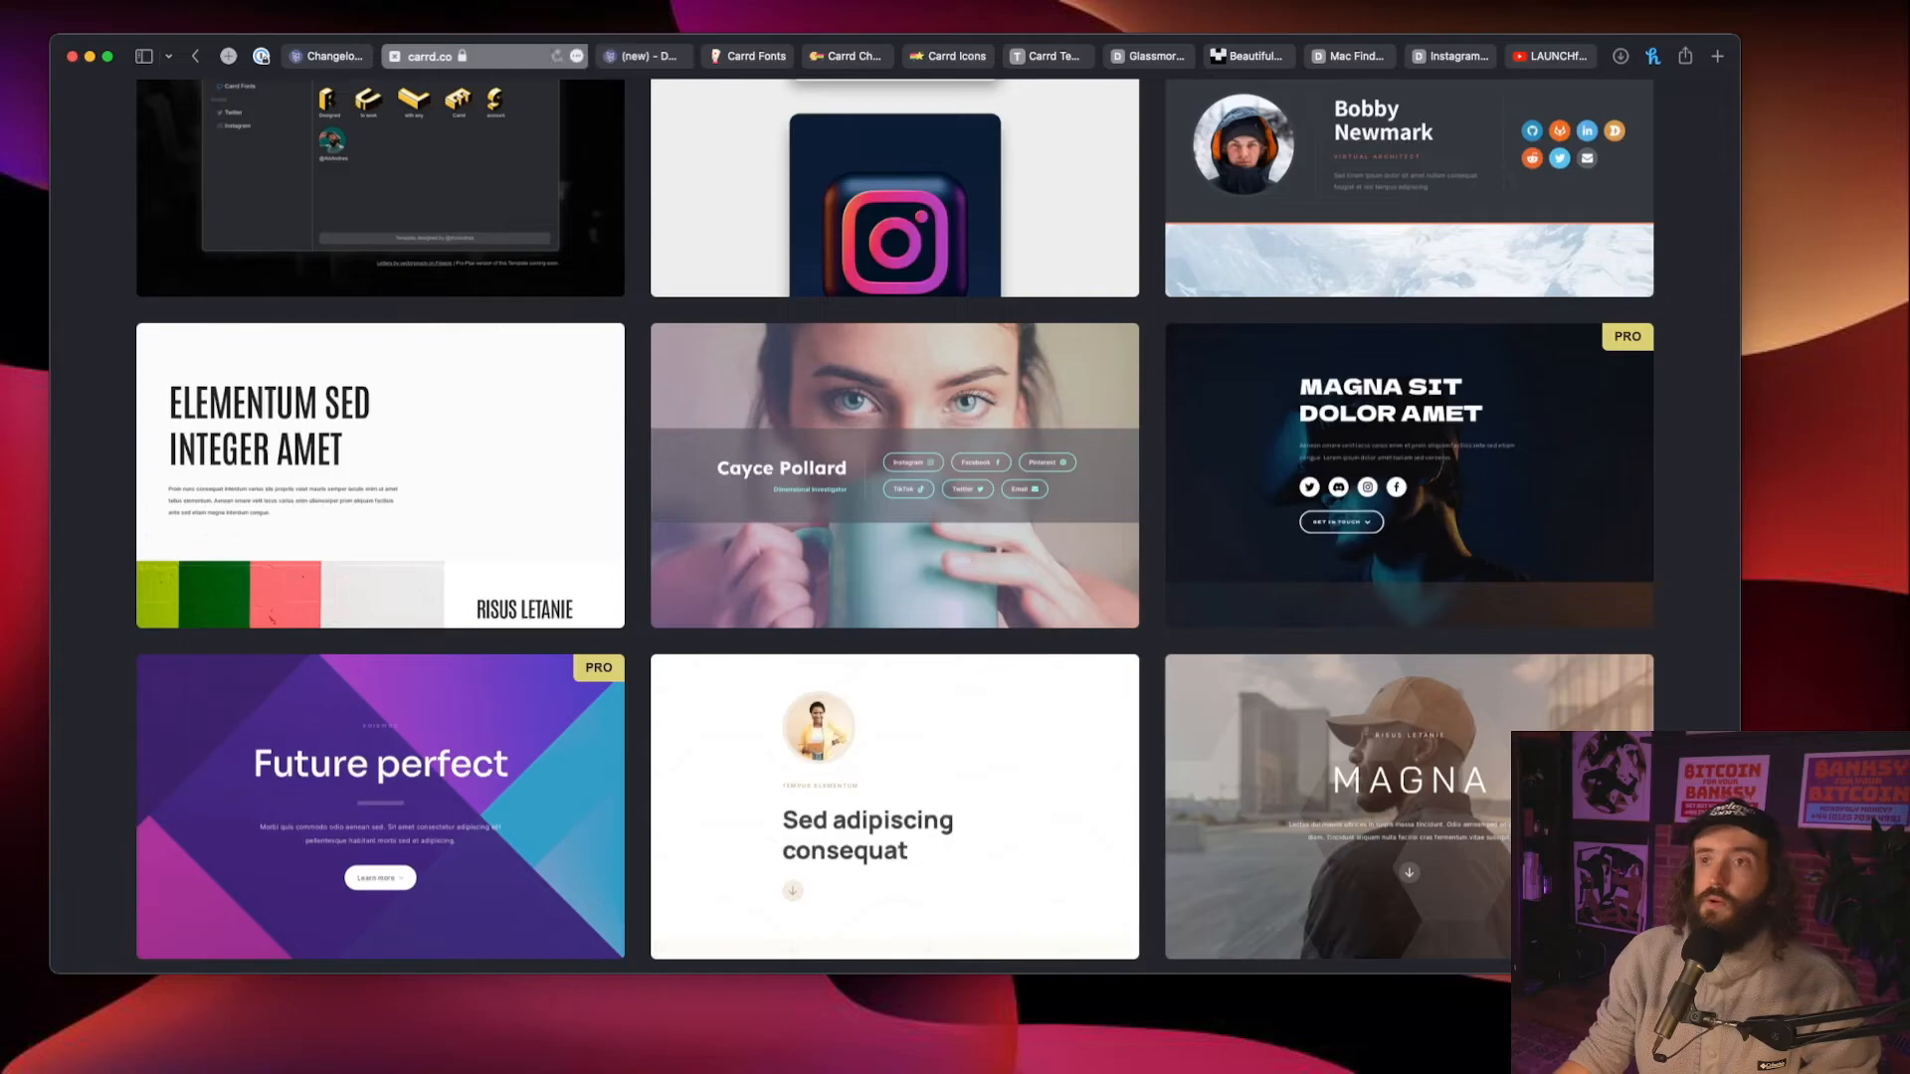
pyautogui.scroll(3)
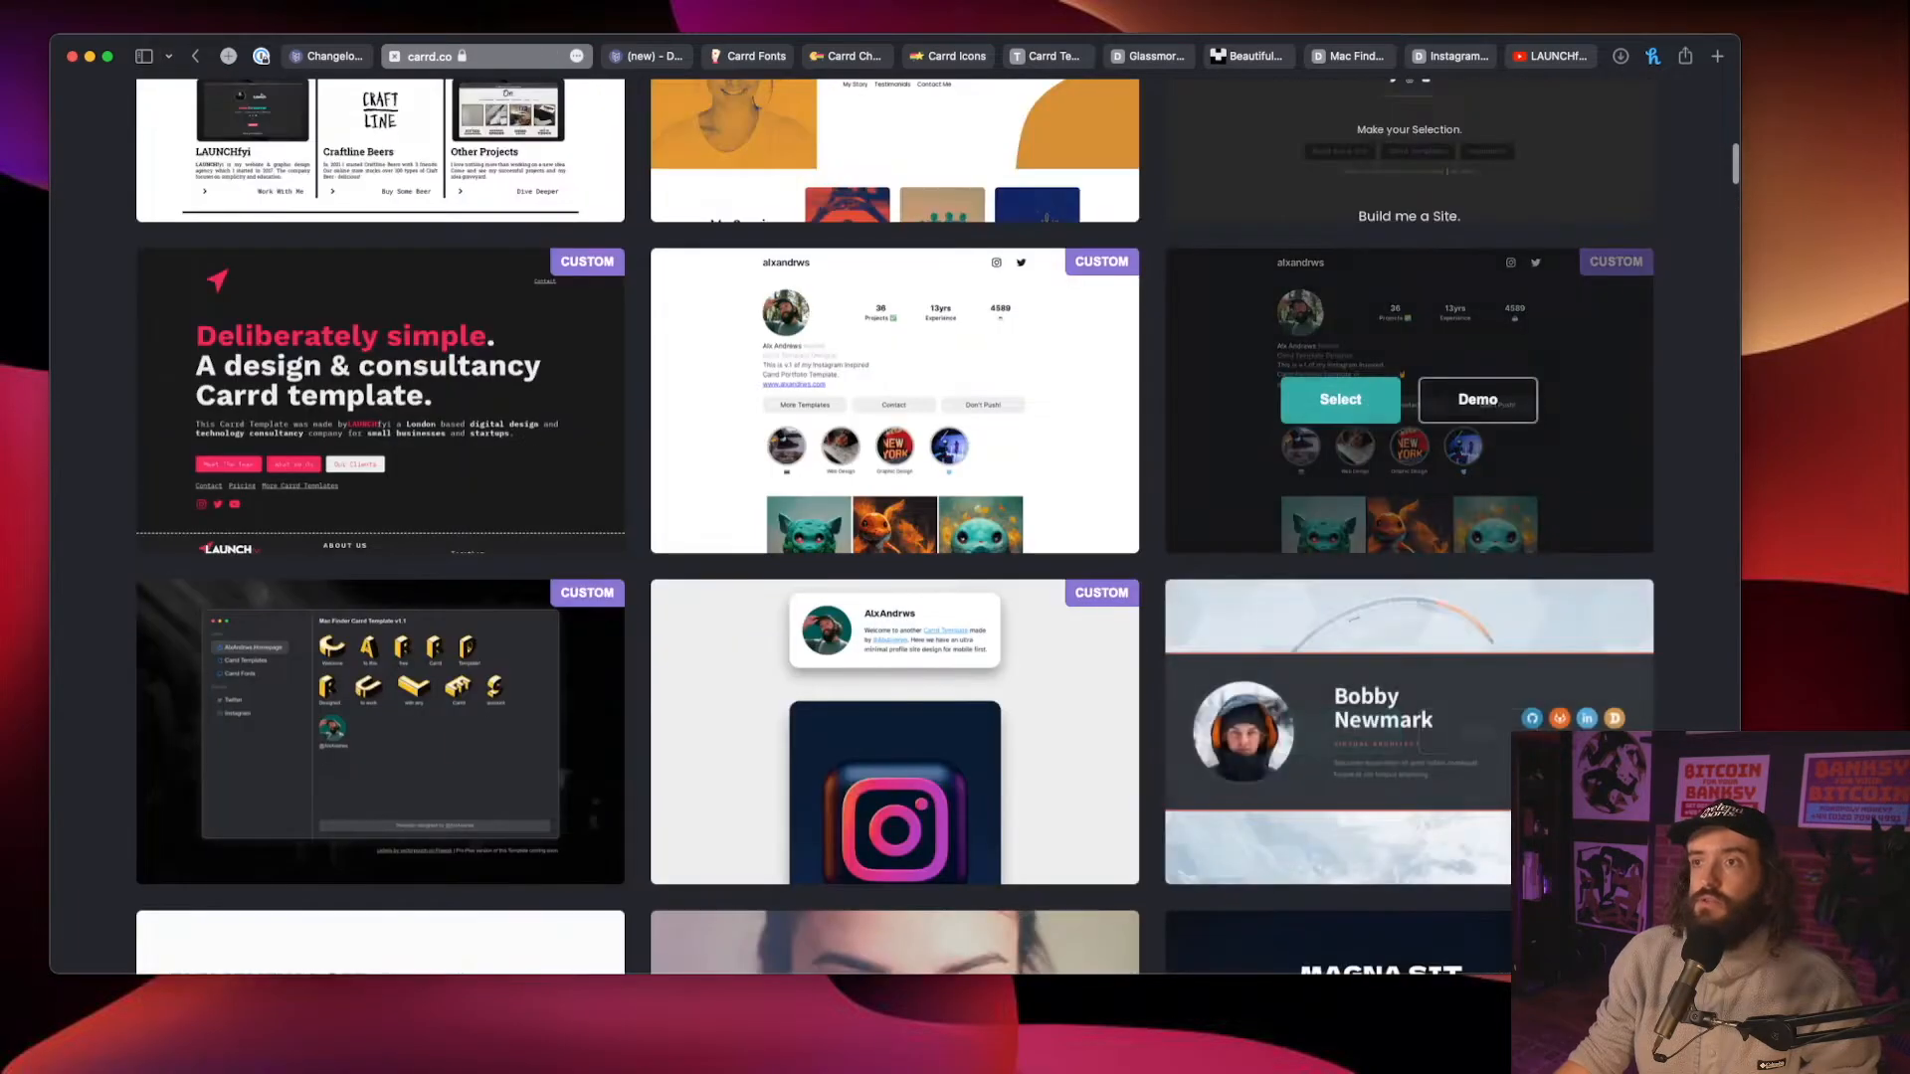
pyautogui.scroll(3)
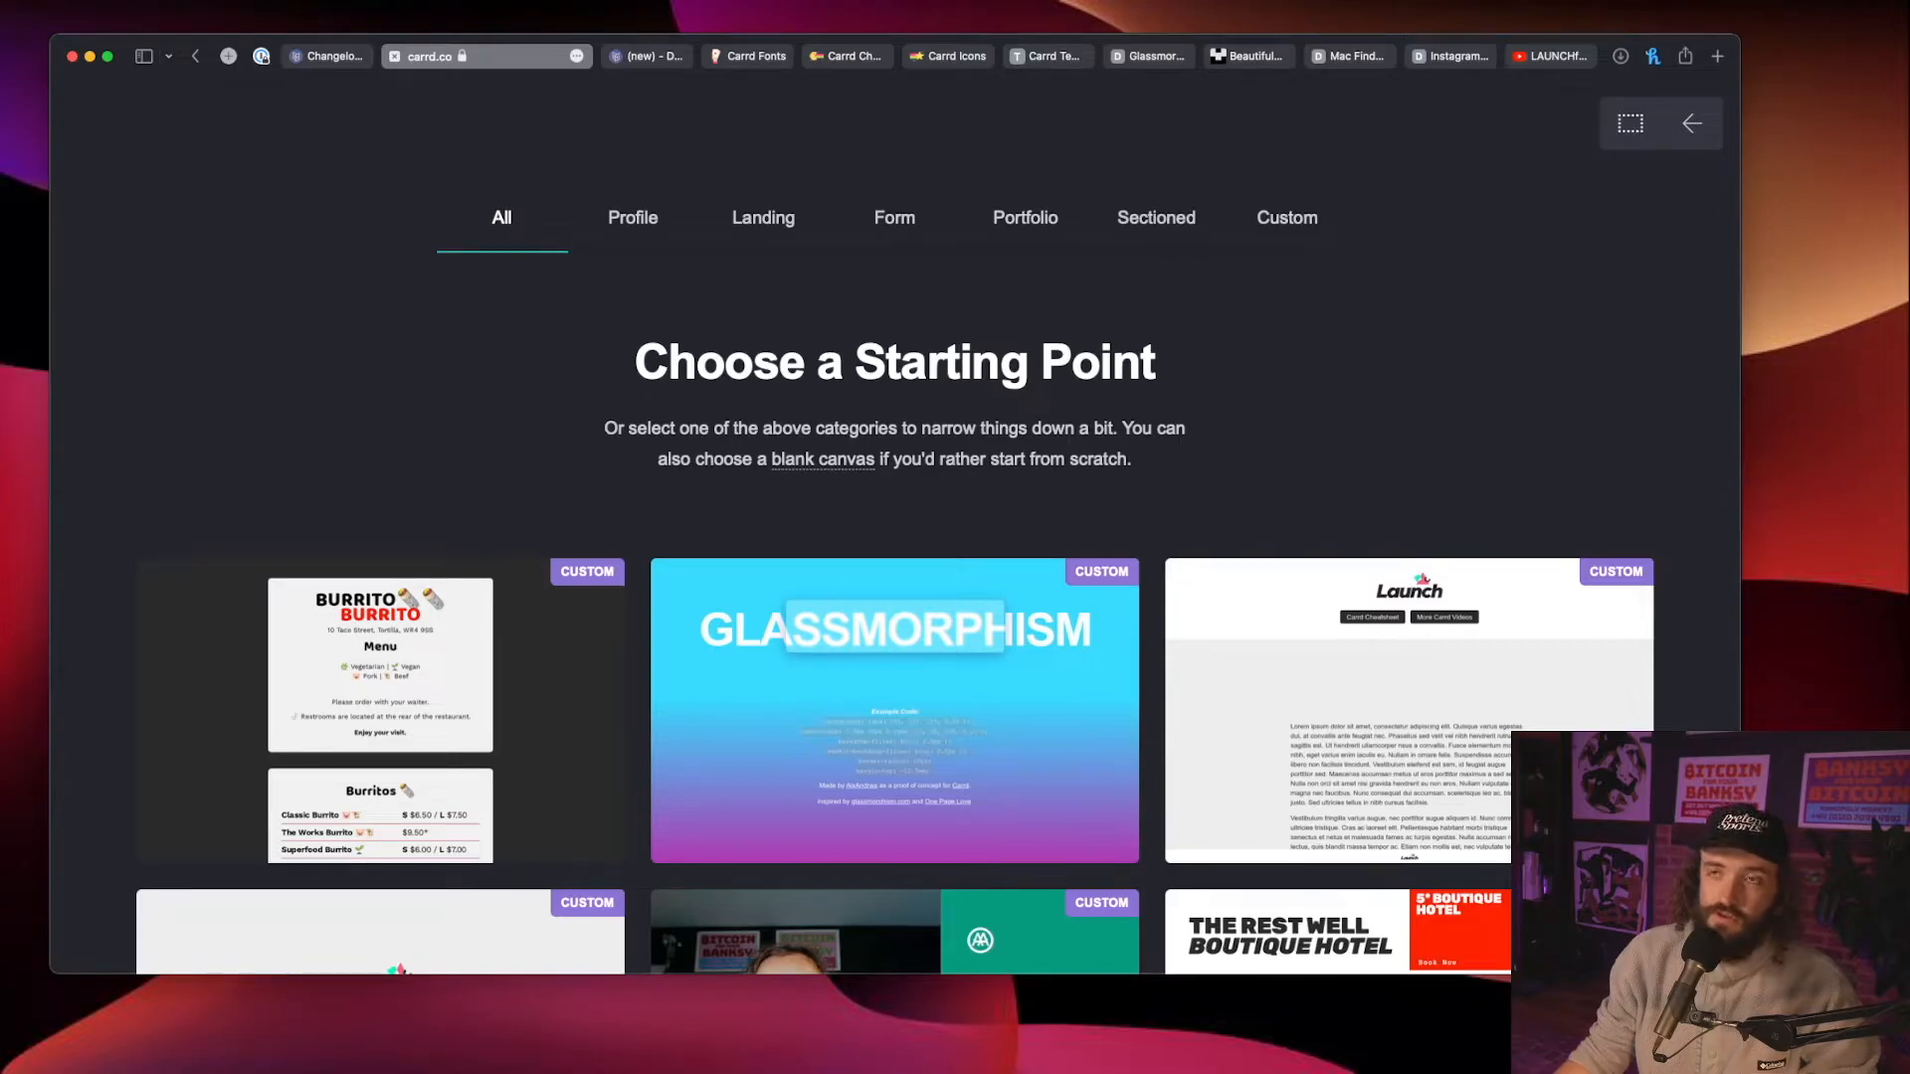
pyautogui.scroll(-3)
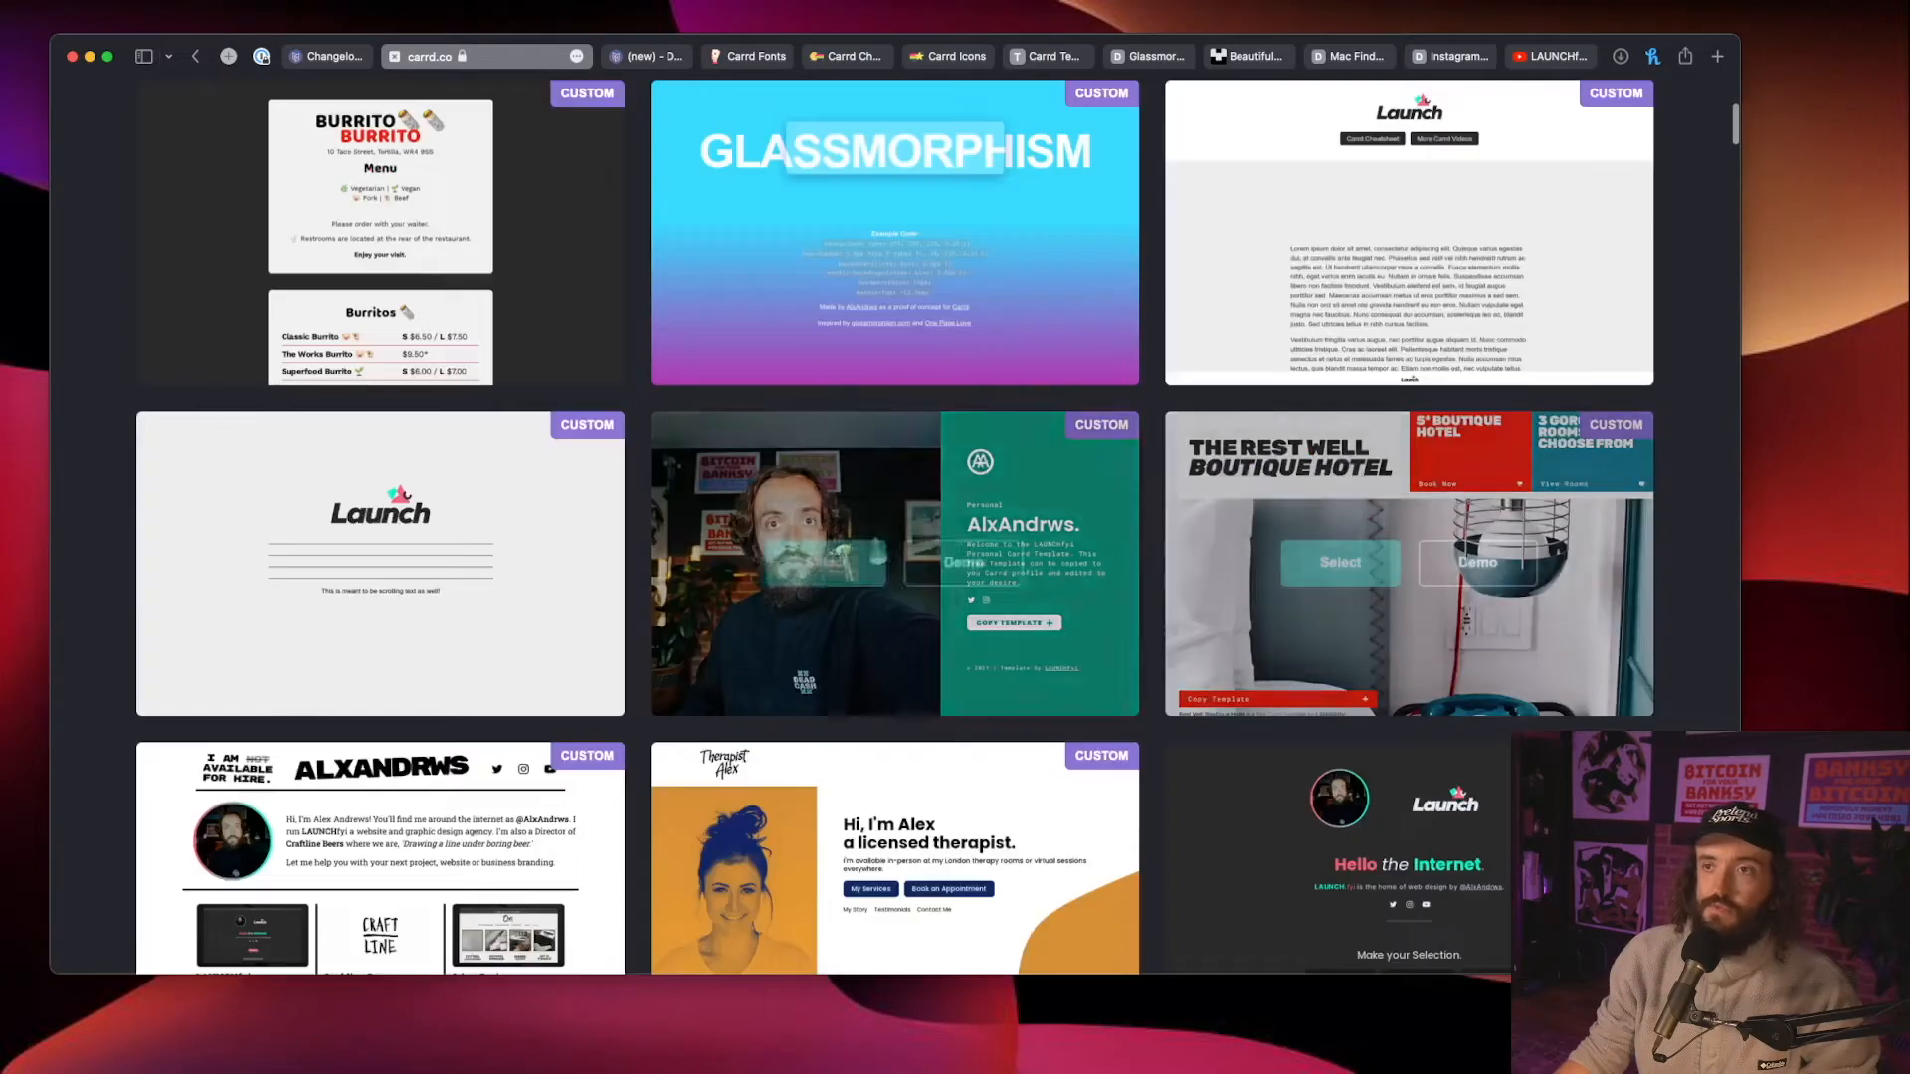
pyautogui.scroll(-3)
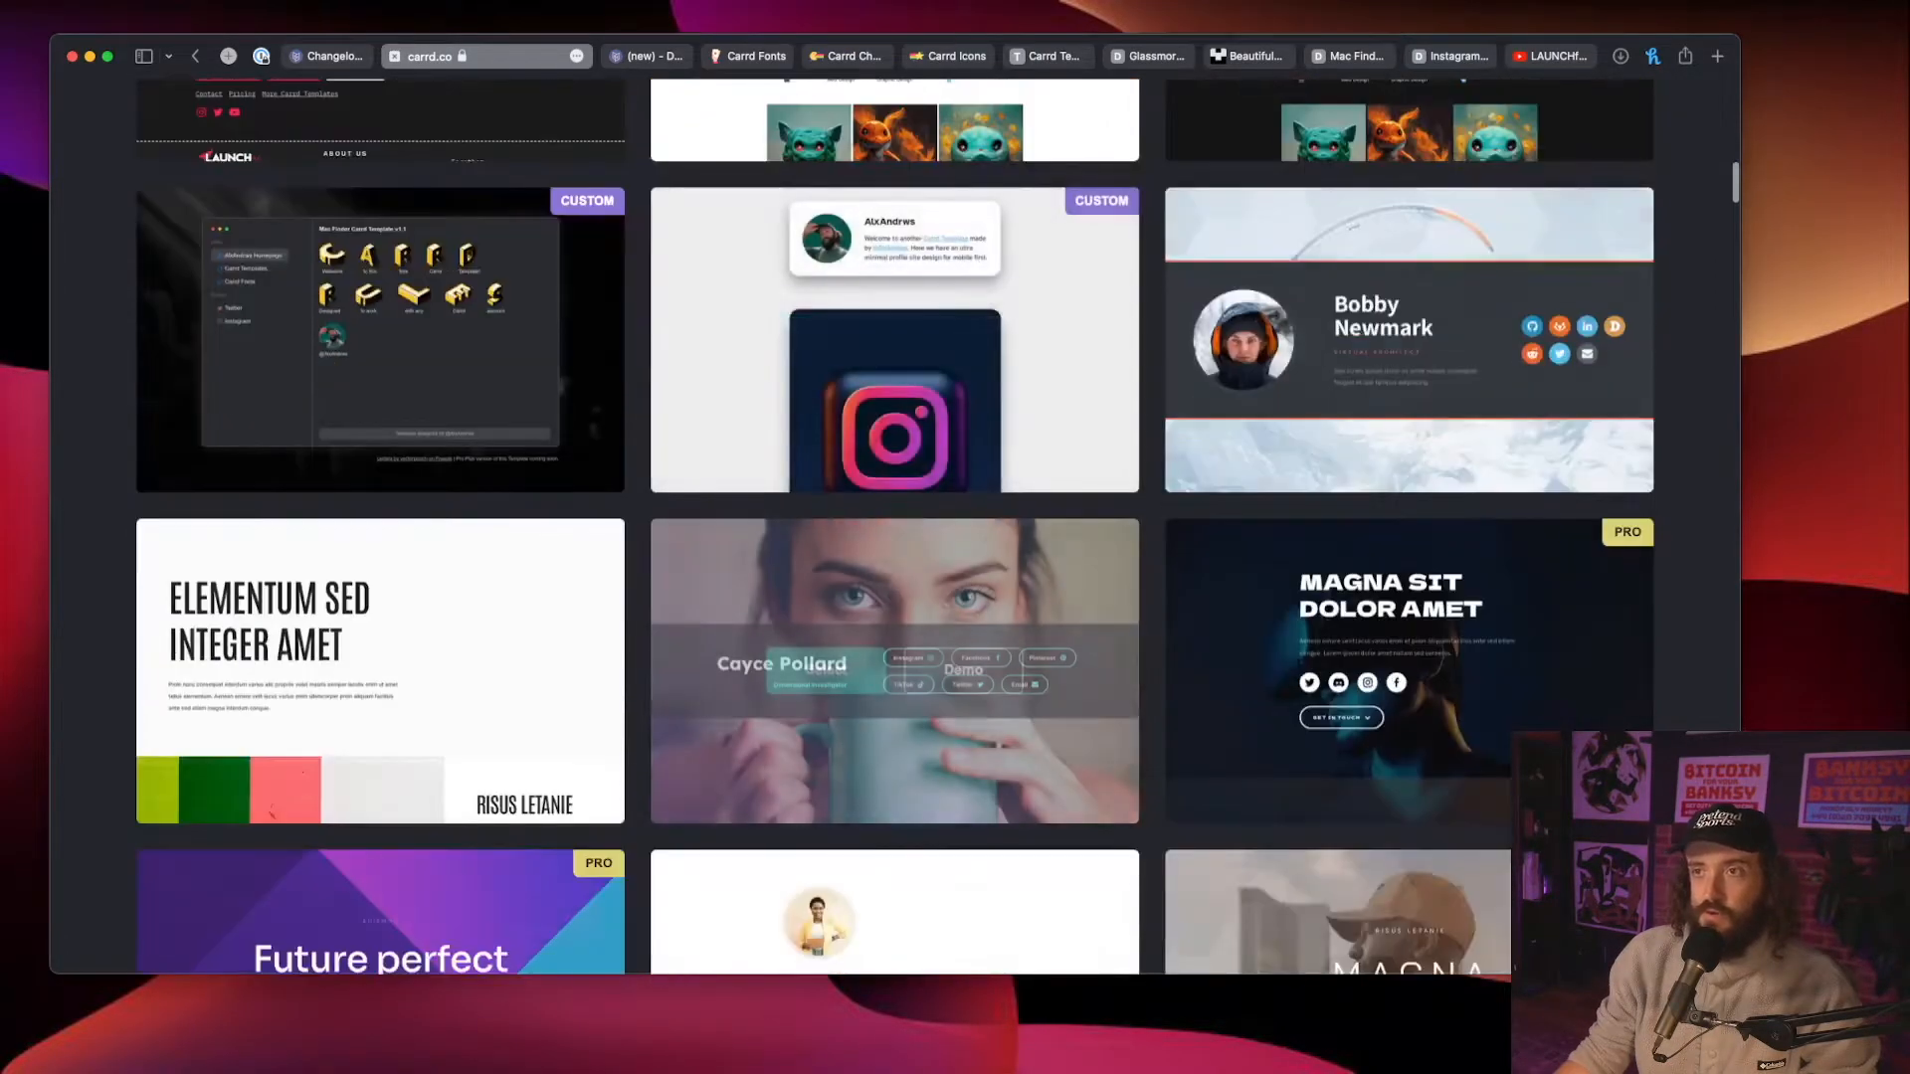
pyautogui.scroll(-3)
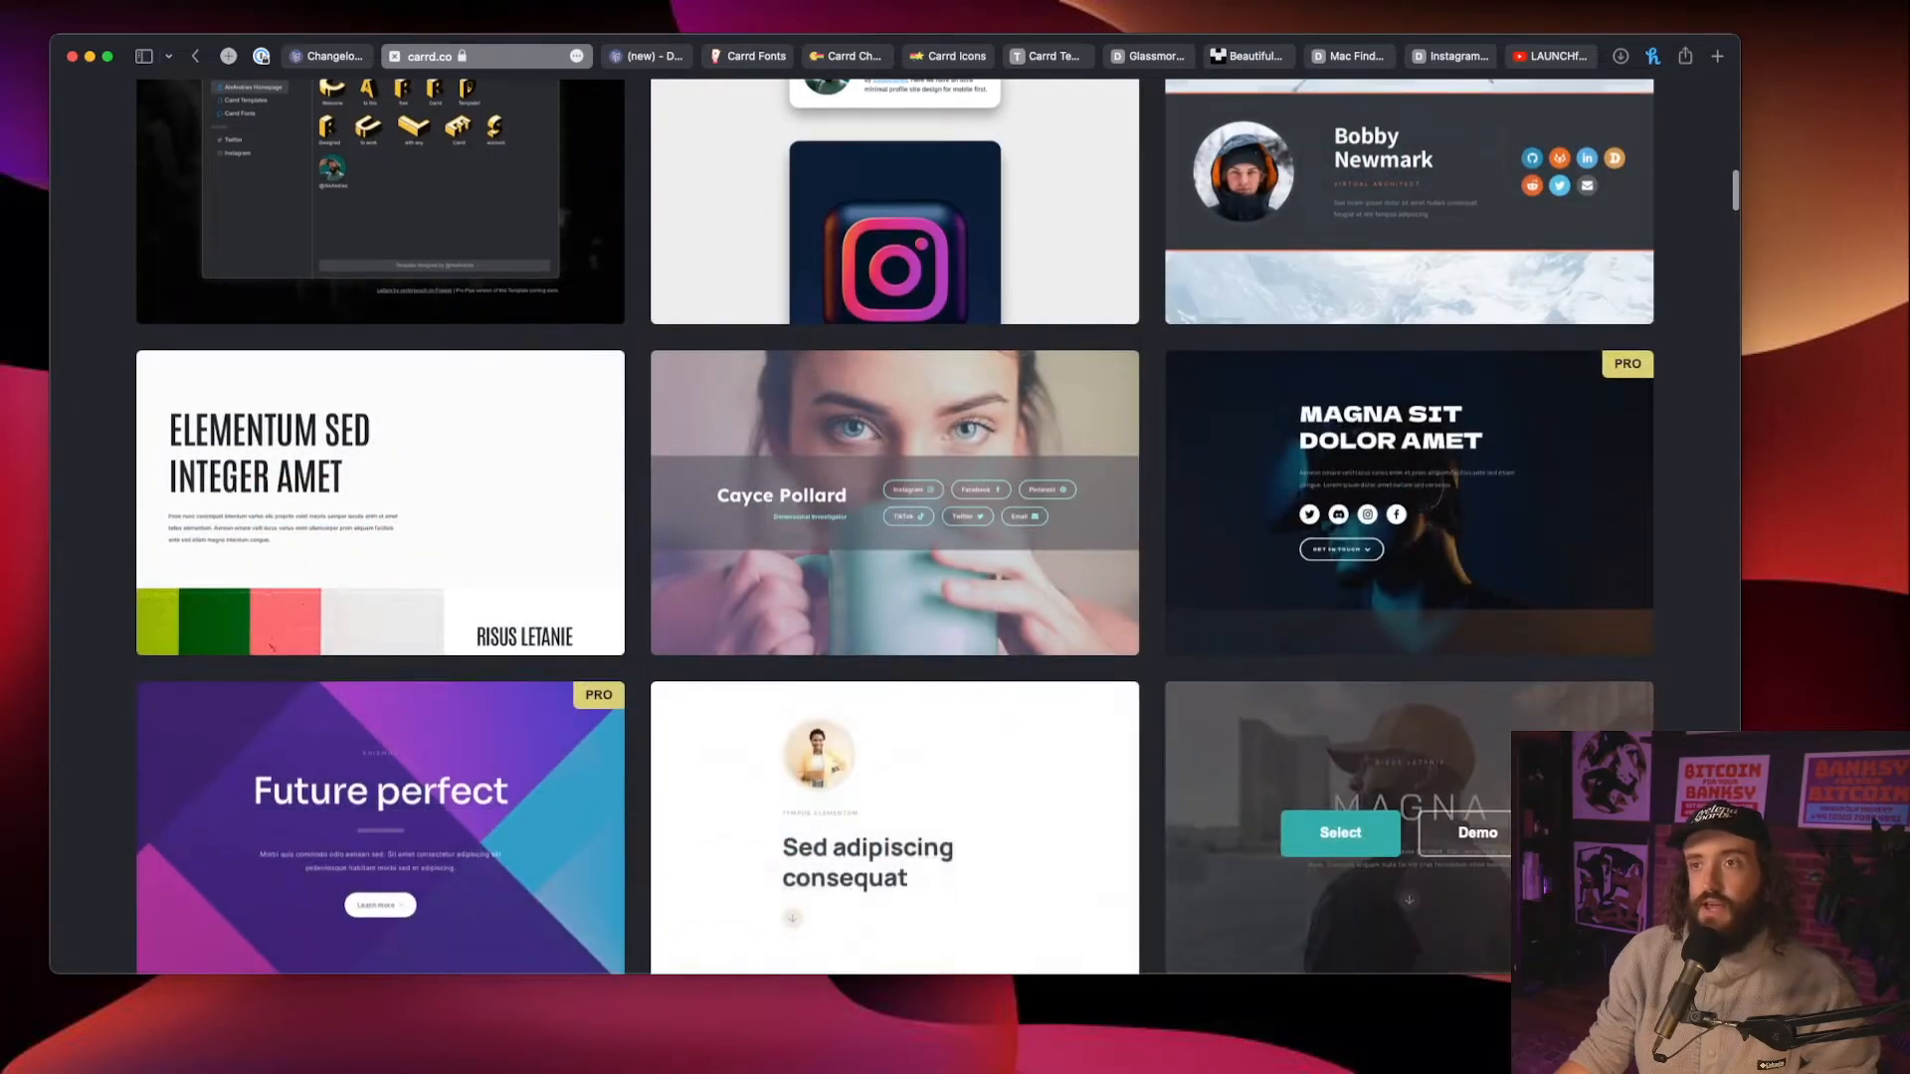
pyautogui.moveTo(379, 832)
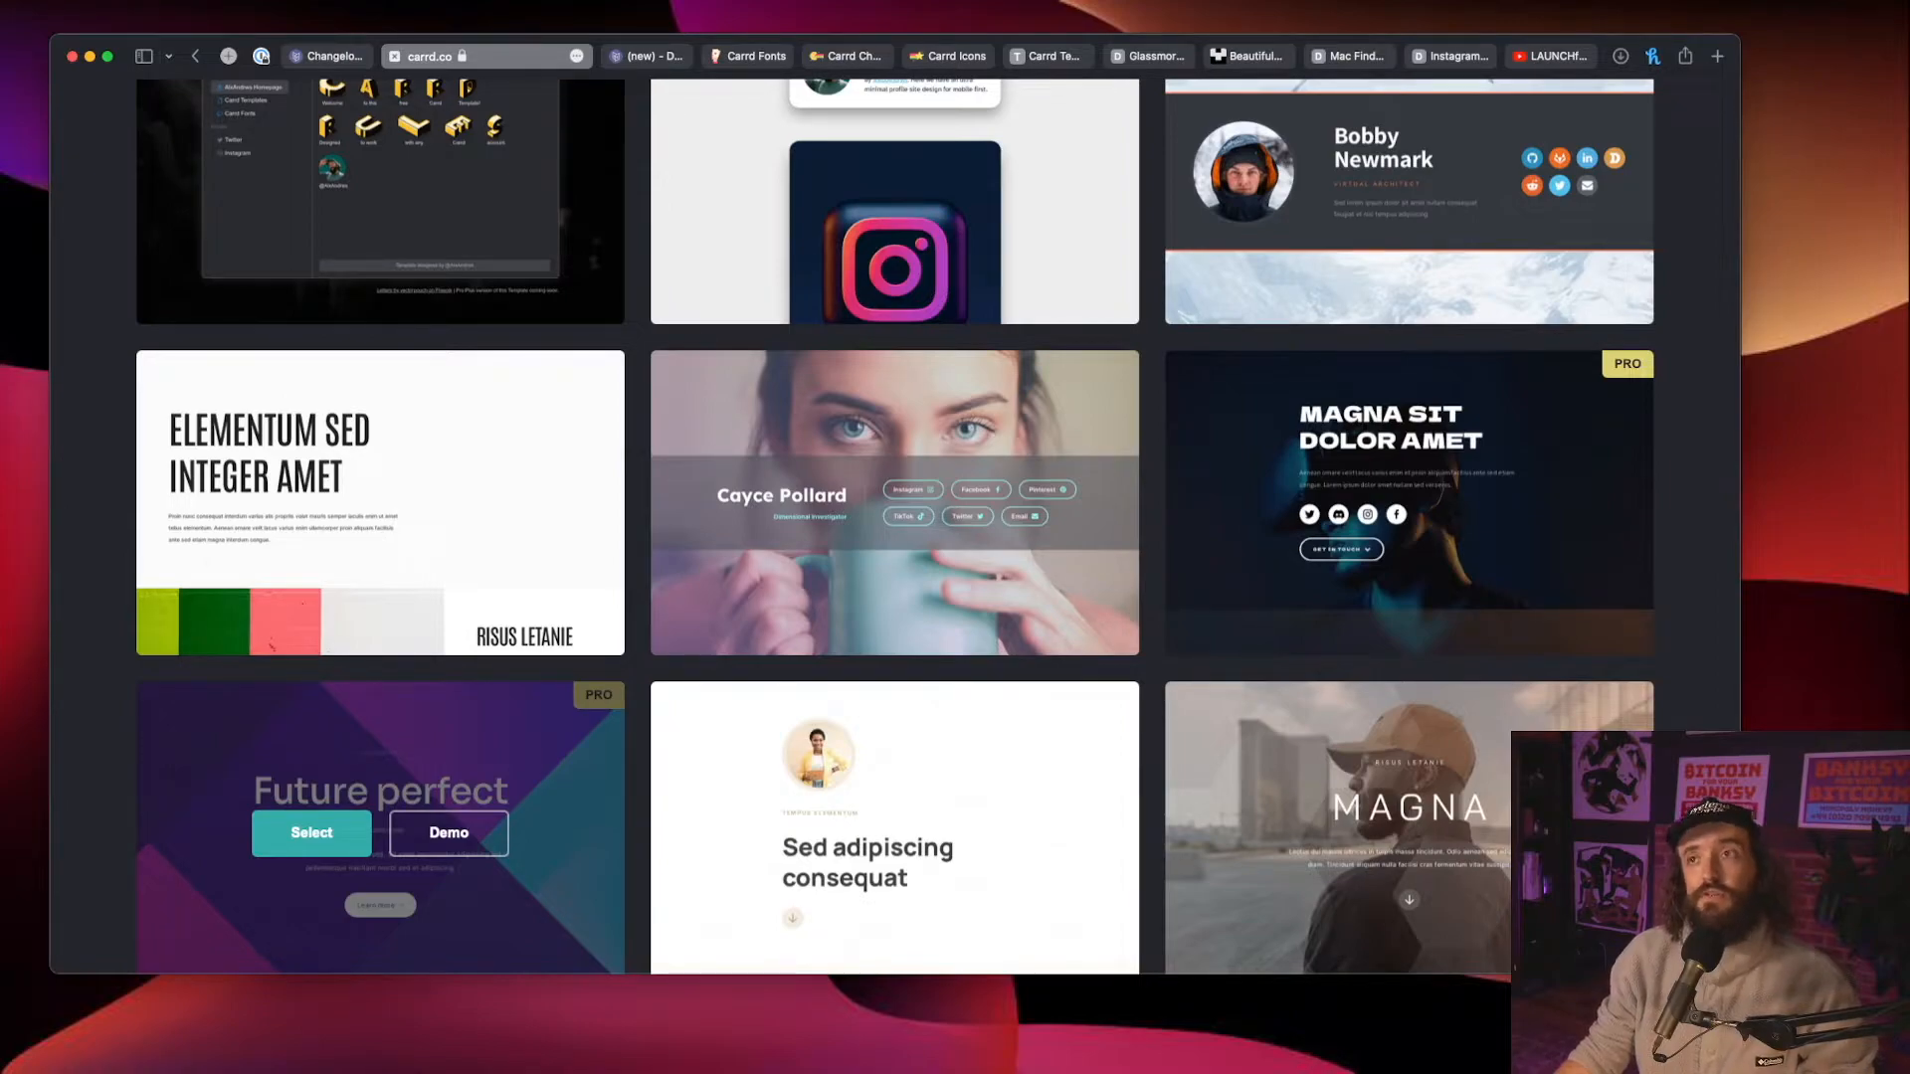
pyautogui.moveTo(893, 201)
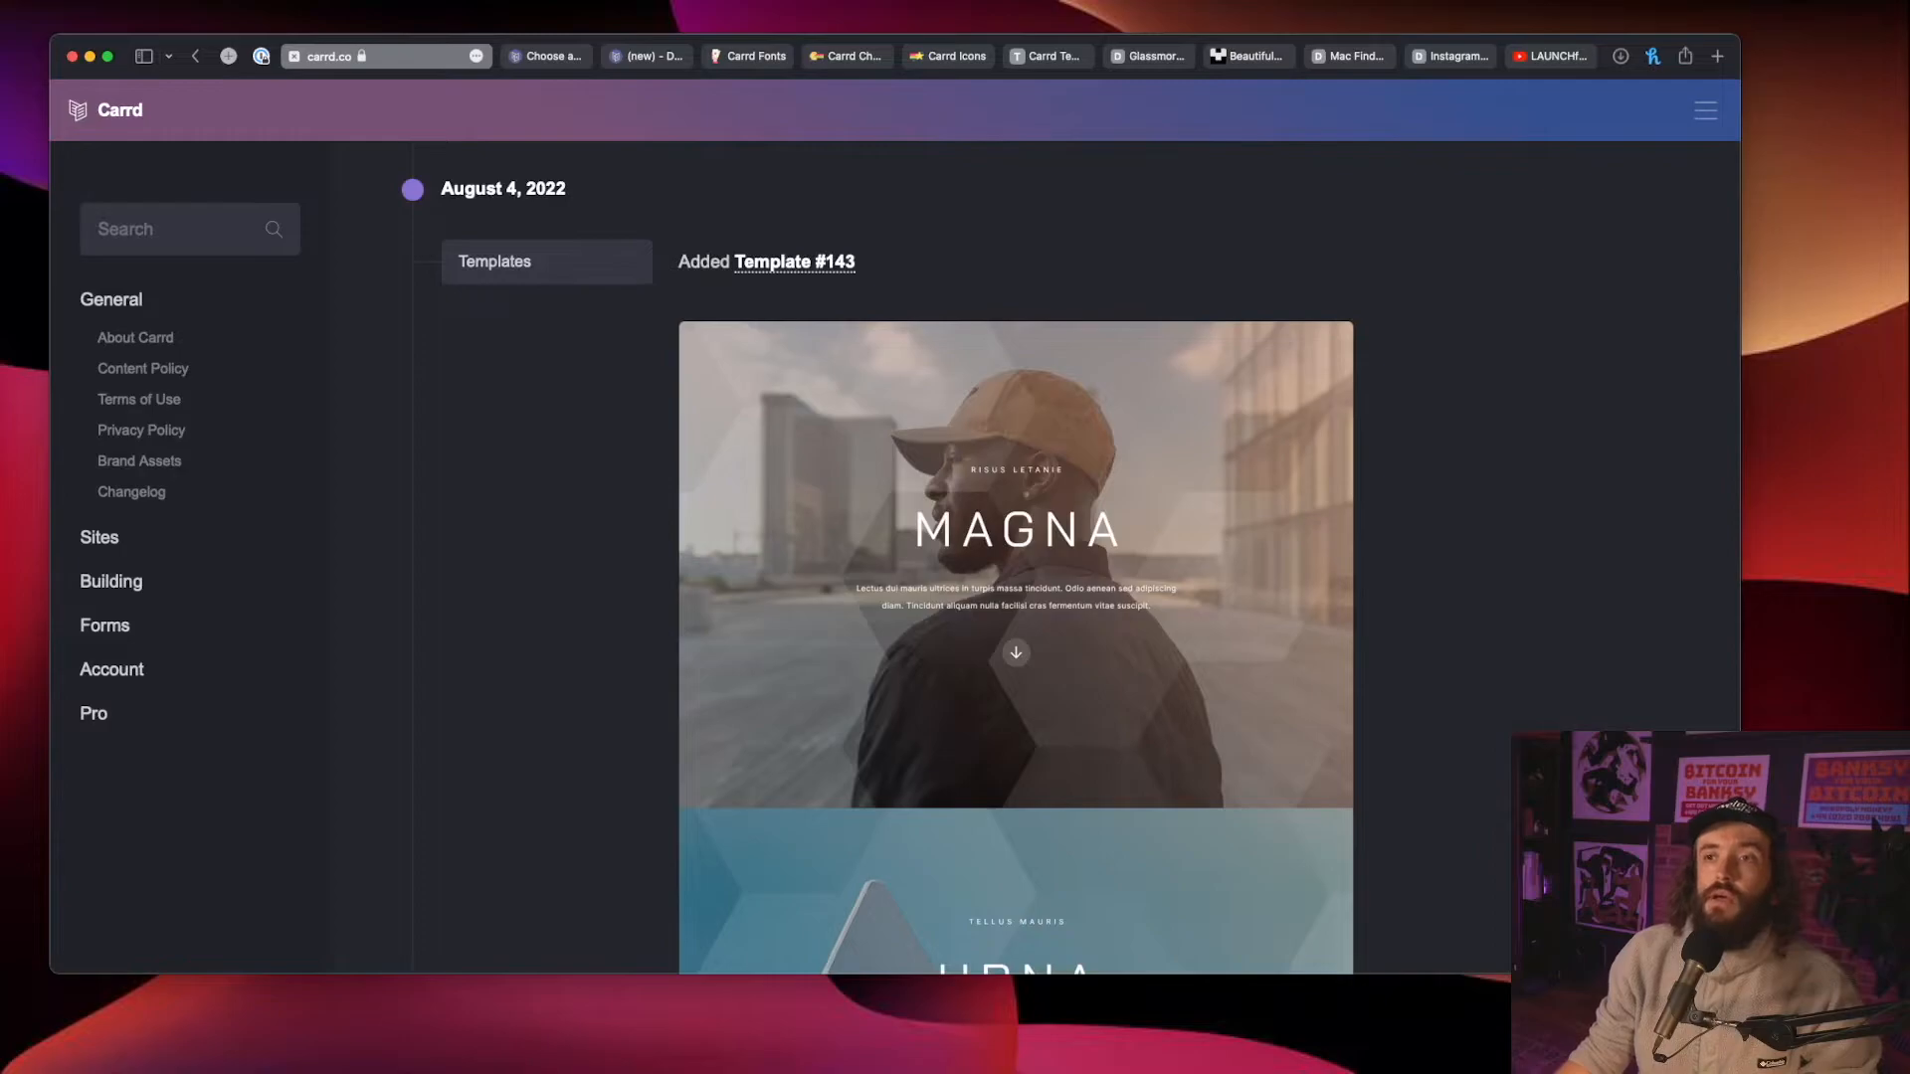
# Step: Review the August 6 and 8, 2022 entries on Template #144 and Markdown line breaks
pyautogui.scroll(-3)
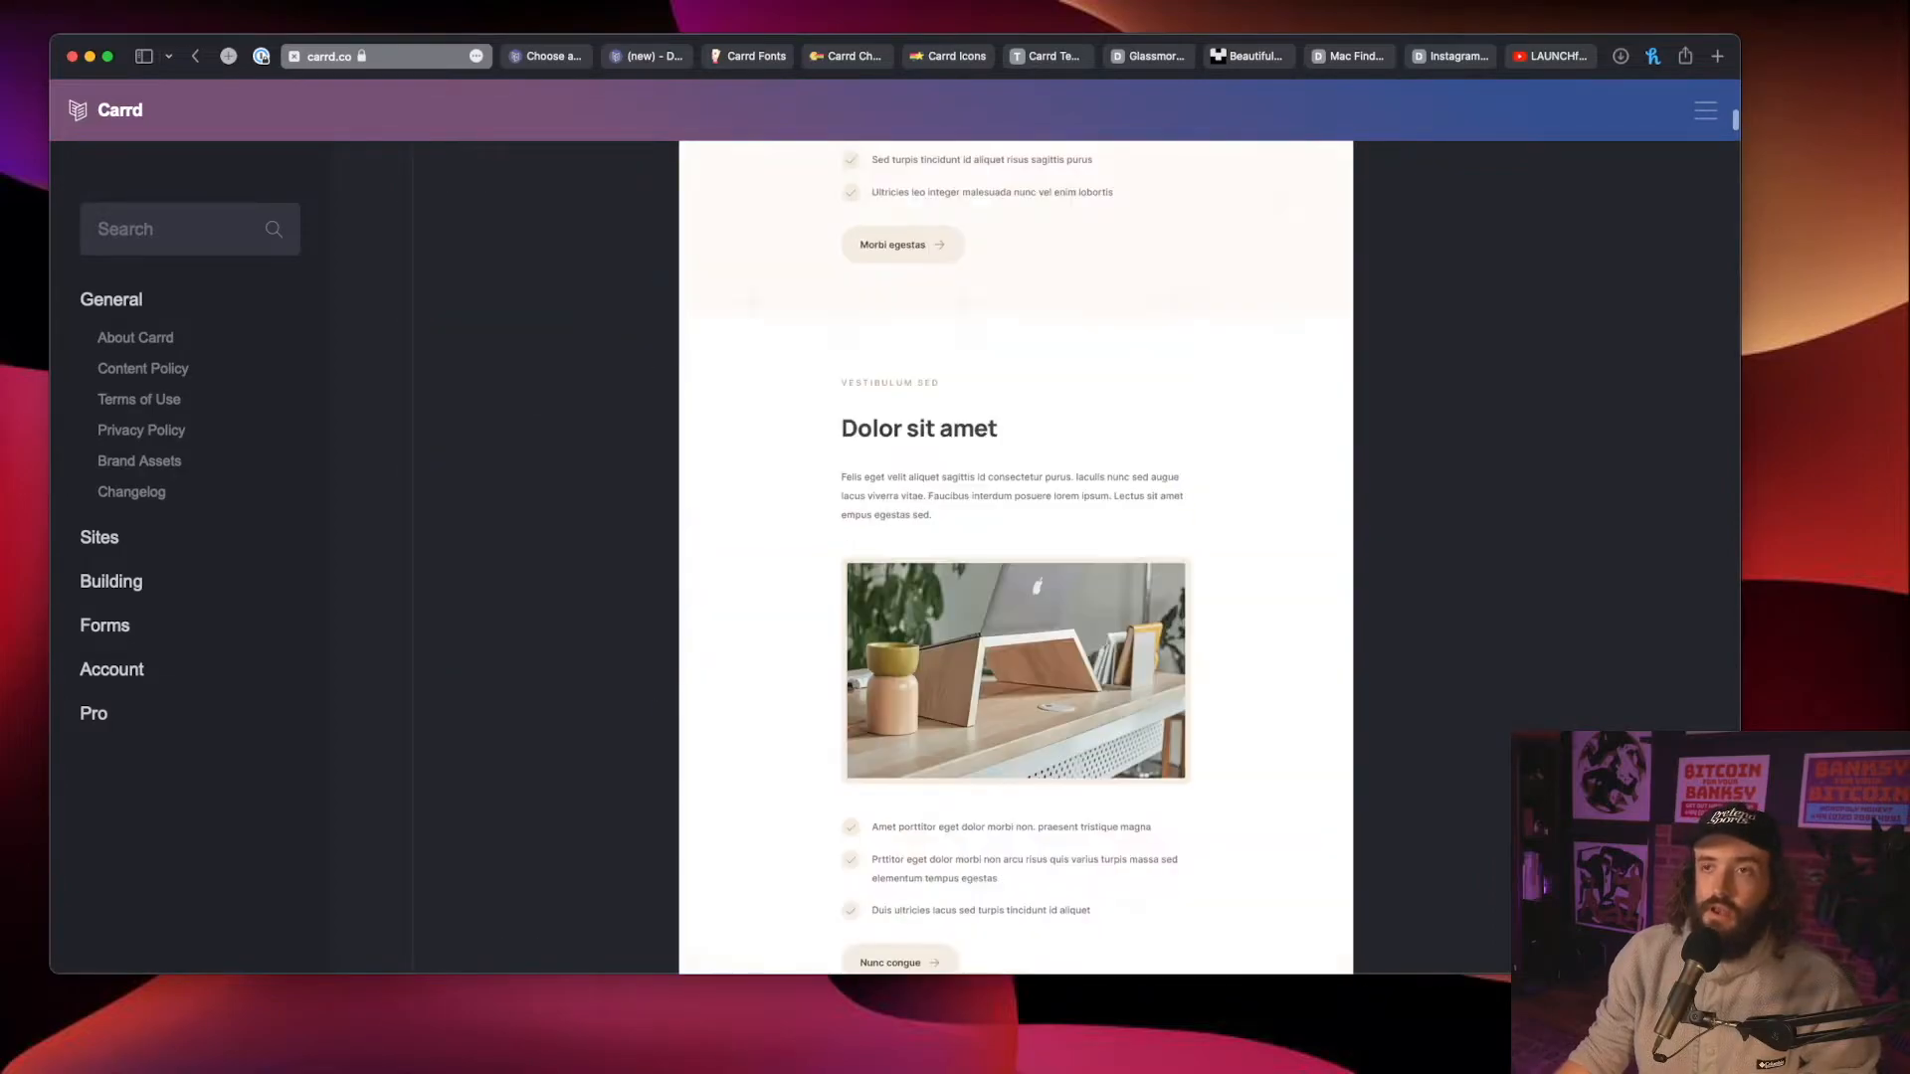
pyautogui.scroll(-3)
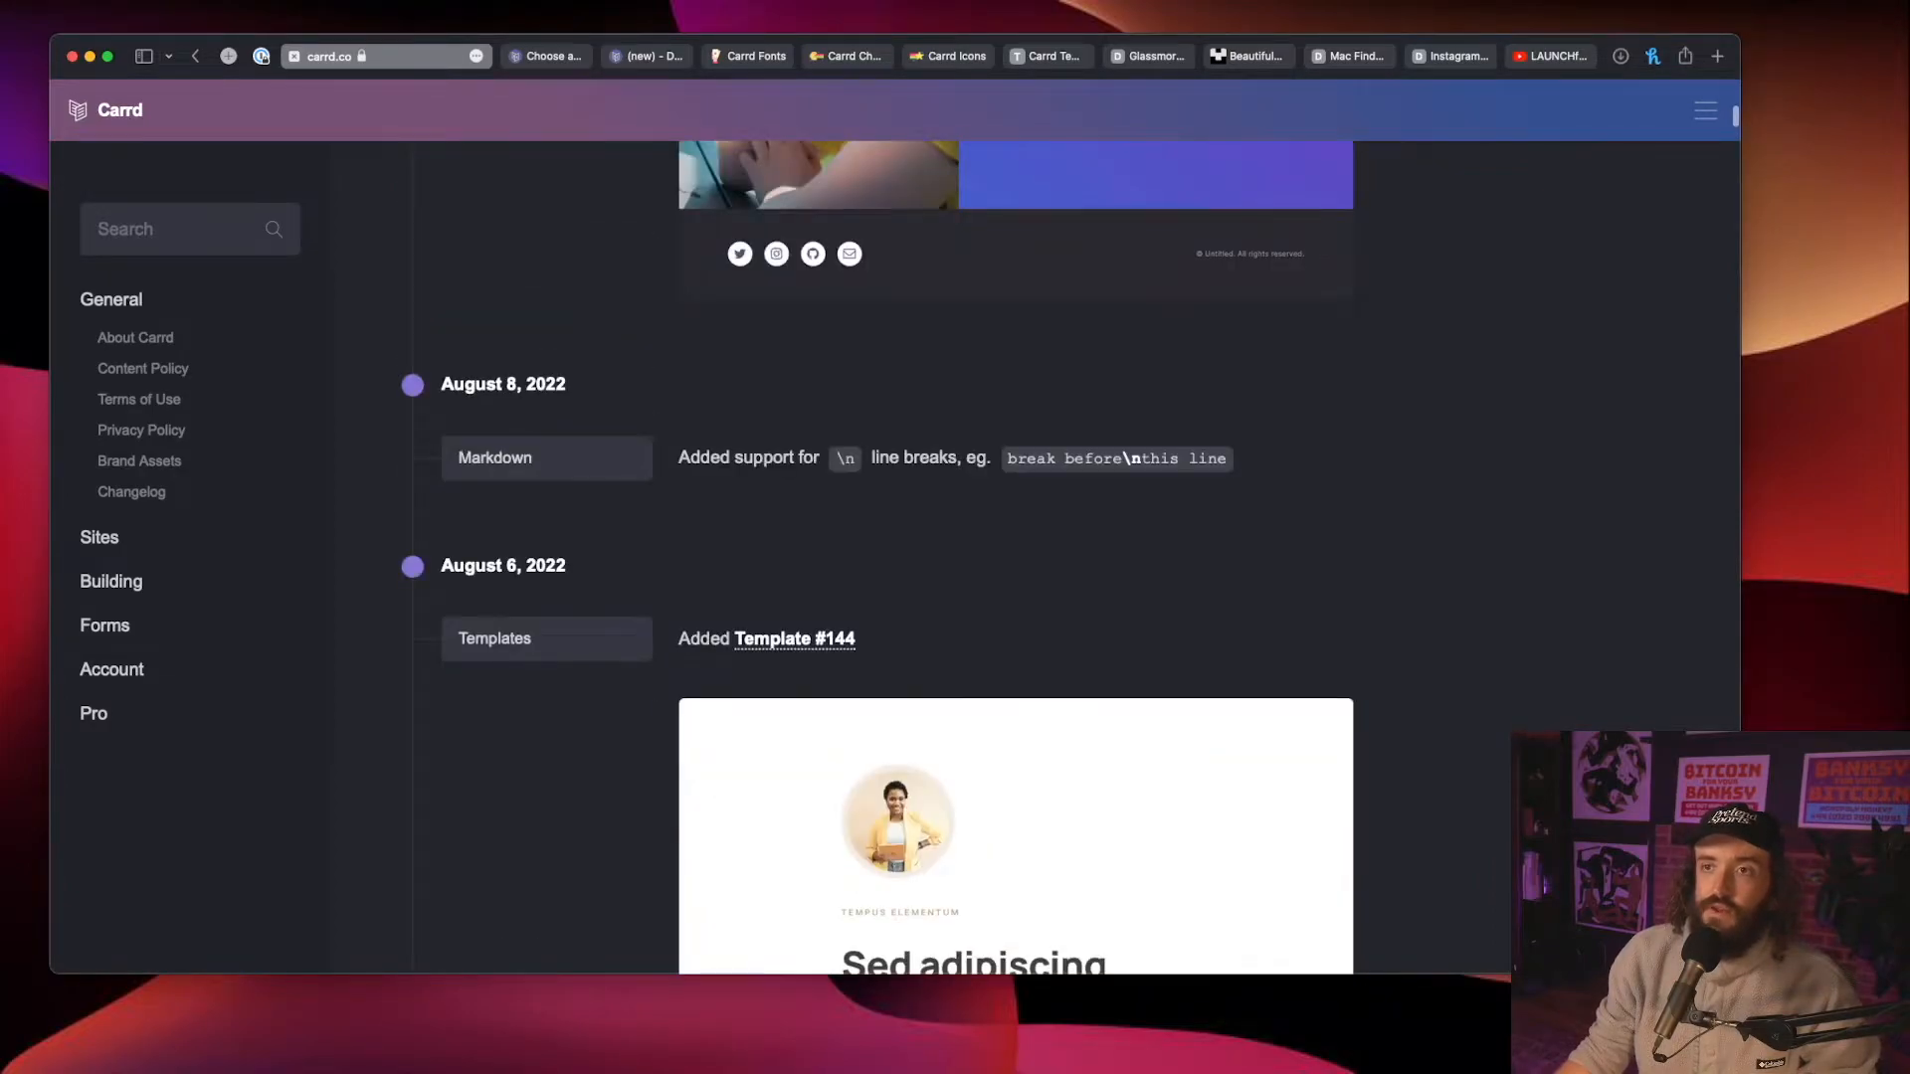
pyautogui.scroll(-3)
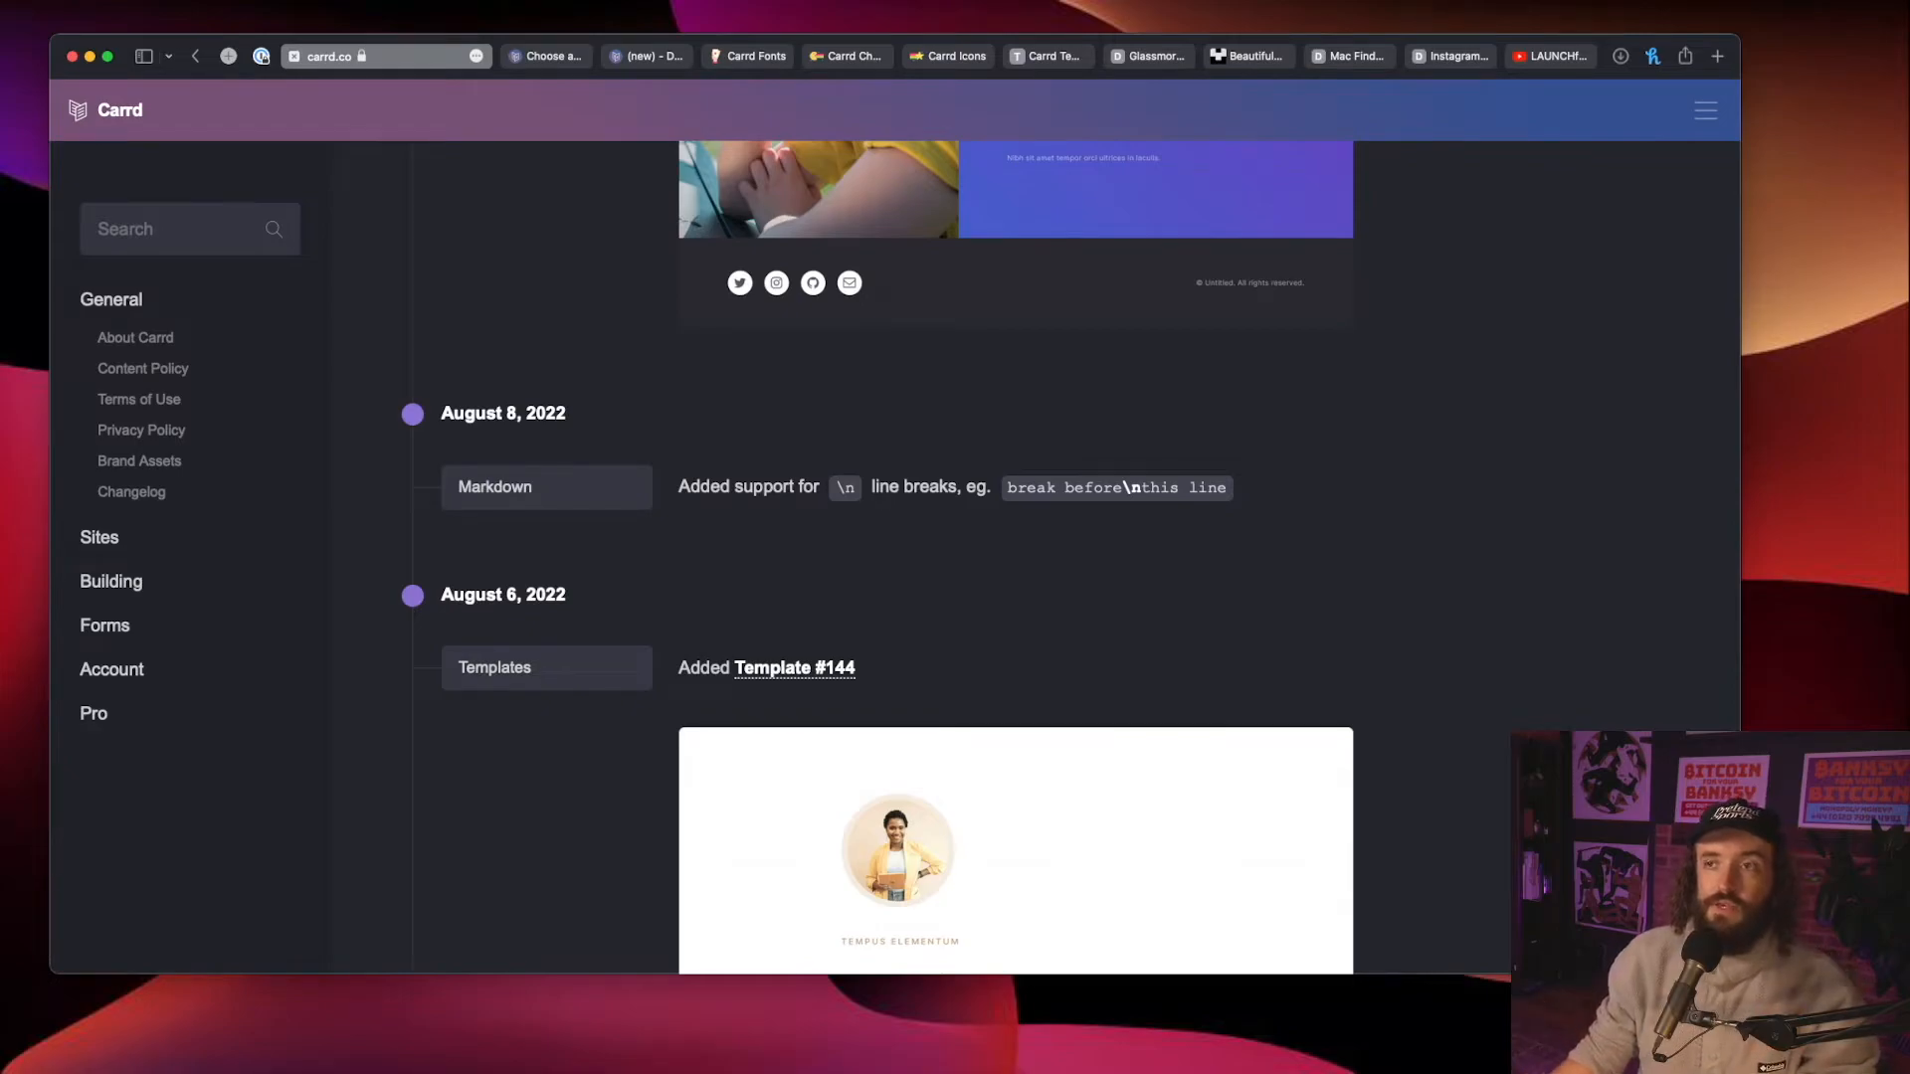
pyautogui.scroll(3)
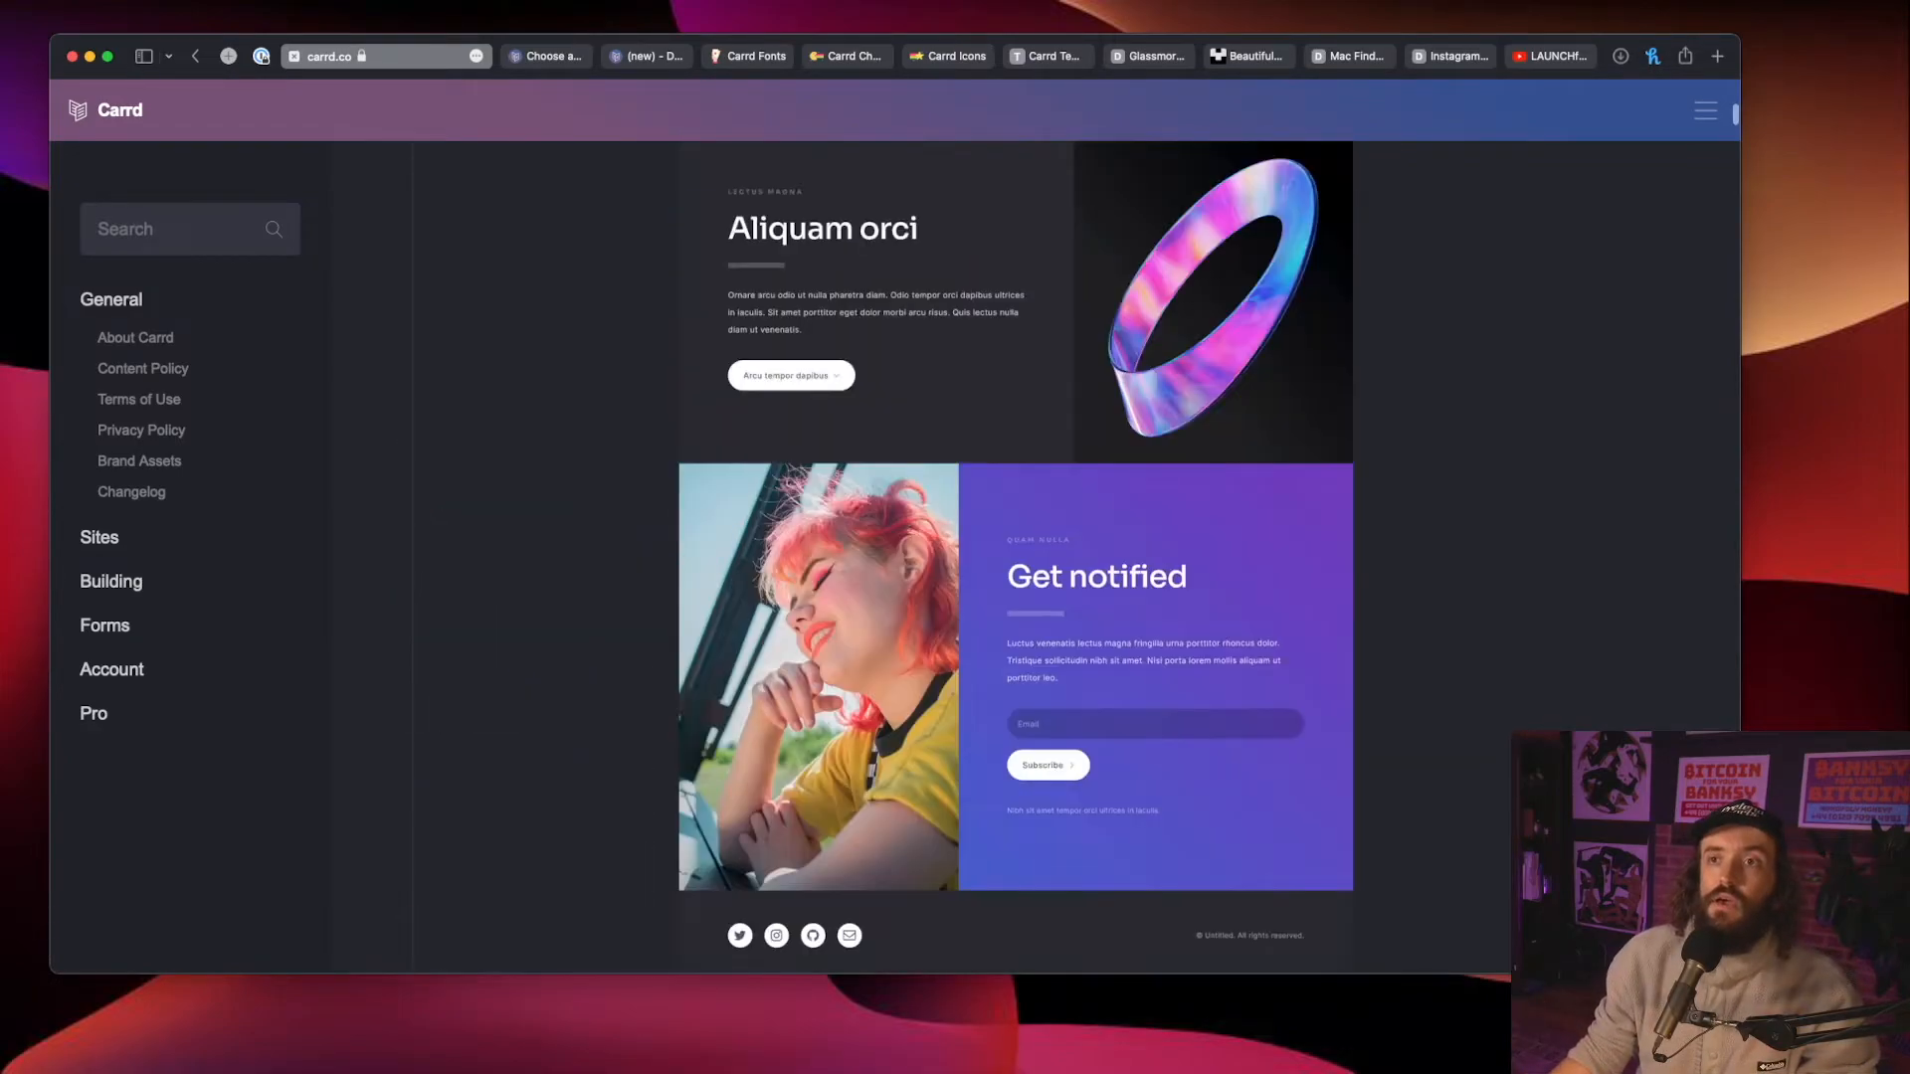
pyautogui.click(132, 490)
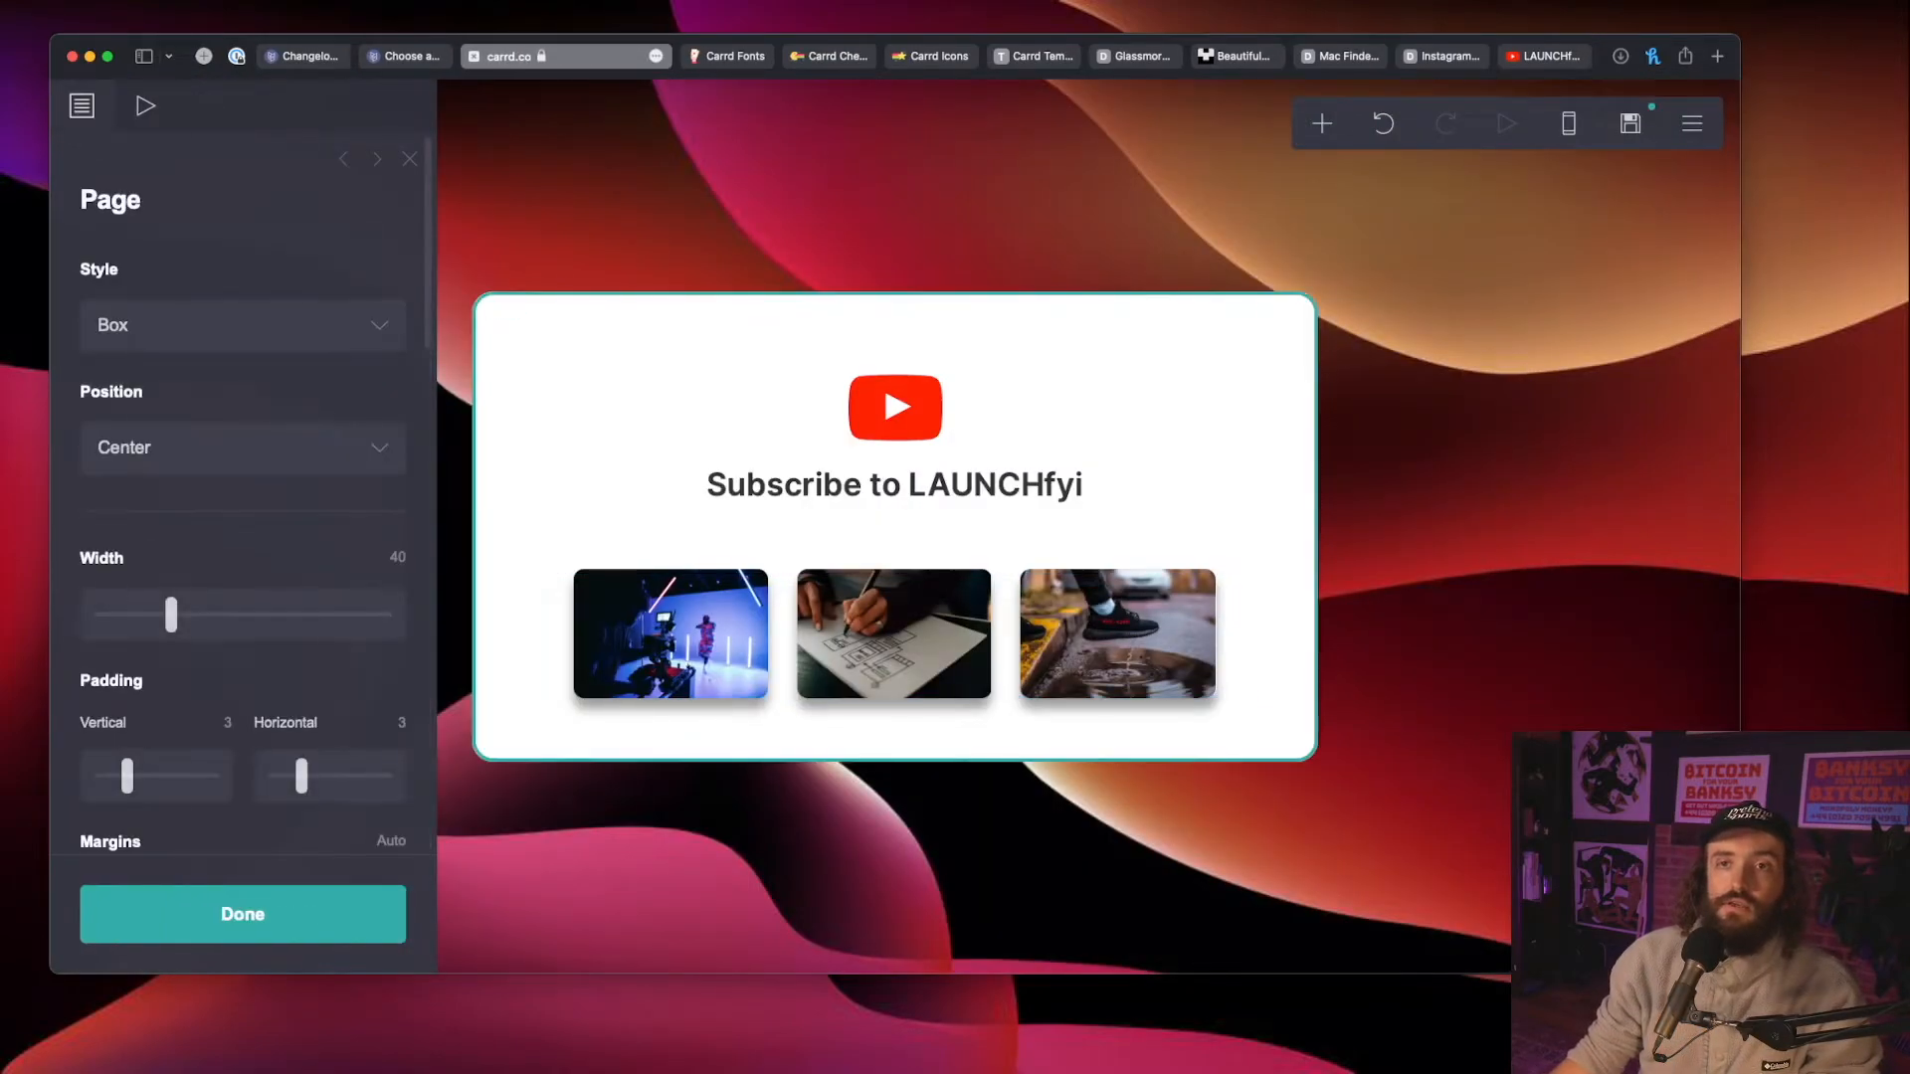
# Step: Scroll the page settings down to Pattern and open the background pattern list
pyautogui.scroll(-3)
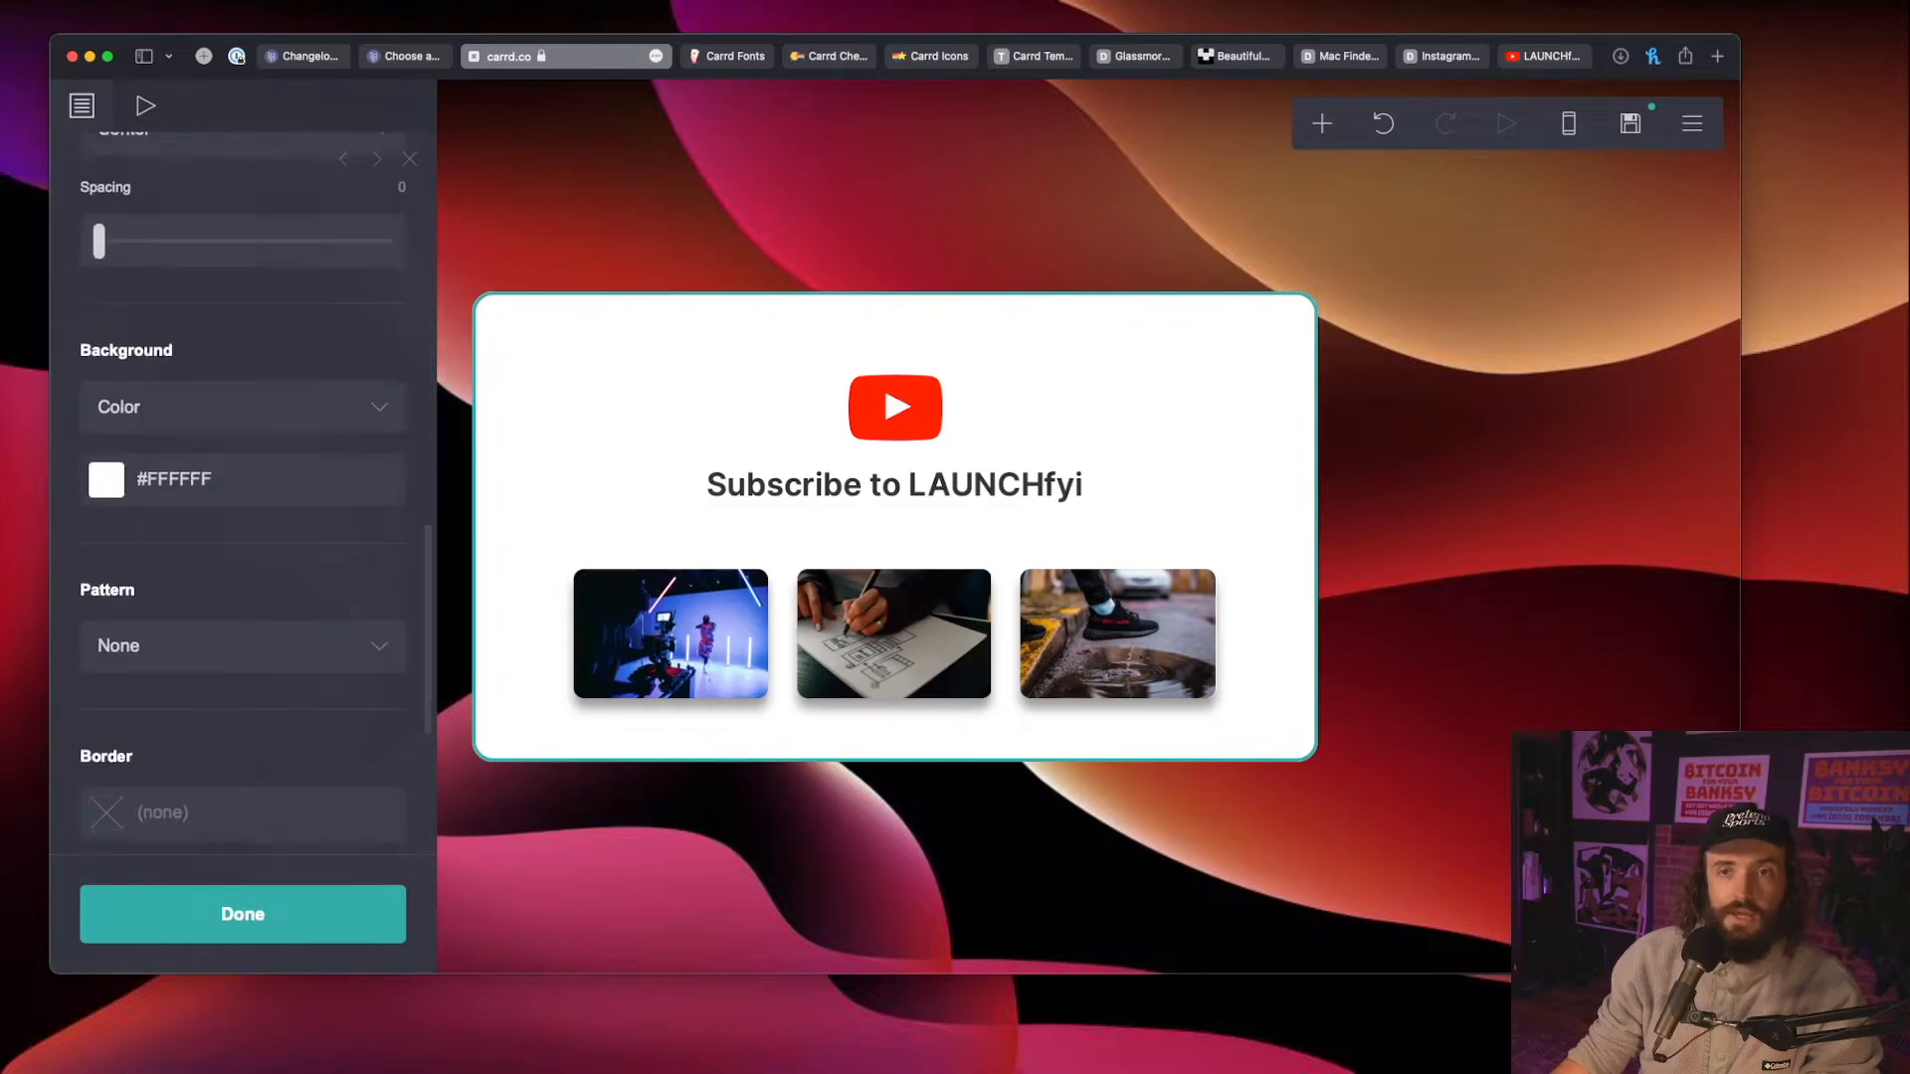
pyautogui.scroll(-3)
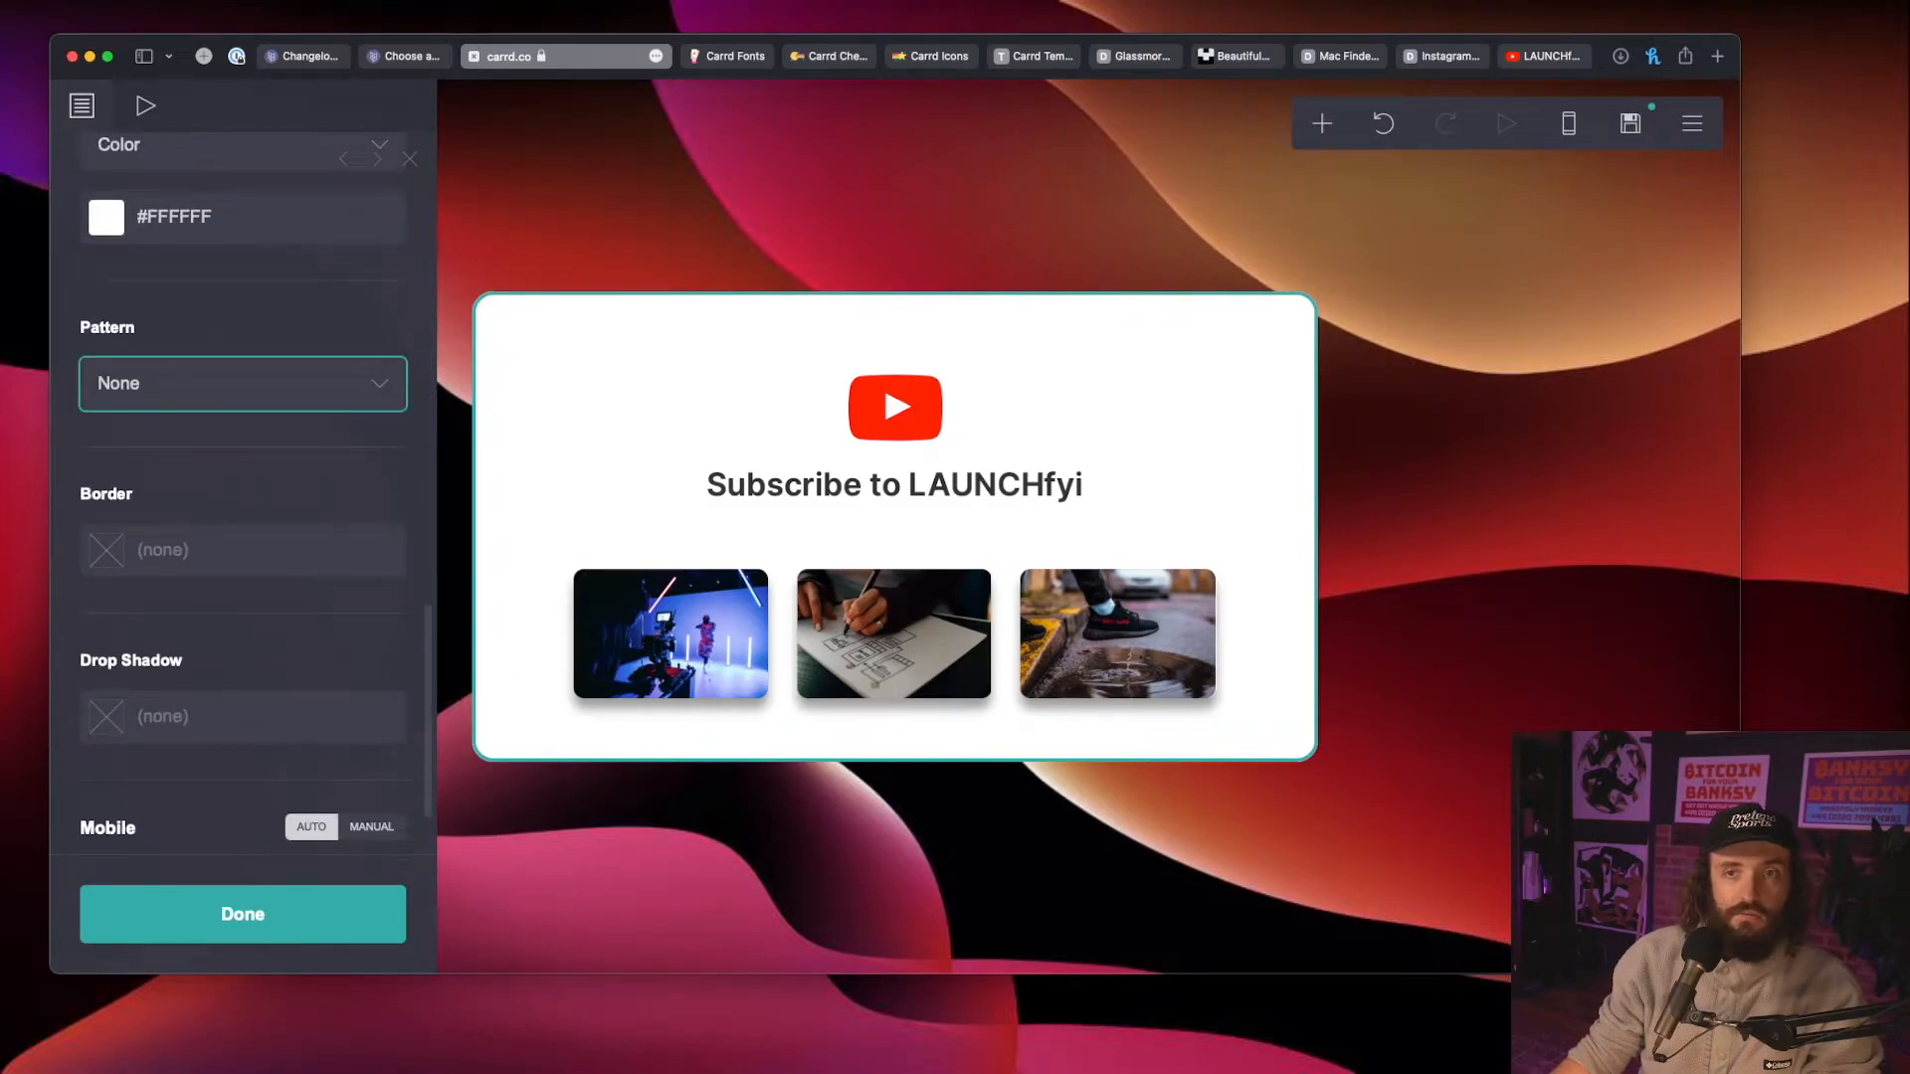
pyautogui.click(241, 382)
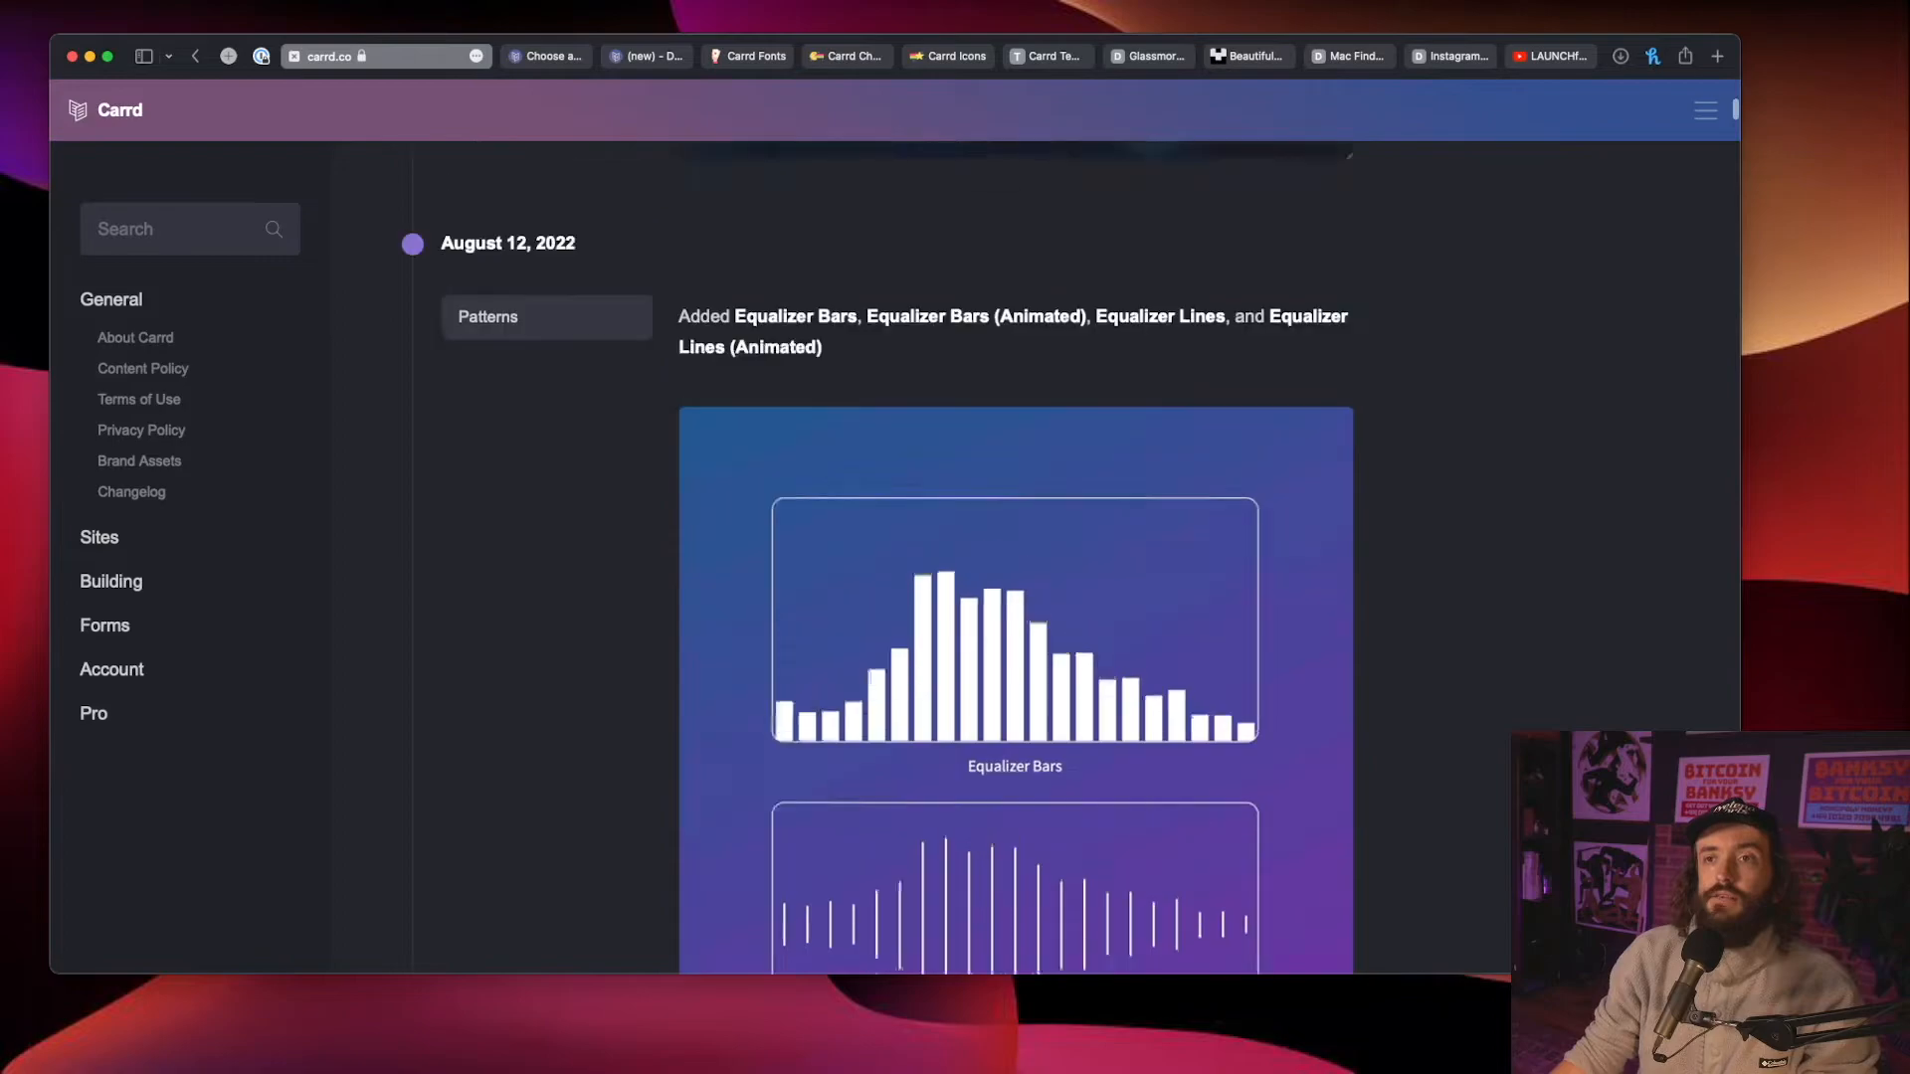
# Step: Scroll through the August 14–20, 2022 changelog entries about the Container Blur option
pyautogui.scroll(3)
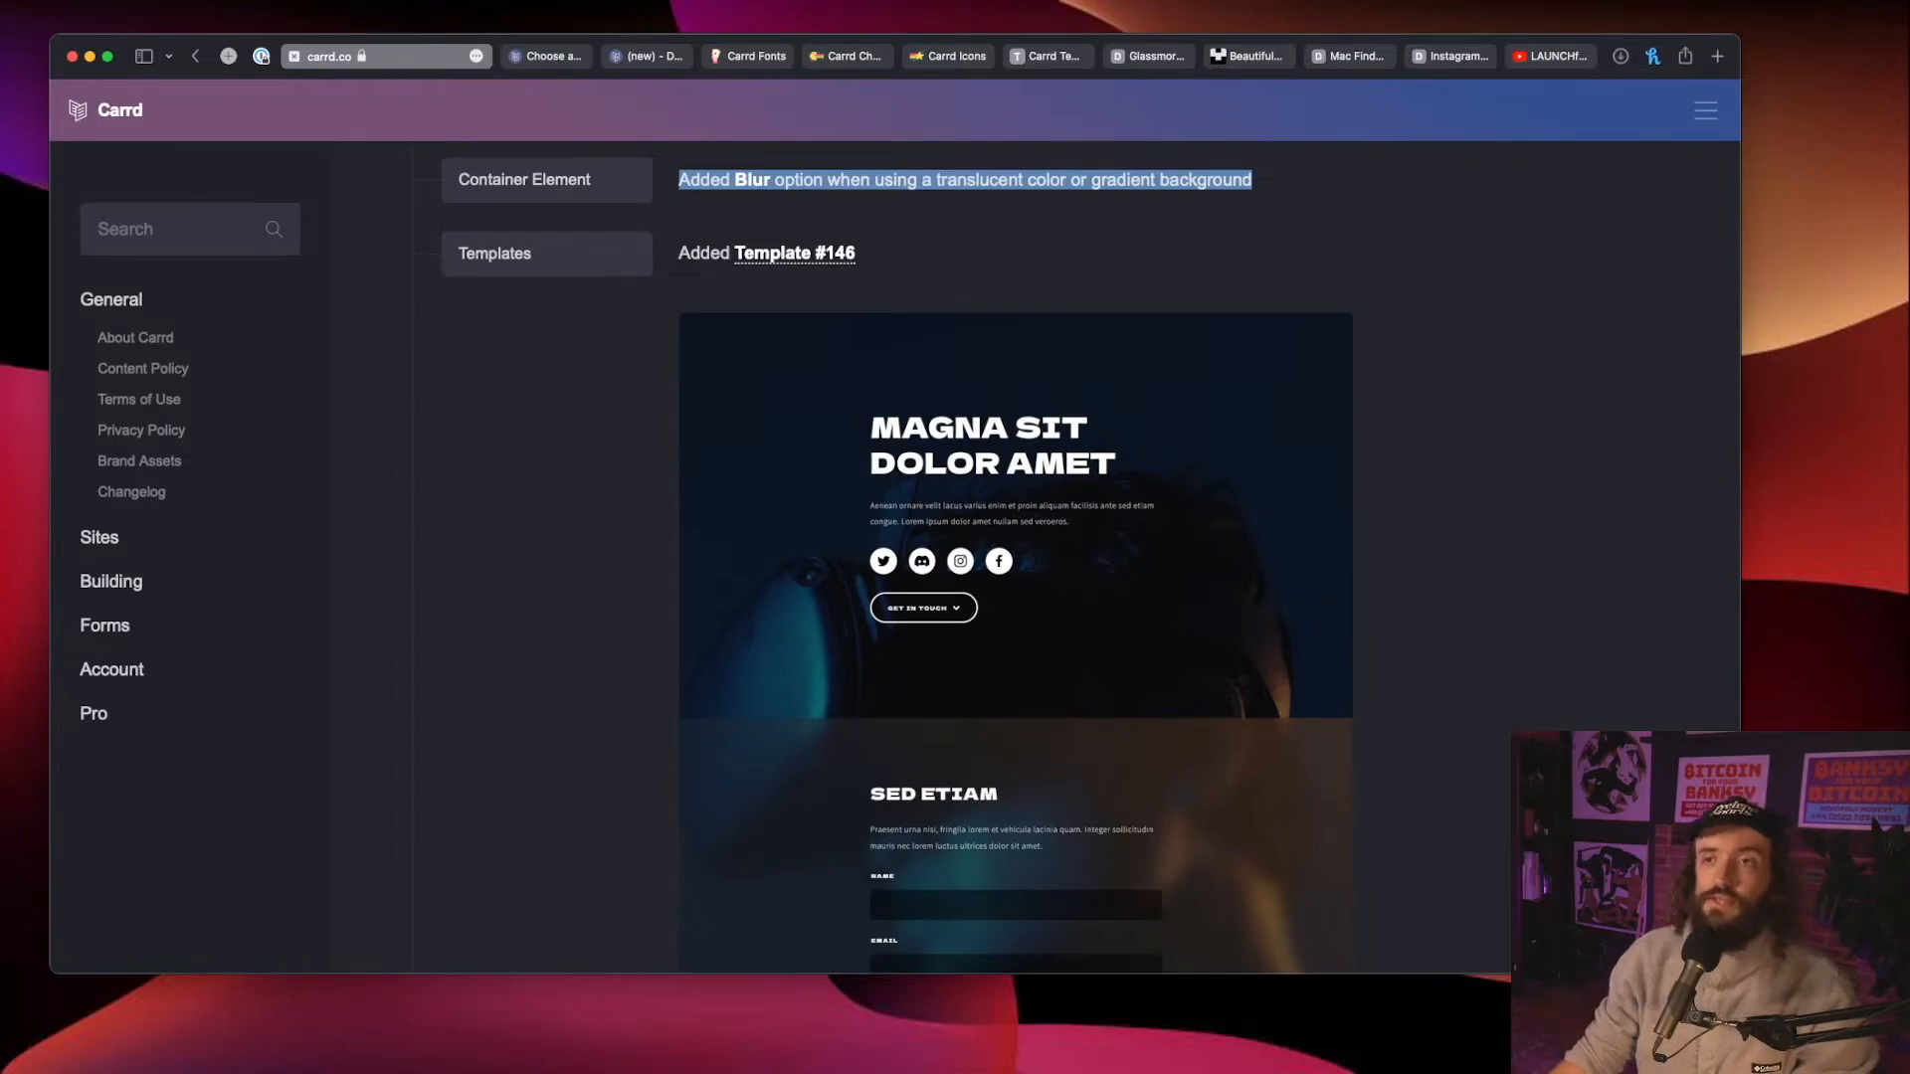
pyautogui.scroll(3)
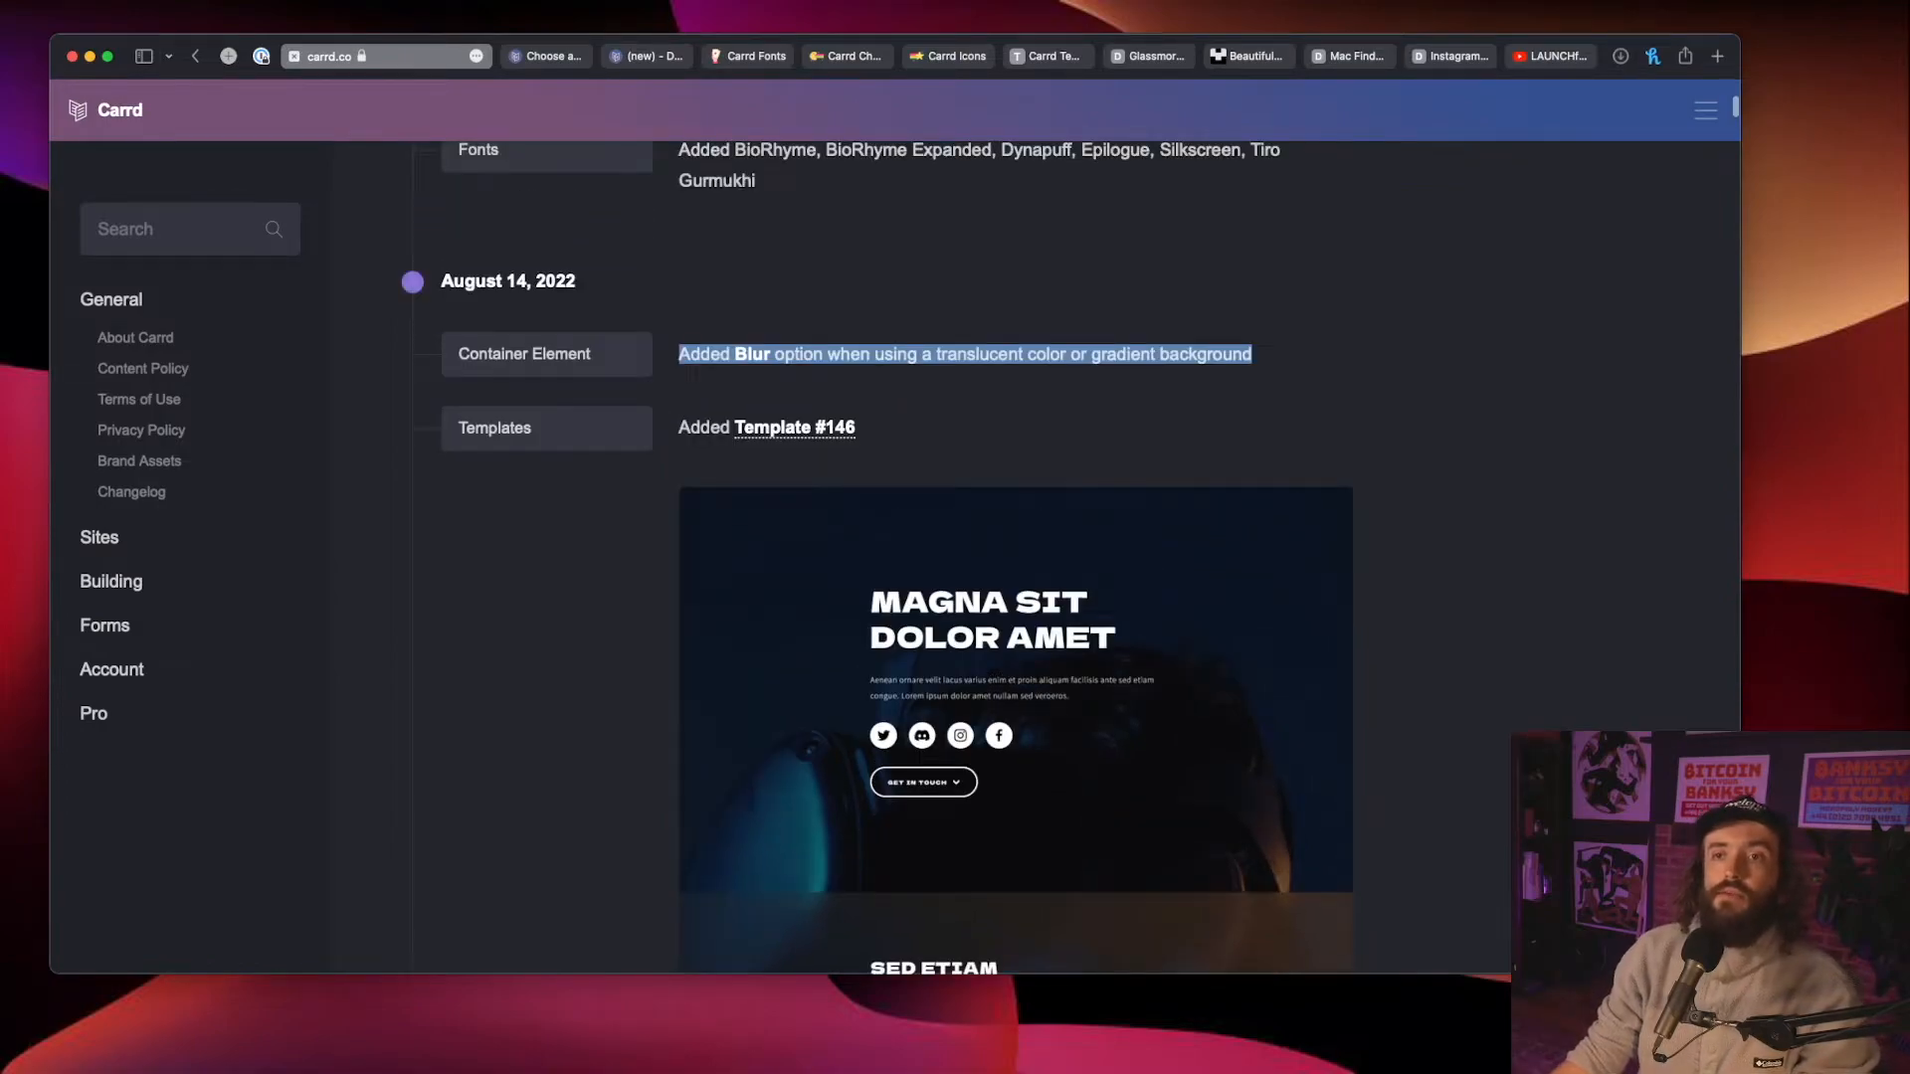
pyautogui.scroll(3)
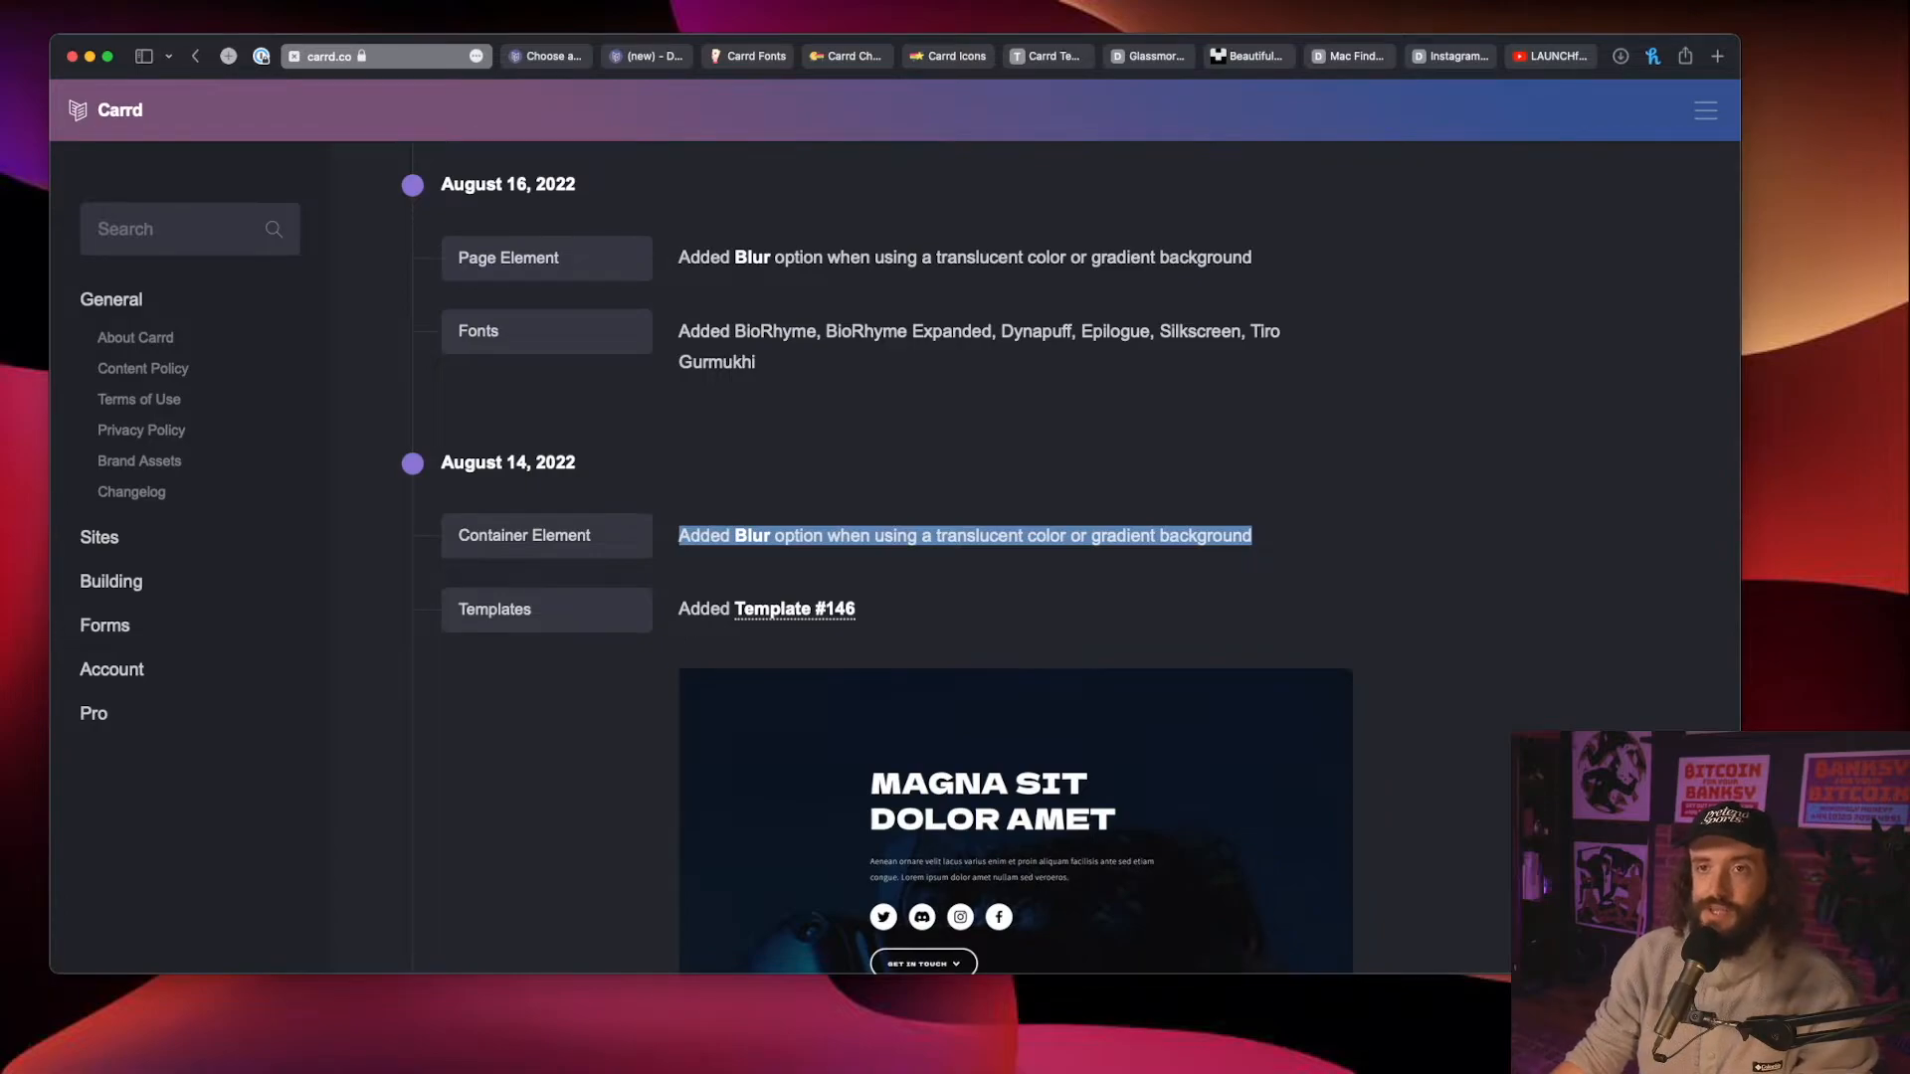
pyautogui.scroll(3)
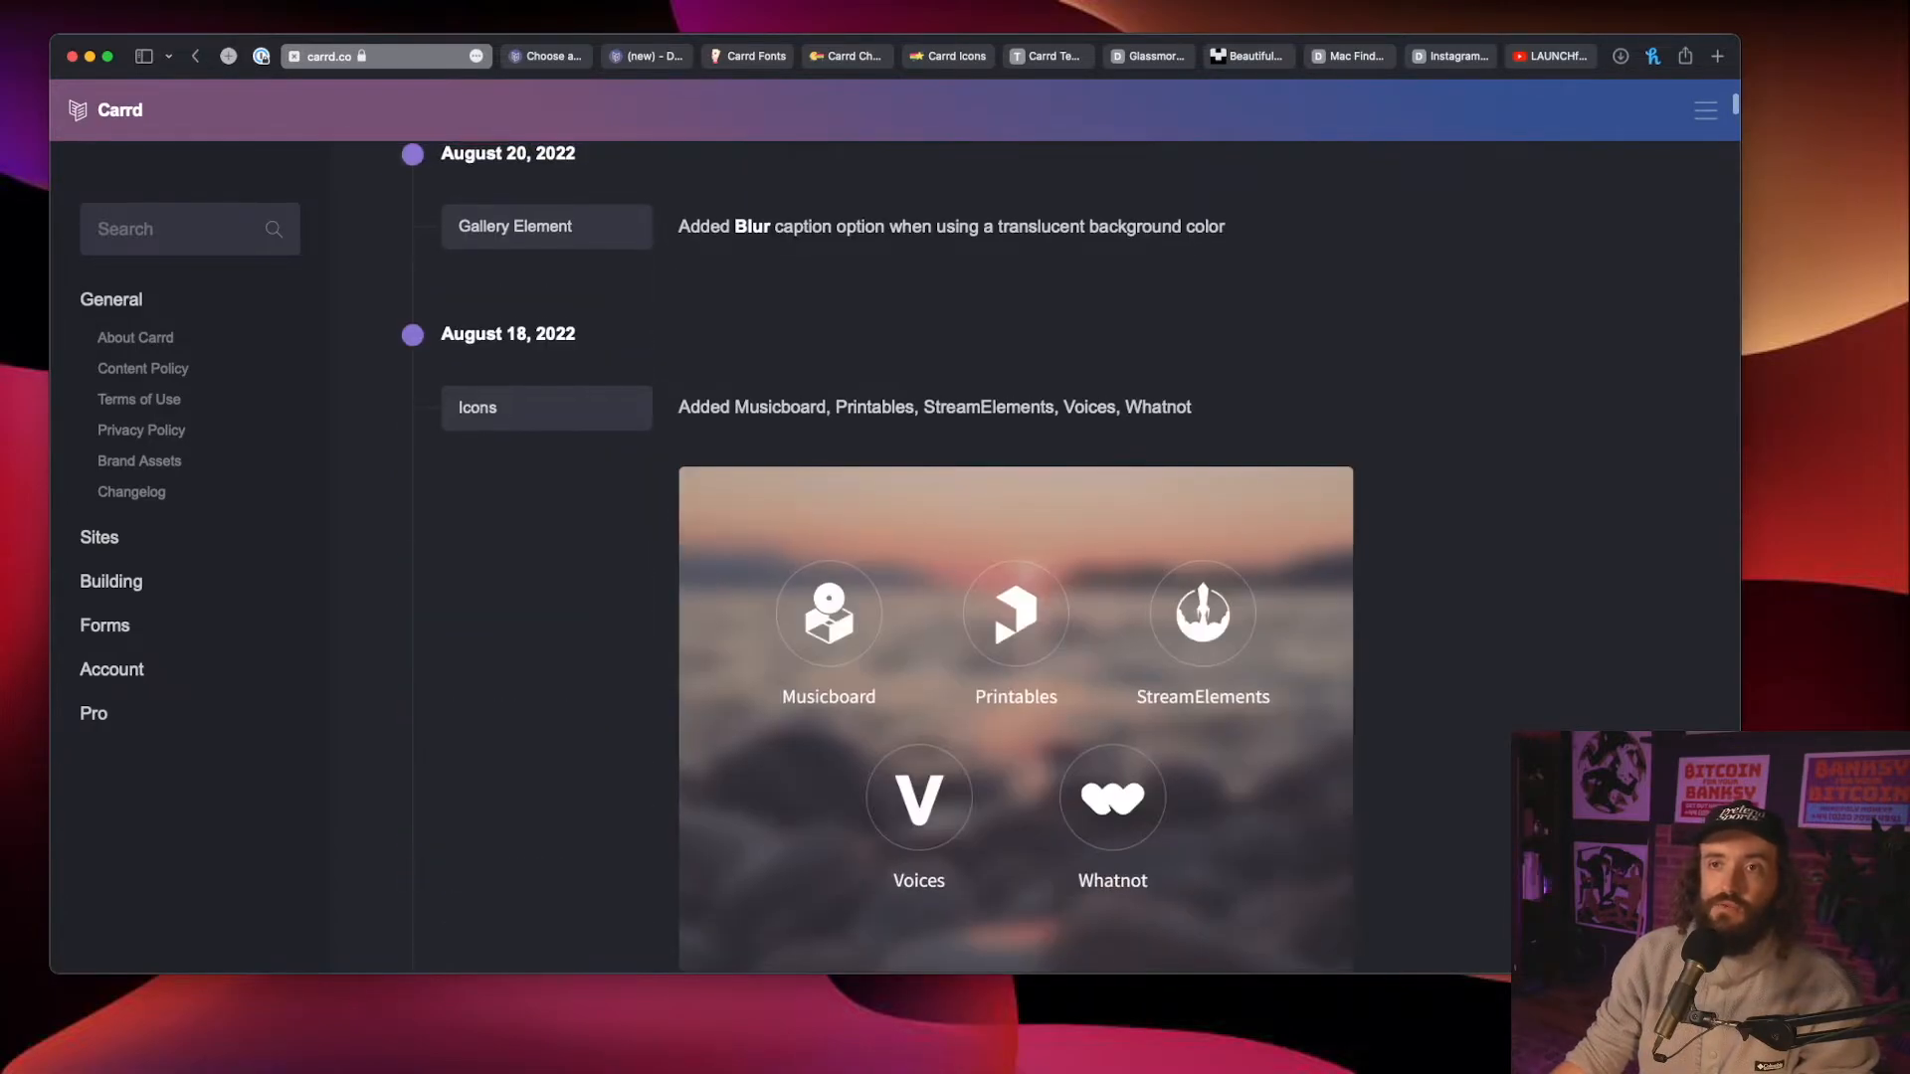
pyautogui.scroll(-3)
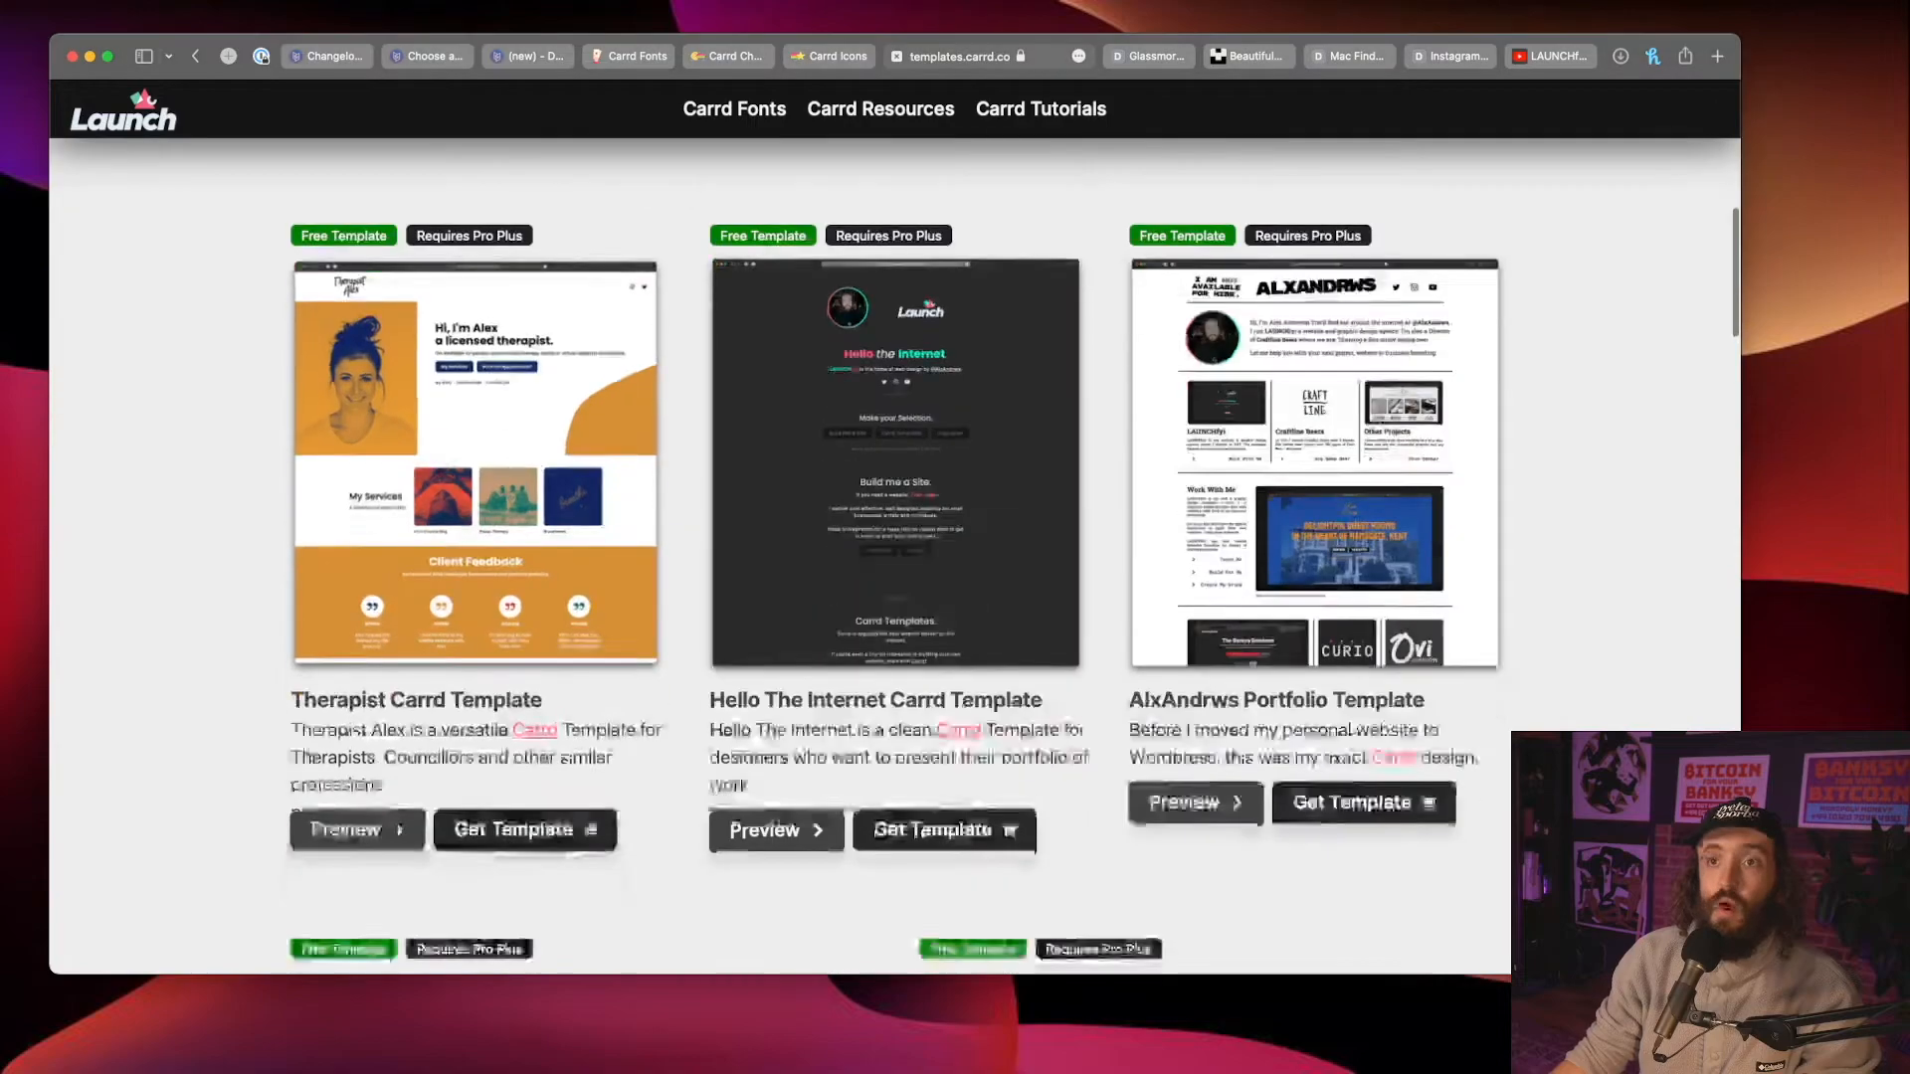
# Step: Scroll the free template gallery, then return to the Carrd editor's subscribe card
pyautogui.scroll(-3)
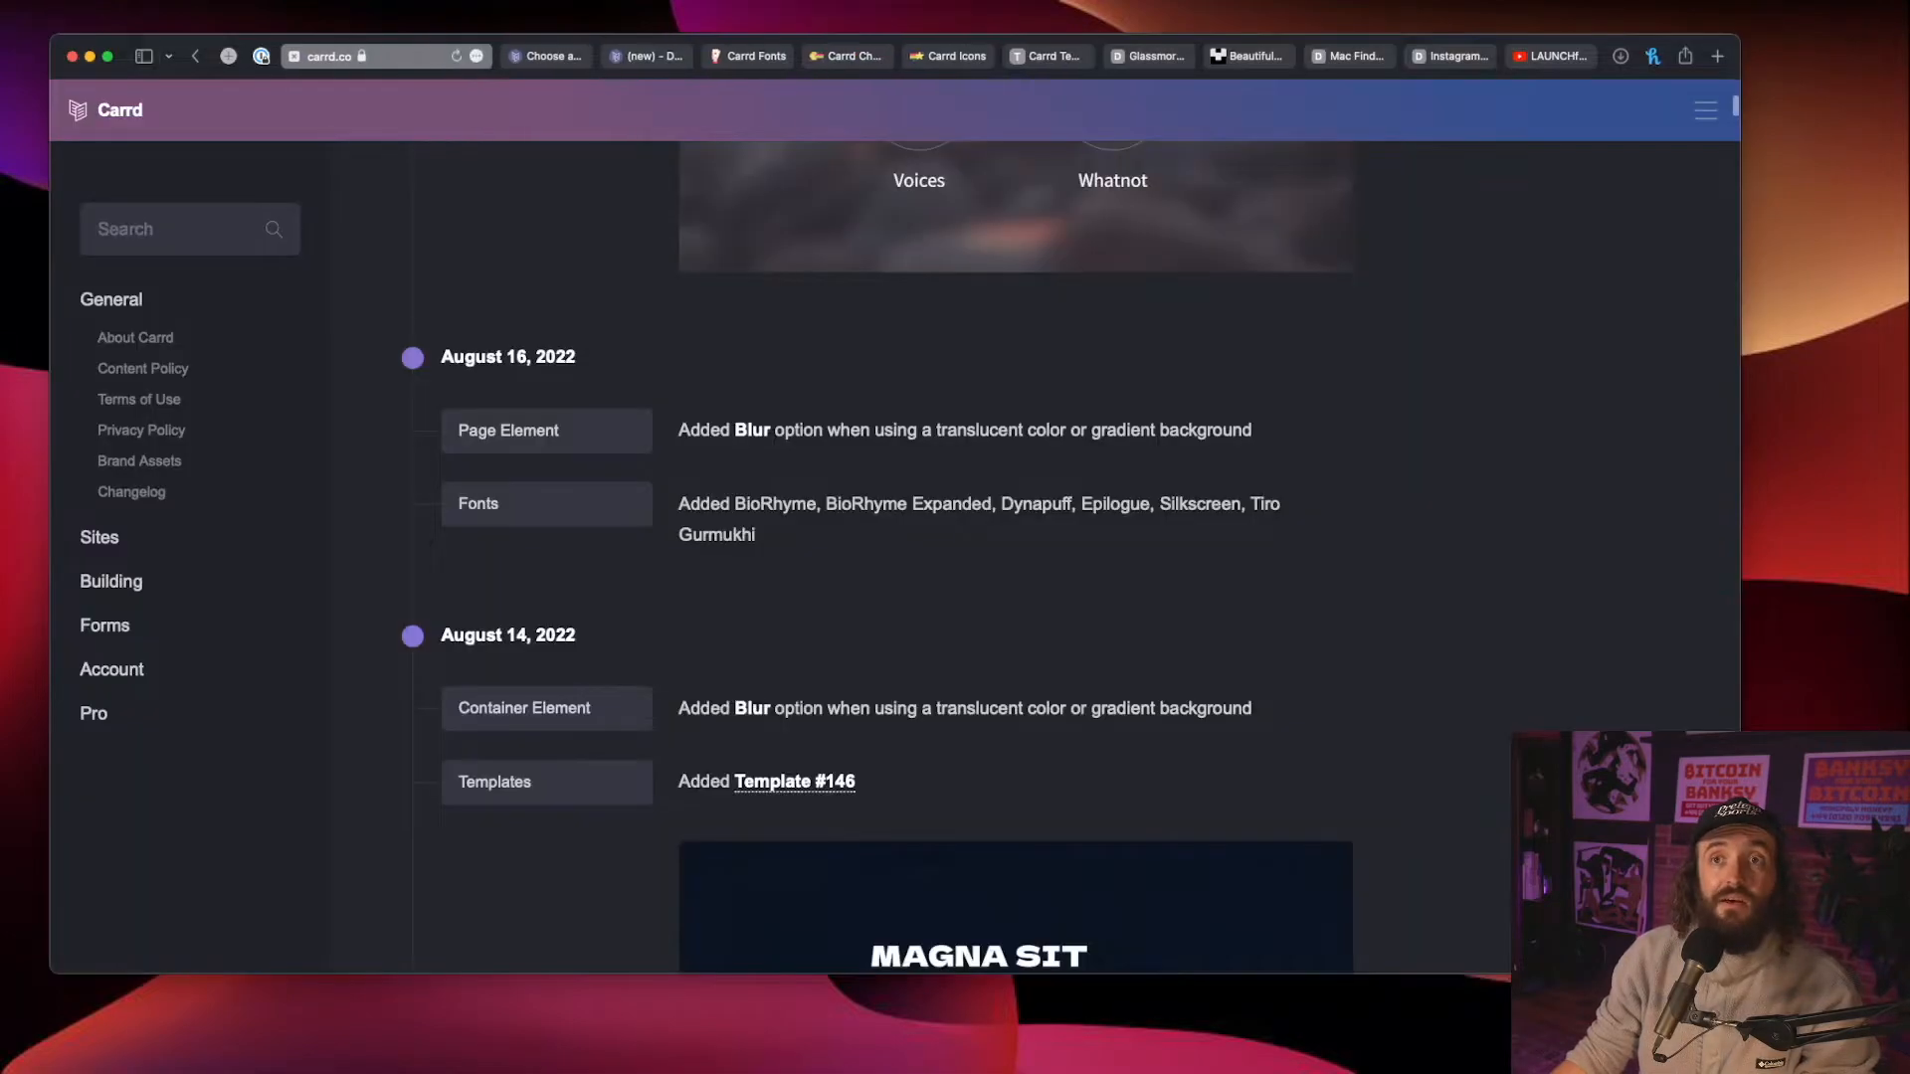
pyautogui.click(794, 781)
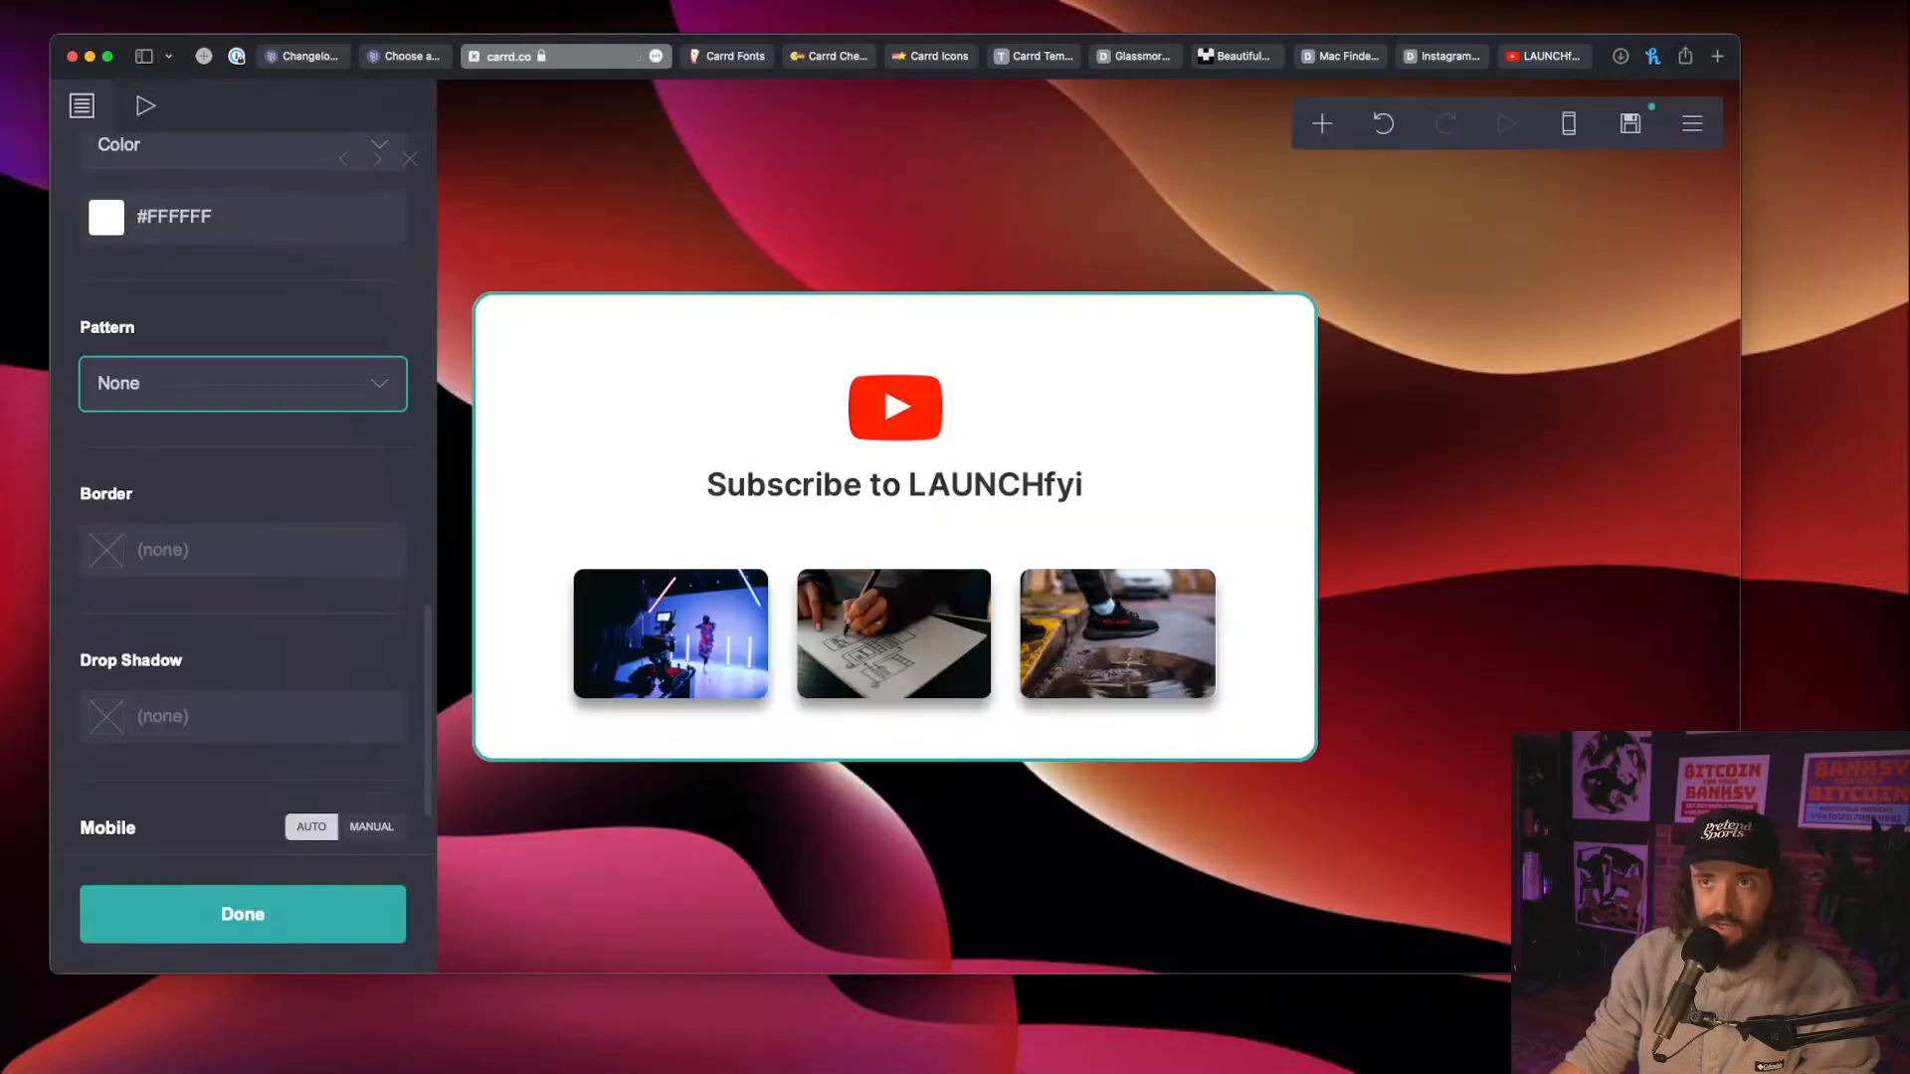
# Step: Make the card background translucent white #FFFFFF61 and increase its blur
pyautogui.click(241, 913)
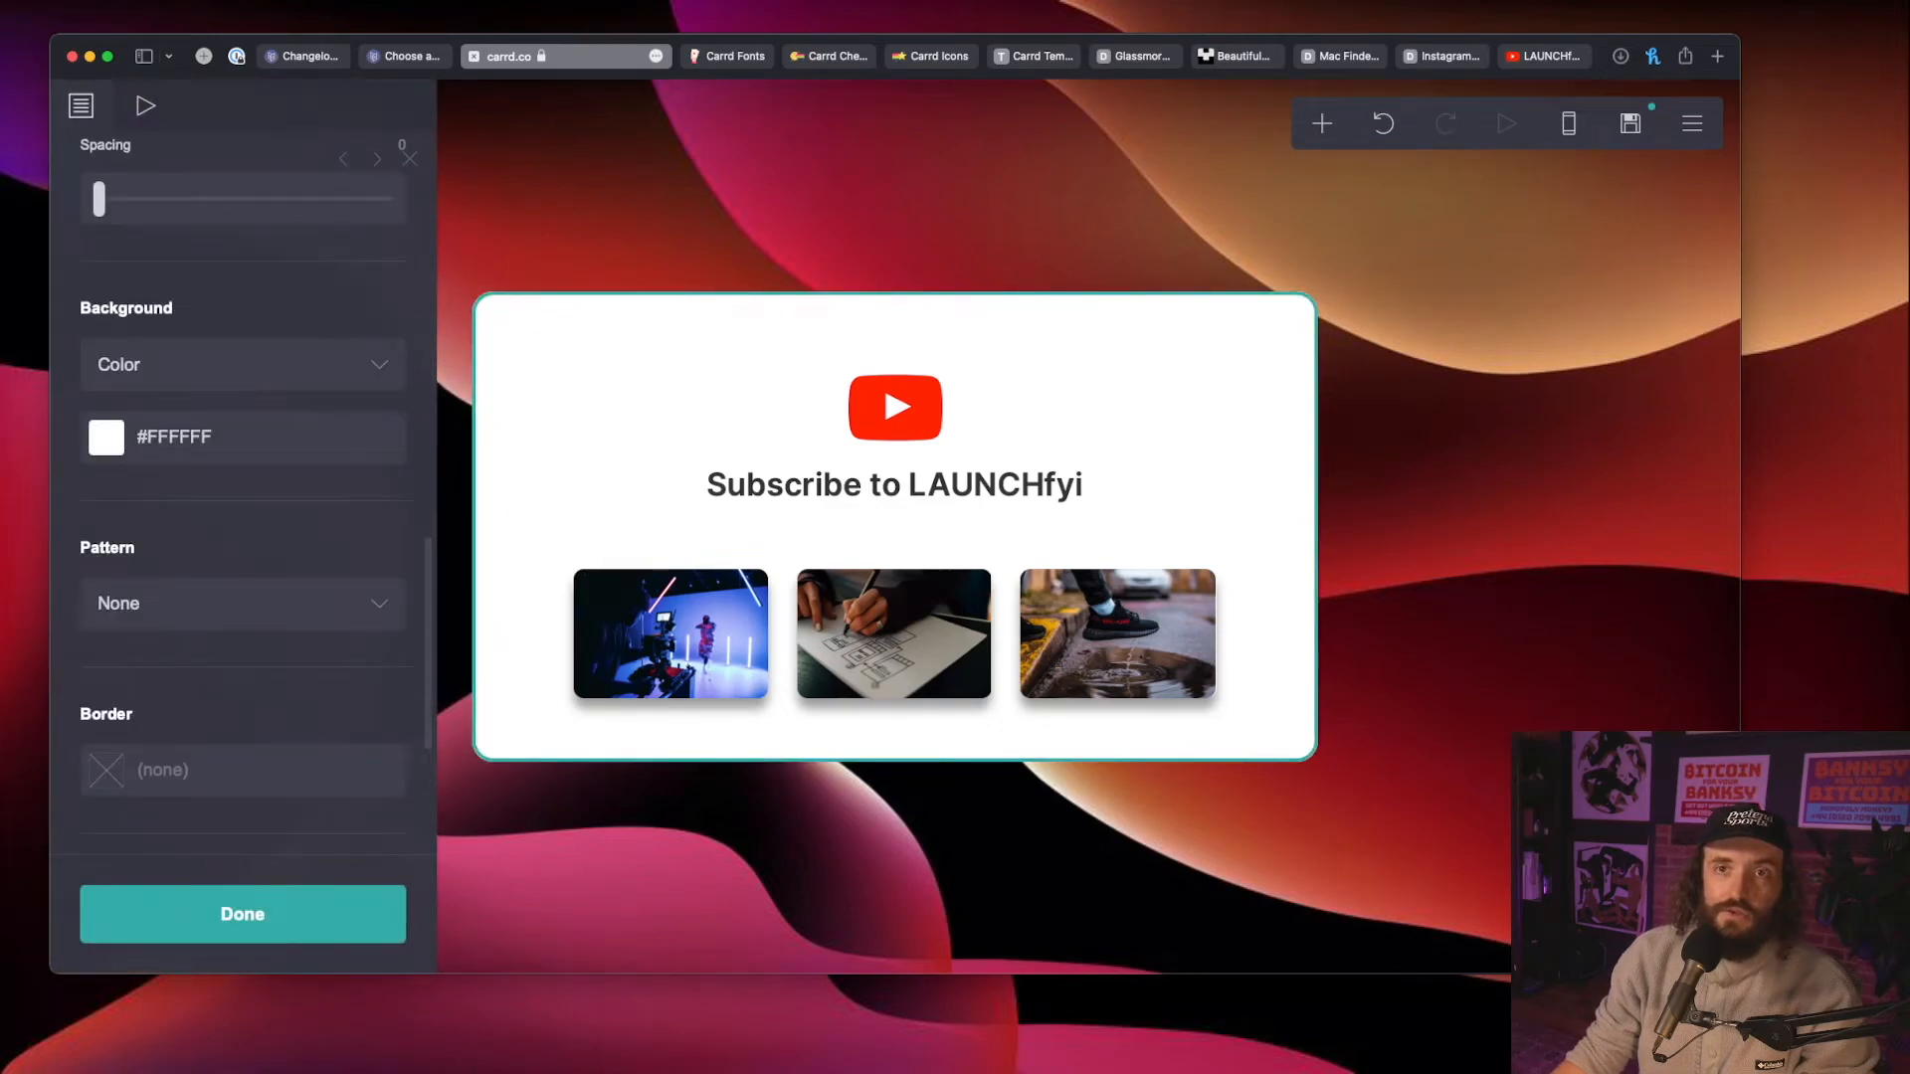
pyautogui.click(107, 438)
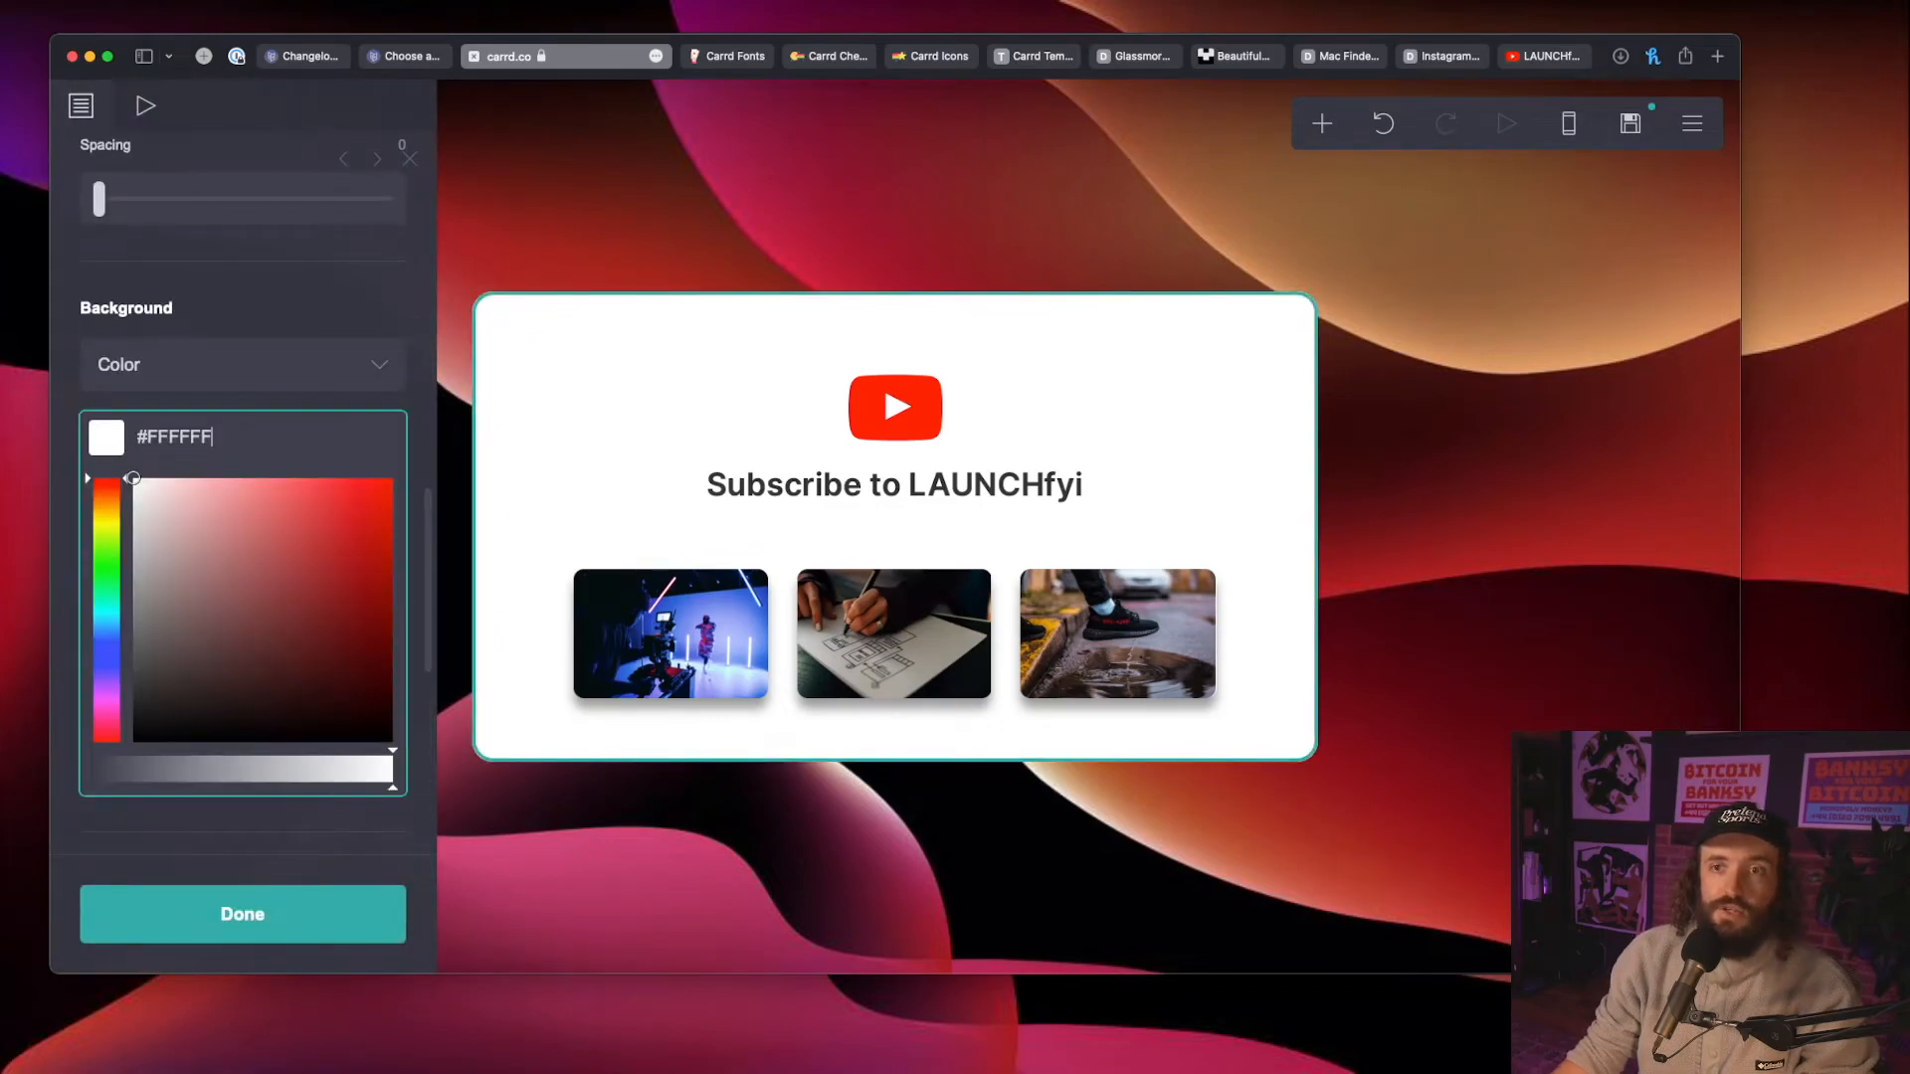
pyautogui.moveTo(392, 749); pyautogui.dragTo(191, 749)
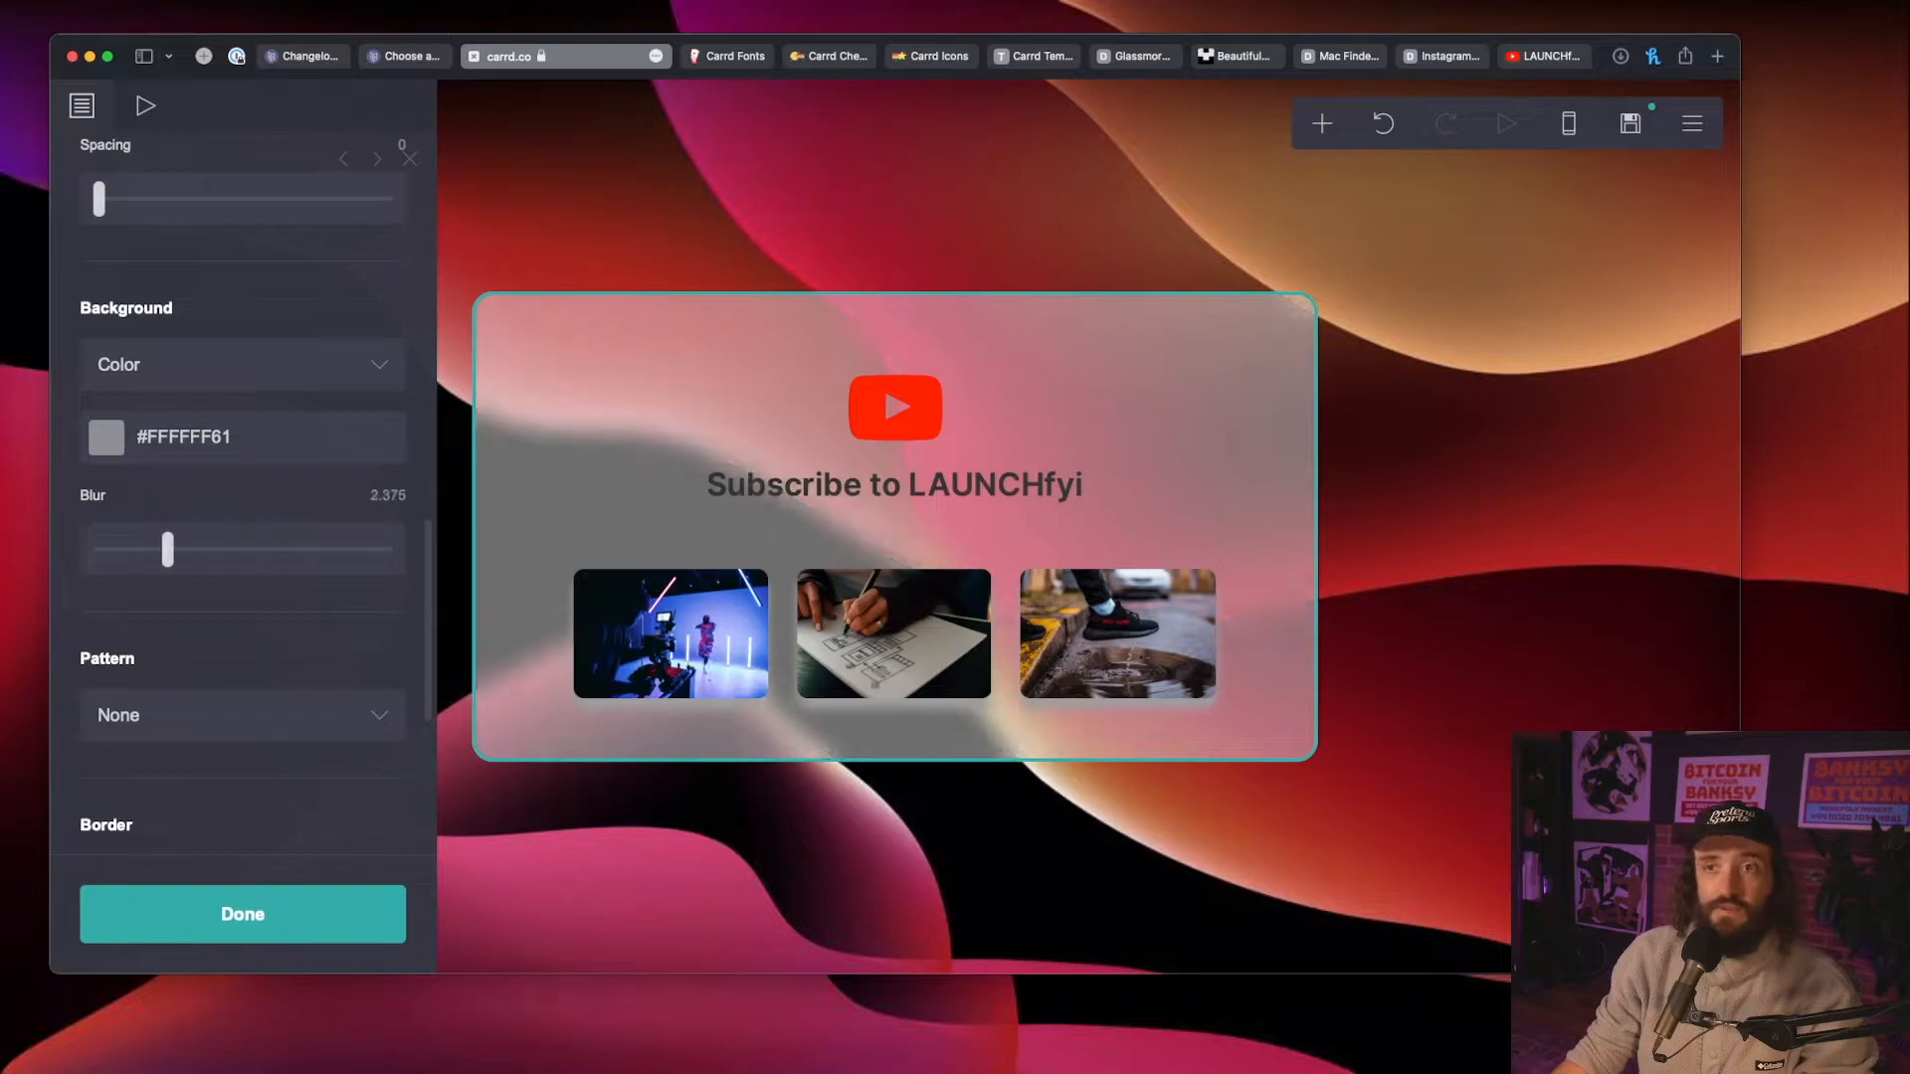
pyautogui.click(106, 438)
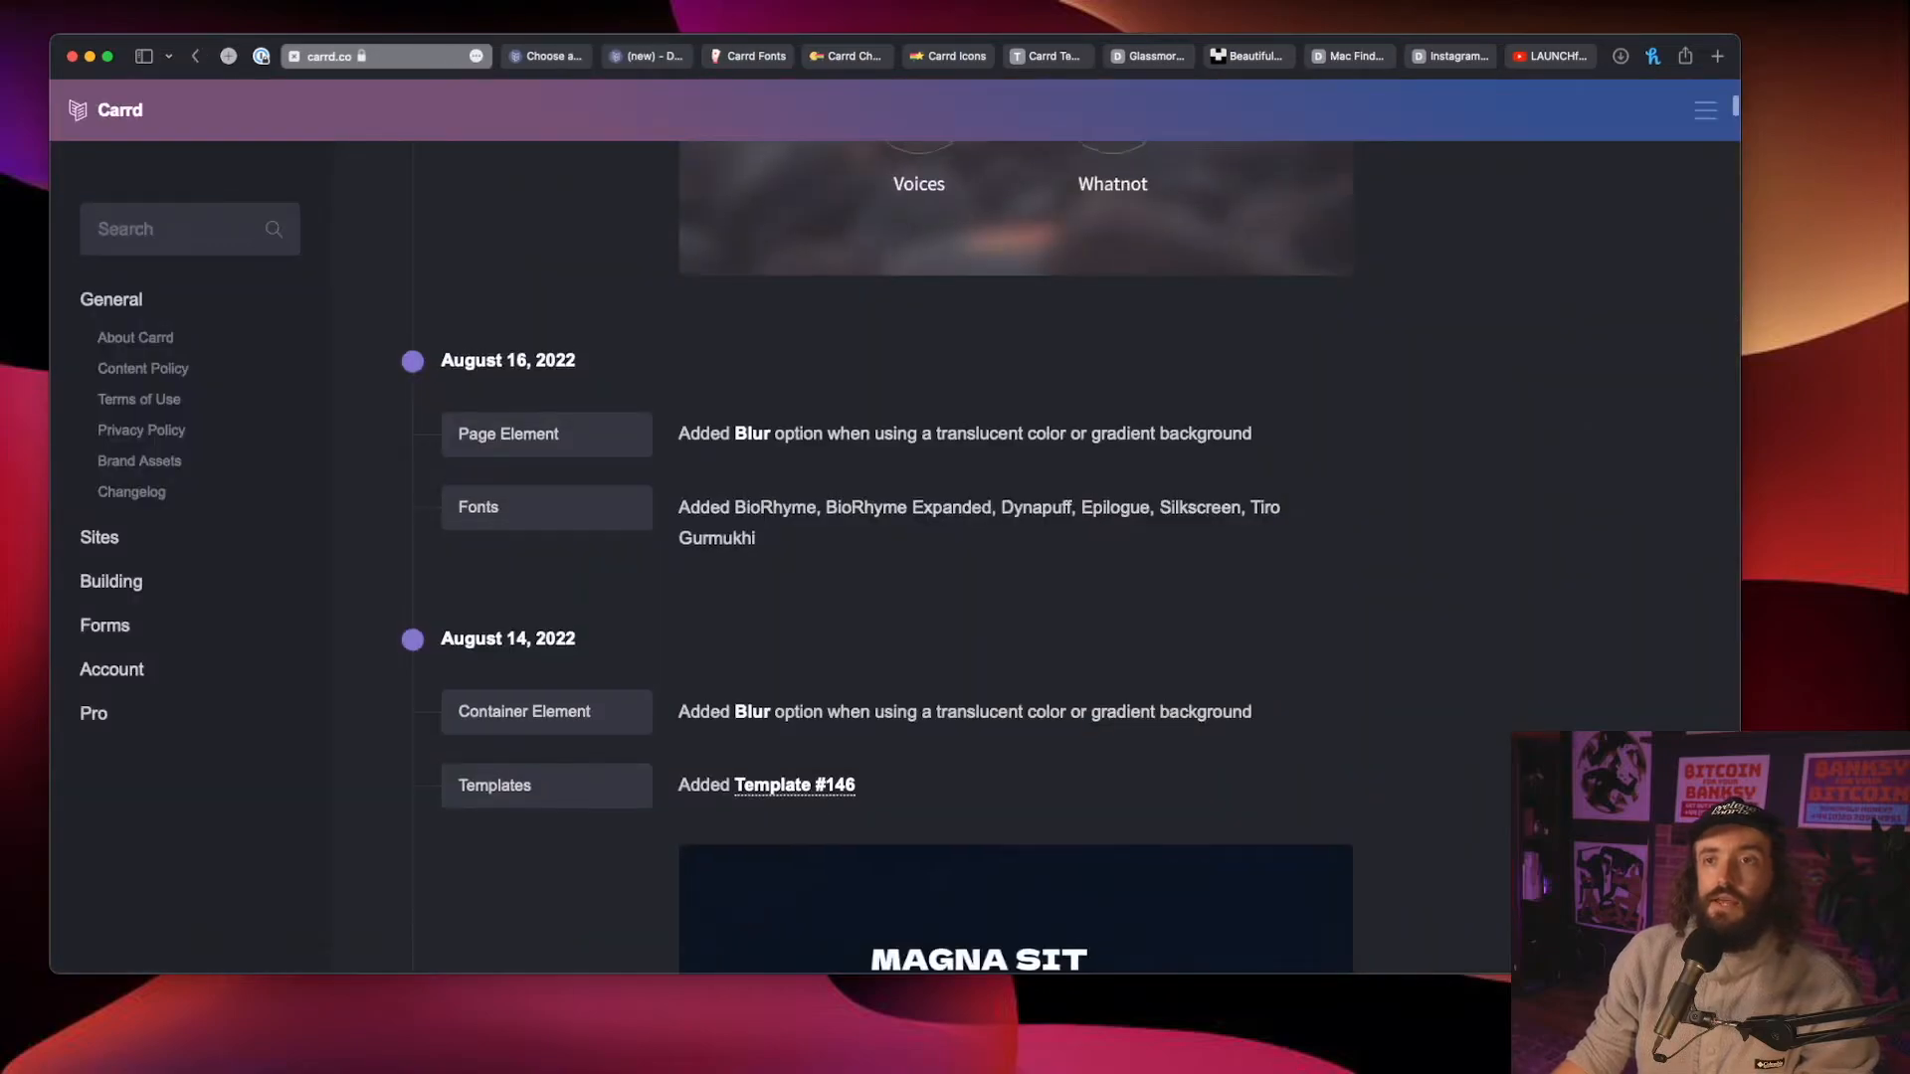
# Step: Scroll the changelog, then switch to the Carrd Fonts reference site
pyautogui.scroll(-3)
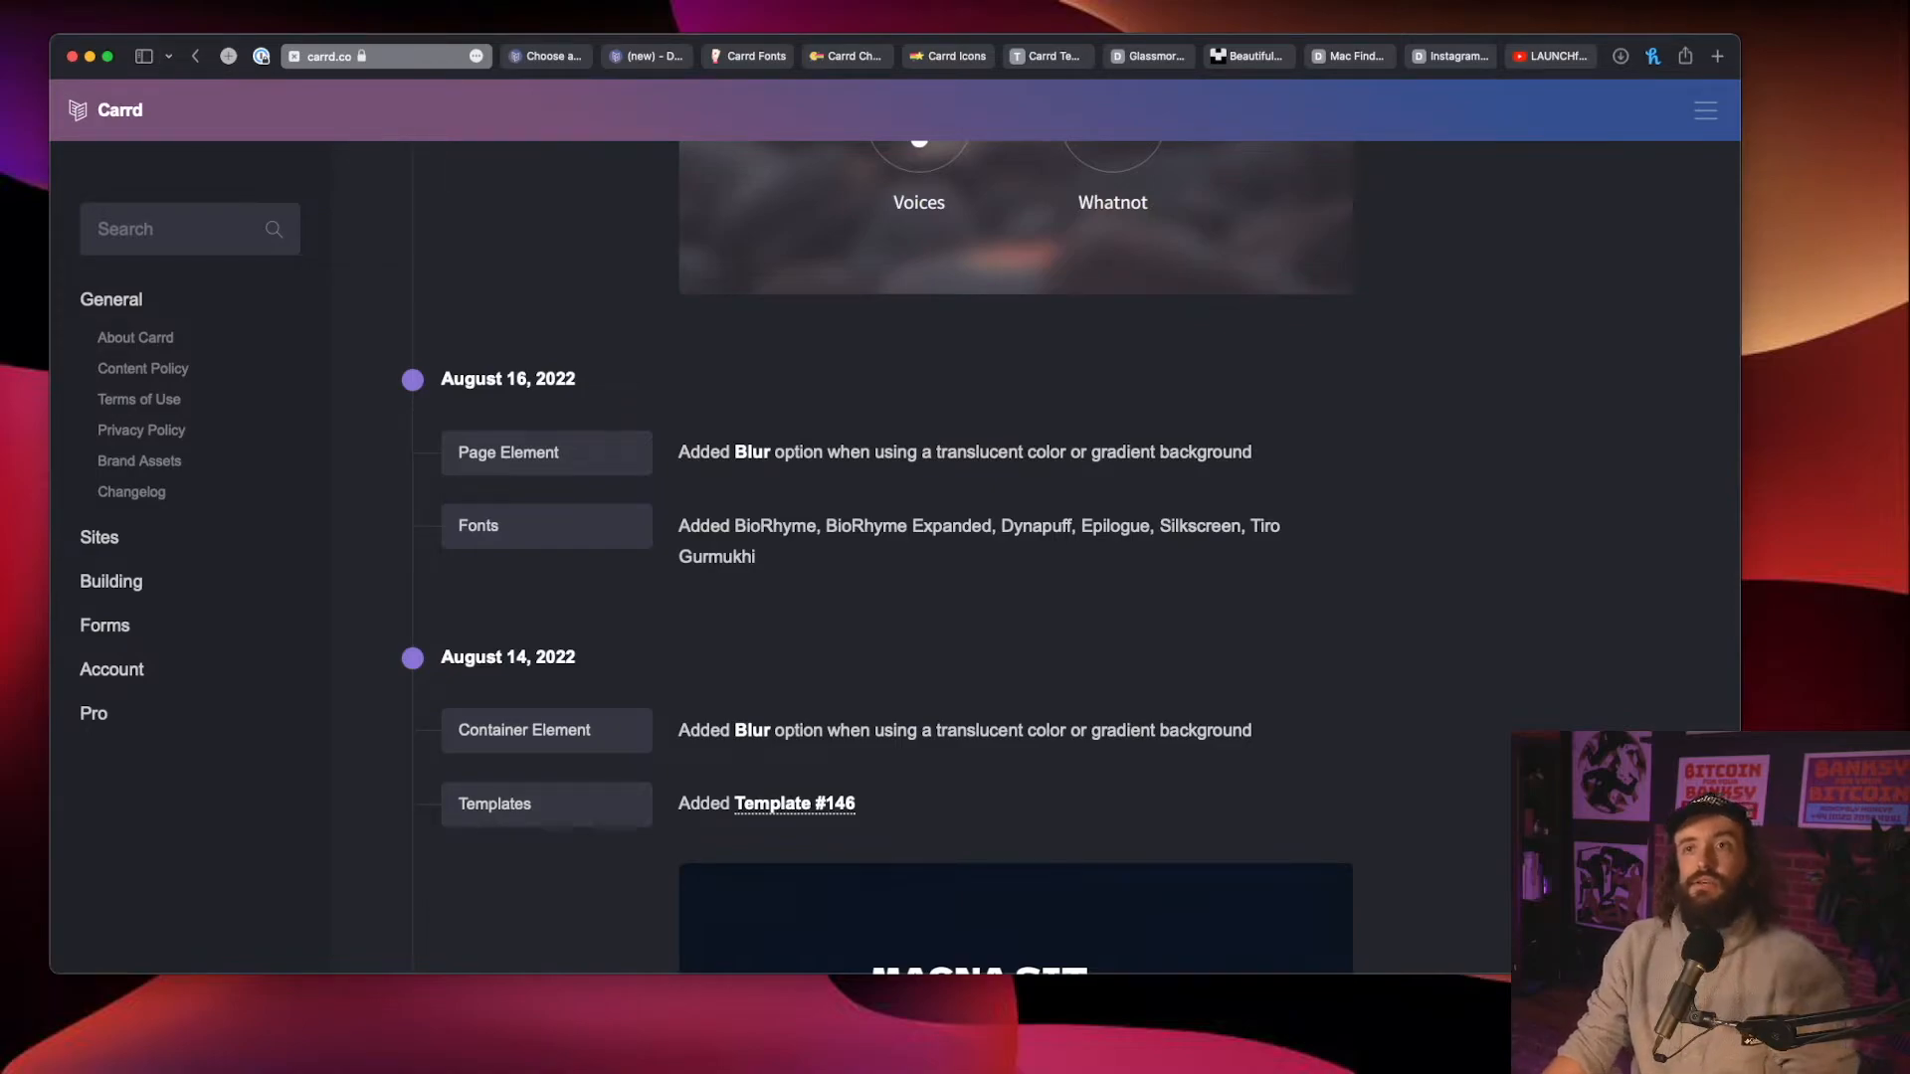
pyautogui.click(752, 56)
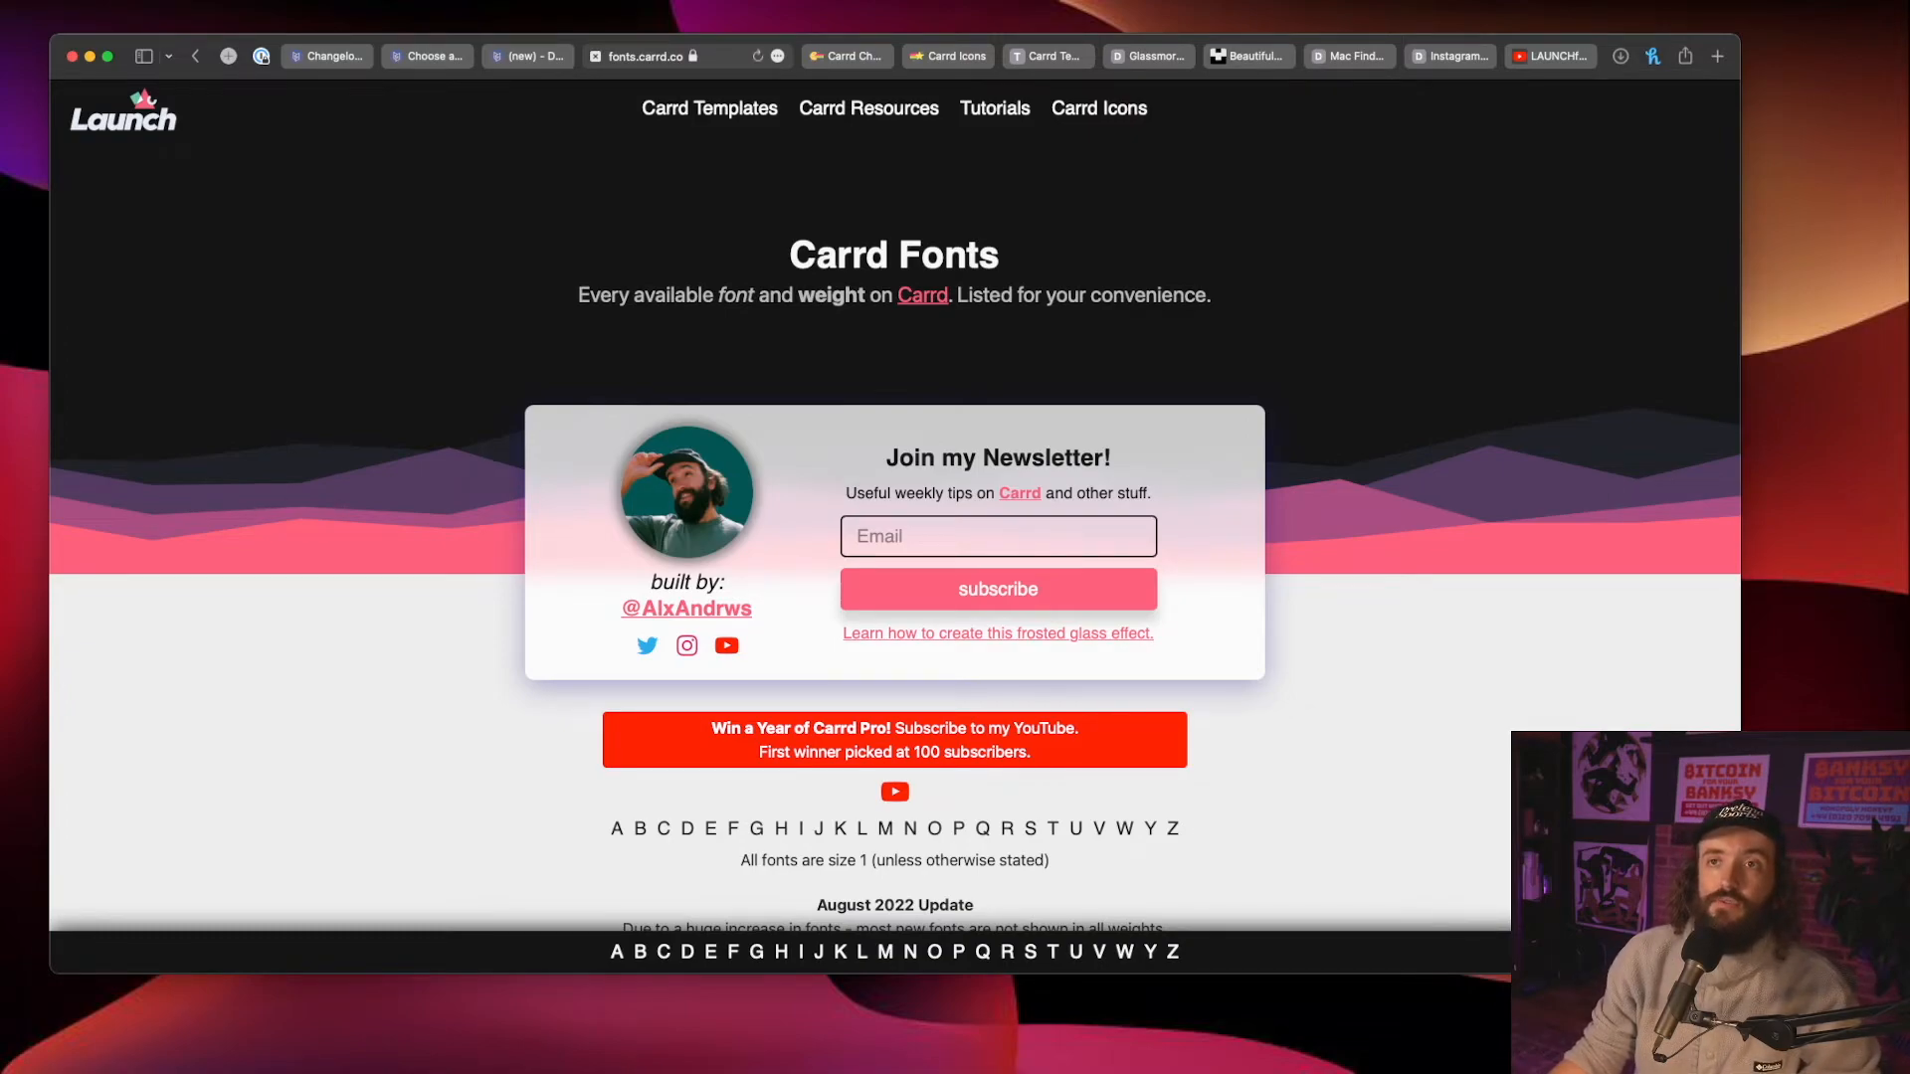
# Step: Scroll through the font weights on fonts.carrd.co, then return to the editor tab
pyautogui.scroll(-3)
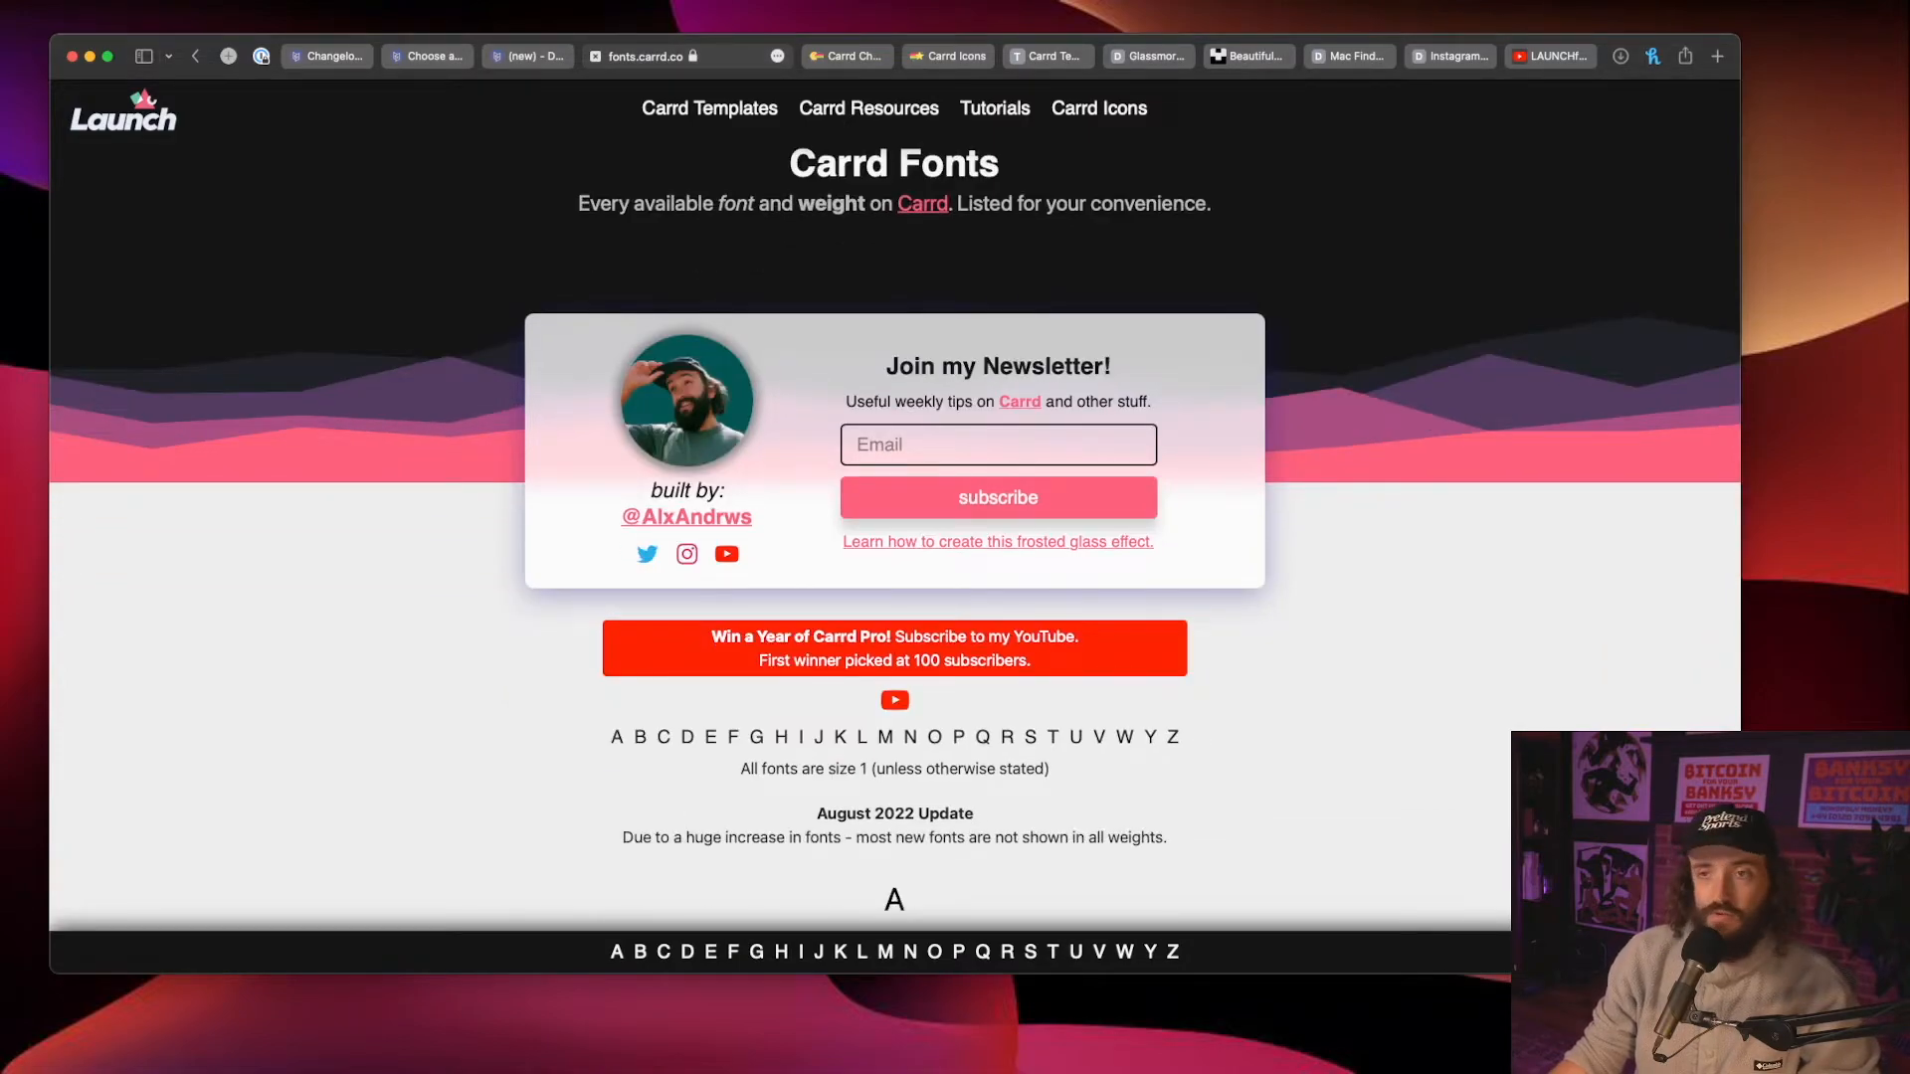
pyautogui.scroll(-3)
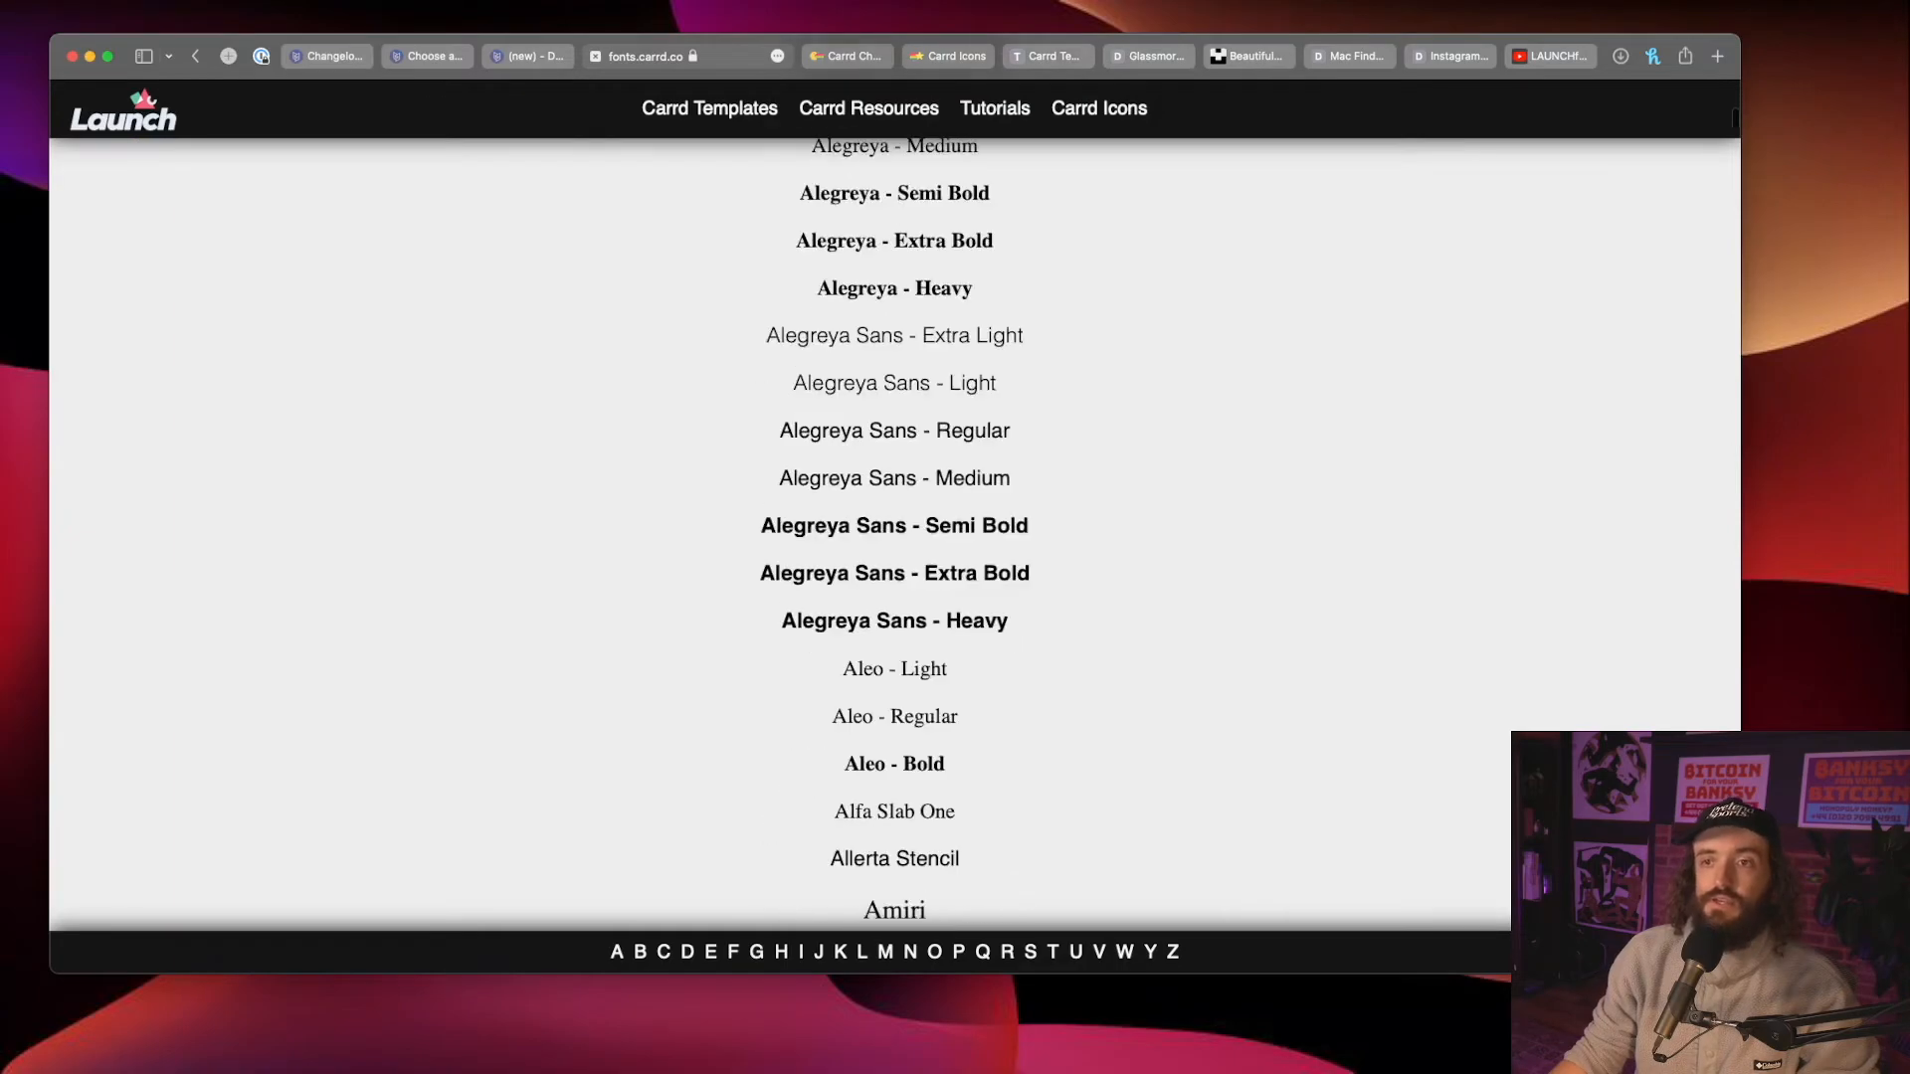
pyautogui.scroll(-3)
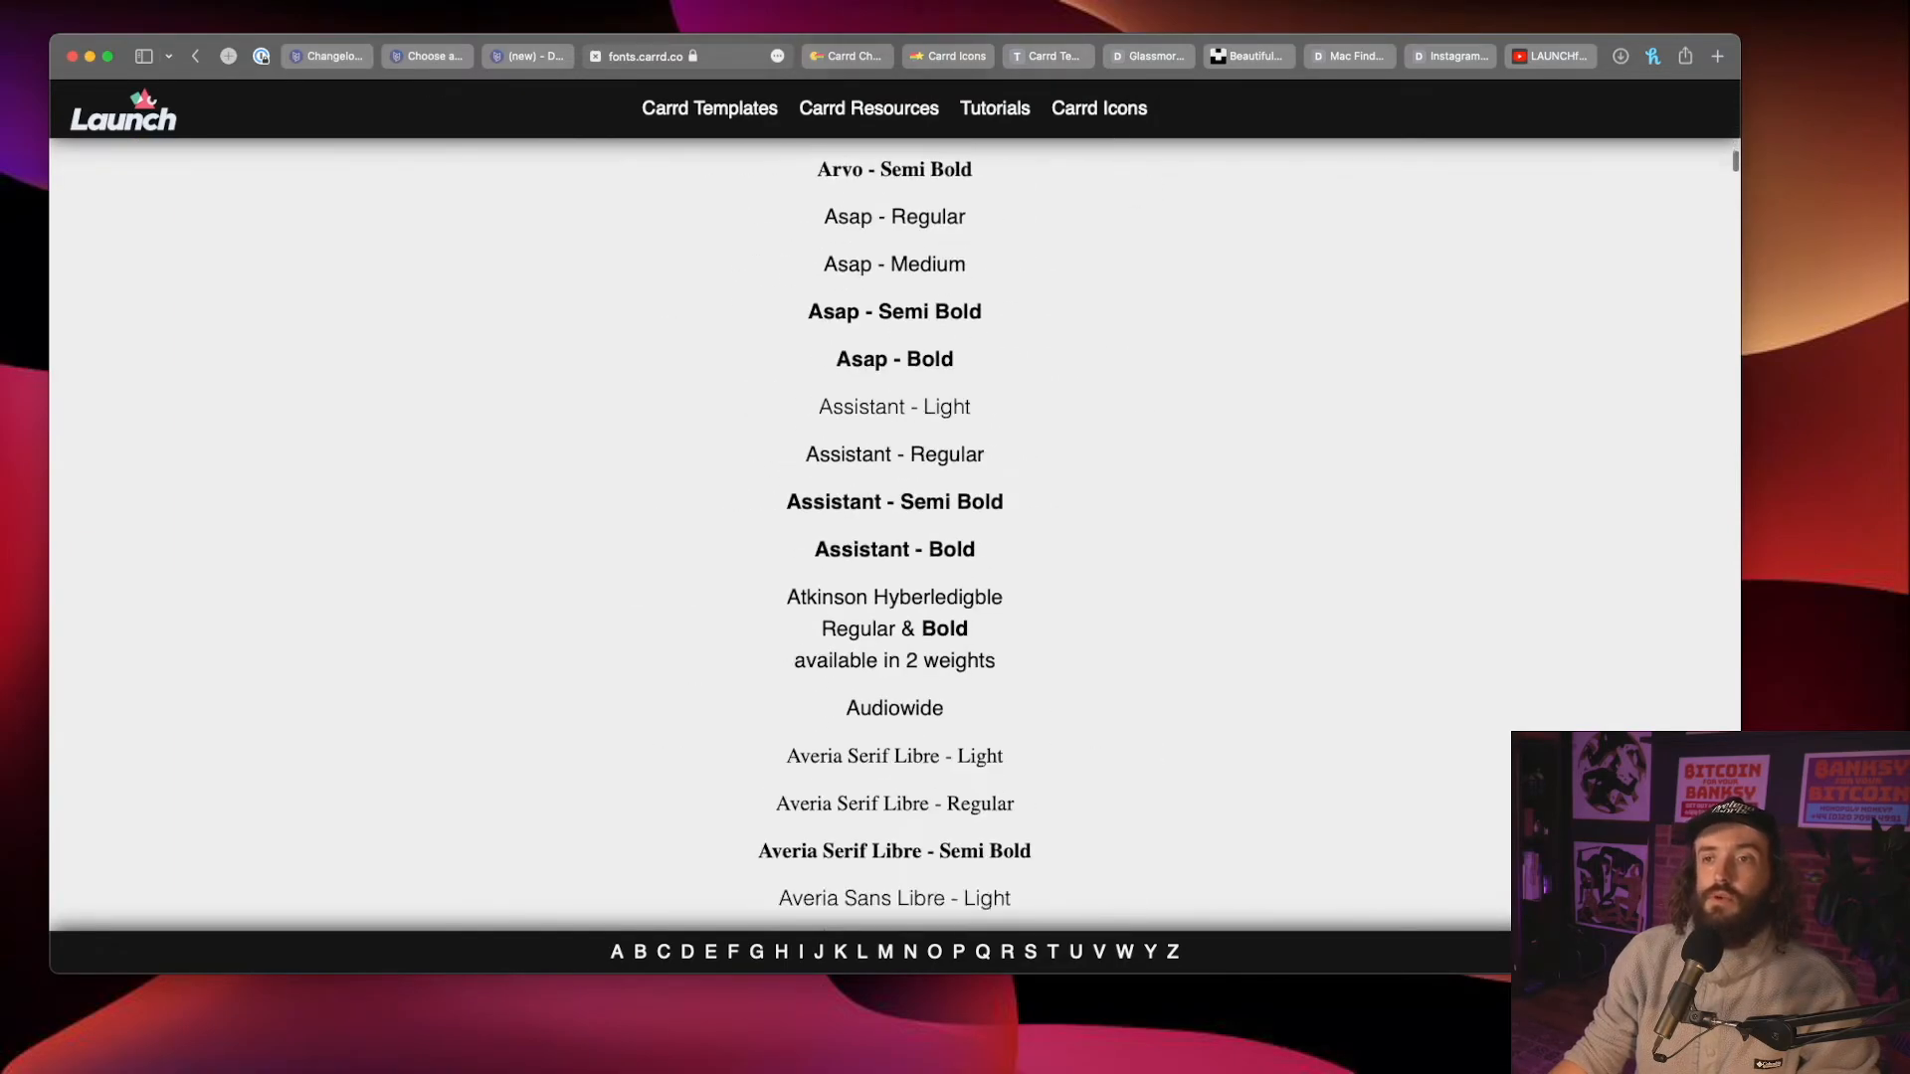
pyautogui.scroll(3)
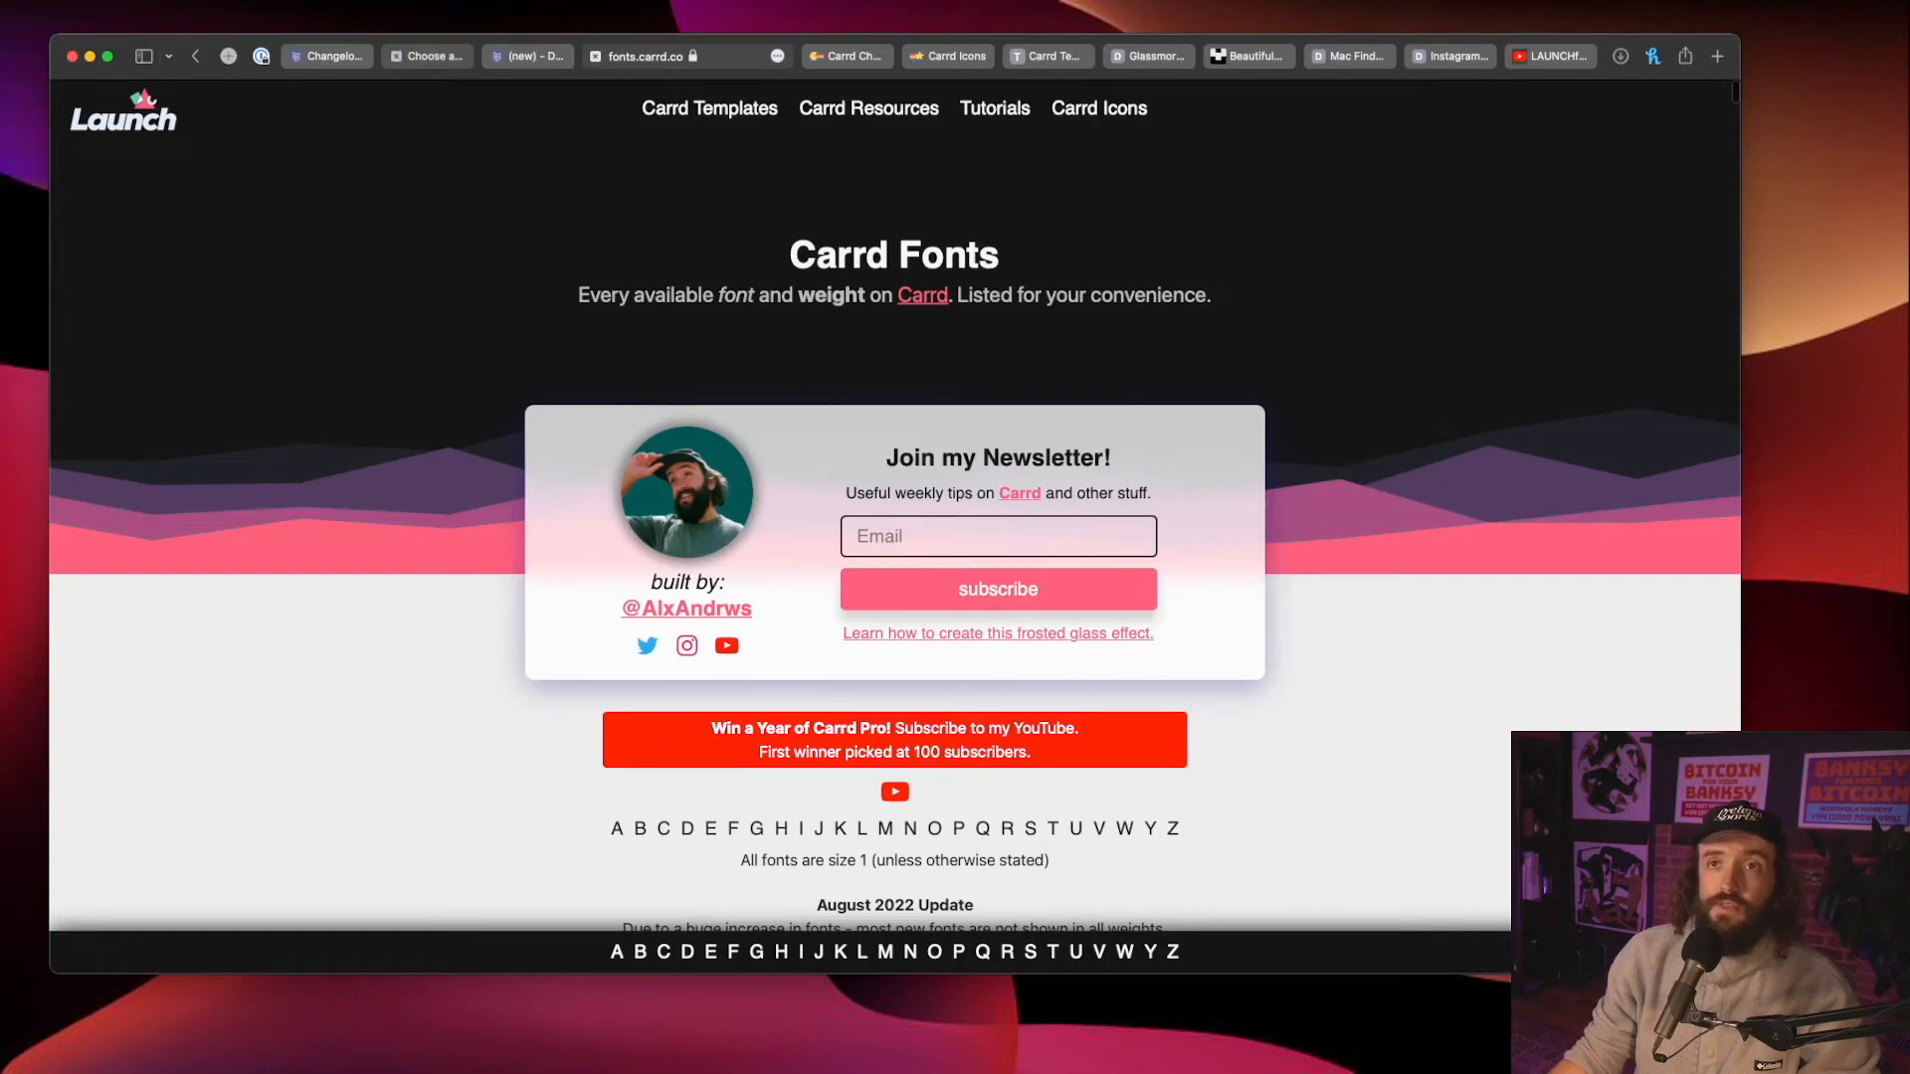
pyautogui.click(427, 56)
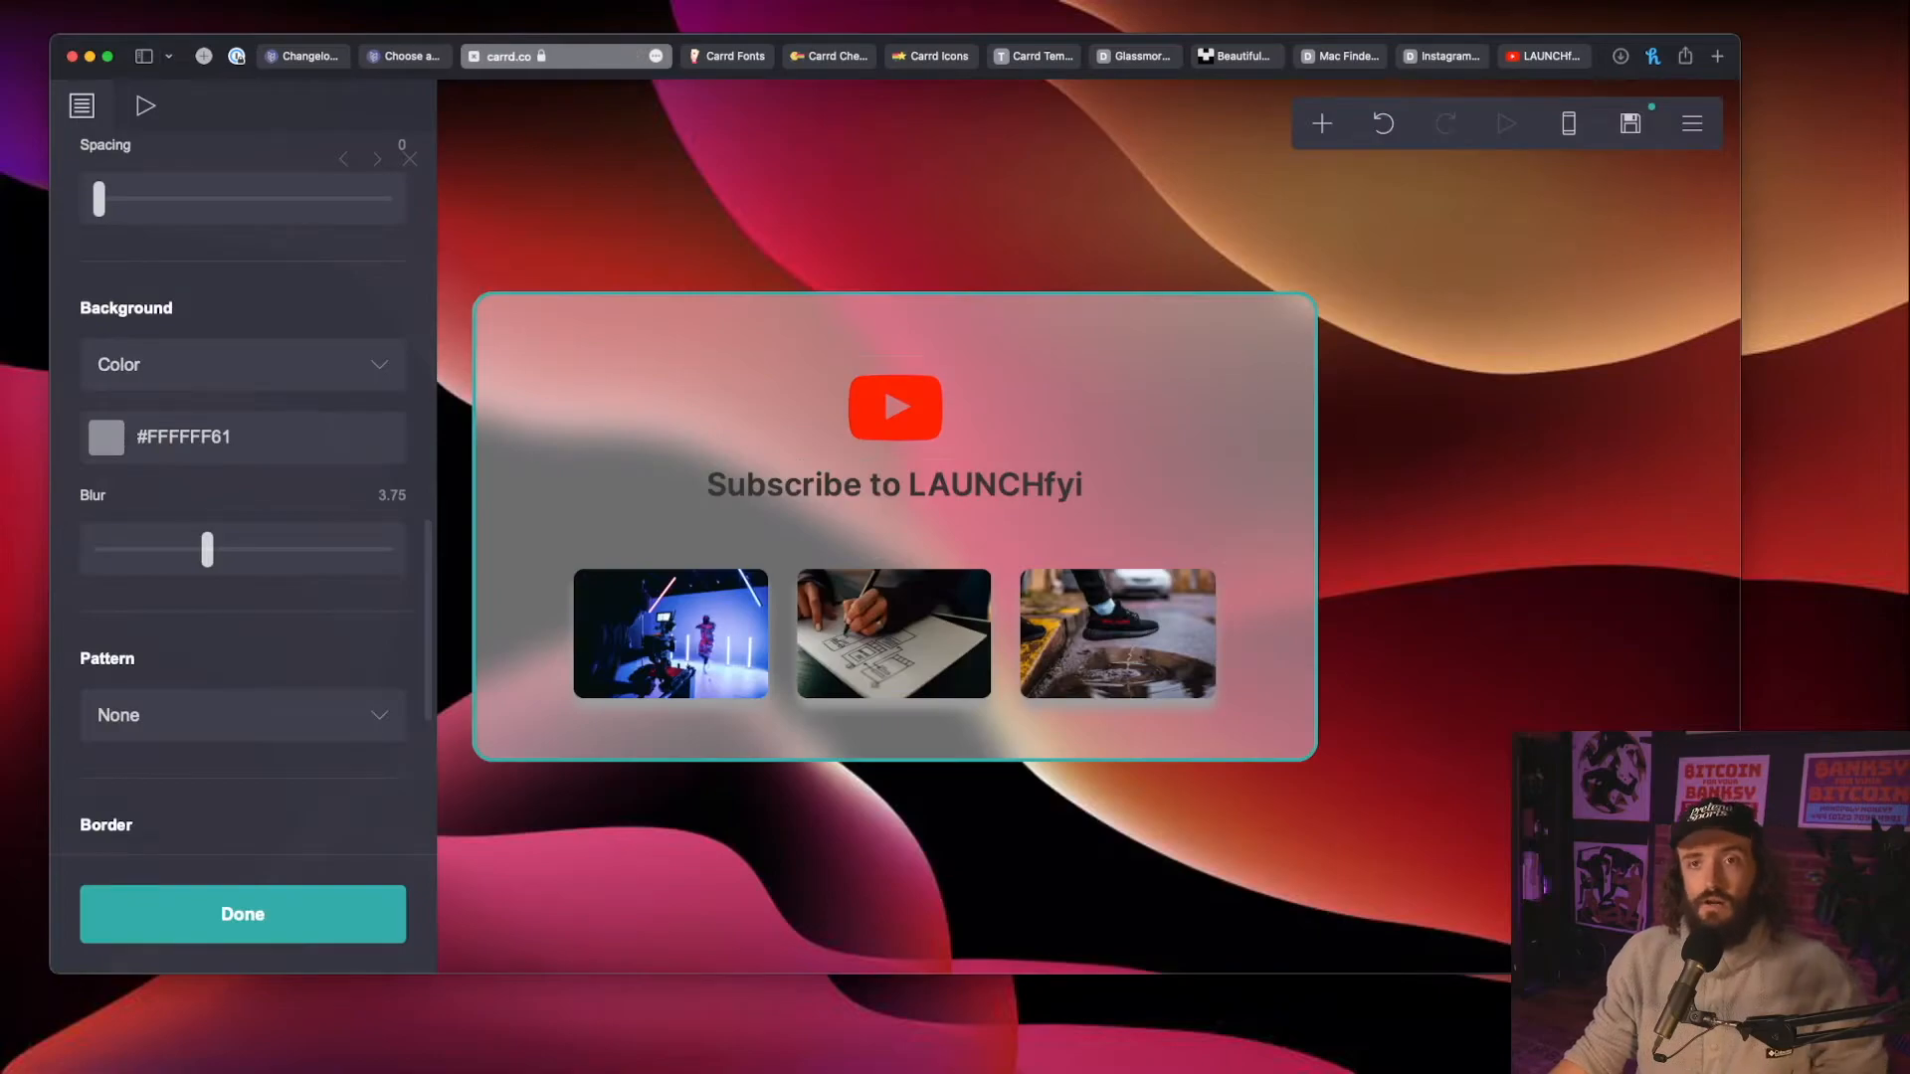
# Step: Check the 'Subscribe to LAUNCHfyi' heading's Font dropdown, then switch to the changelog tab
pyautogui.click(894, 483)
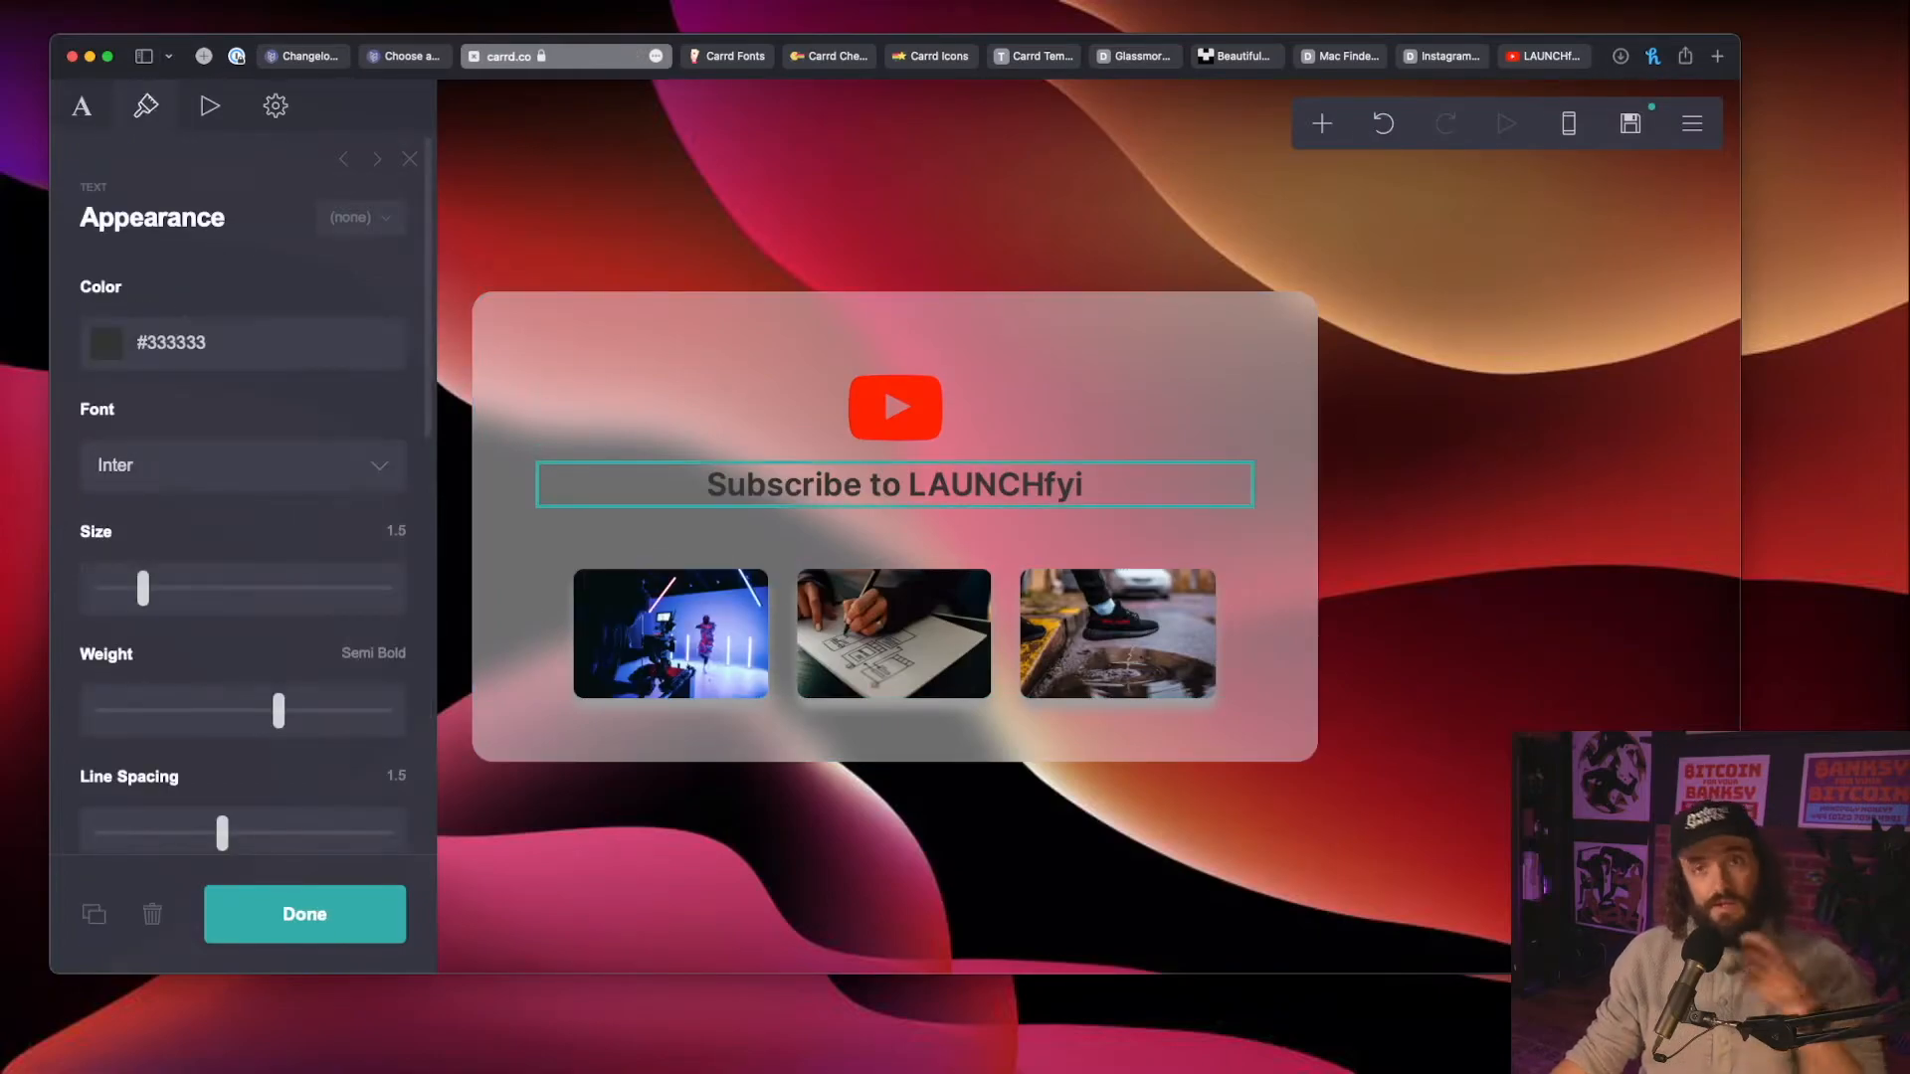
pyautogui.click(241, 466)
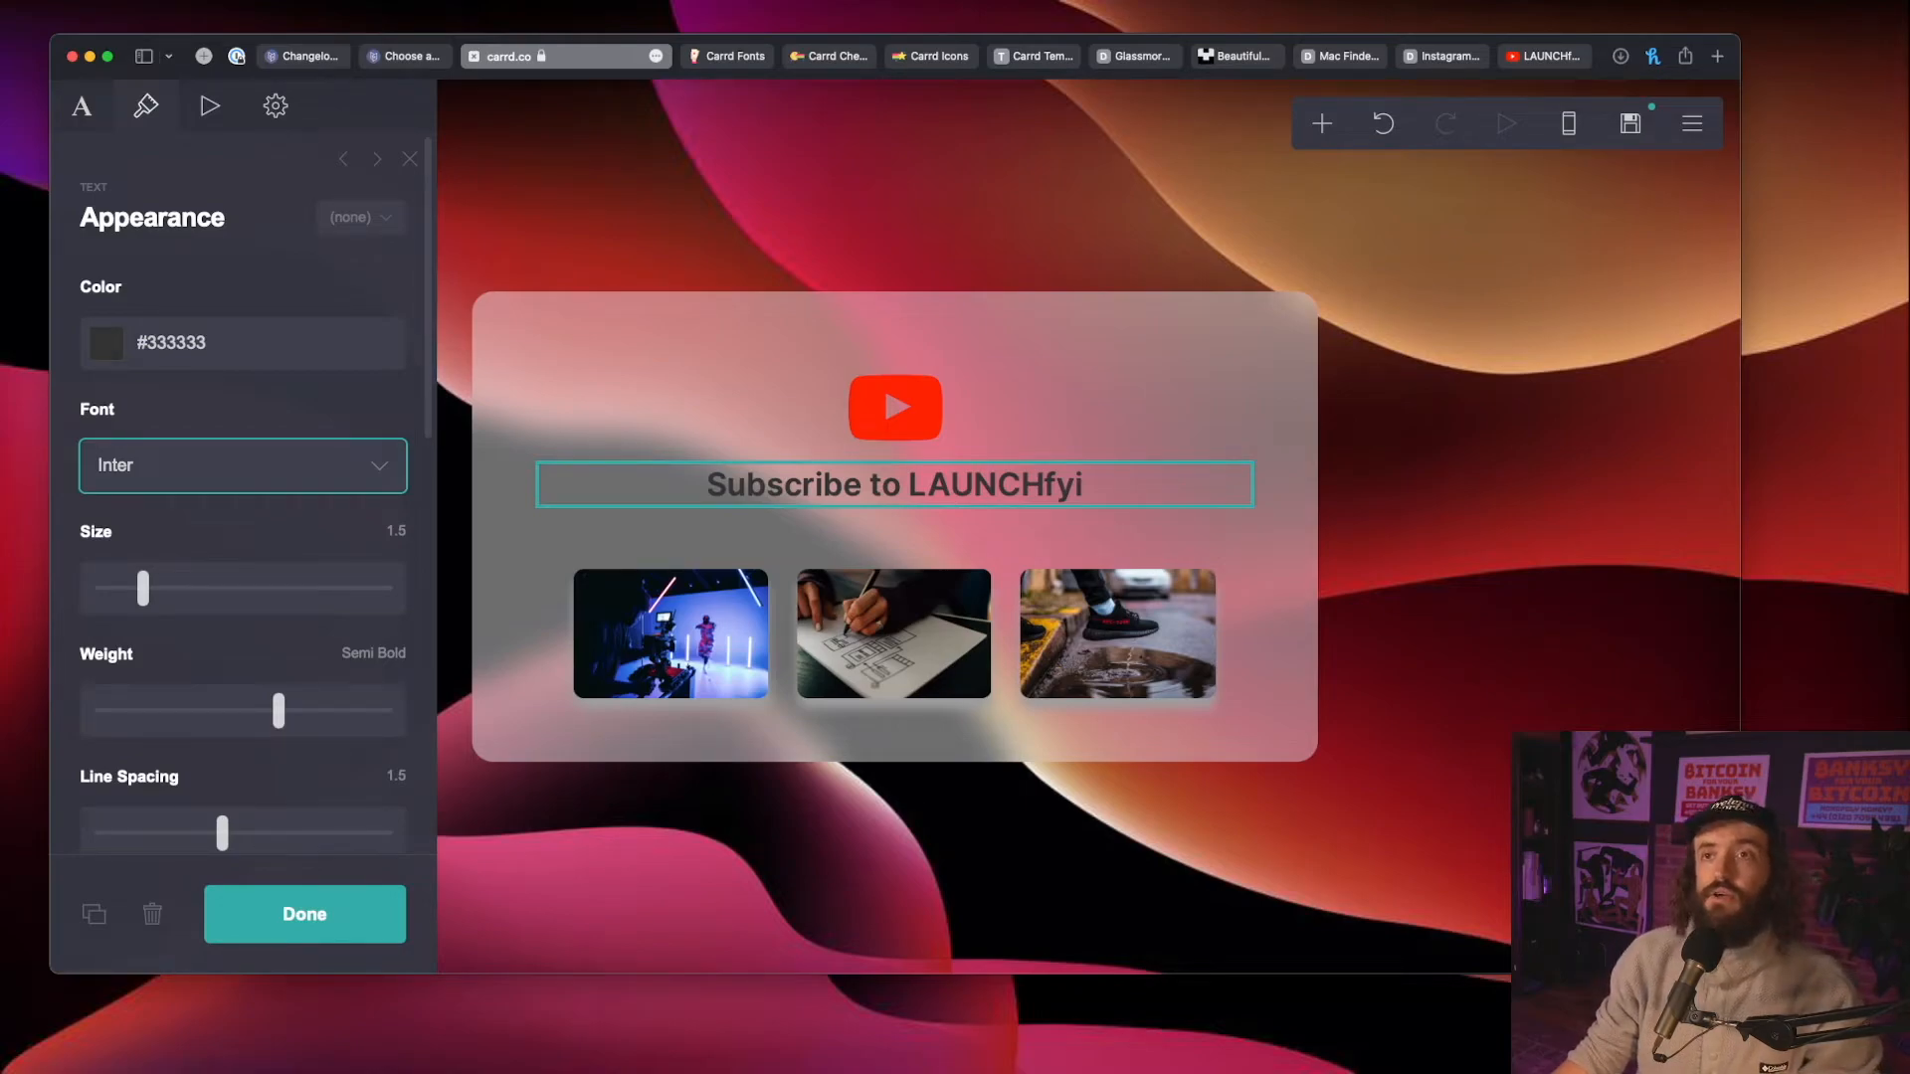
pyautogui.click(734, 55)
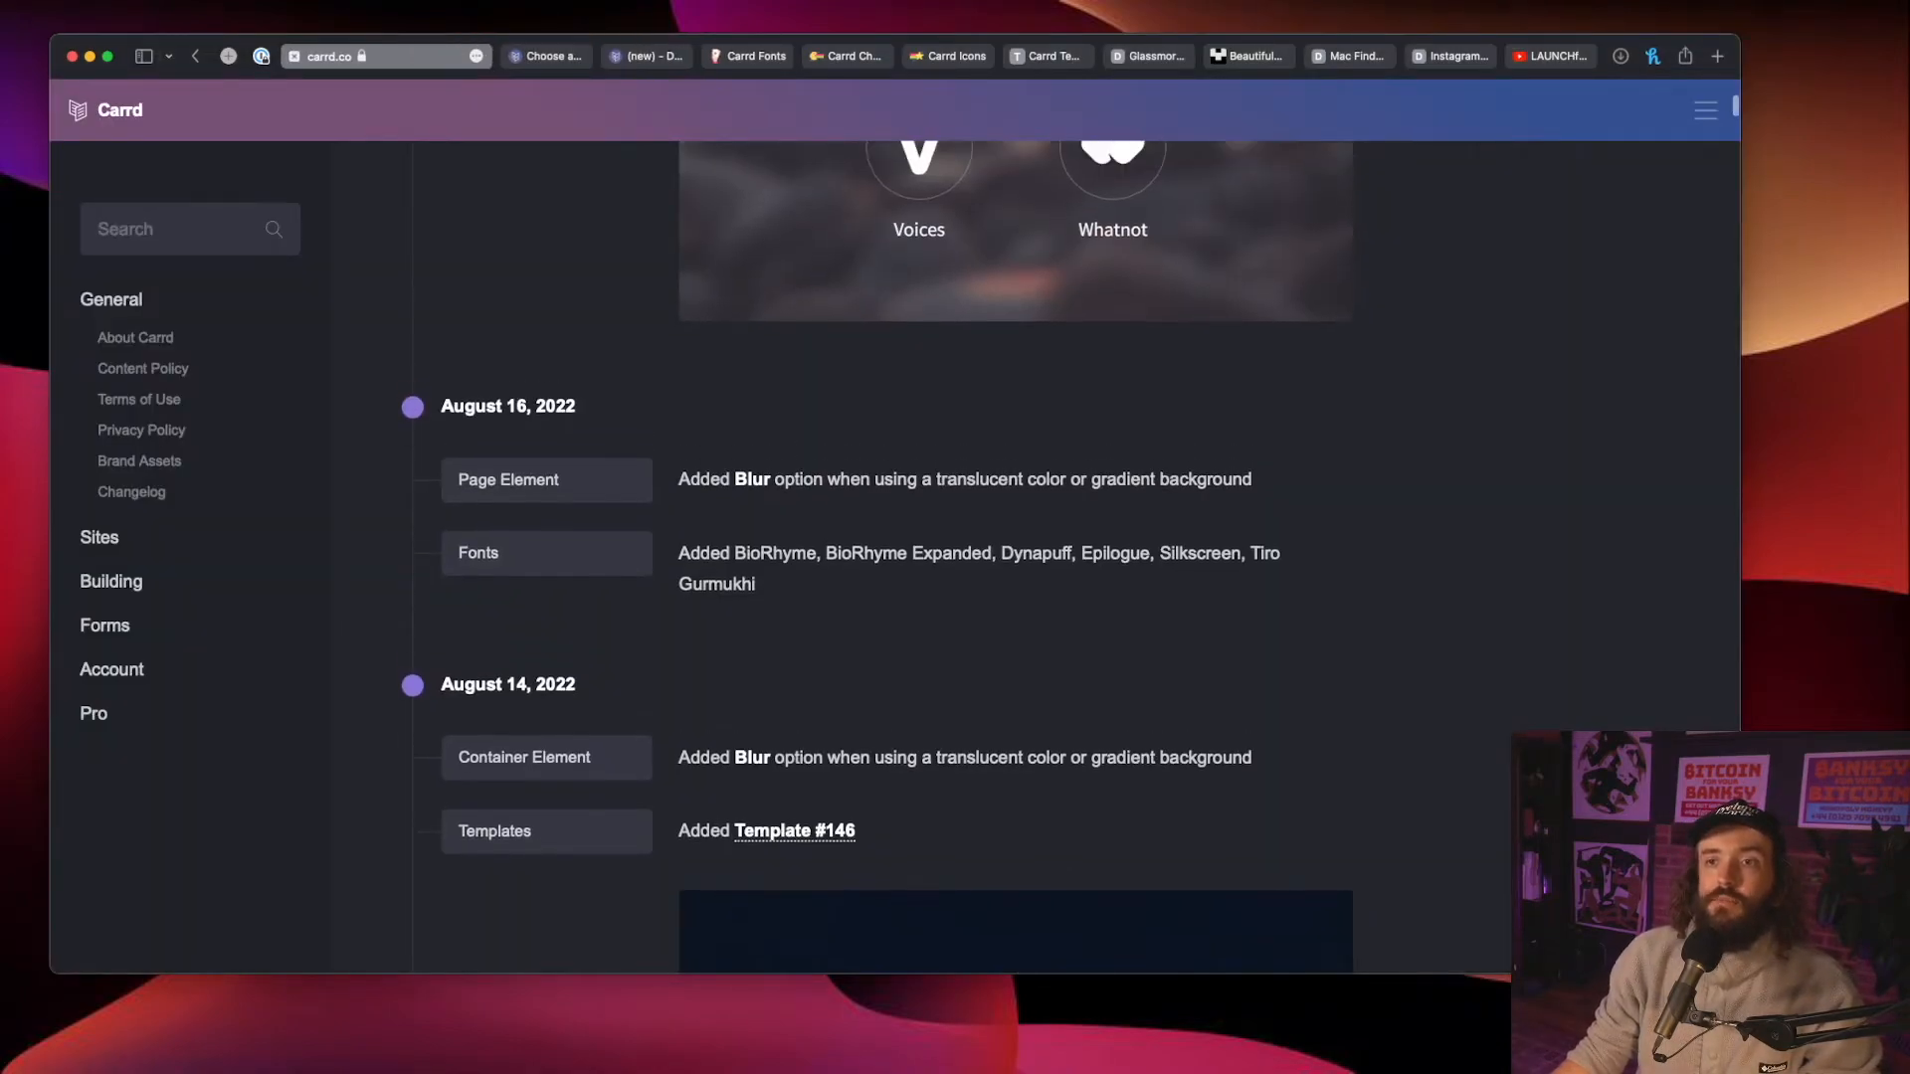
pyautogui.scroll(3)
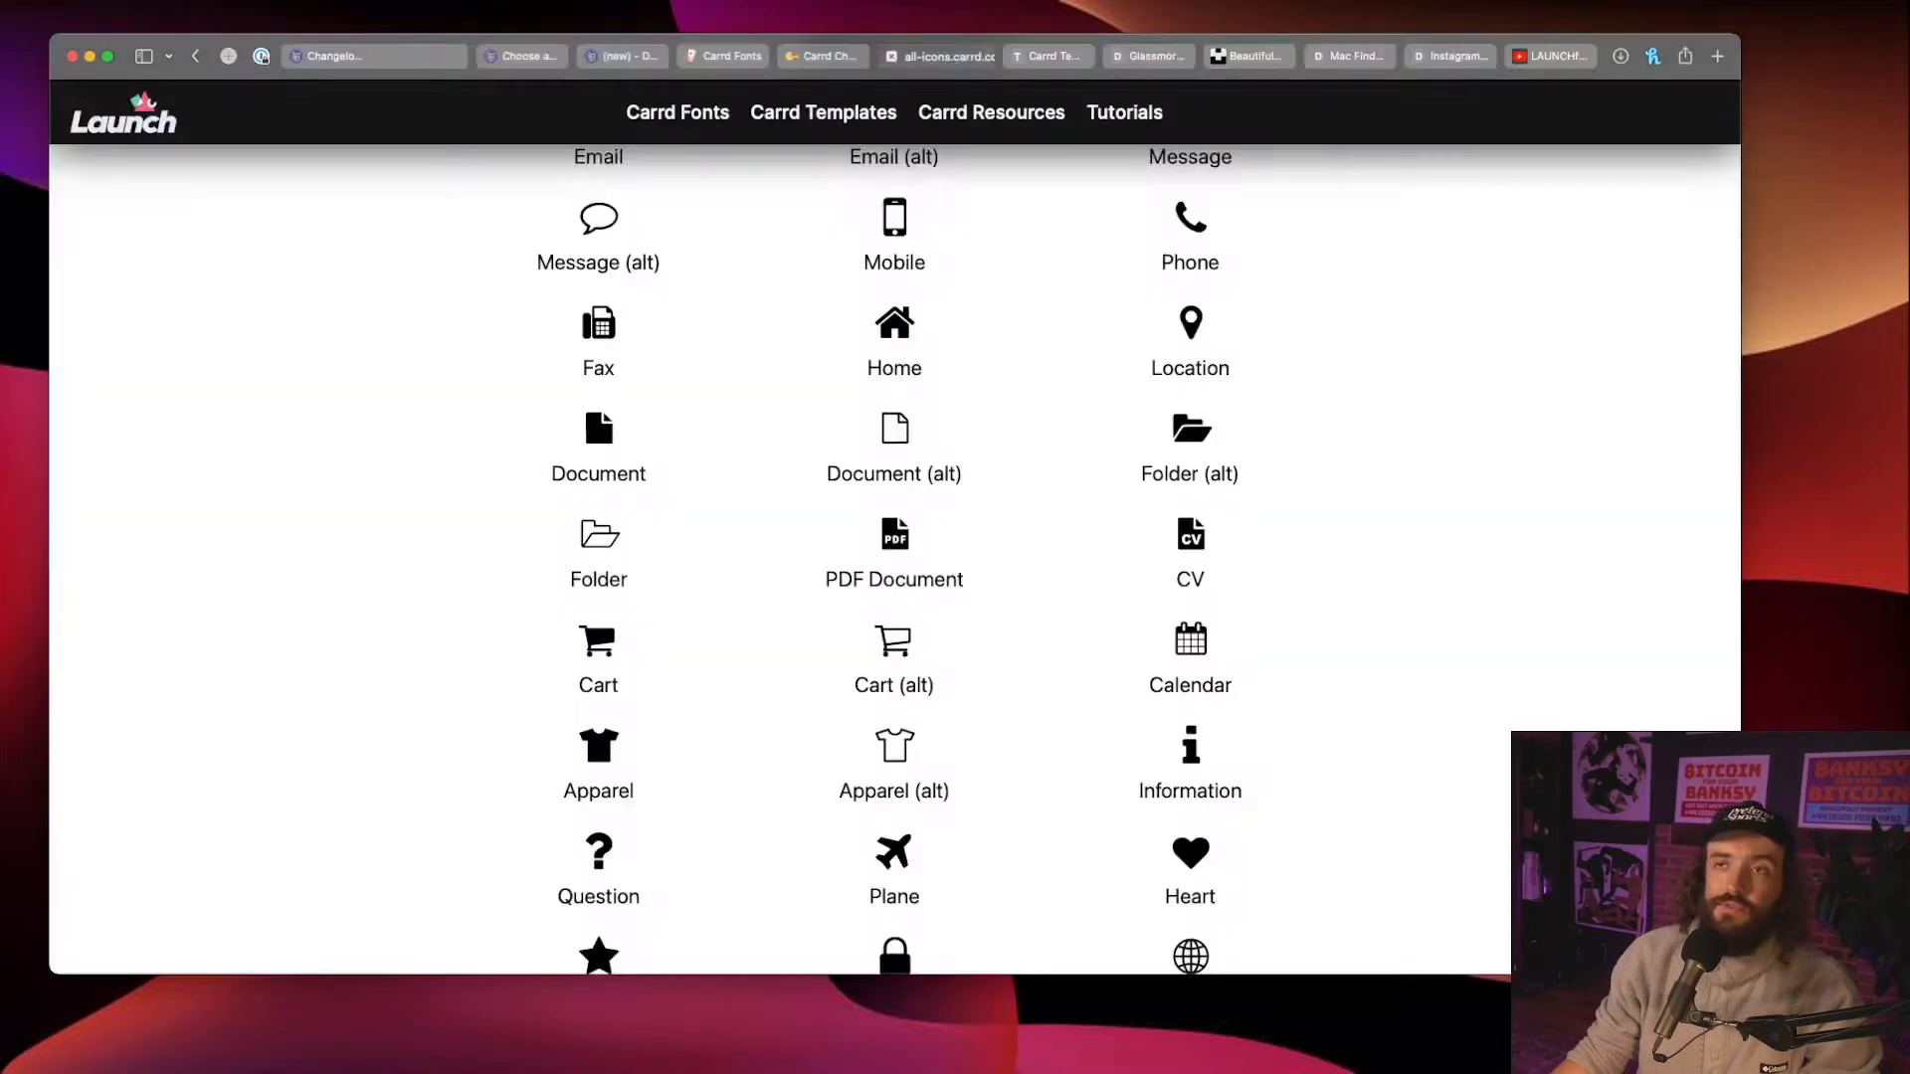
# Step: Scroll up and down through the standard and navigation icons on all-icons.carrd.co
pyautogui.scroll(3)
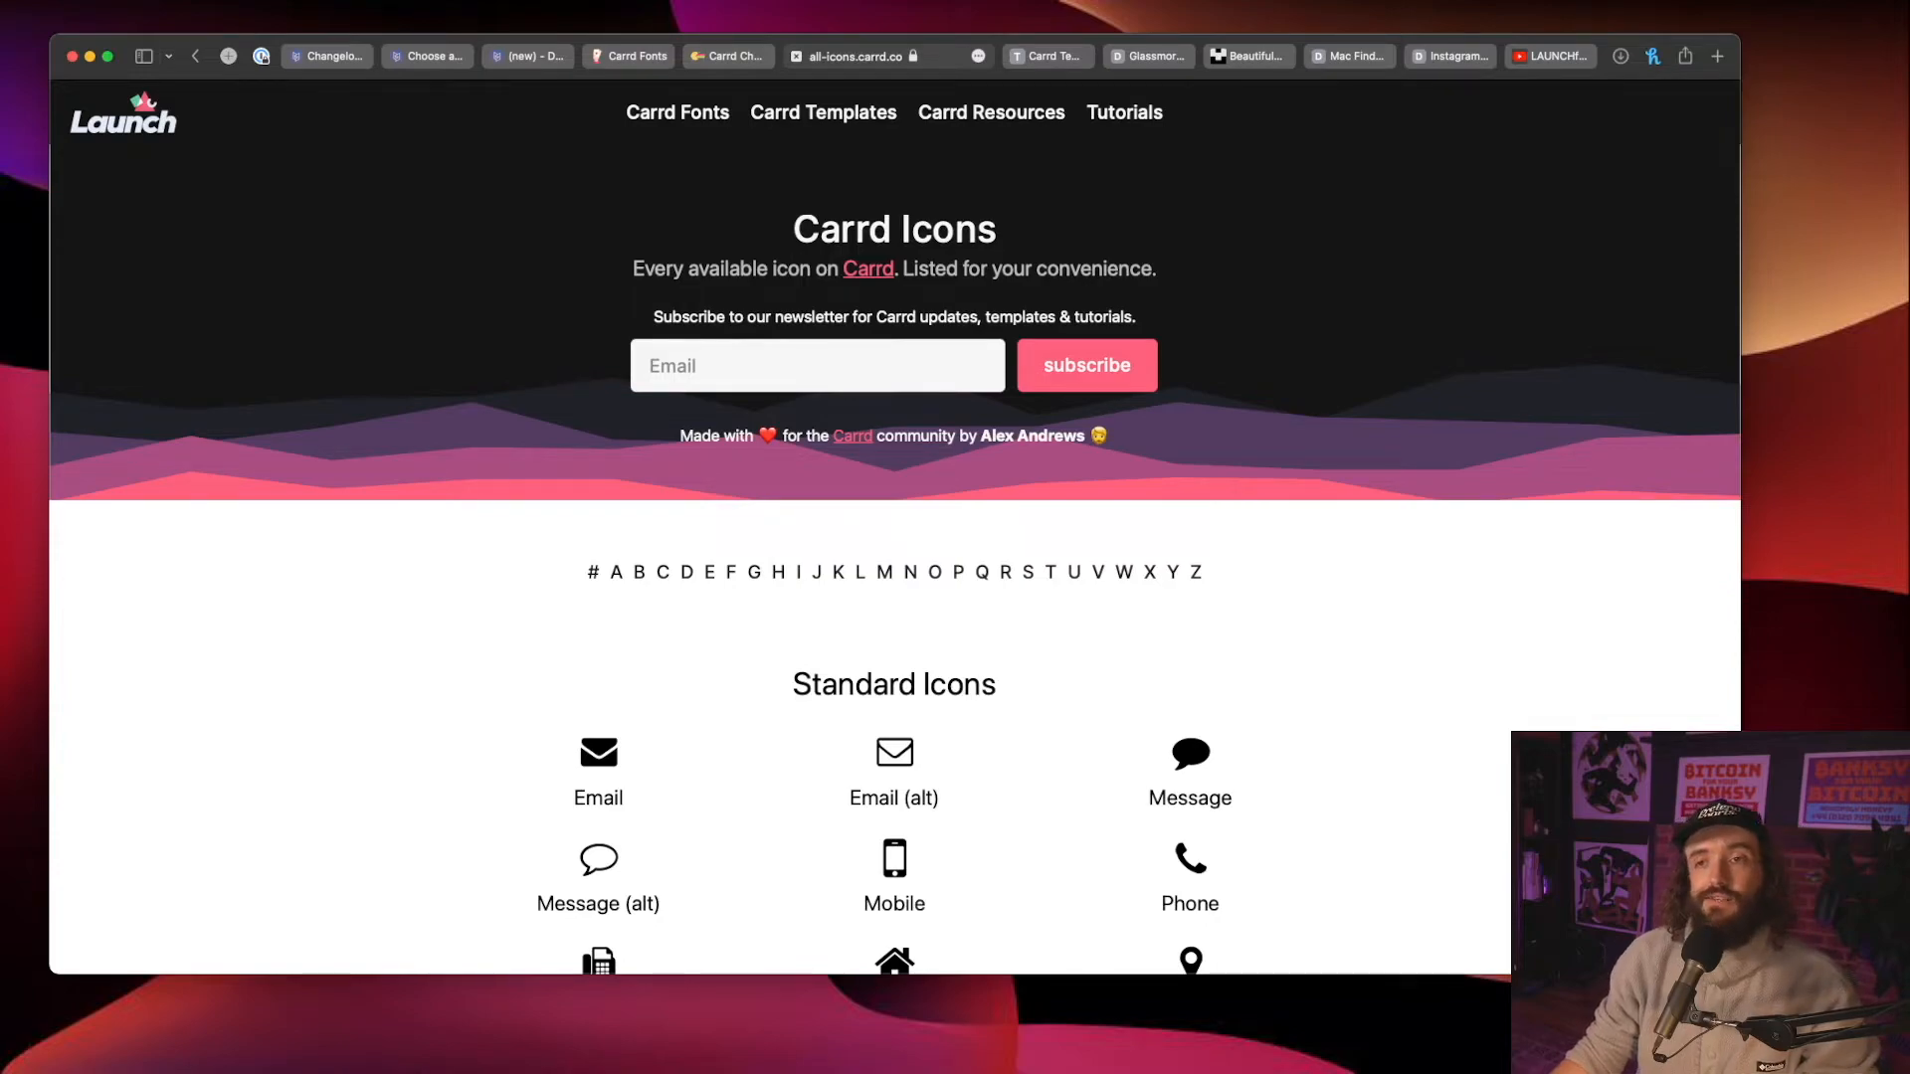
pyautogui.scroll(-3)
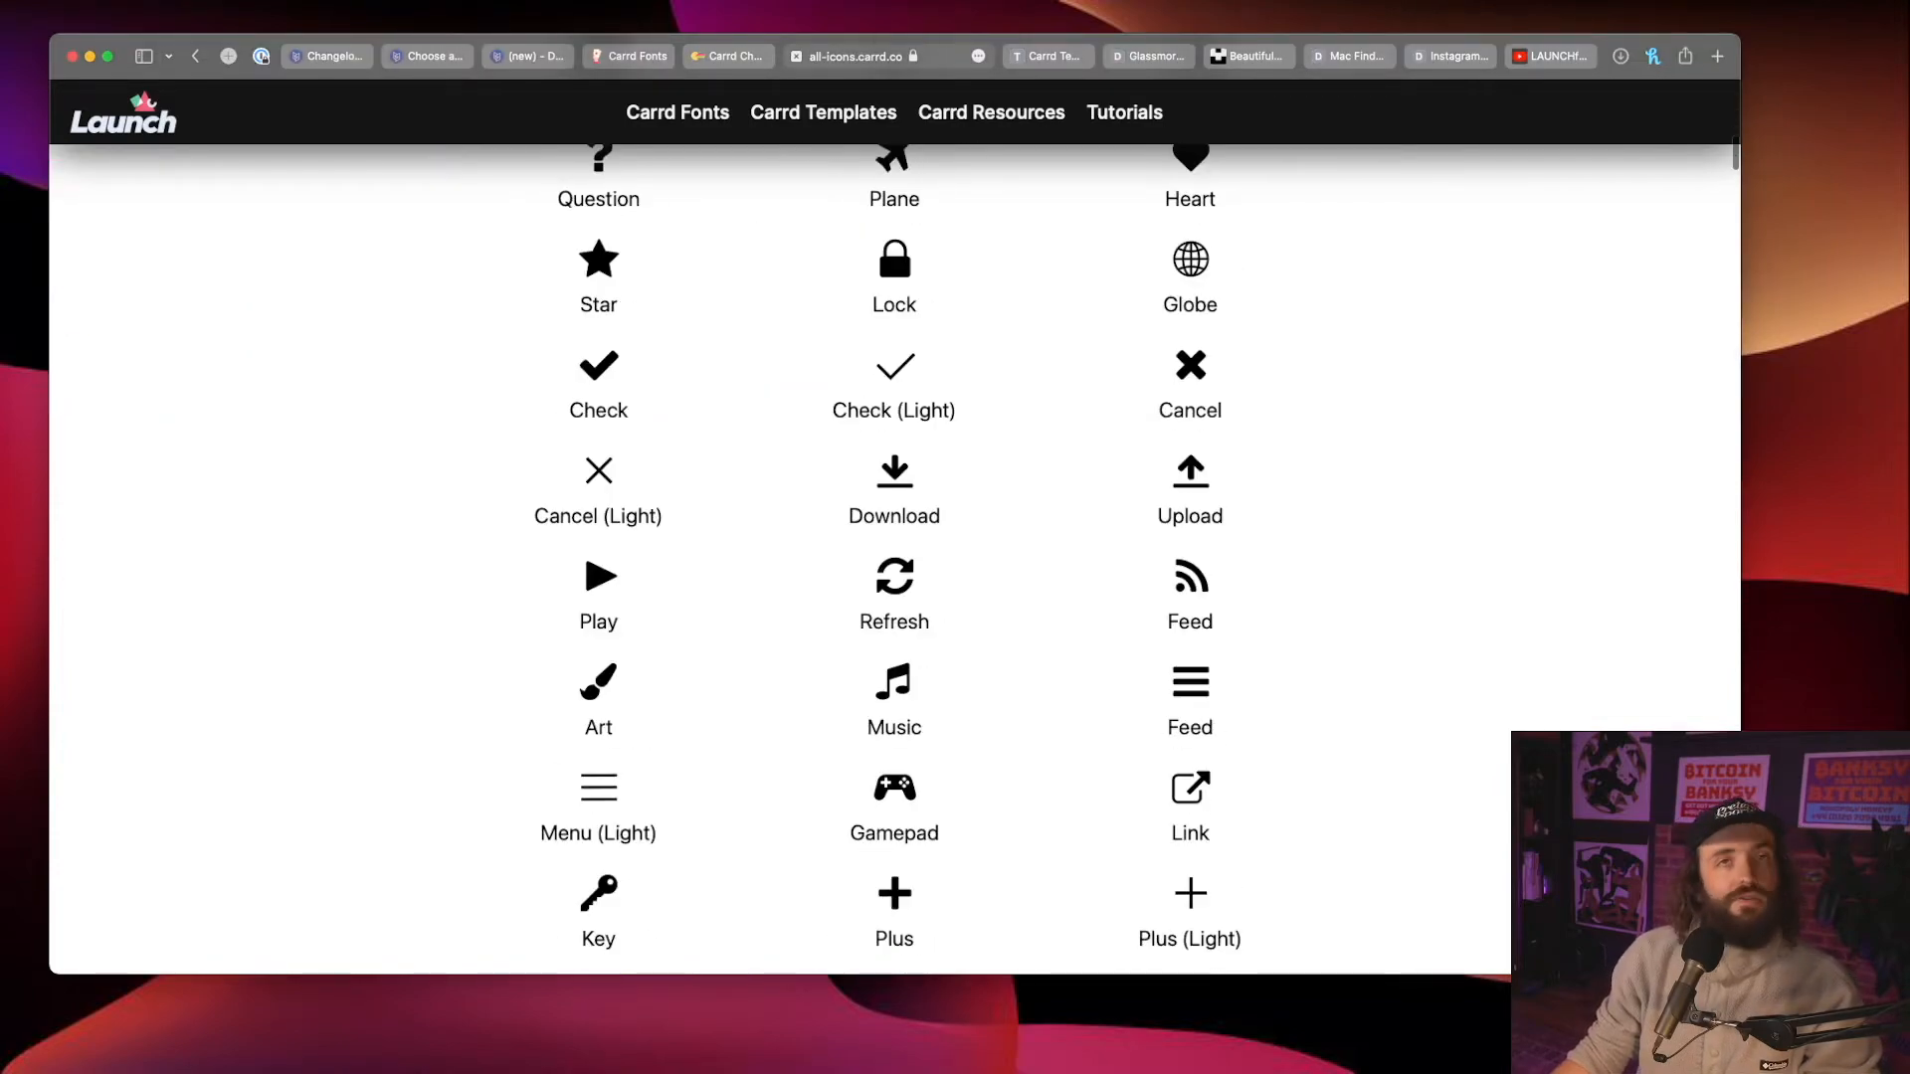
pyautogui.scroll(3)
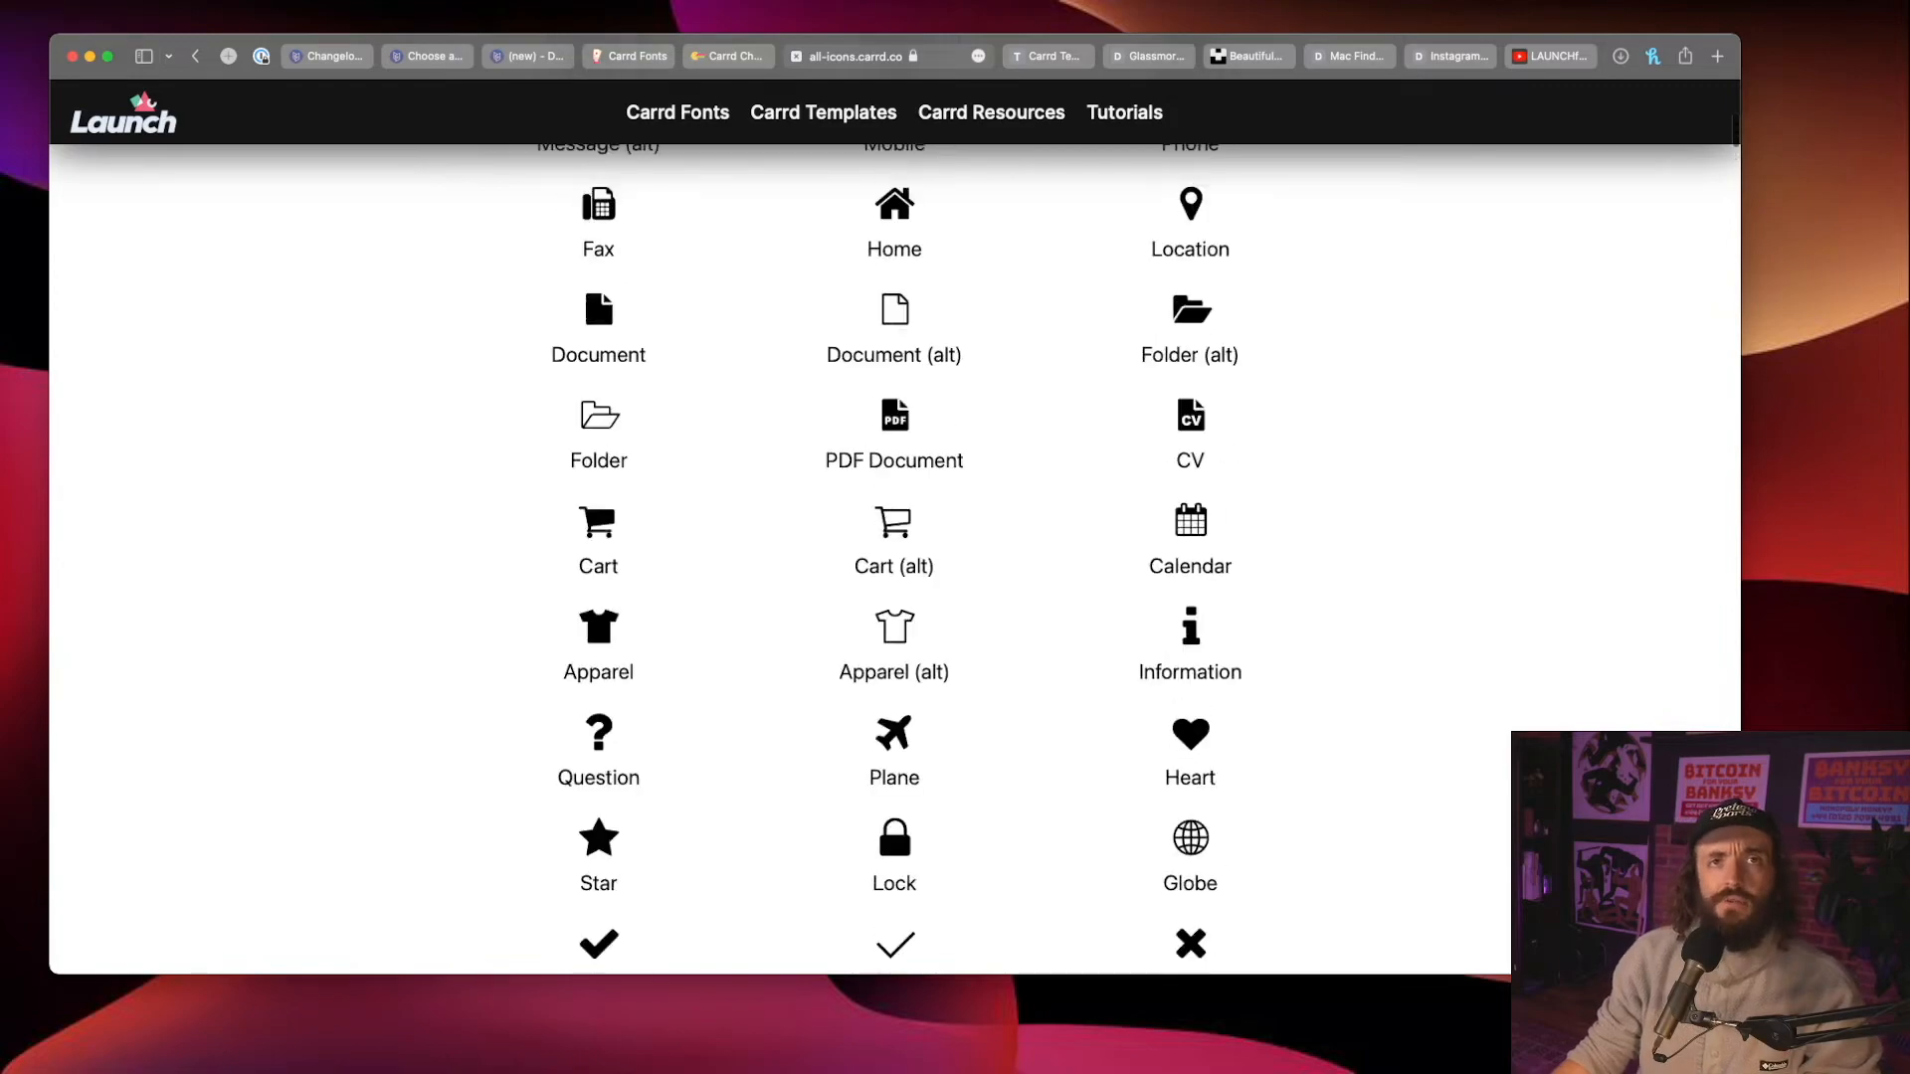
pyautogui.scroll(3)
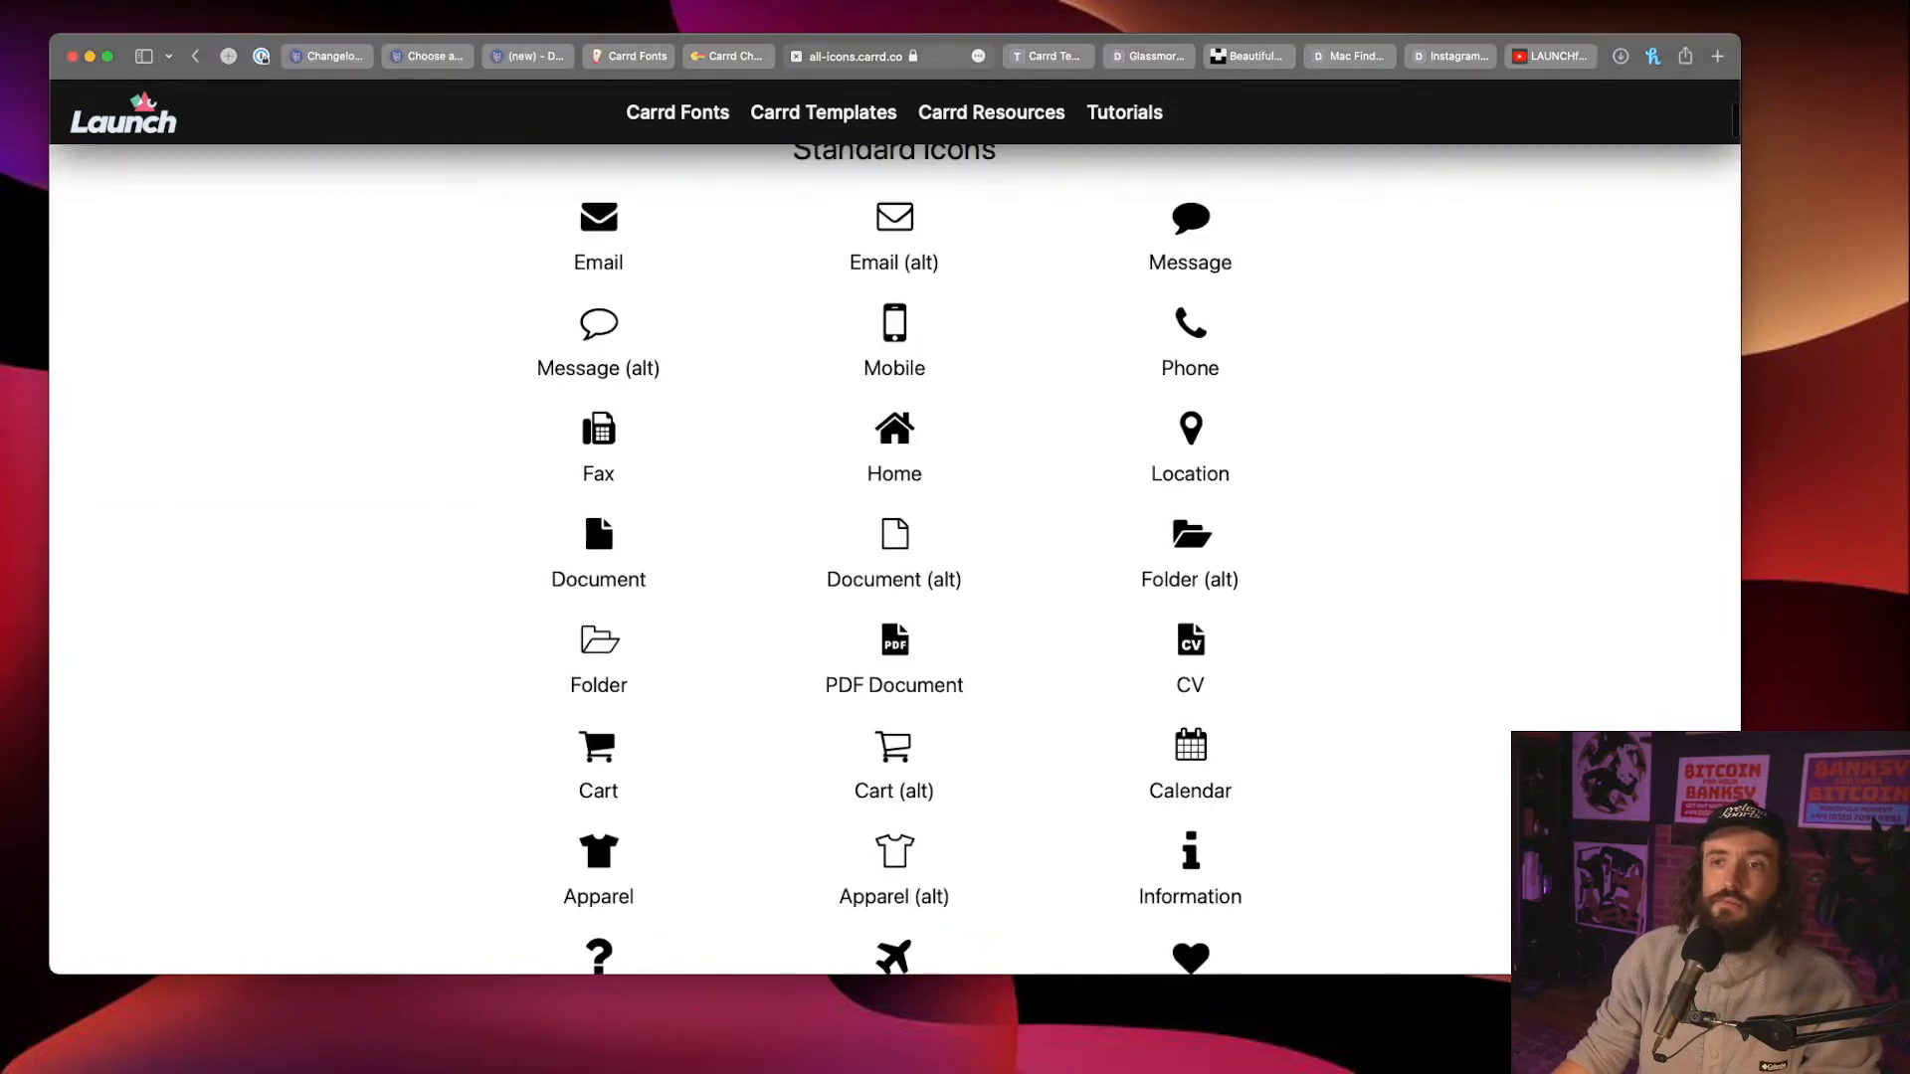
pyautogui.scroll(-3)
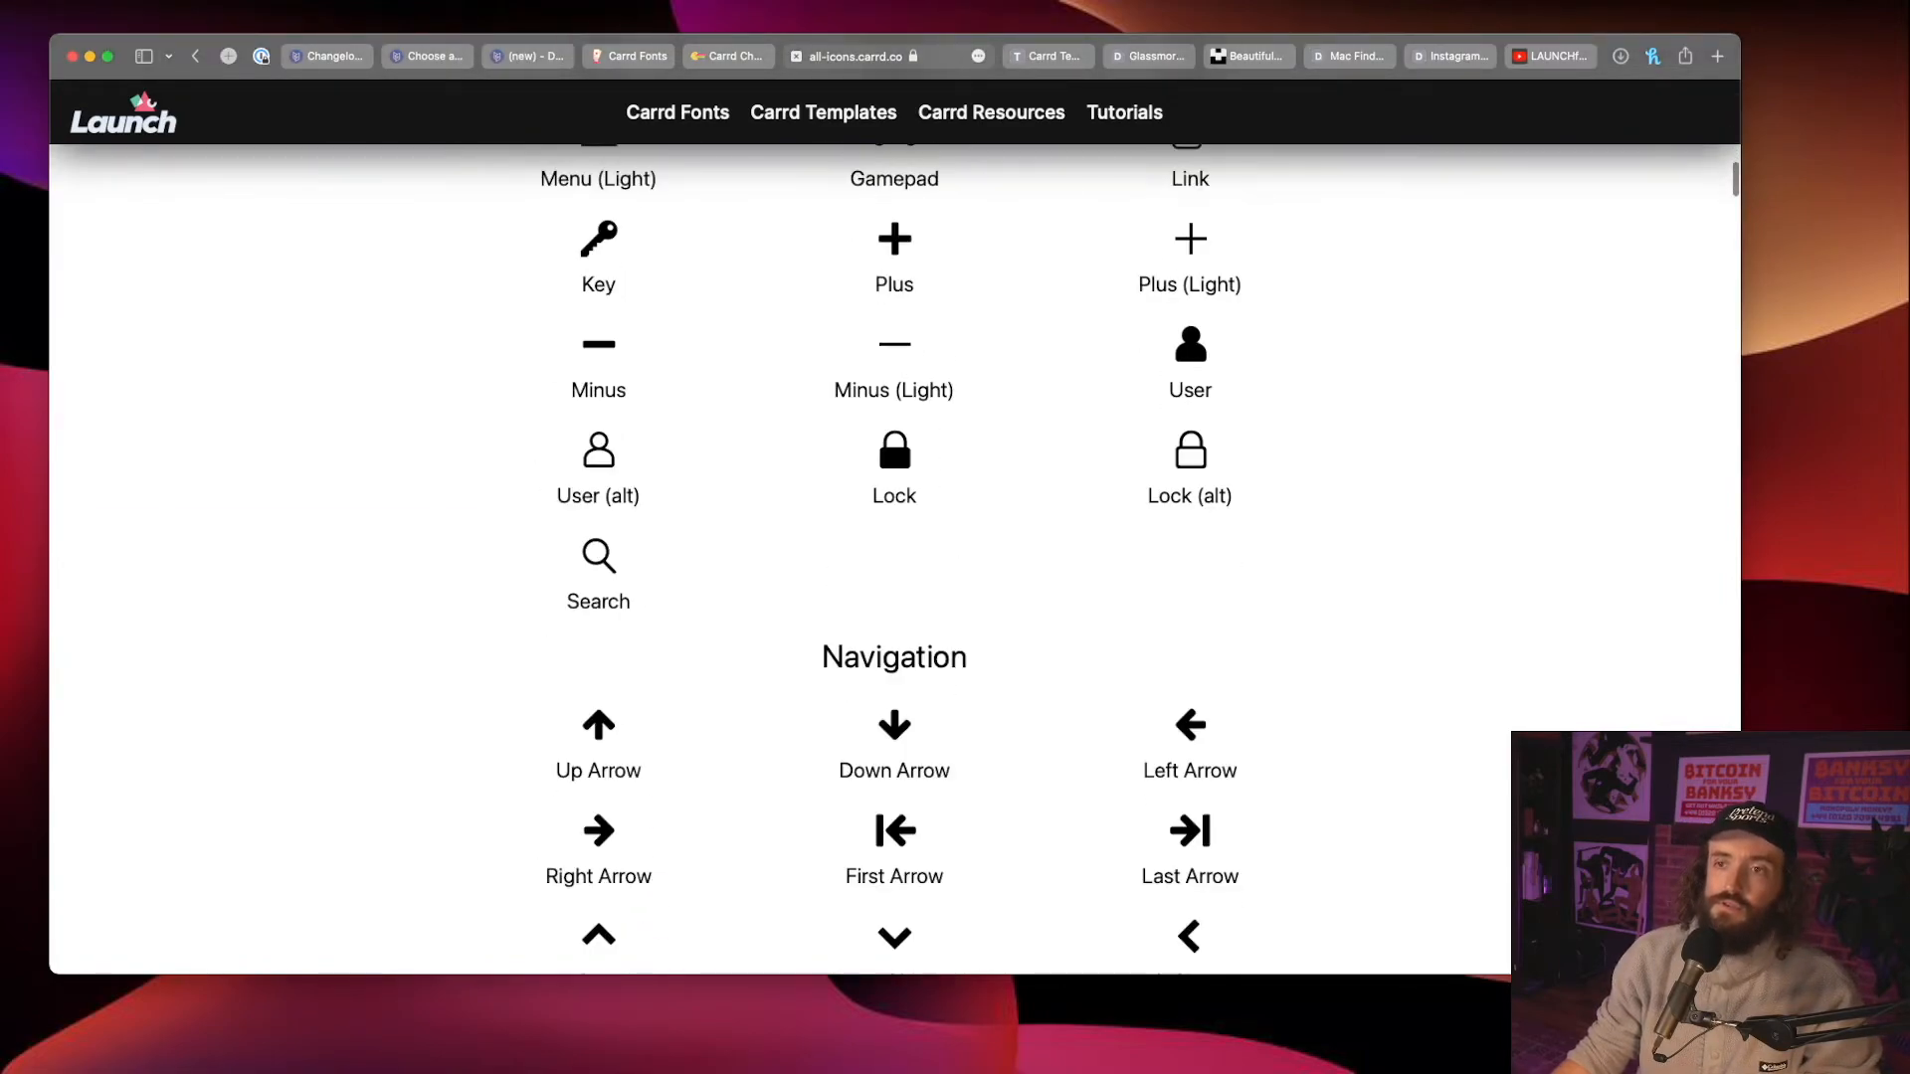
pyautogui.scroll(3)
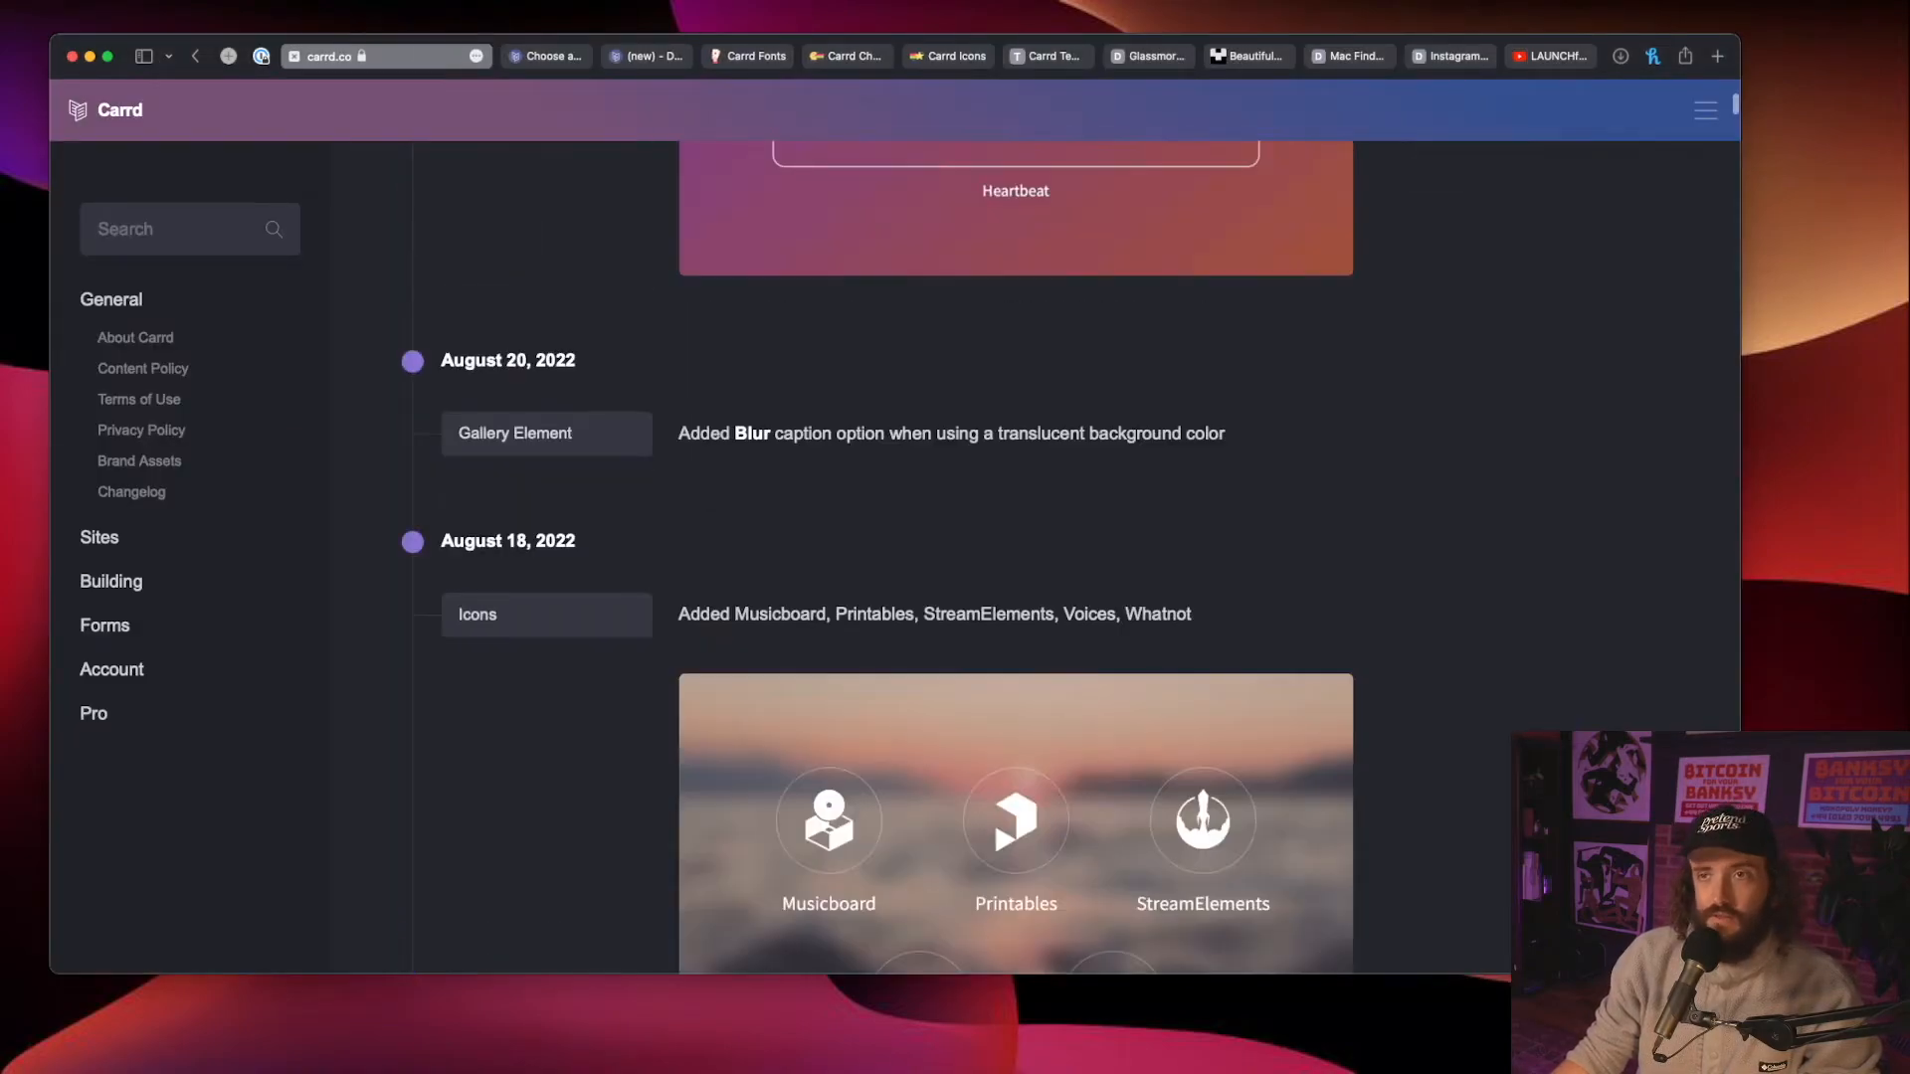
pyautogui.scroll(-3)
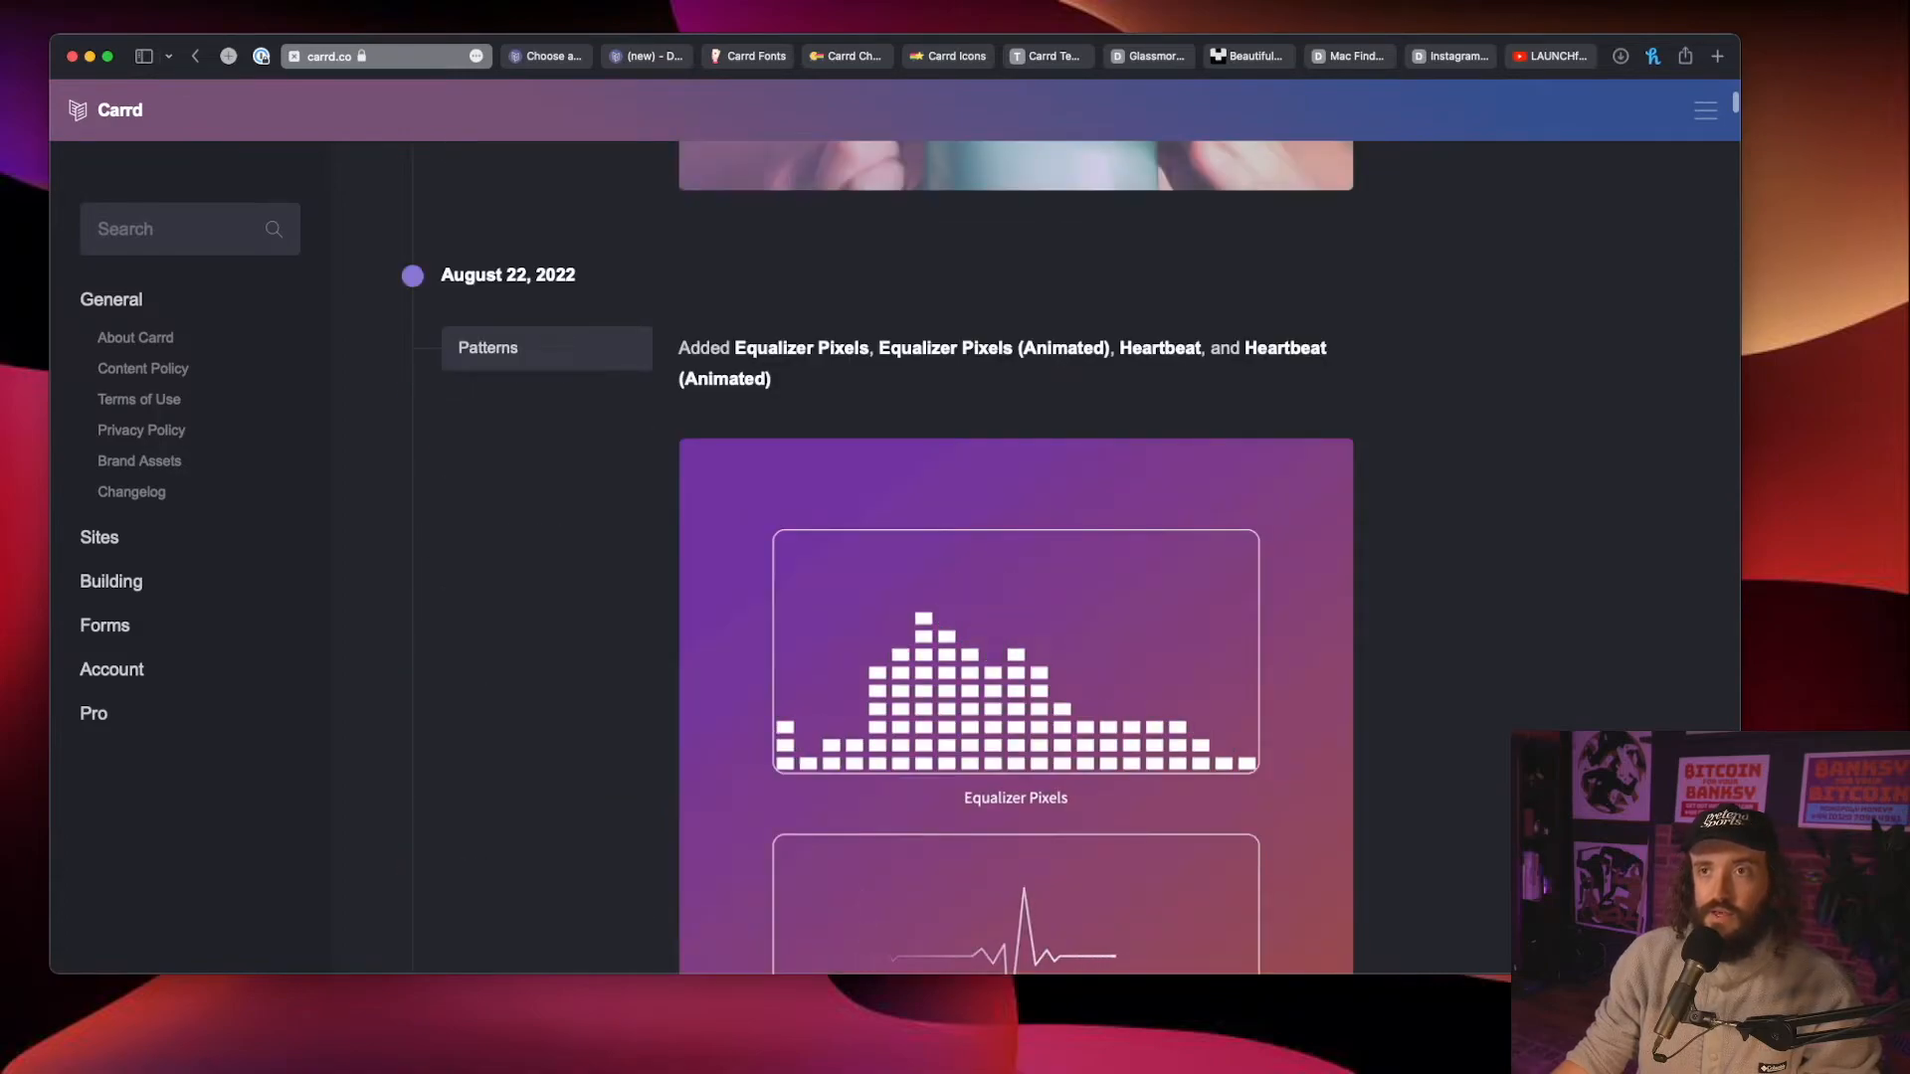
pyautogui.scroll(-3)
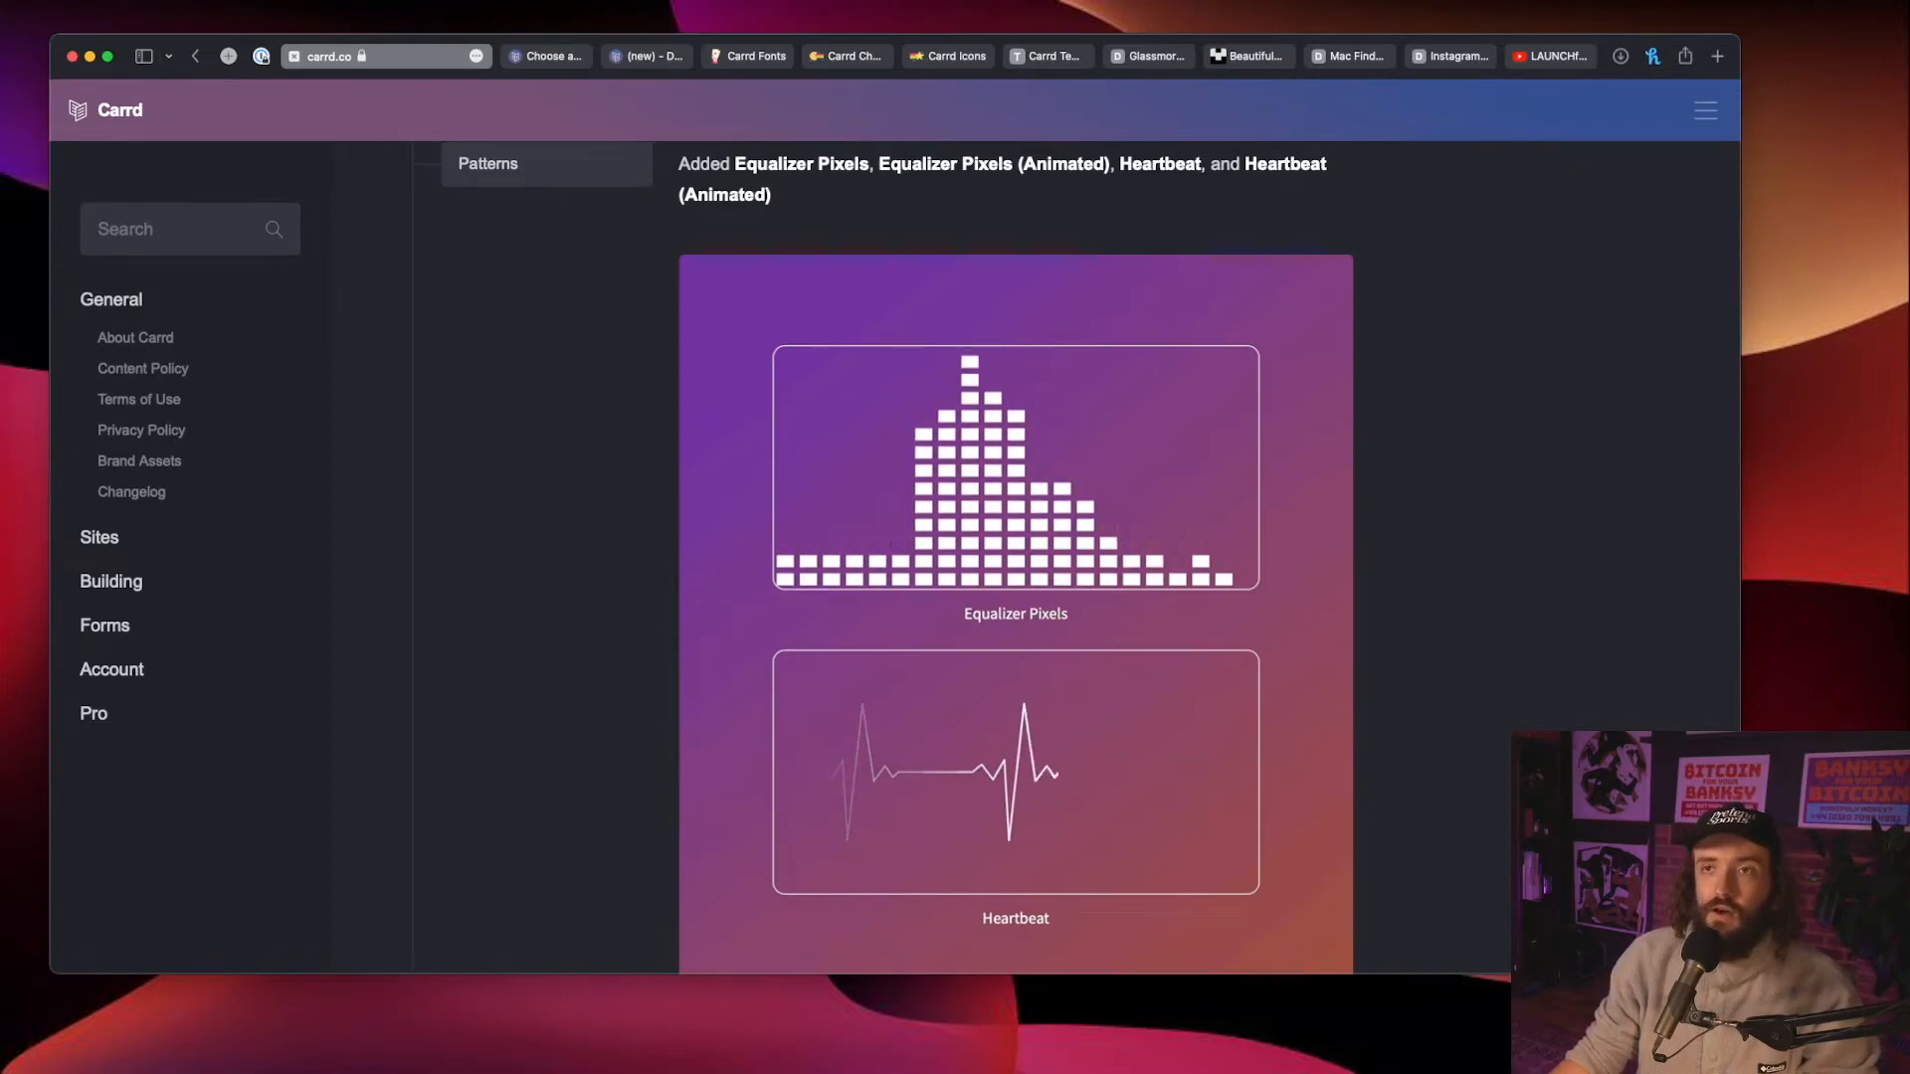
pyautogui.scroll(3)
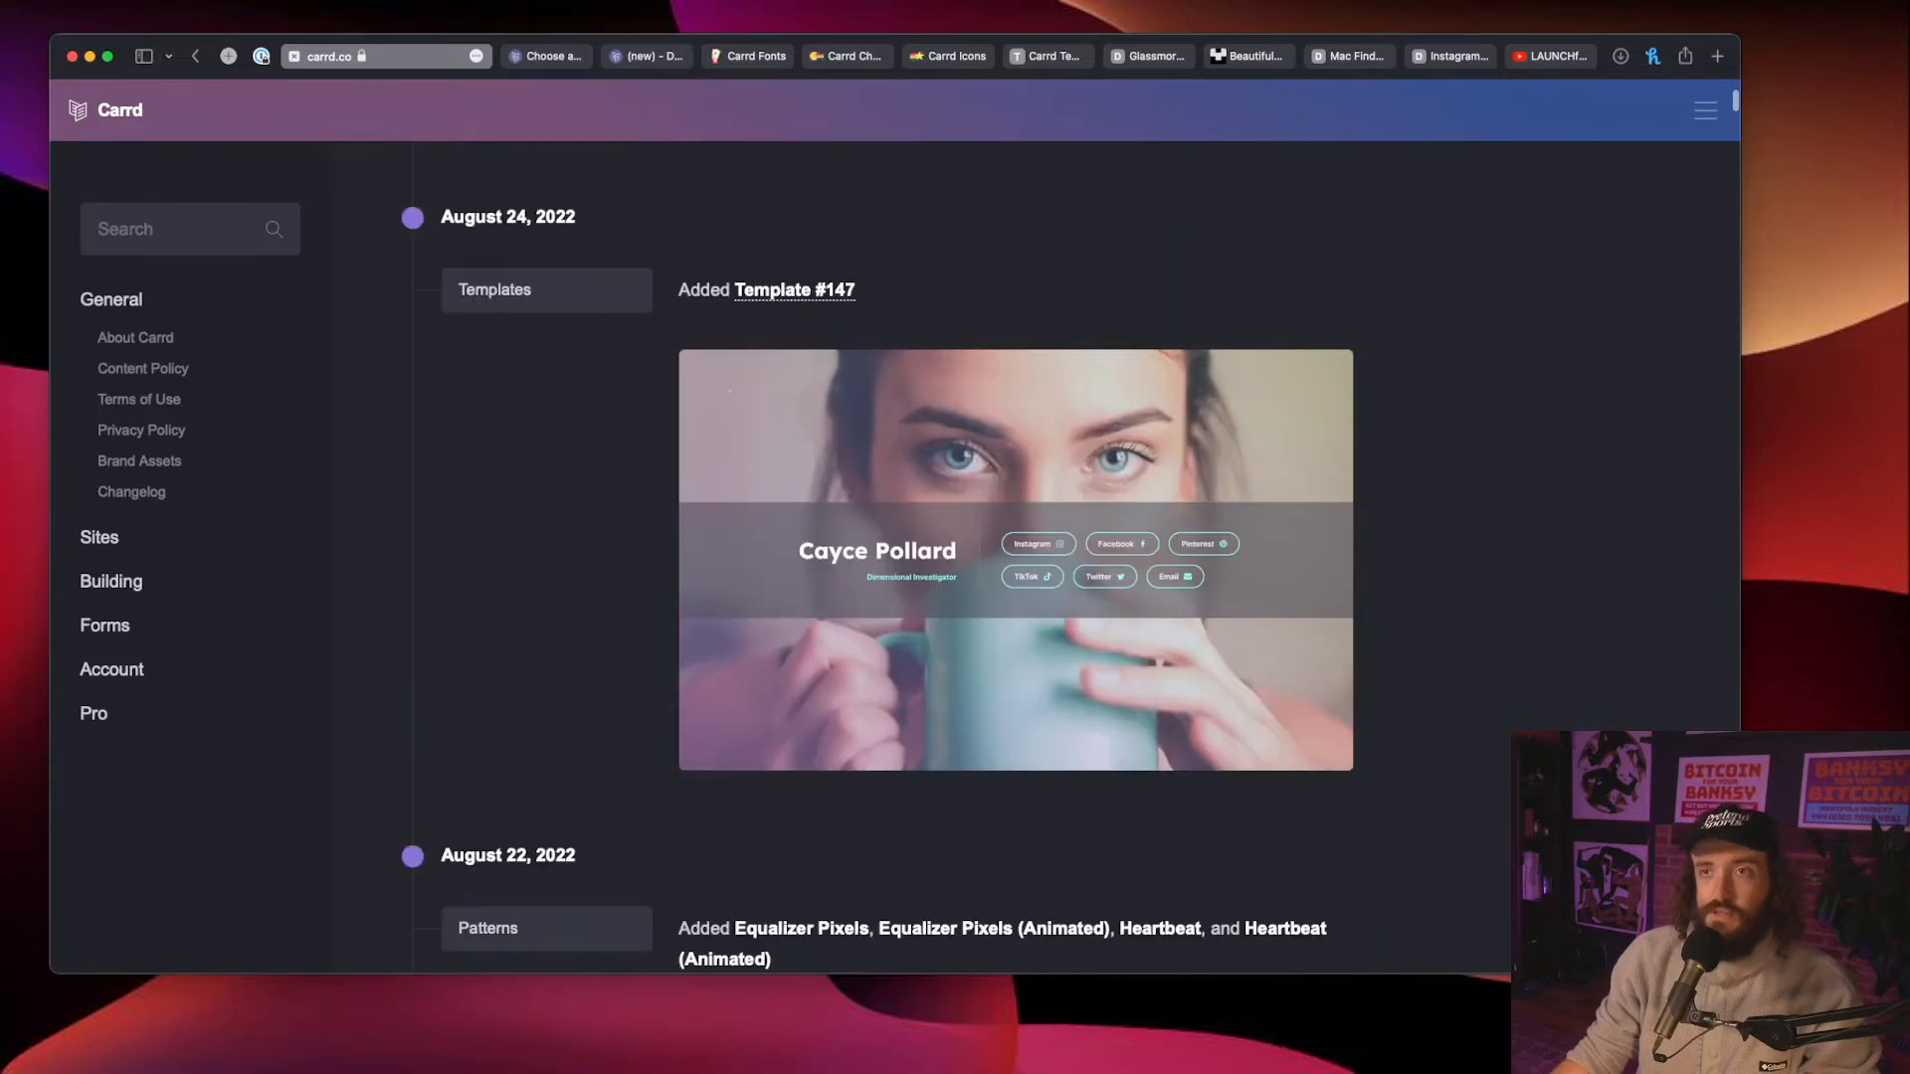
pyautogui.scroll(-3)
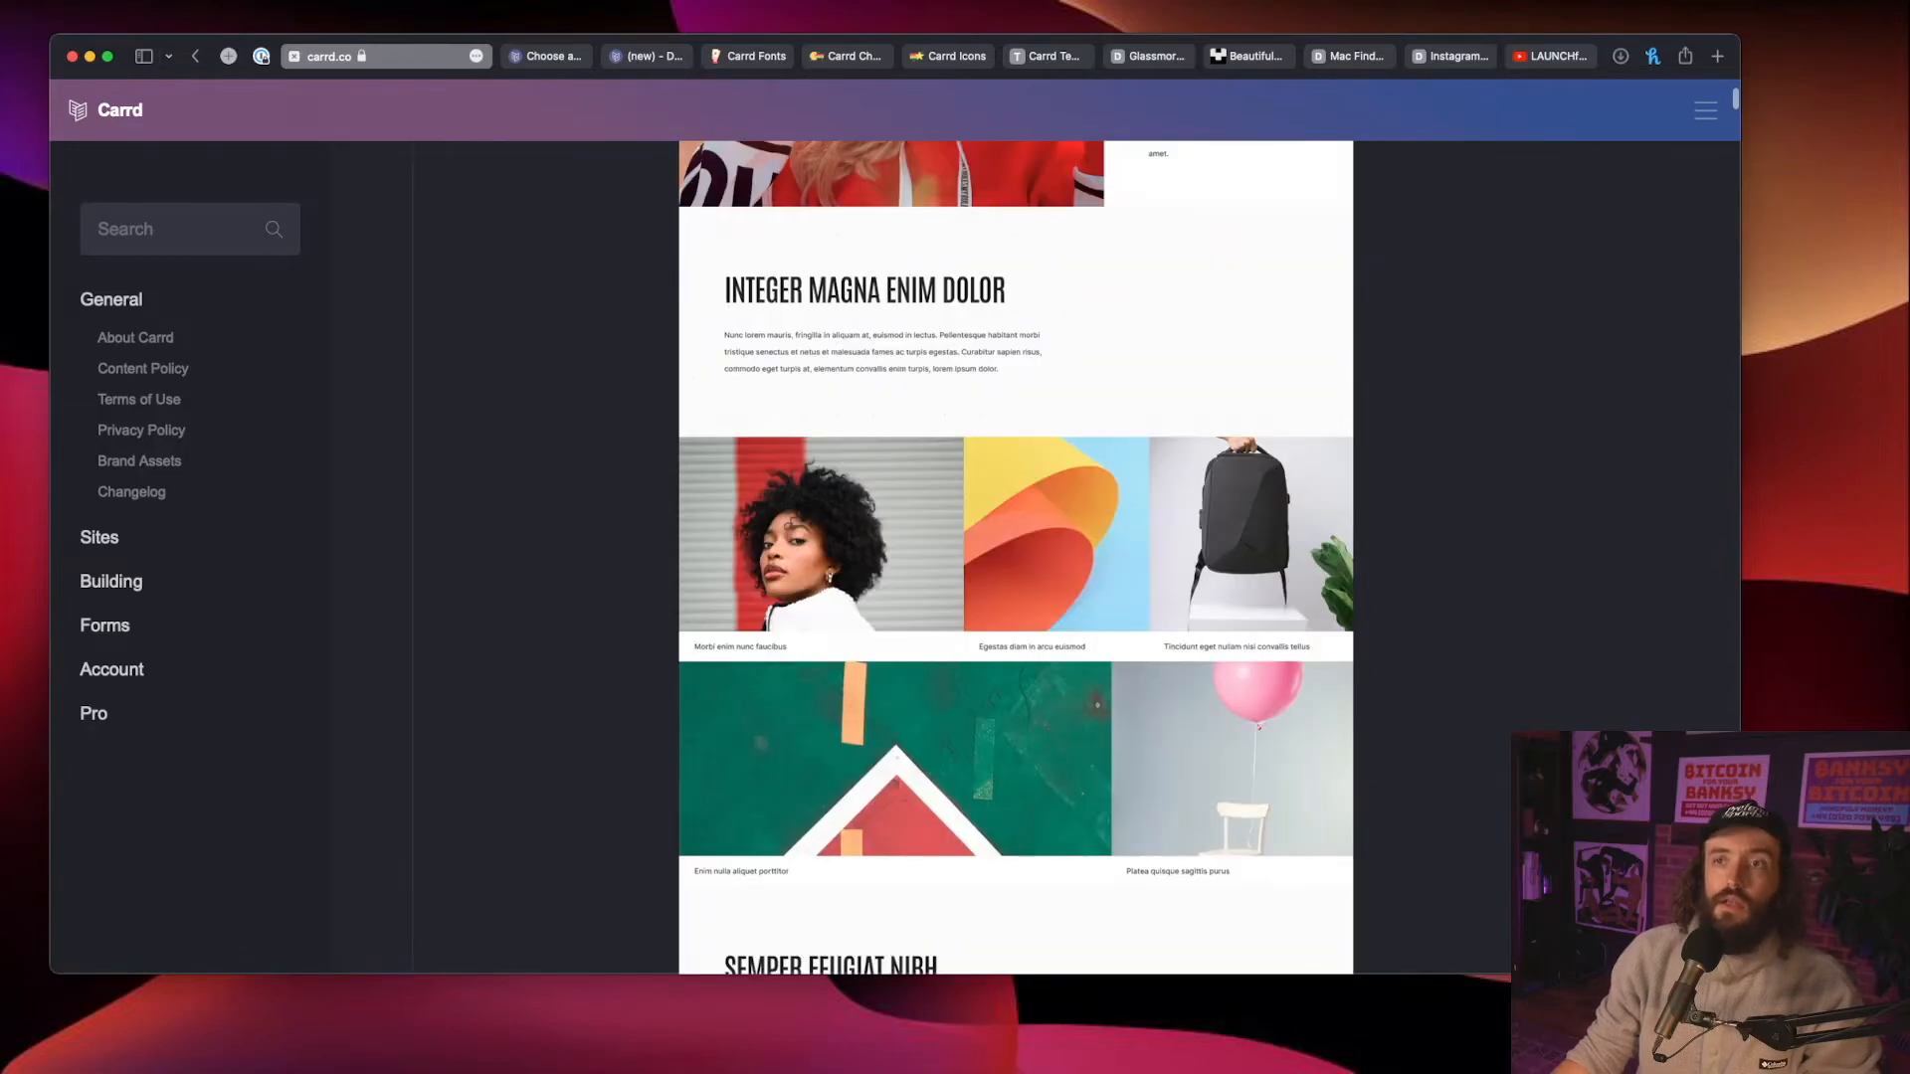
pyautogui.scroll(-3)
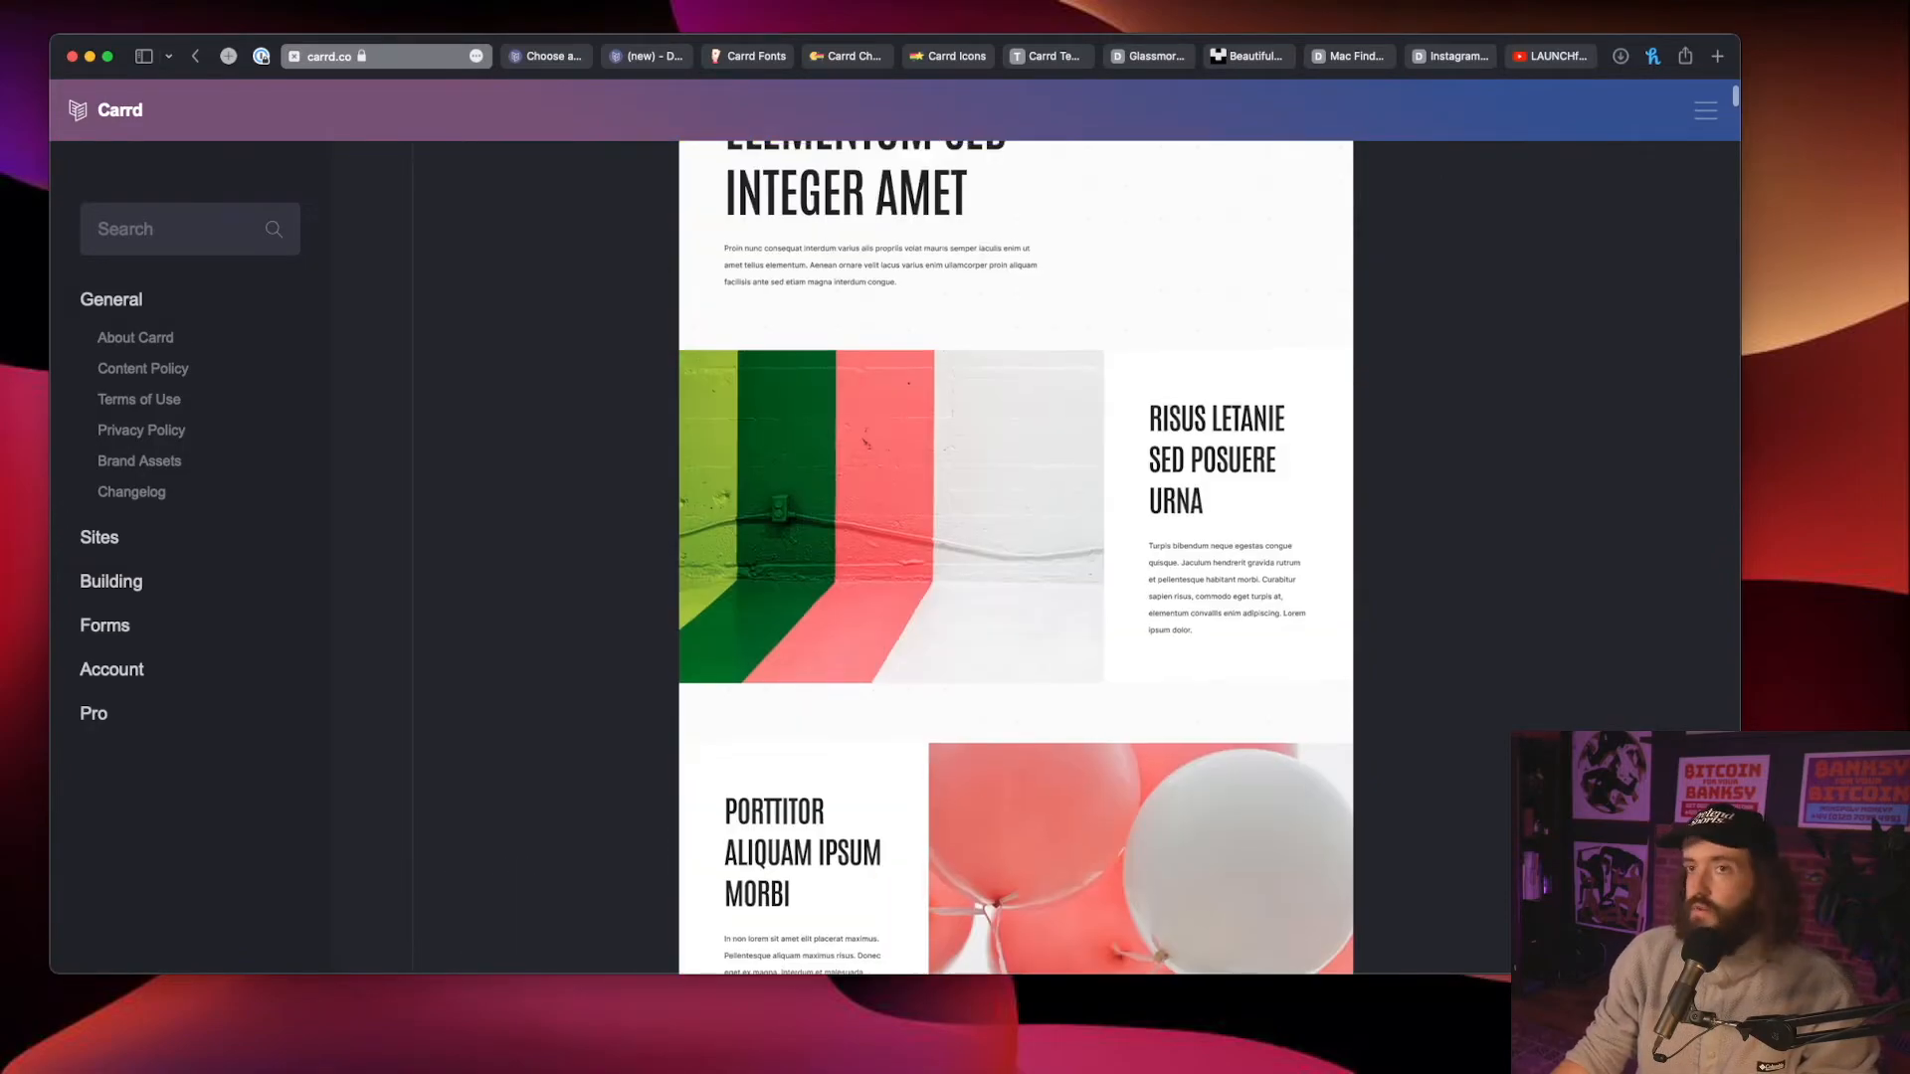
pyautogui.scroll(-3)
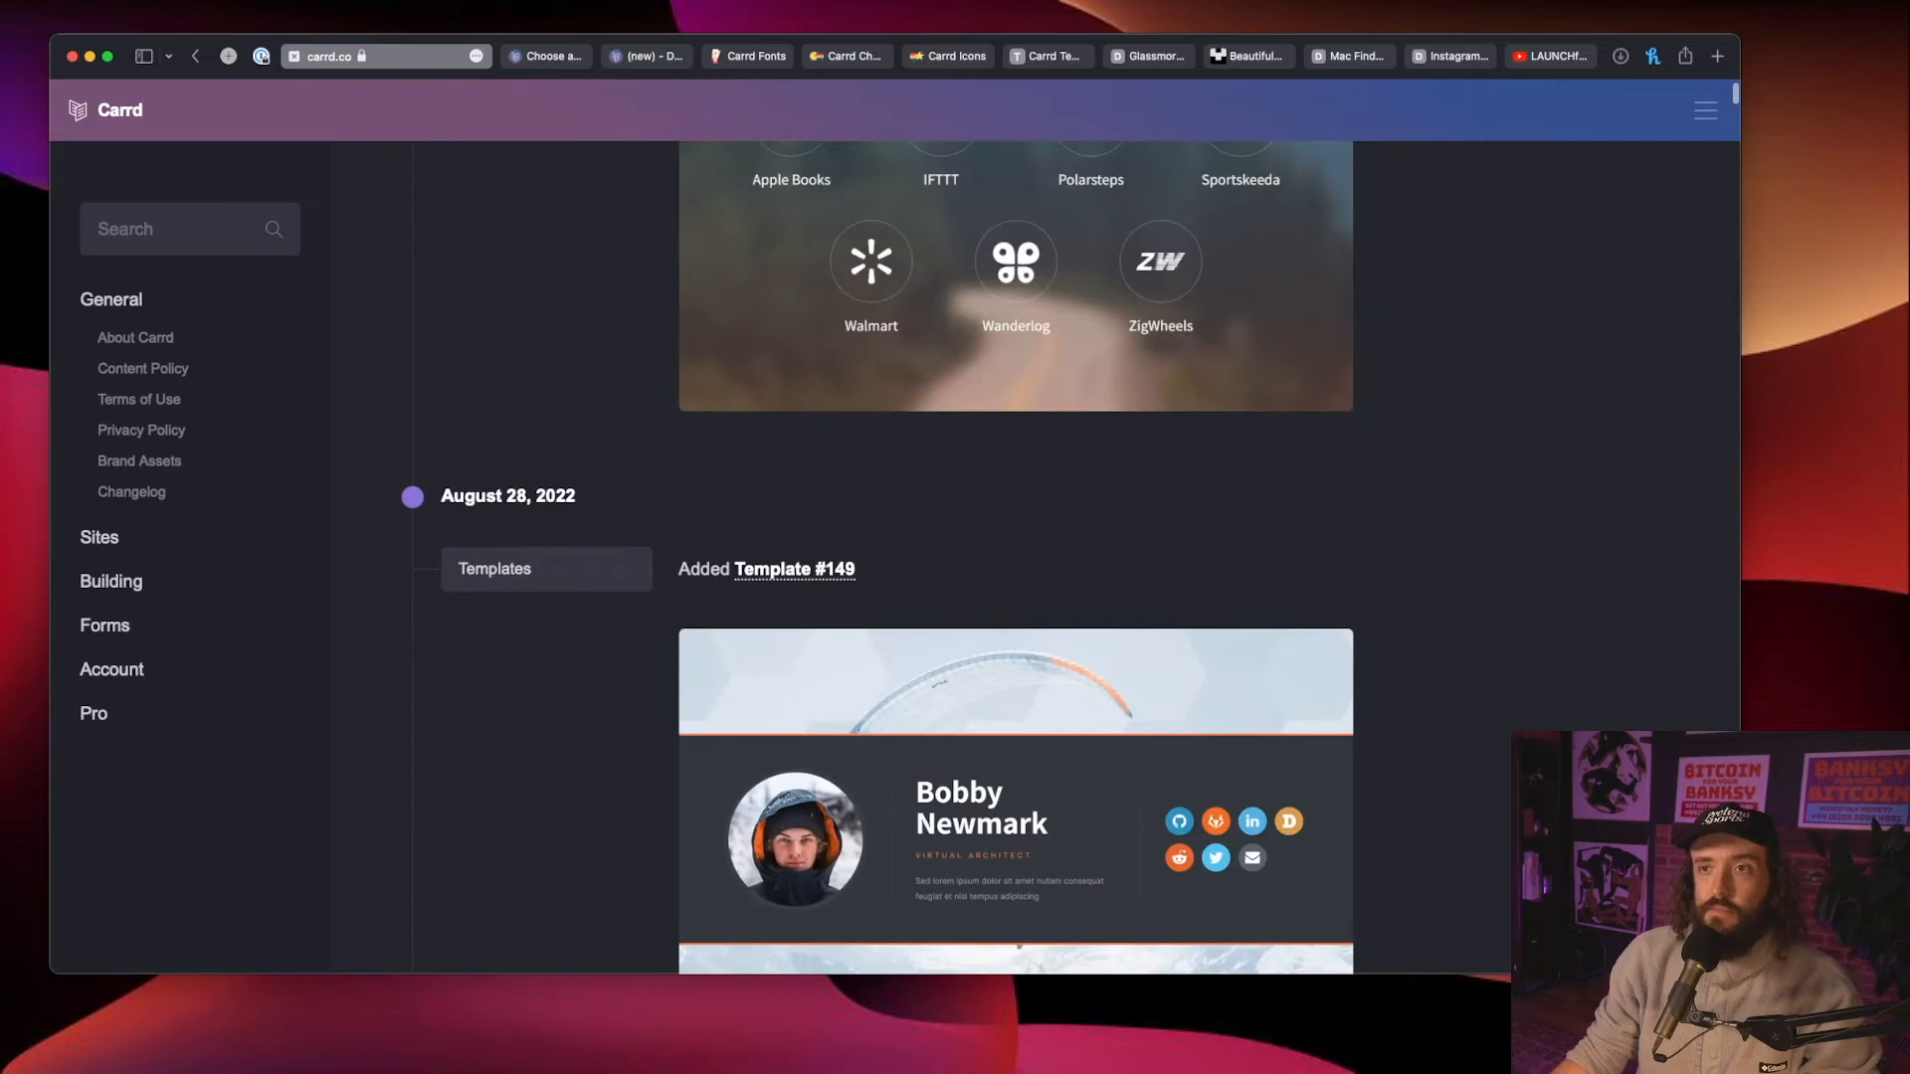
pyautogui.scroll(3)
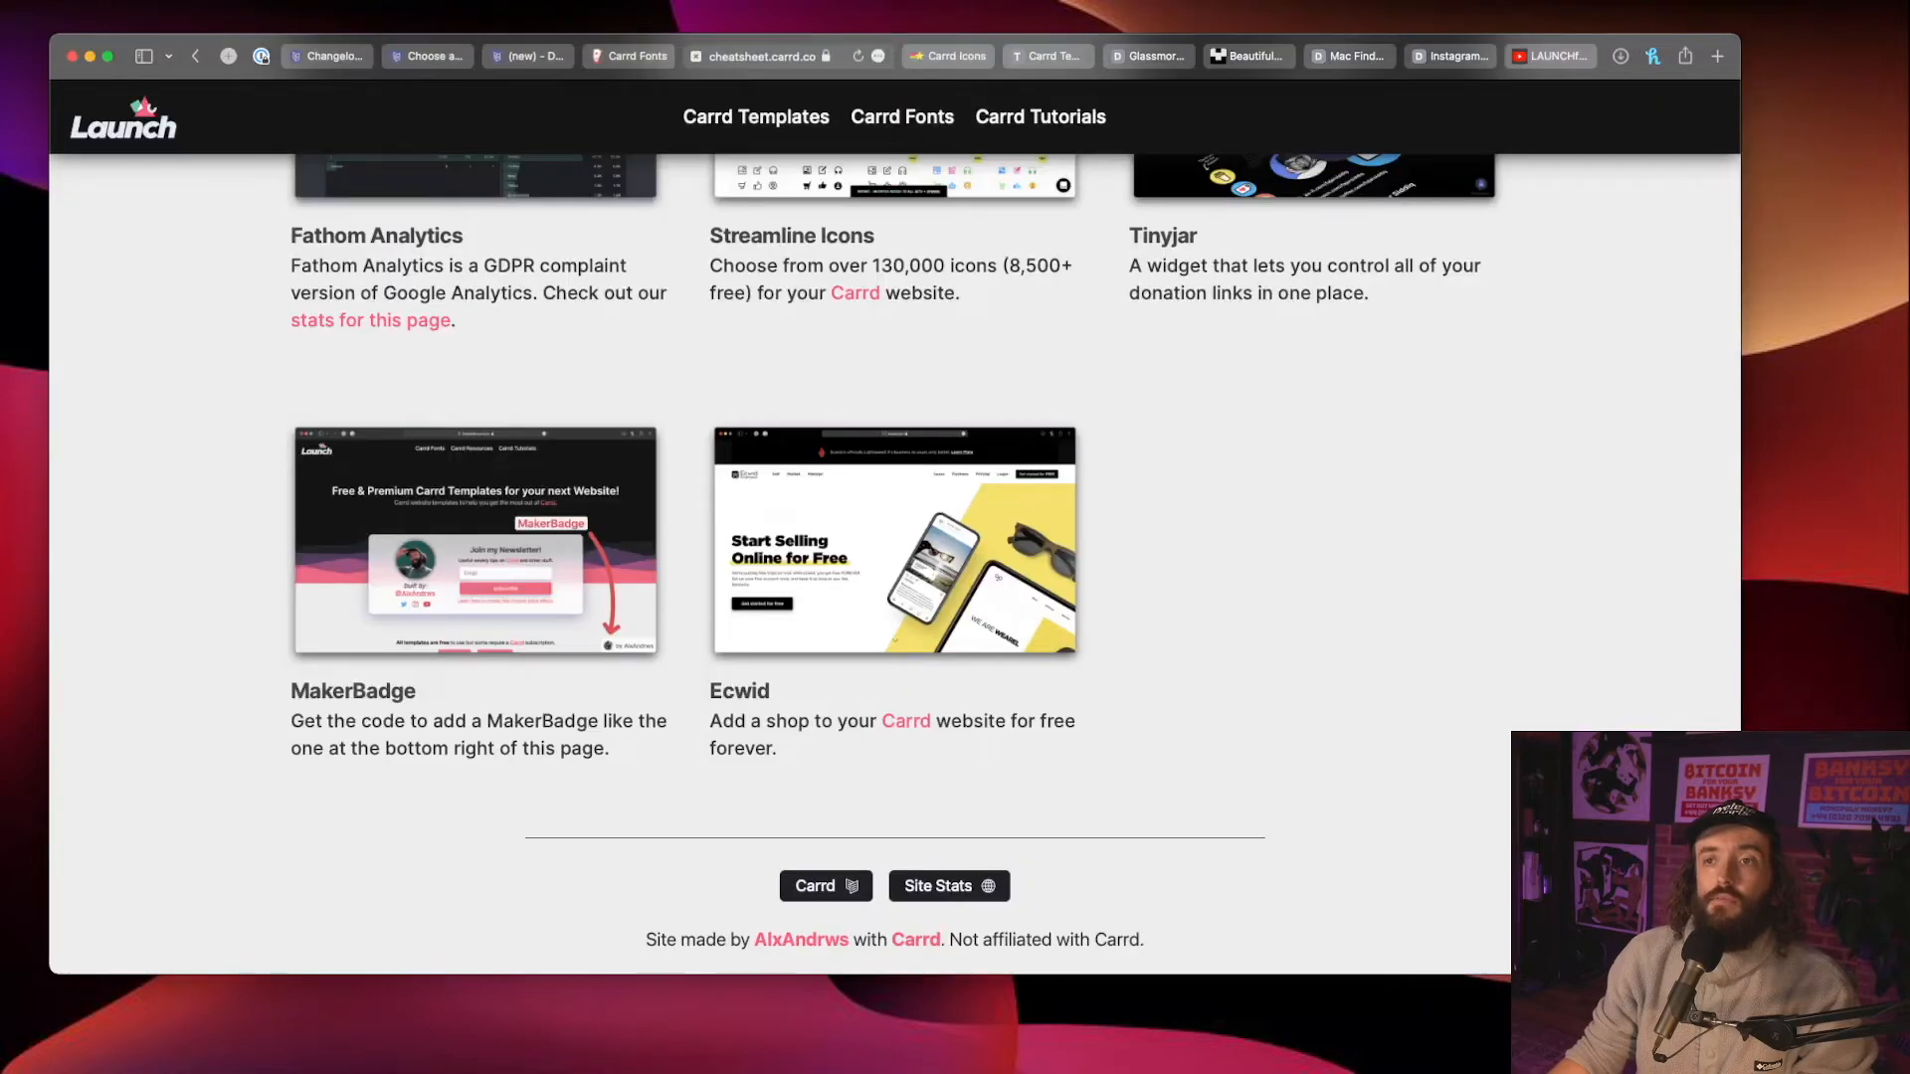
# Step: Scroll down the Launch cheatsheet's design, inspiration, community, widgets, tools and plugins listings
pyautogui.scroll(3)
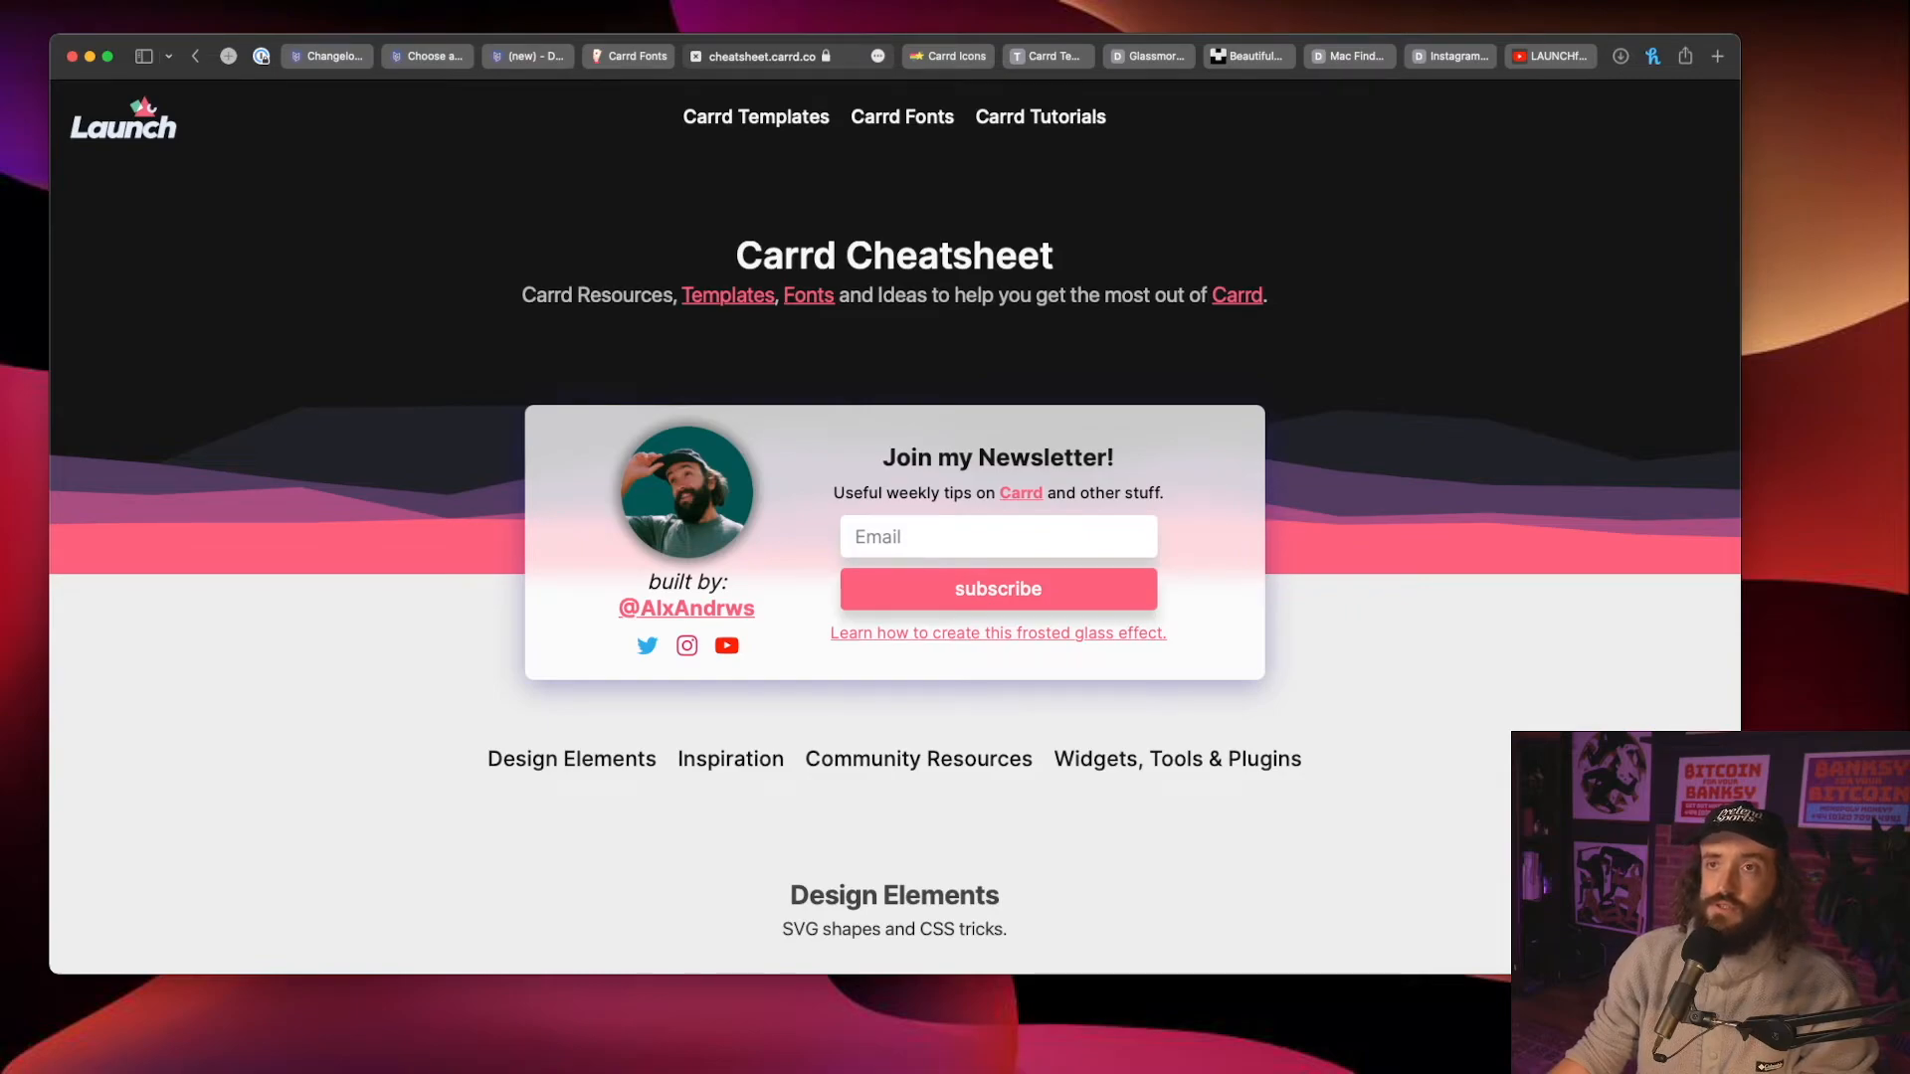
pyautogui.scroll(-3)
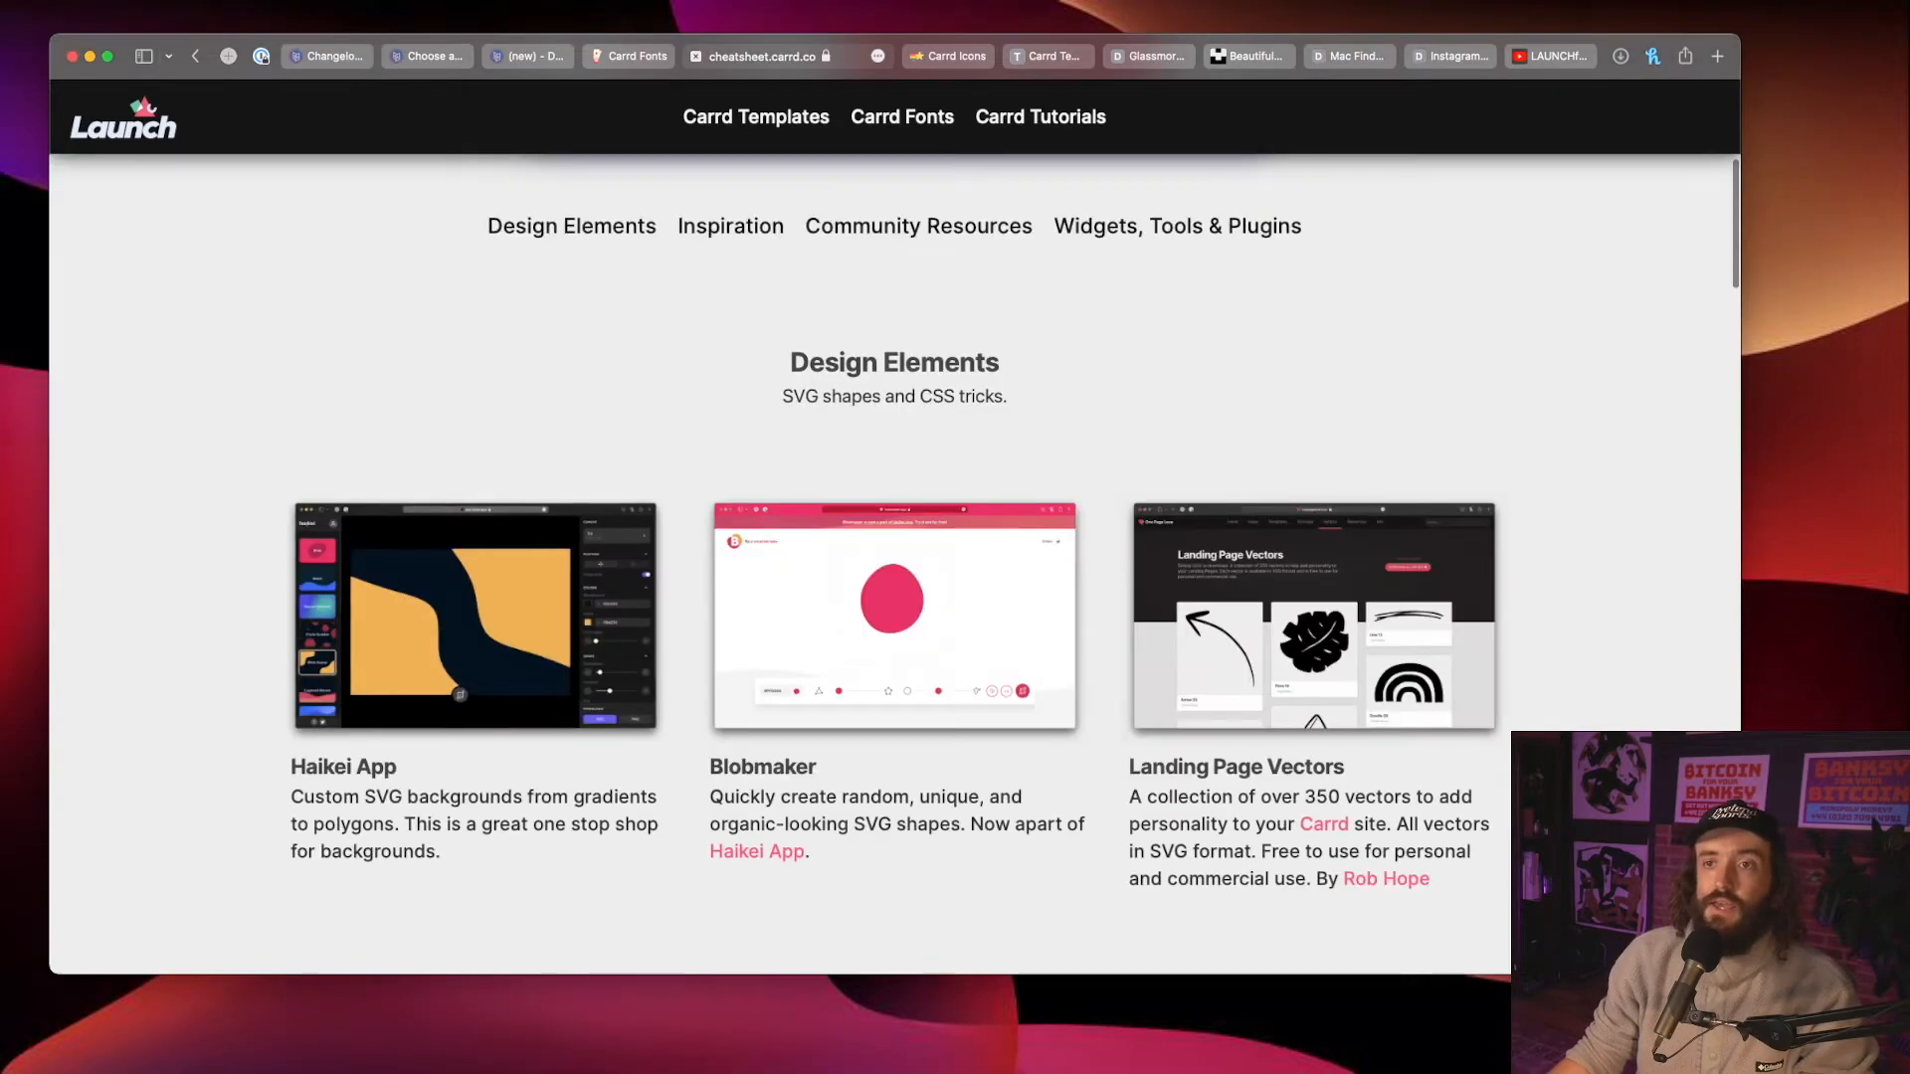
pyautogui.scroll(-3)
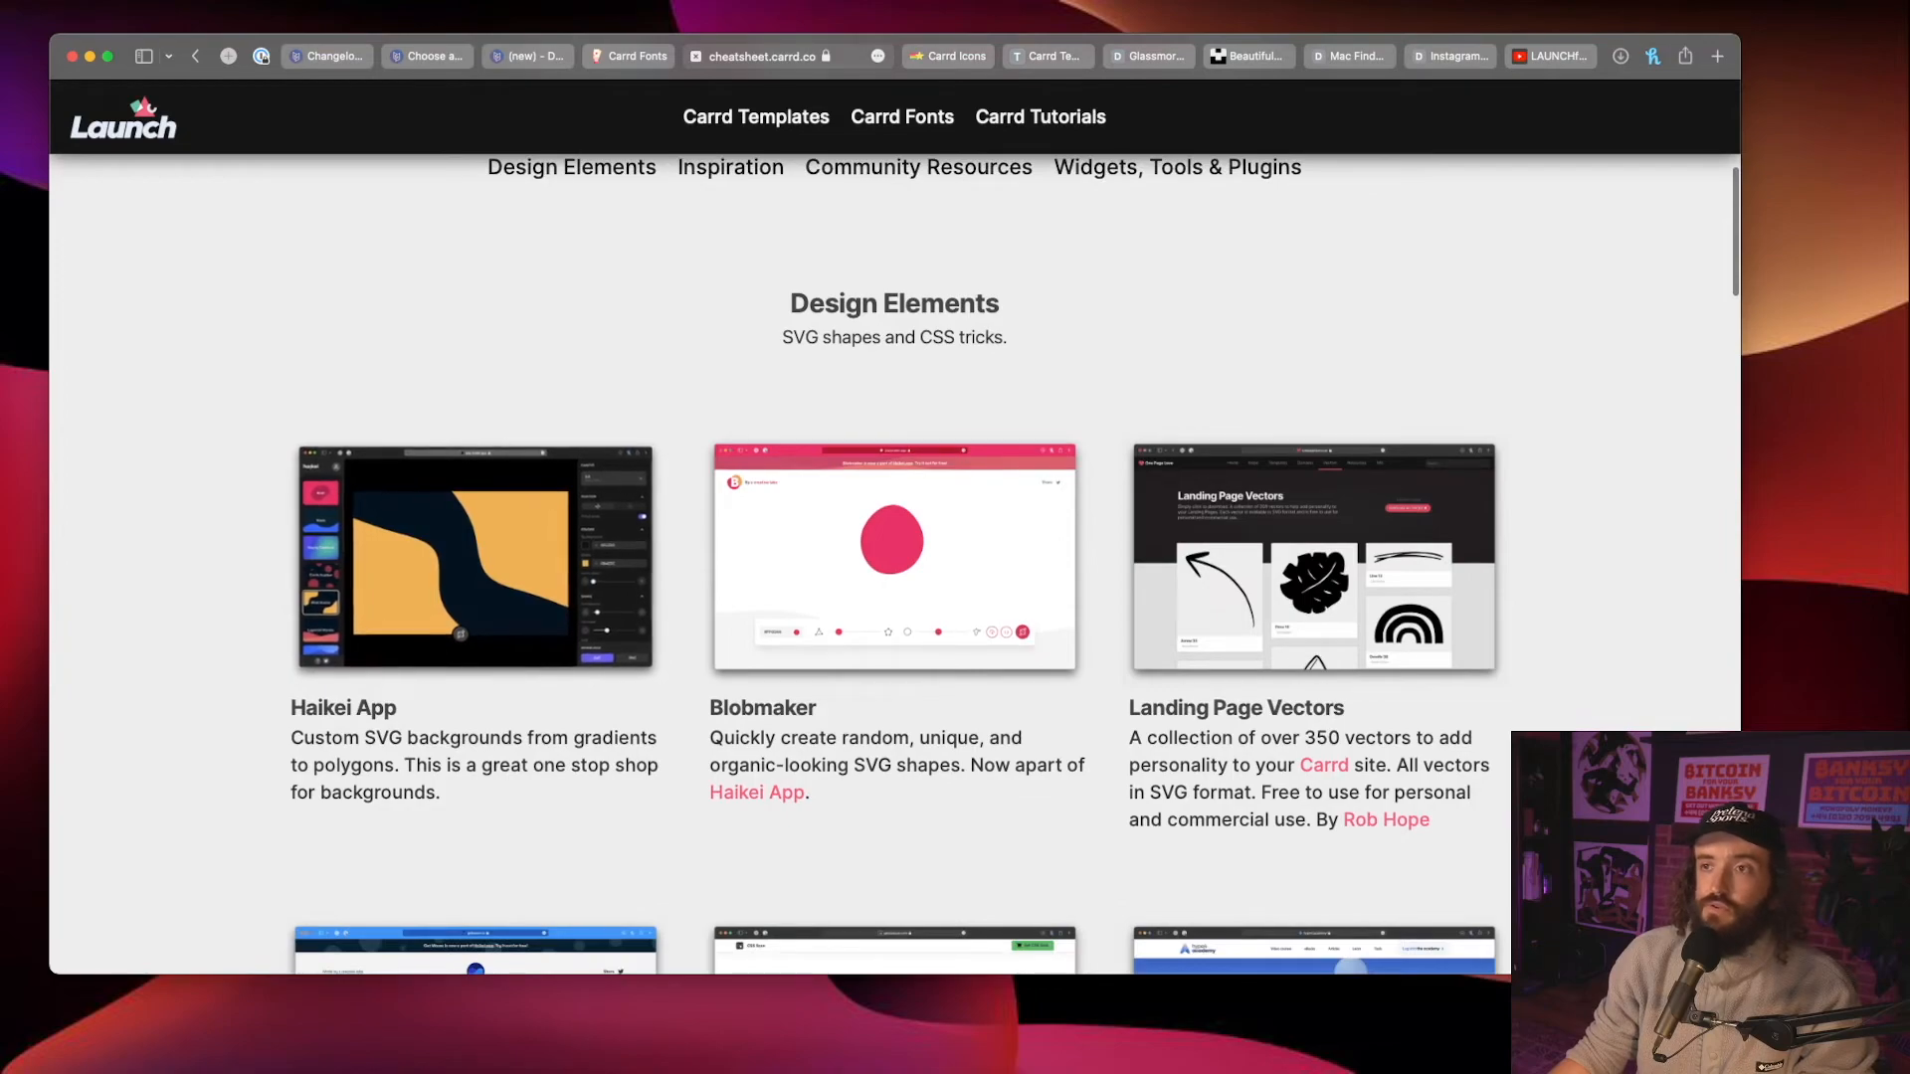
pyautogui.scroll(-3)
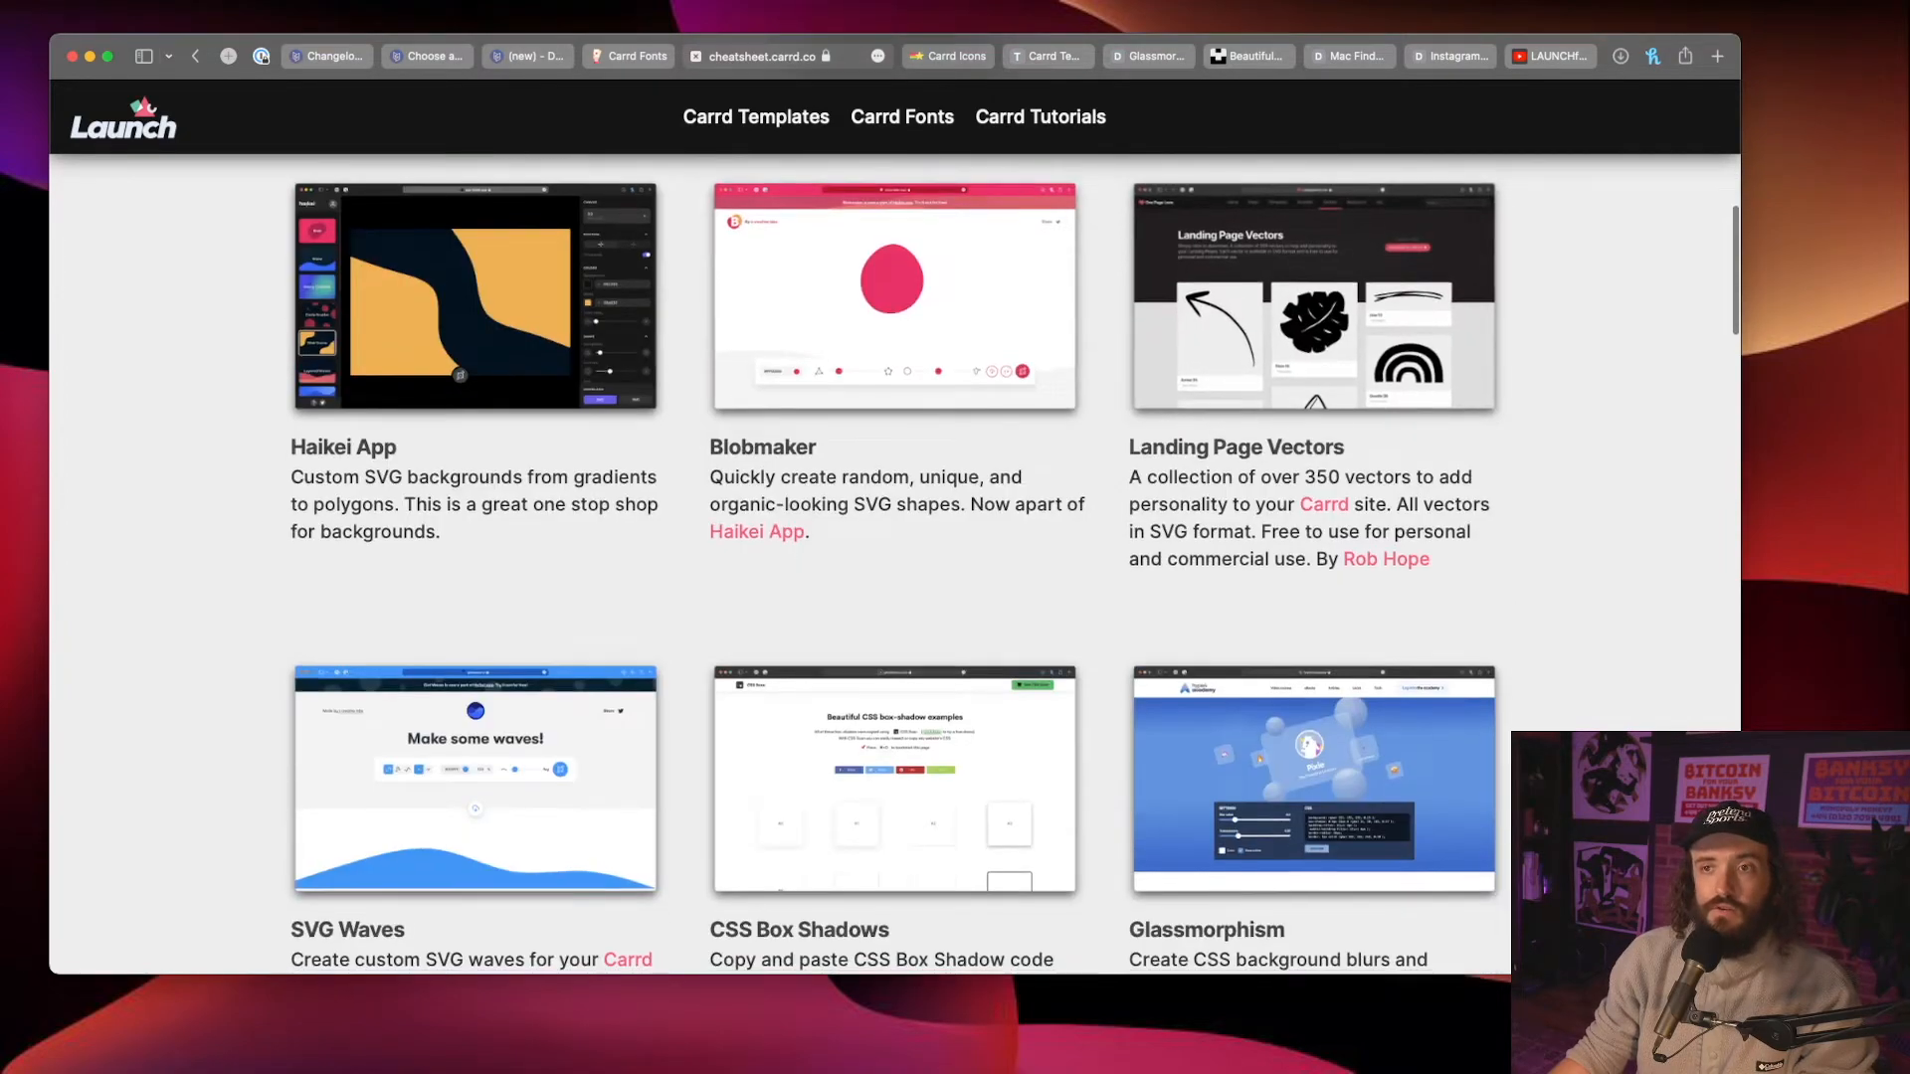
pyautogui.scroll(-3)
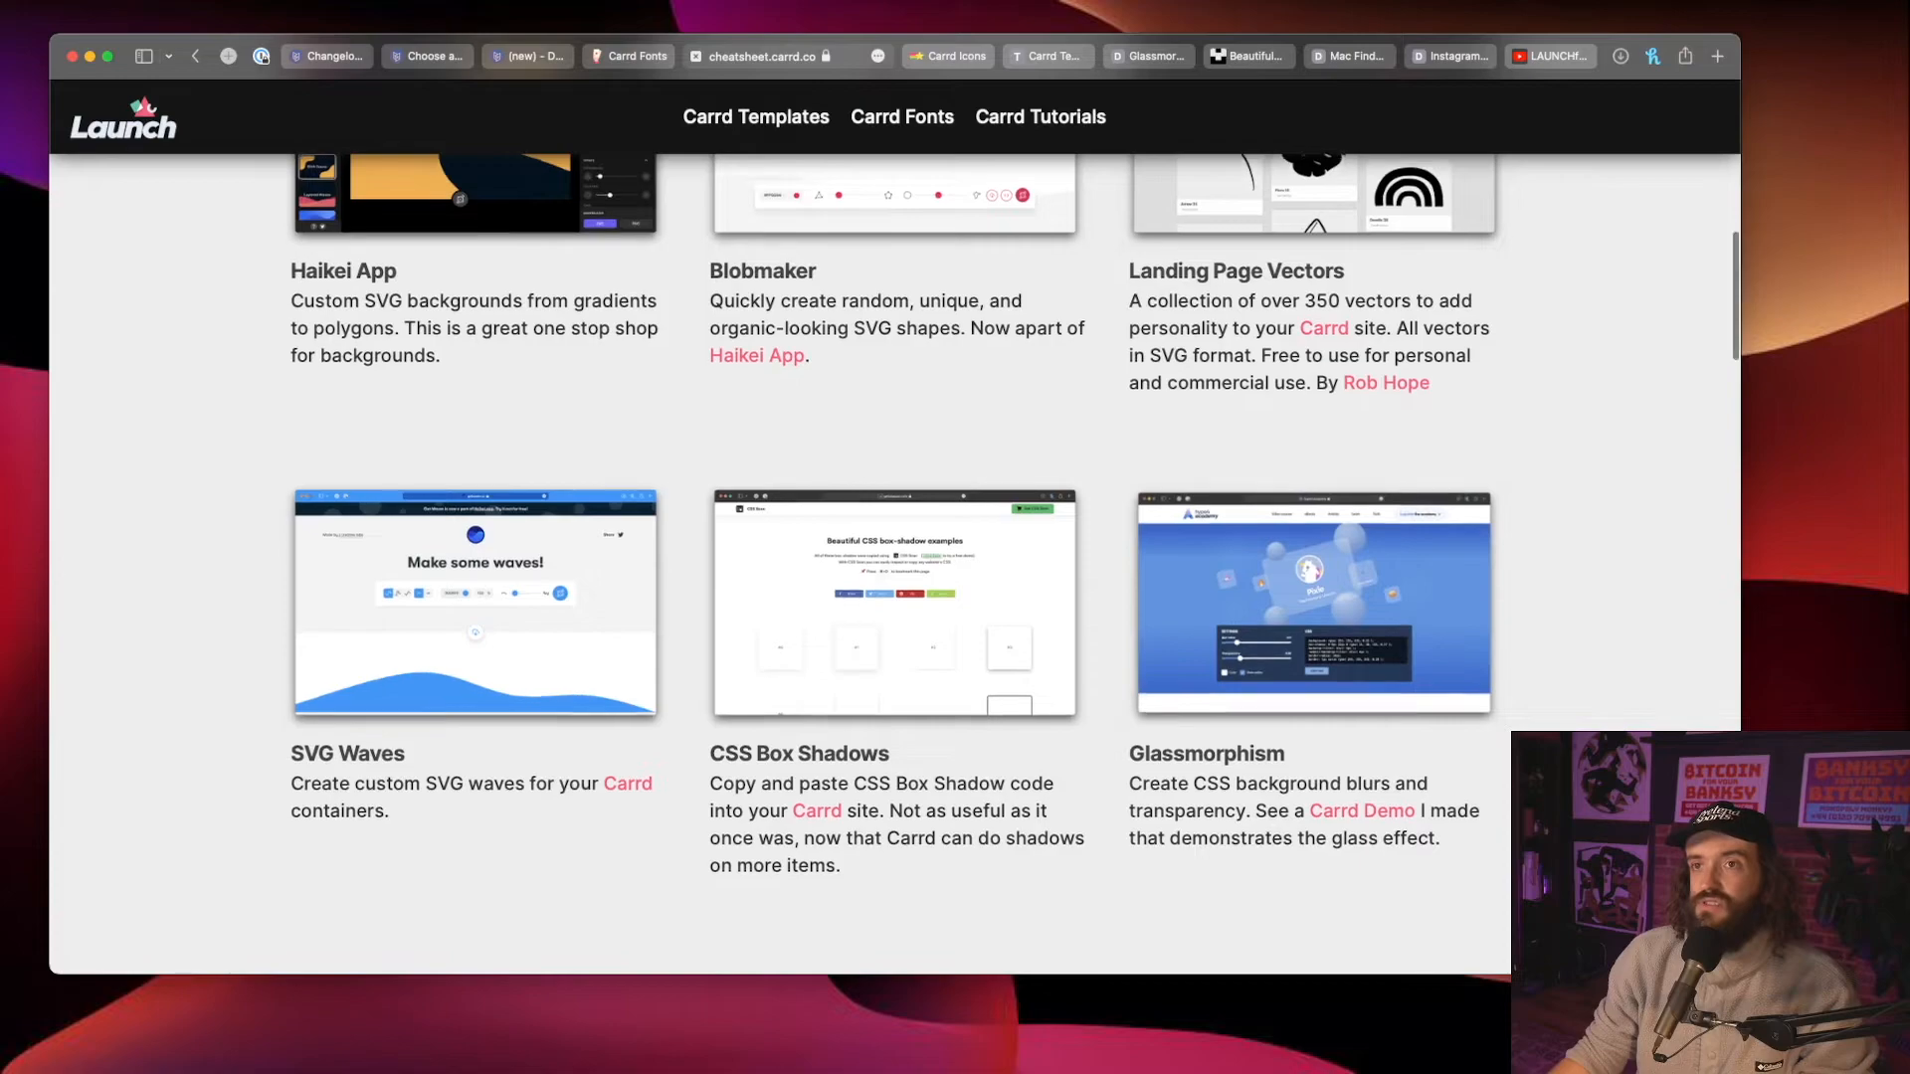
pyautogui.scroll(-3)
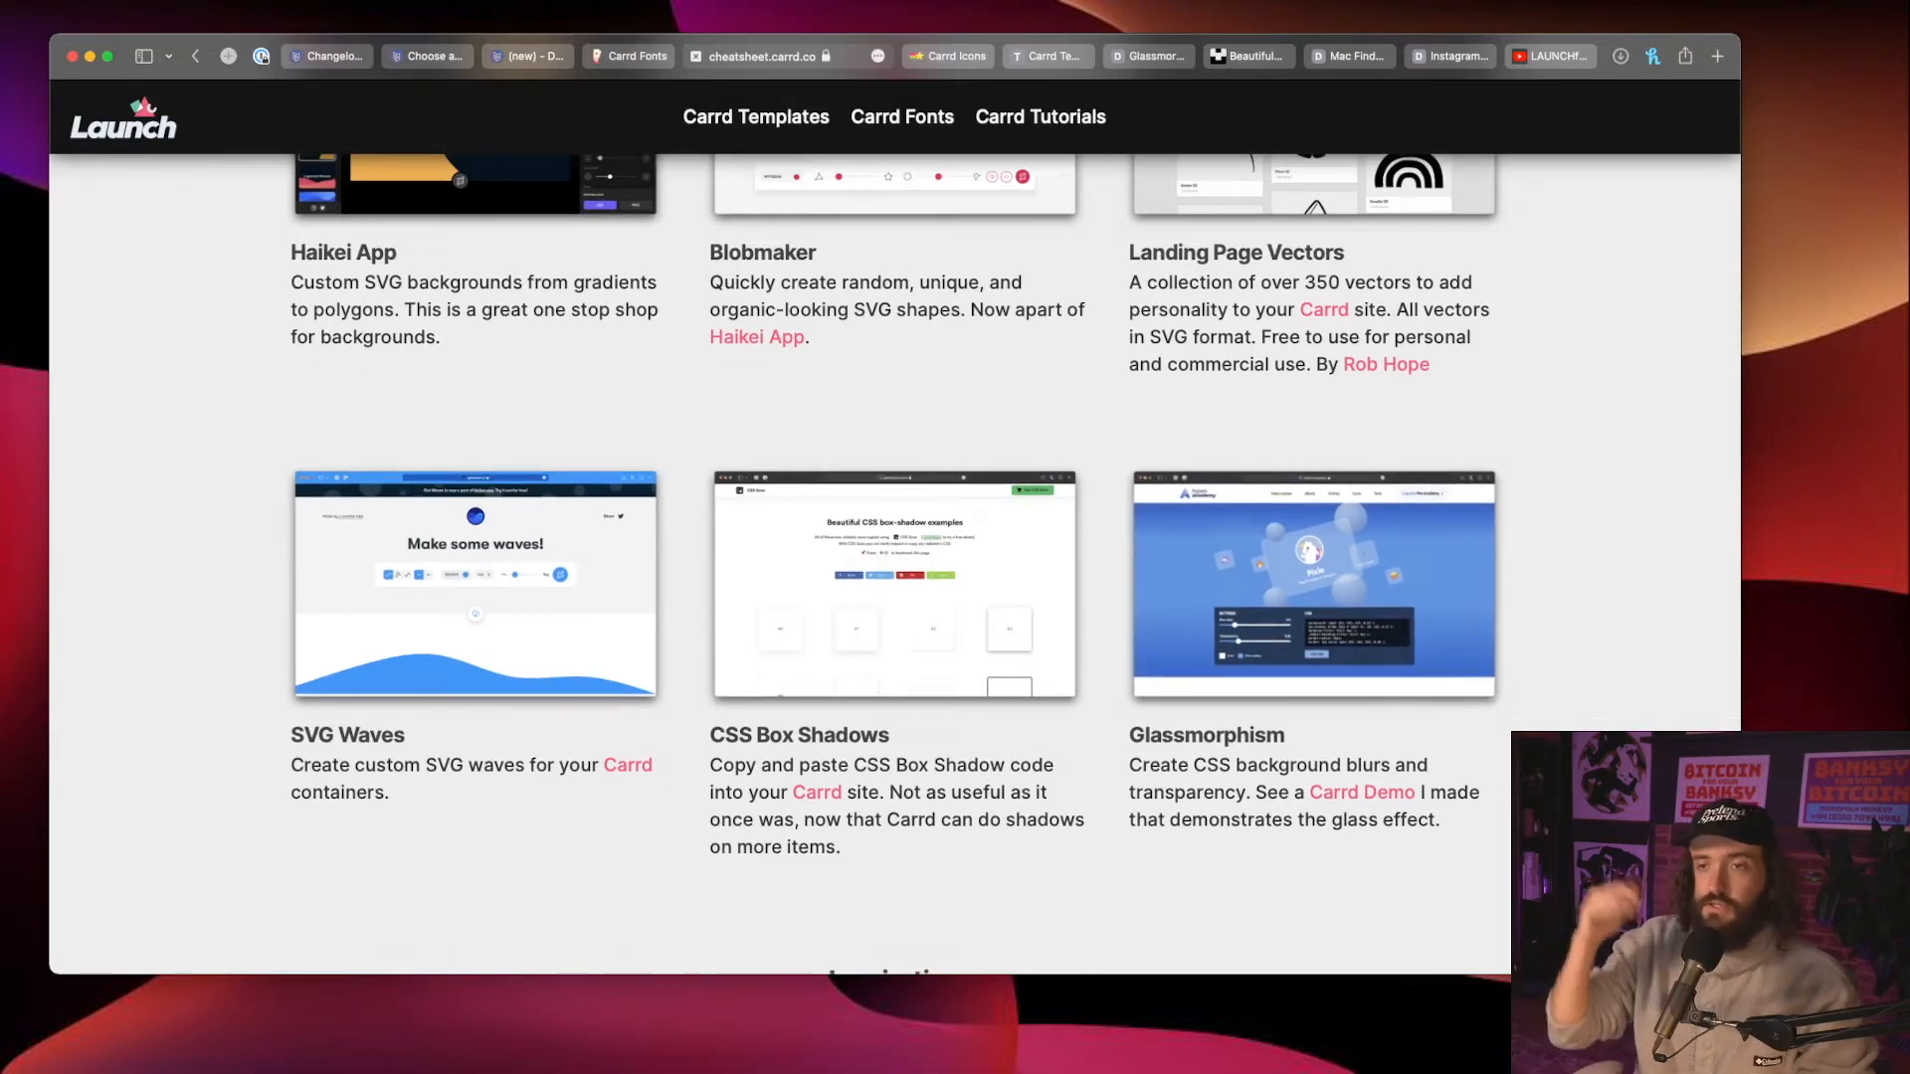
pyautogui.scroll(-3)
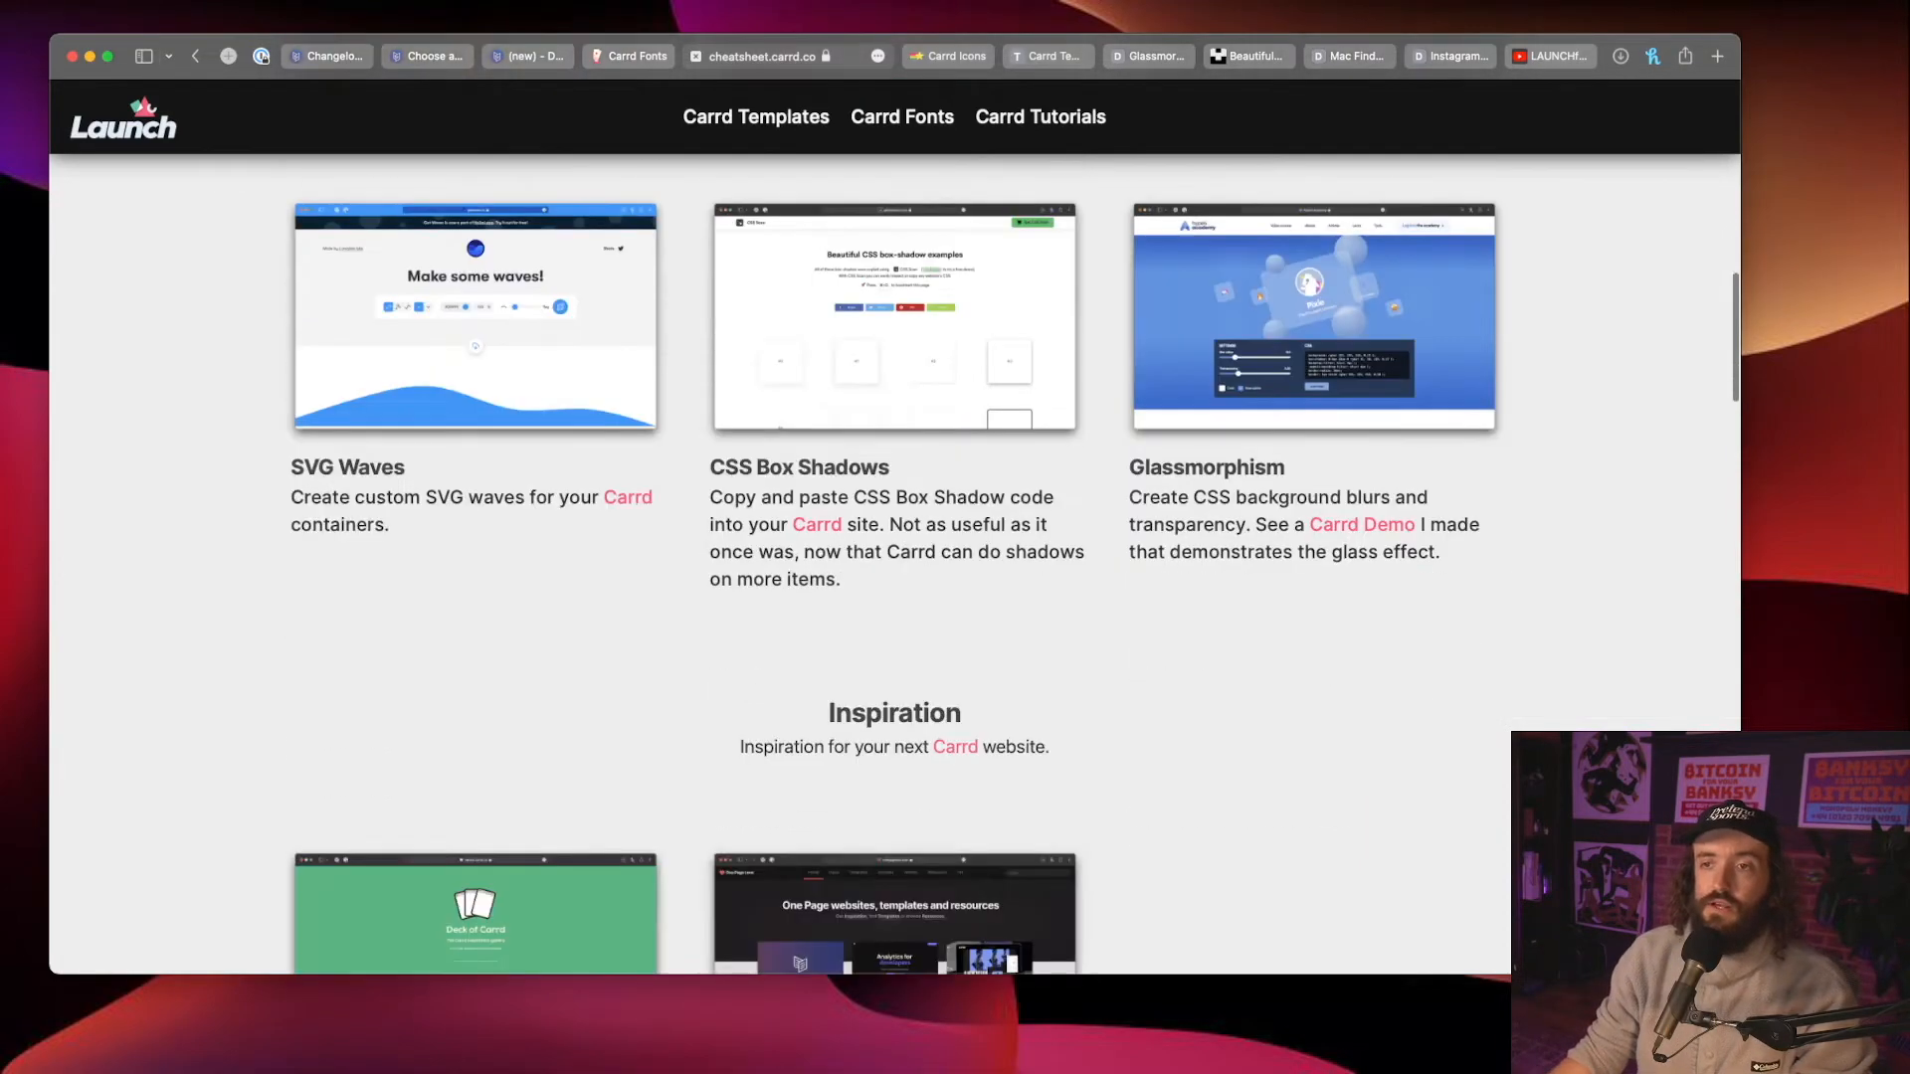
pyautogui.scroll(-3)
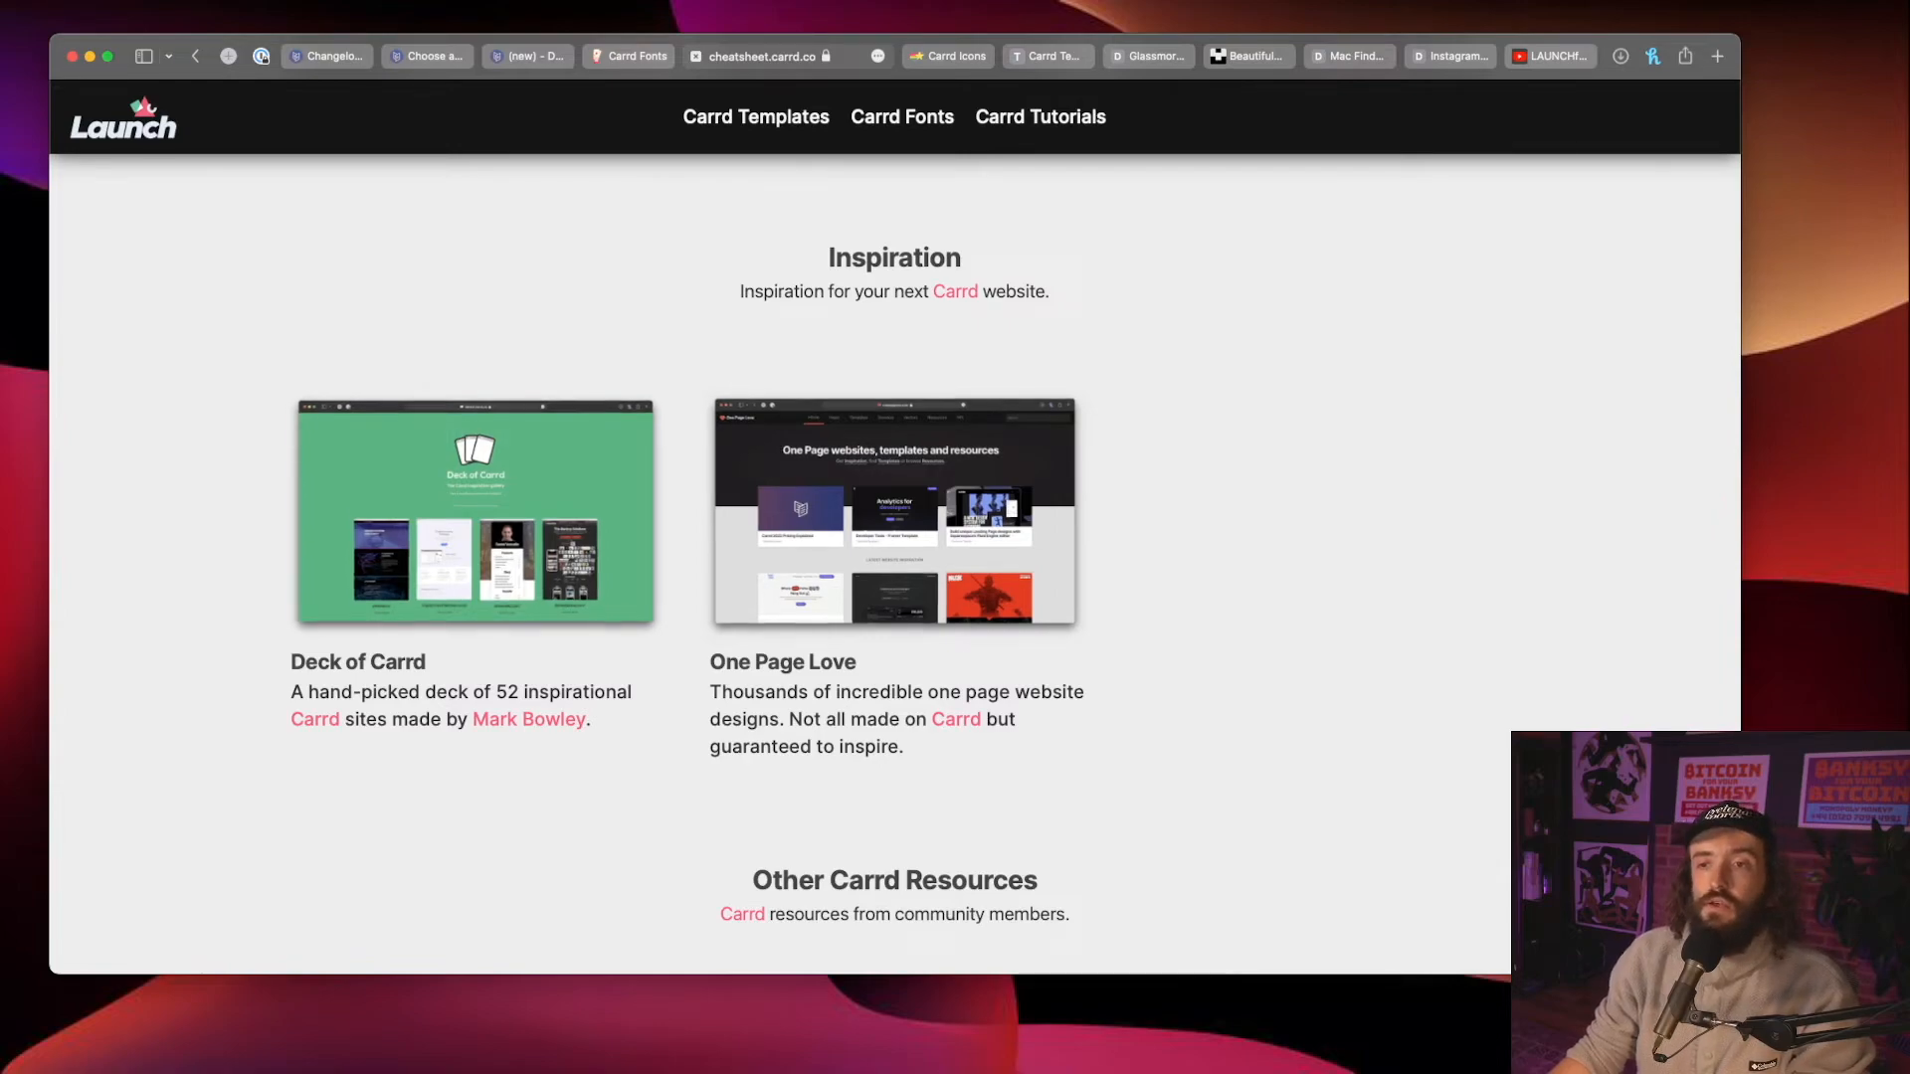
pyautogui.scroll(-3)
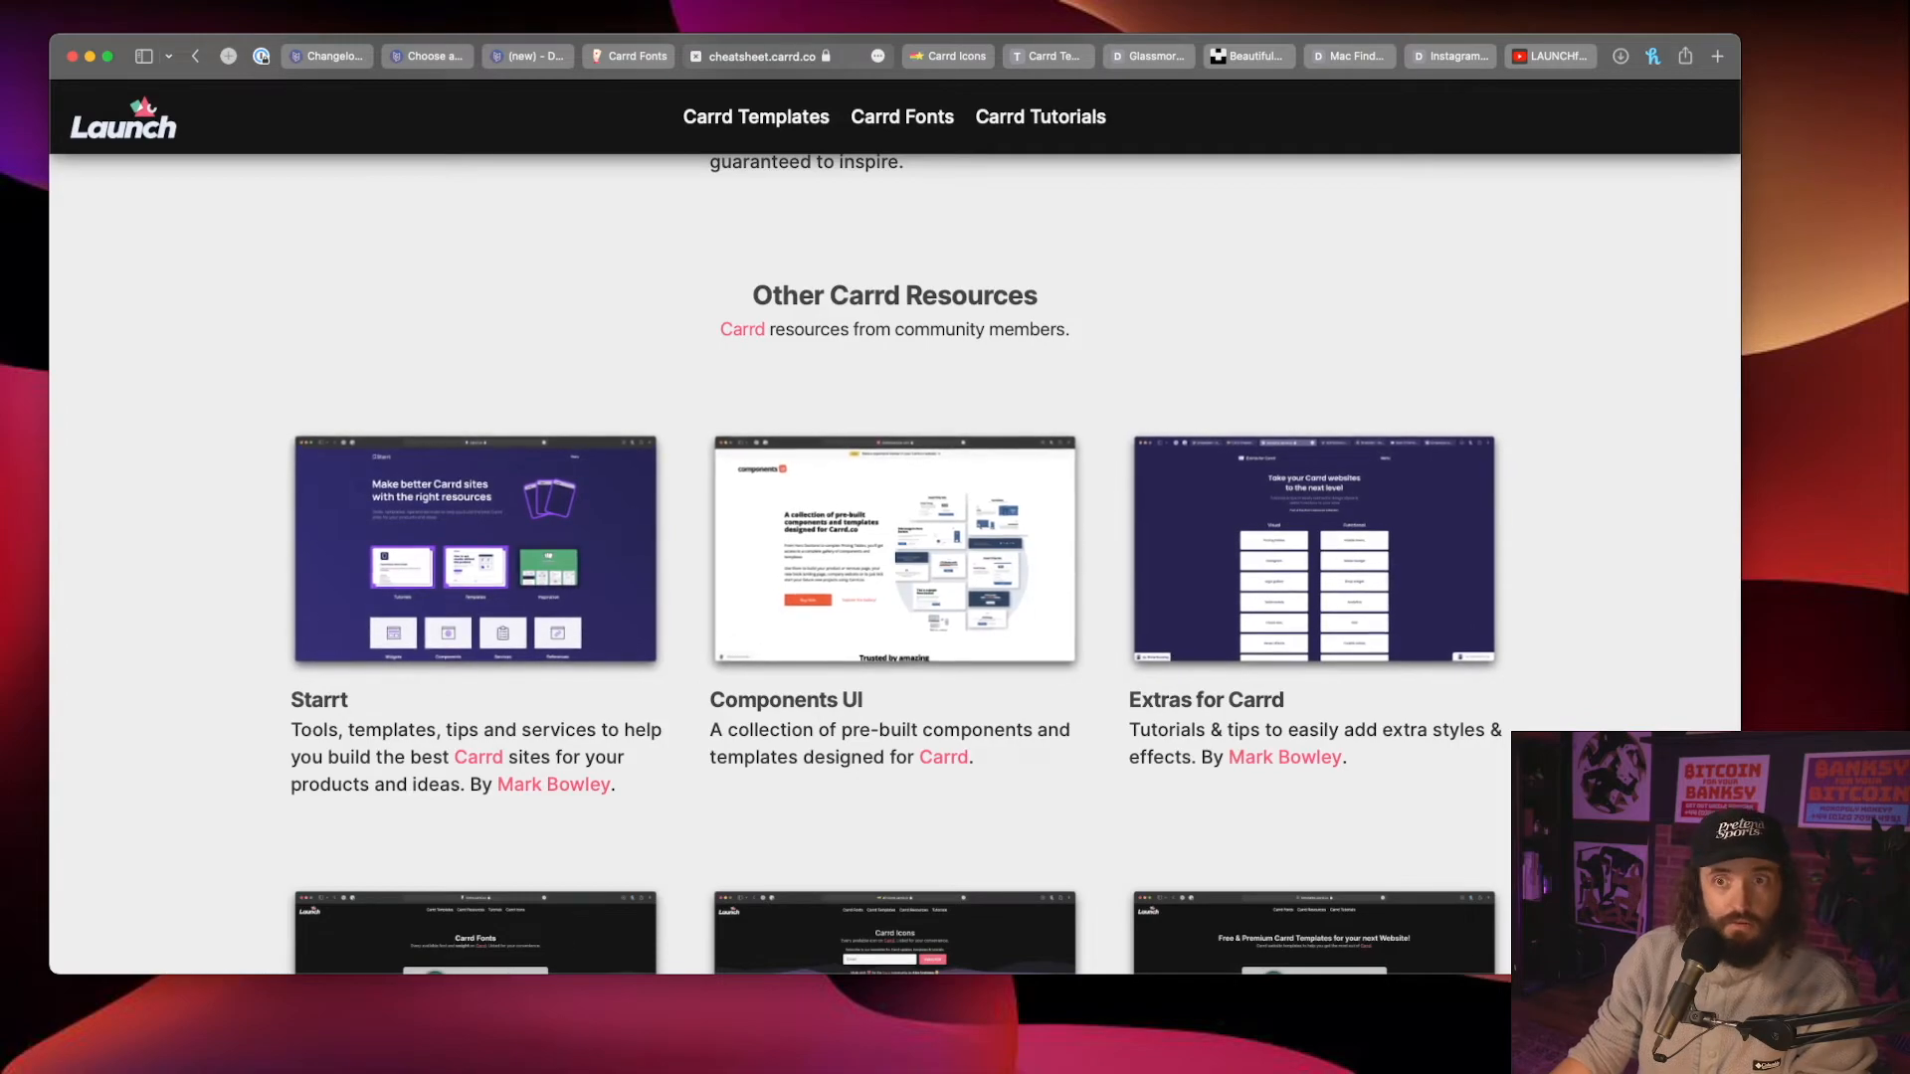
pyautogui.scroll(-3)
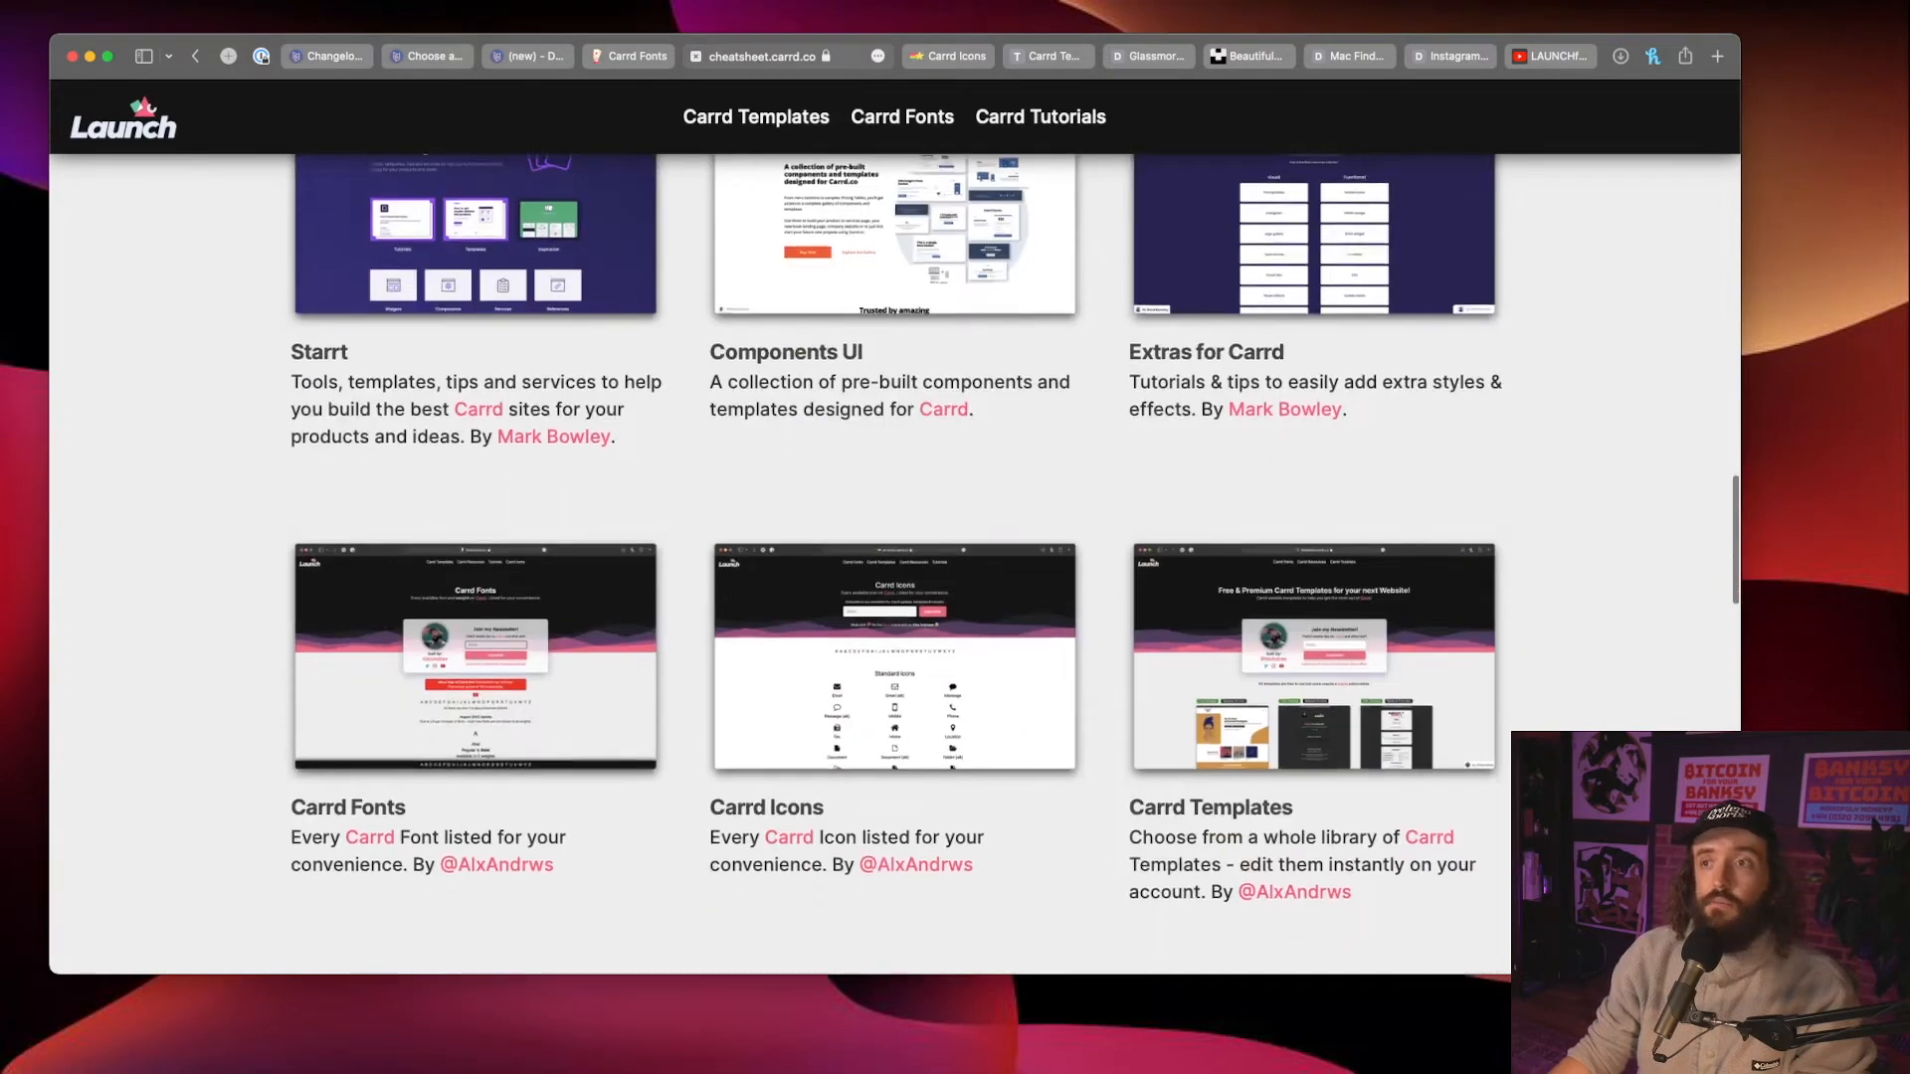
pyautogui.scroll(-3)
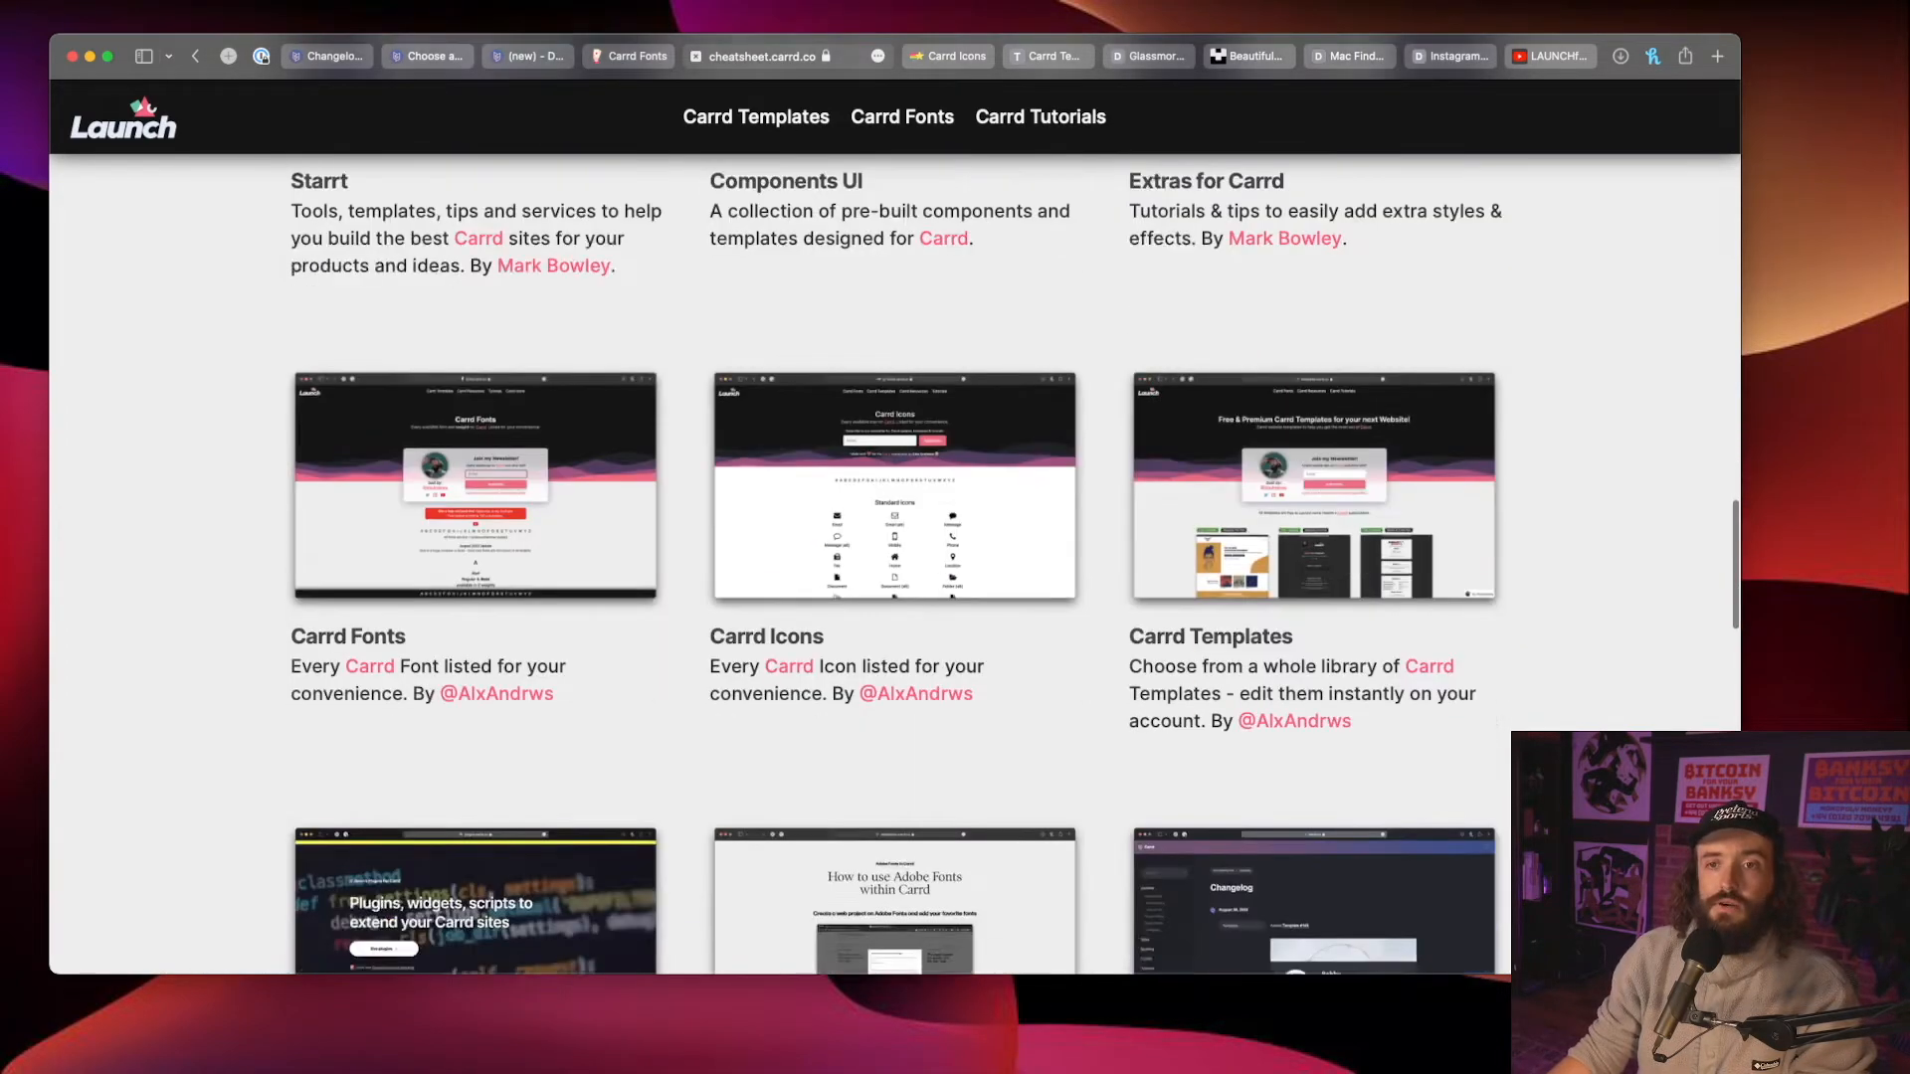
pyautogui.scroll(-3)
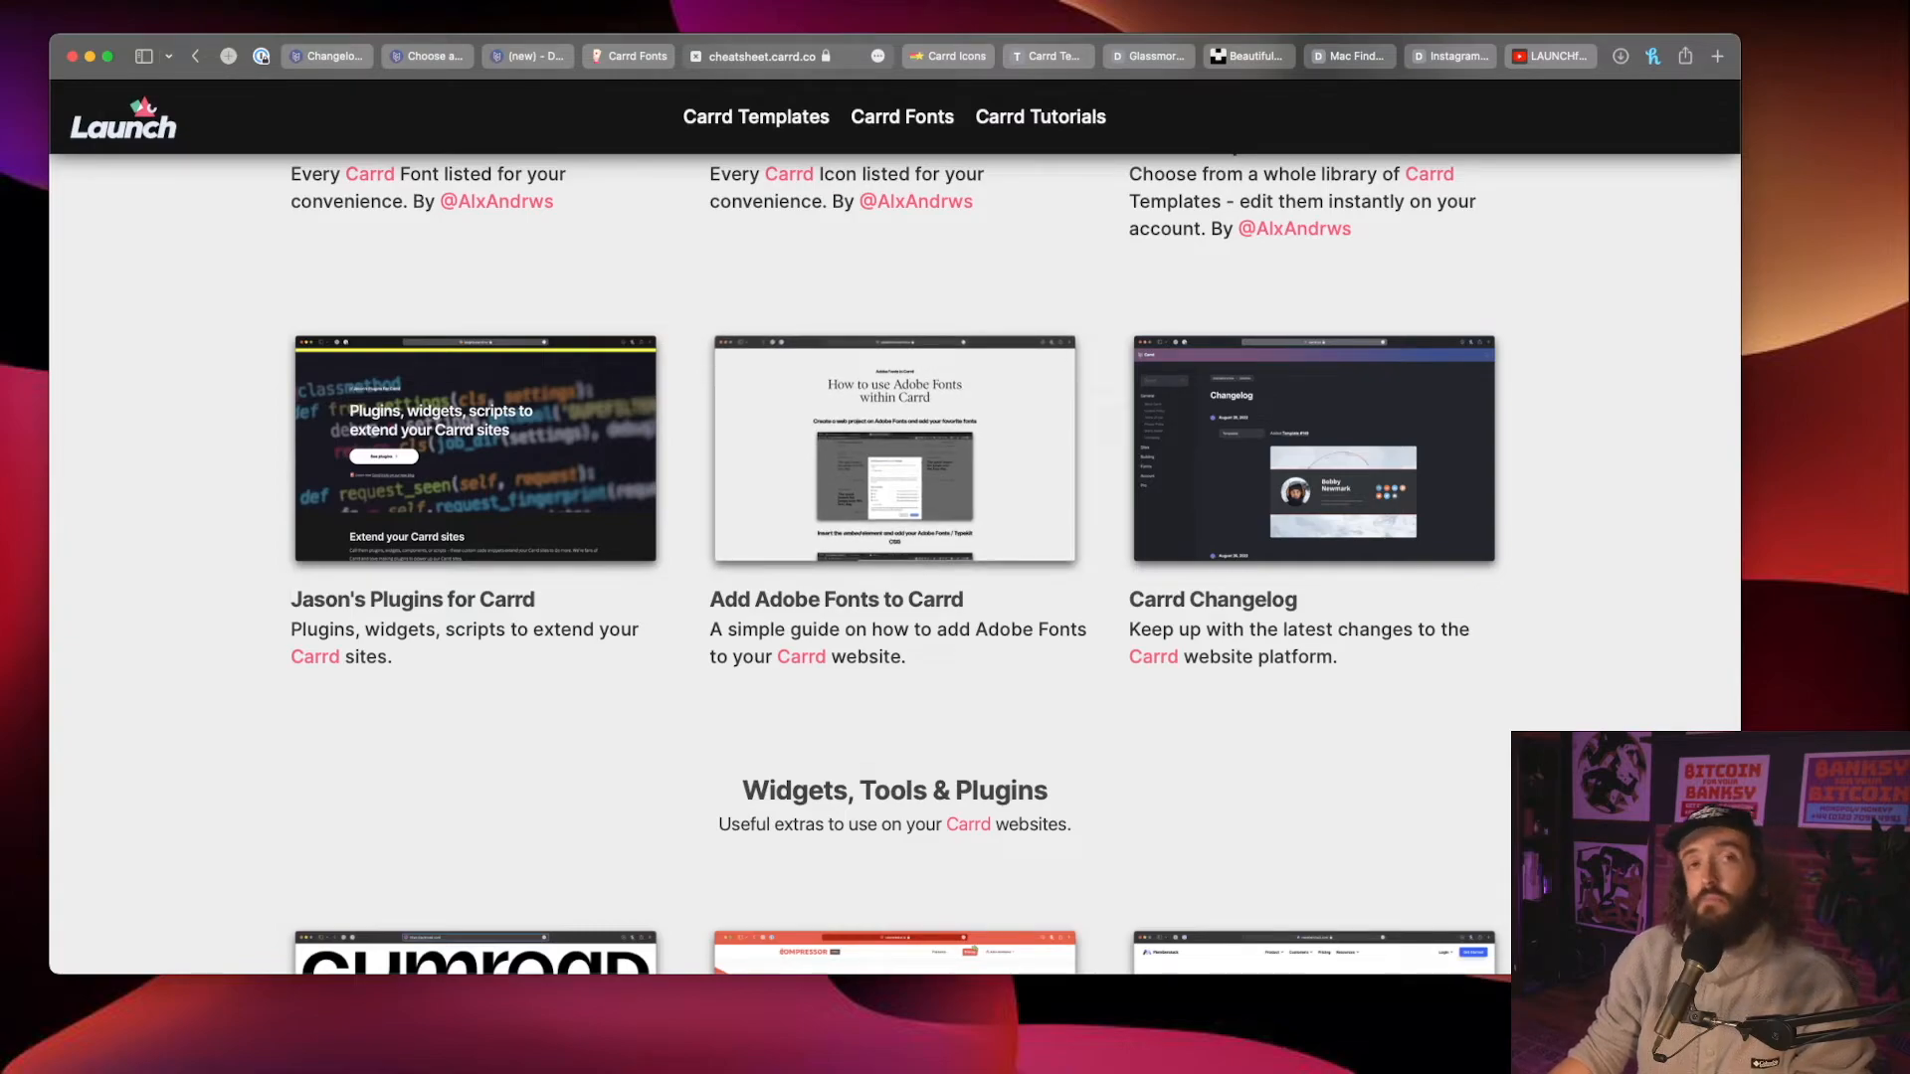
pyautogui.scroll(-3)
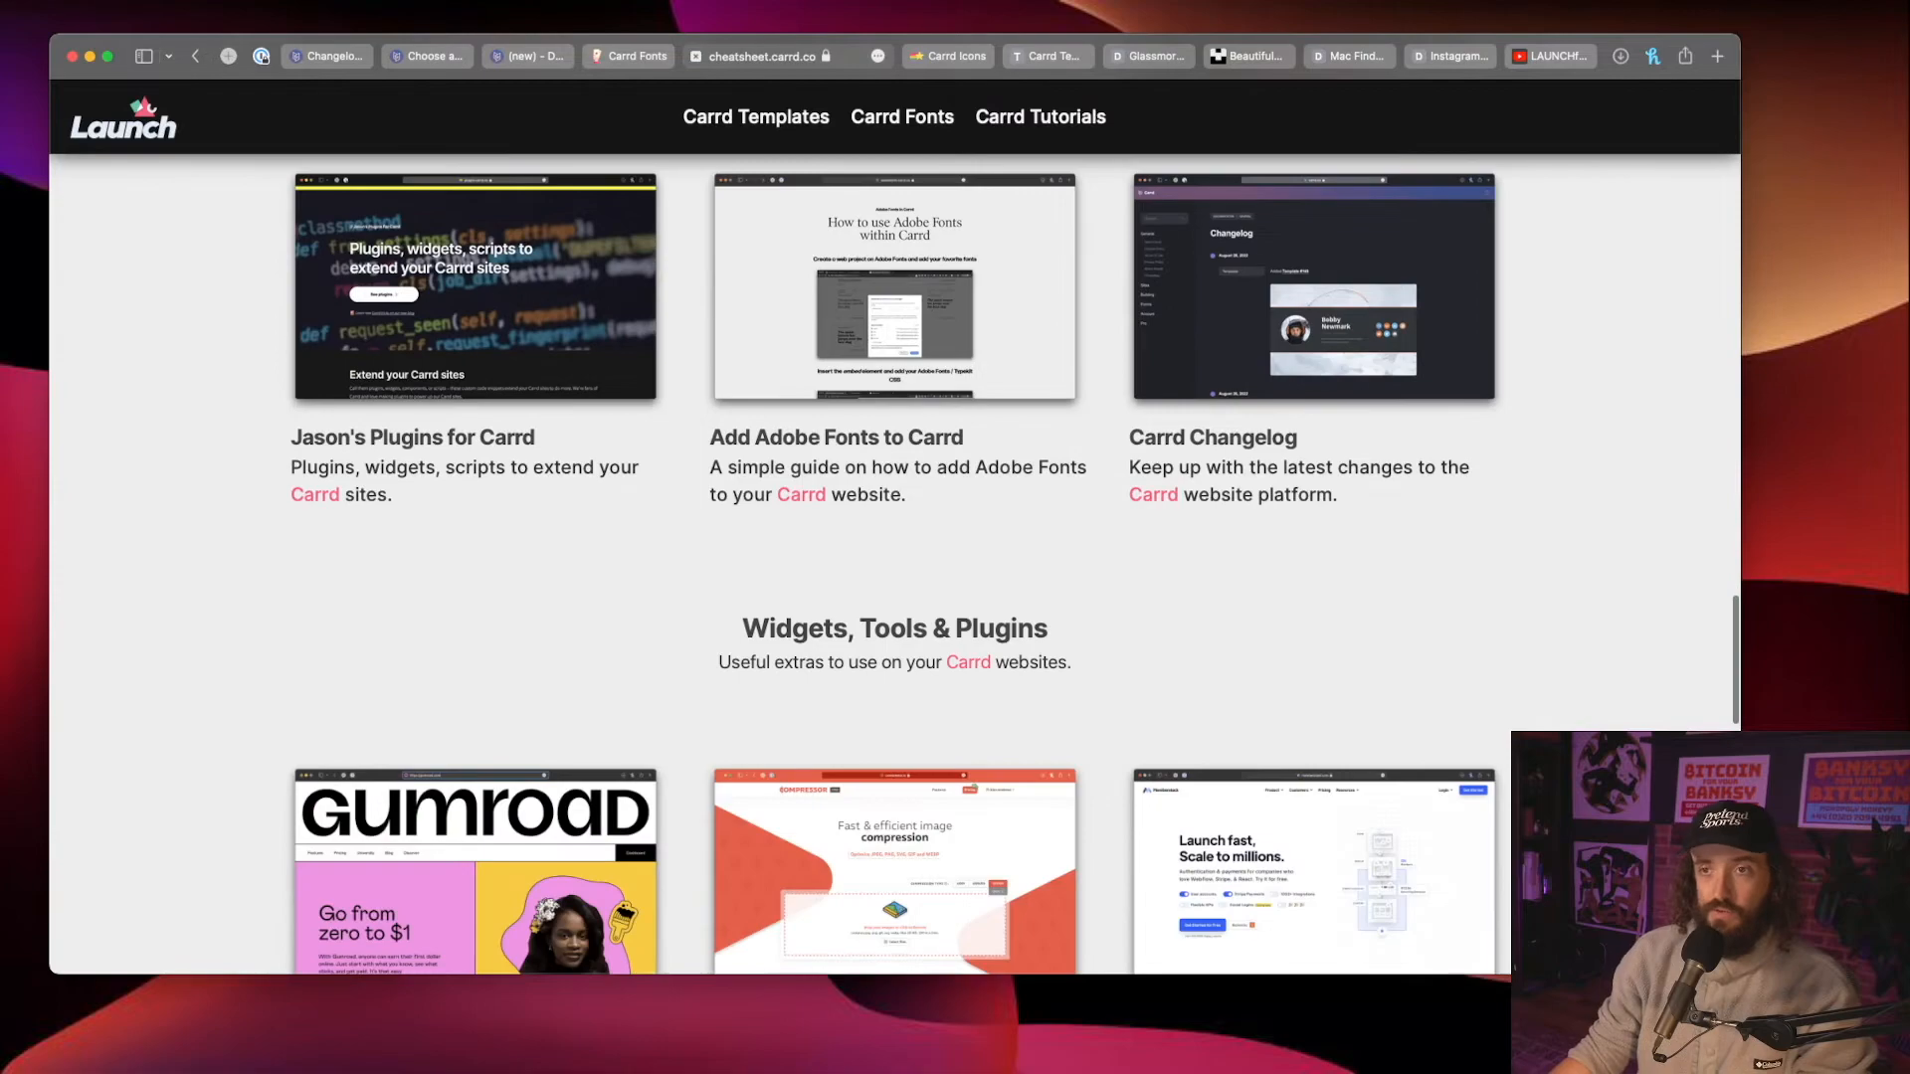
pyautogui.scroll(-3)
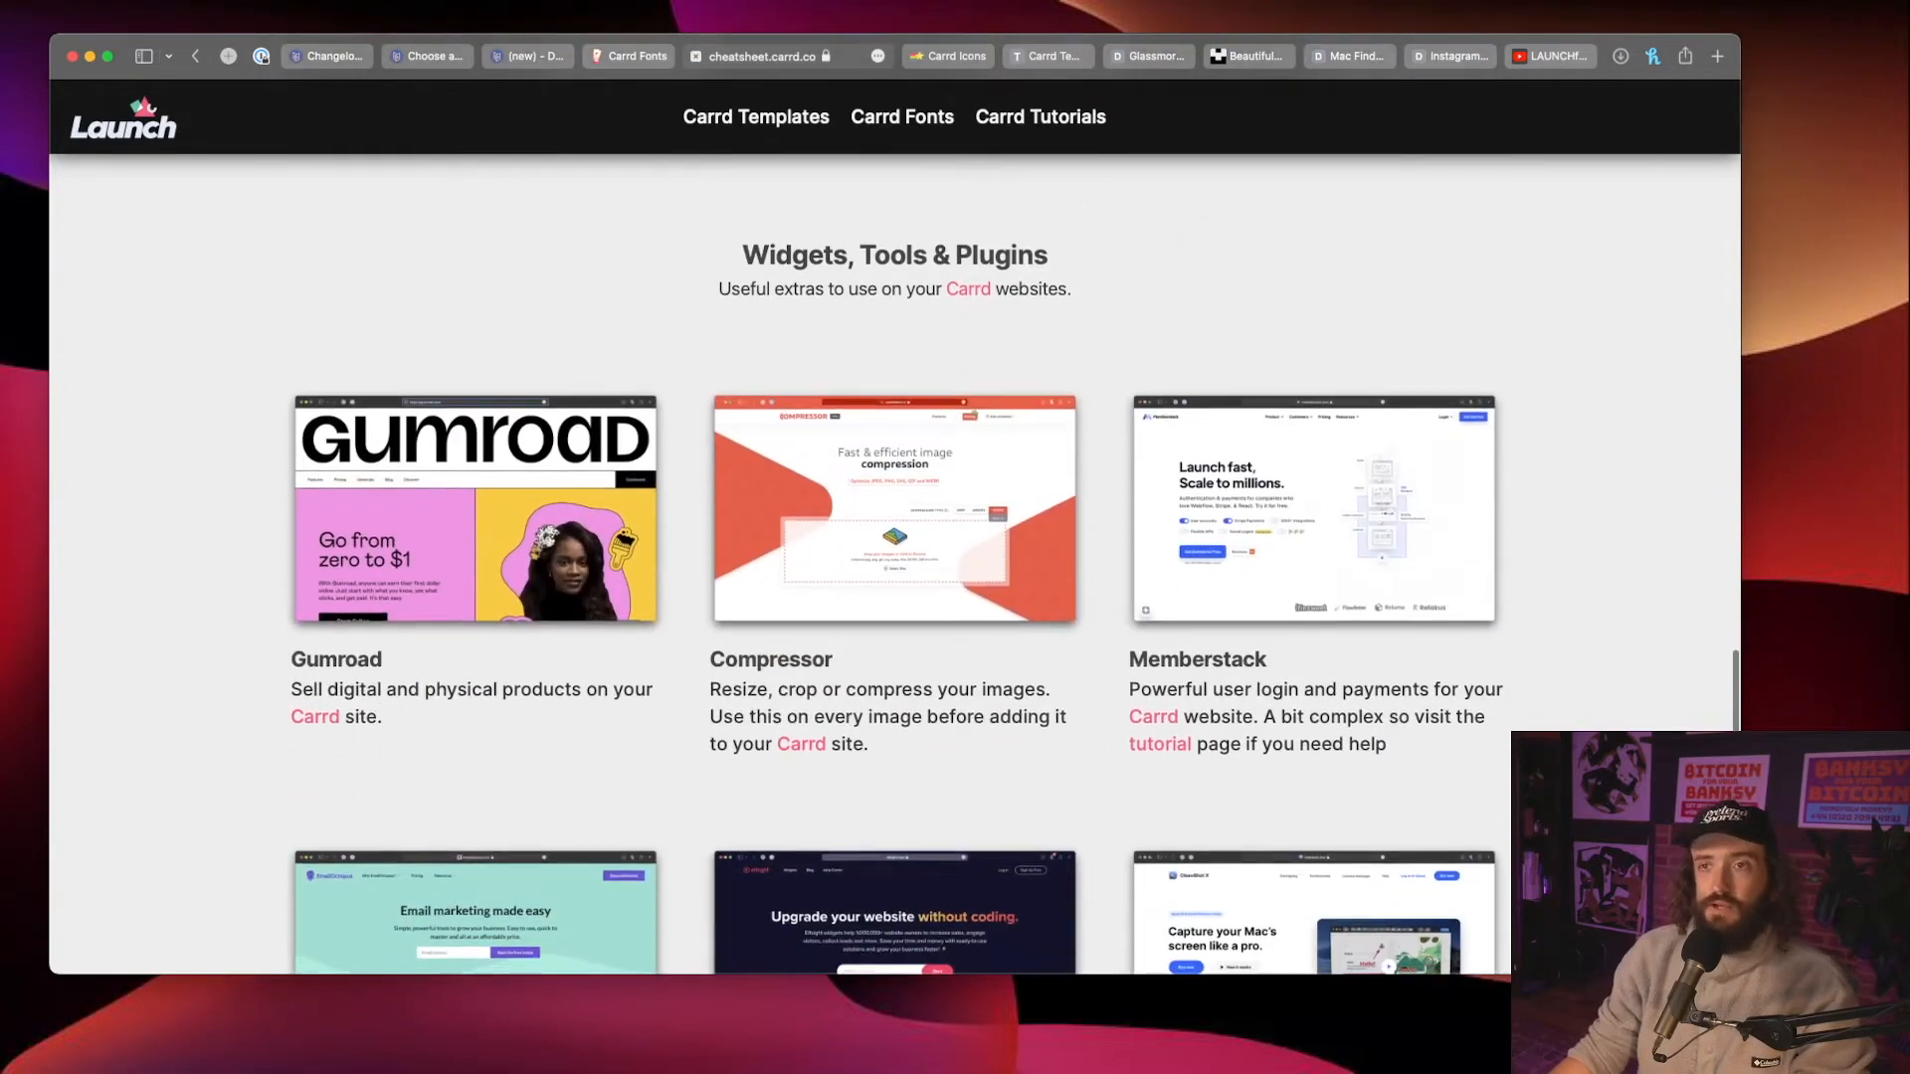
pyautogui.scroll(-3)
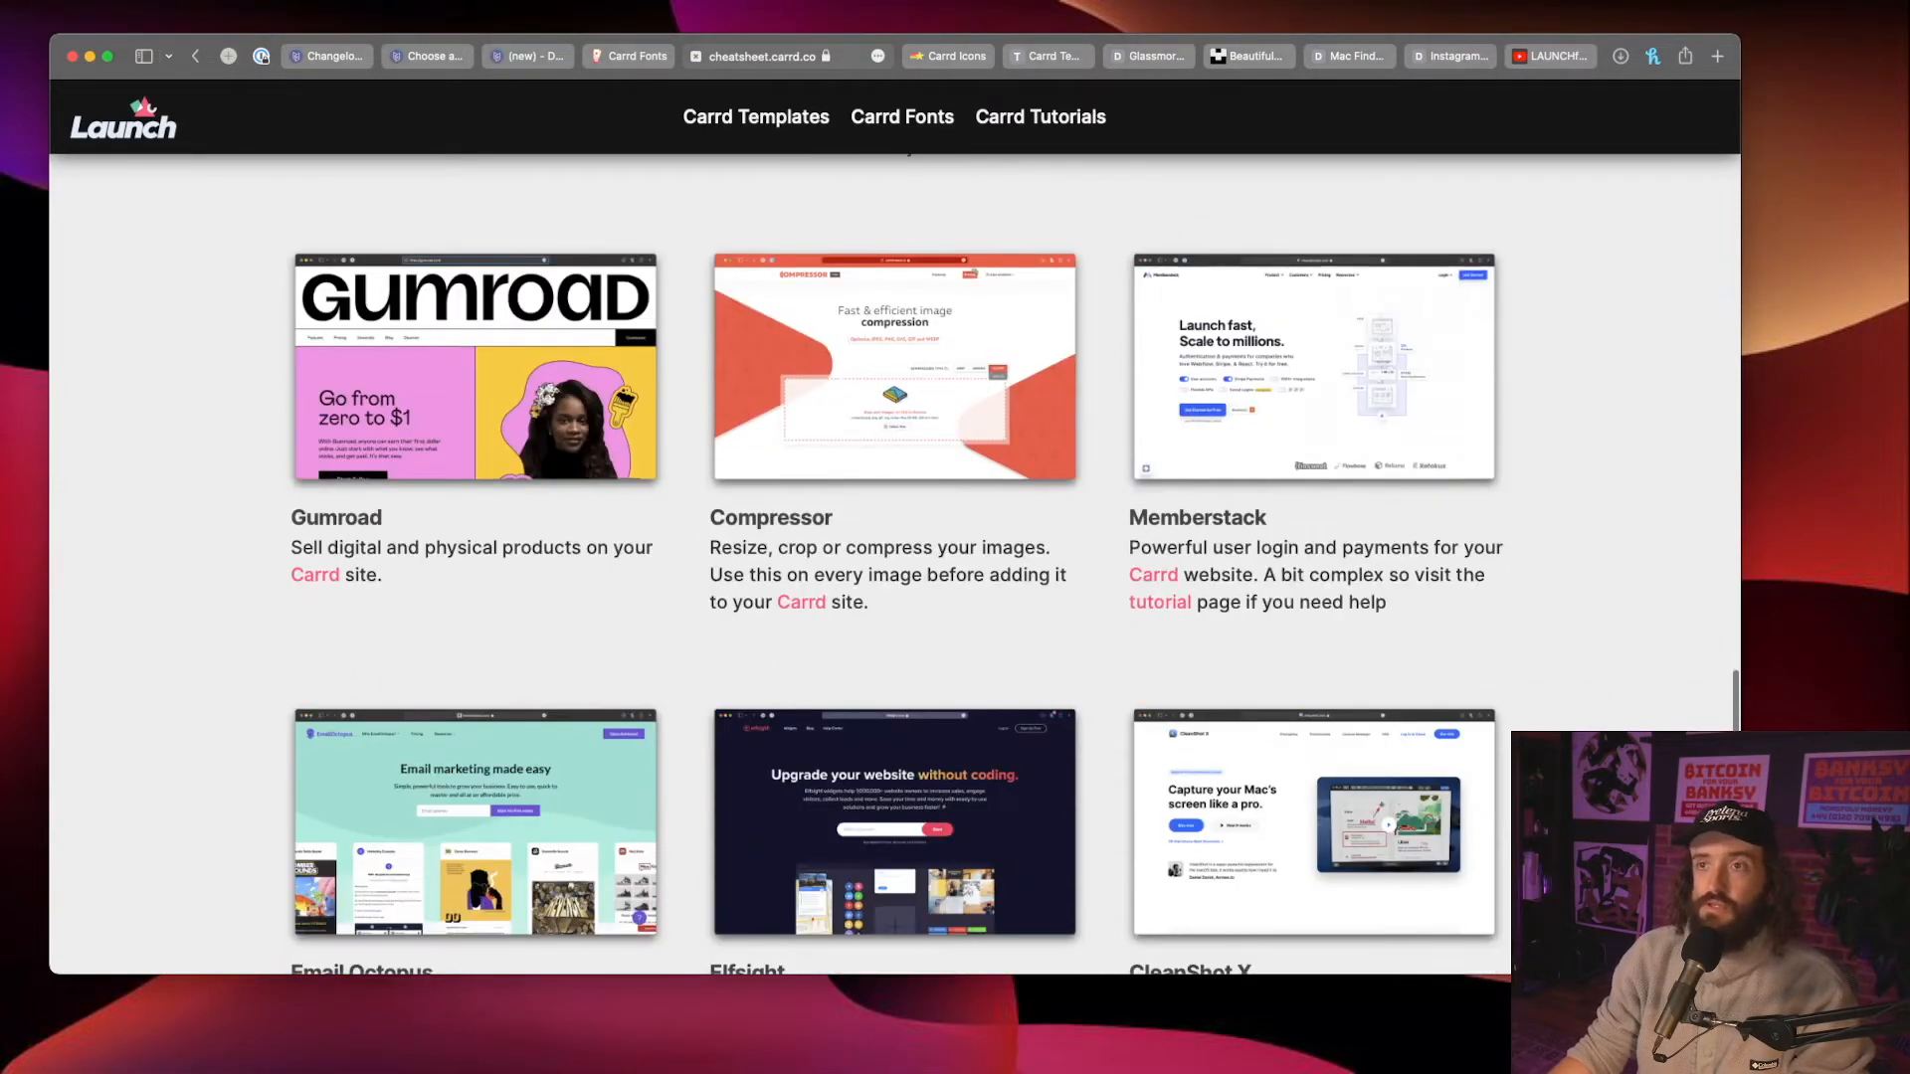
pyautogui.scroll(-3)
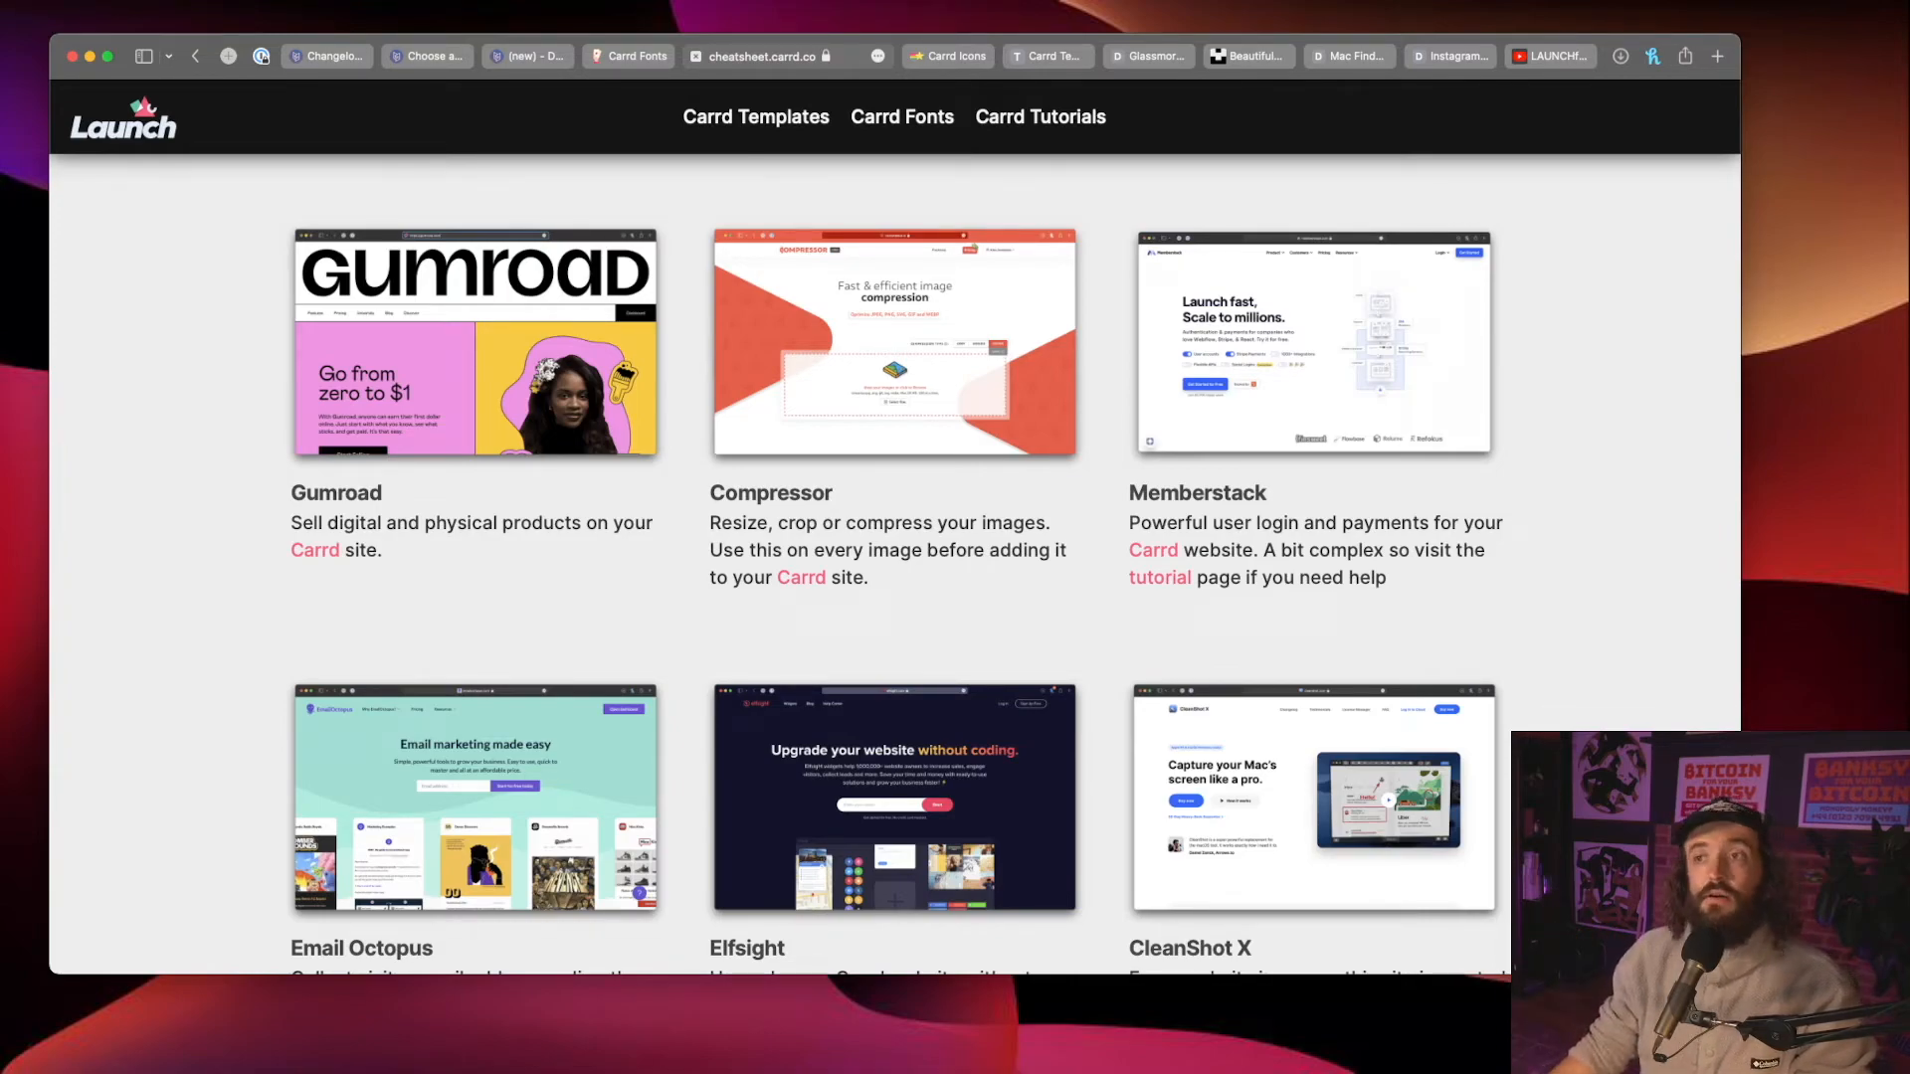
pyautogui.scroll(-3)
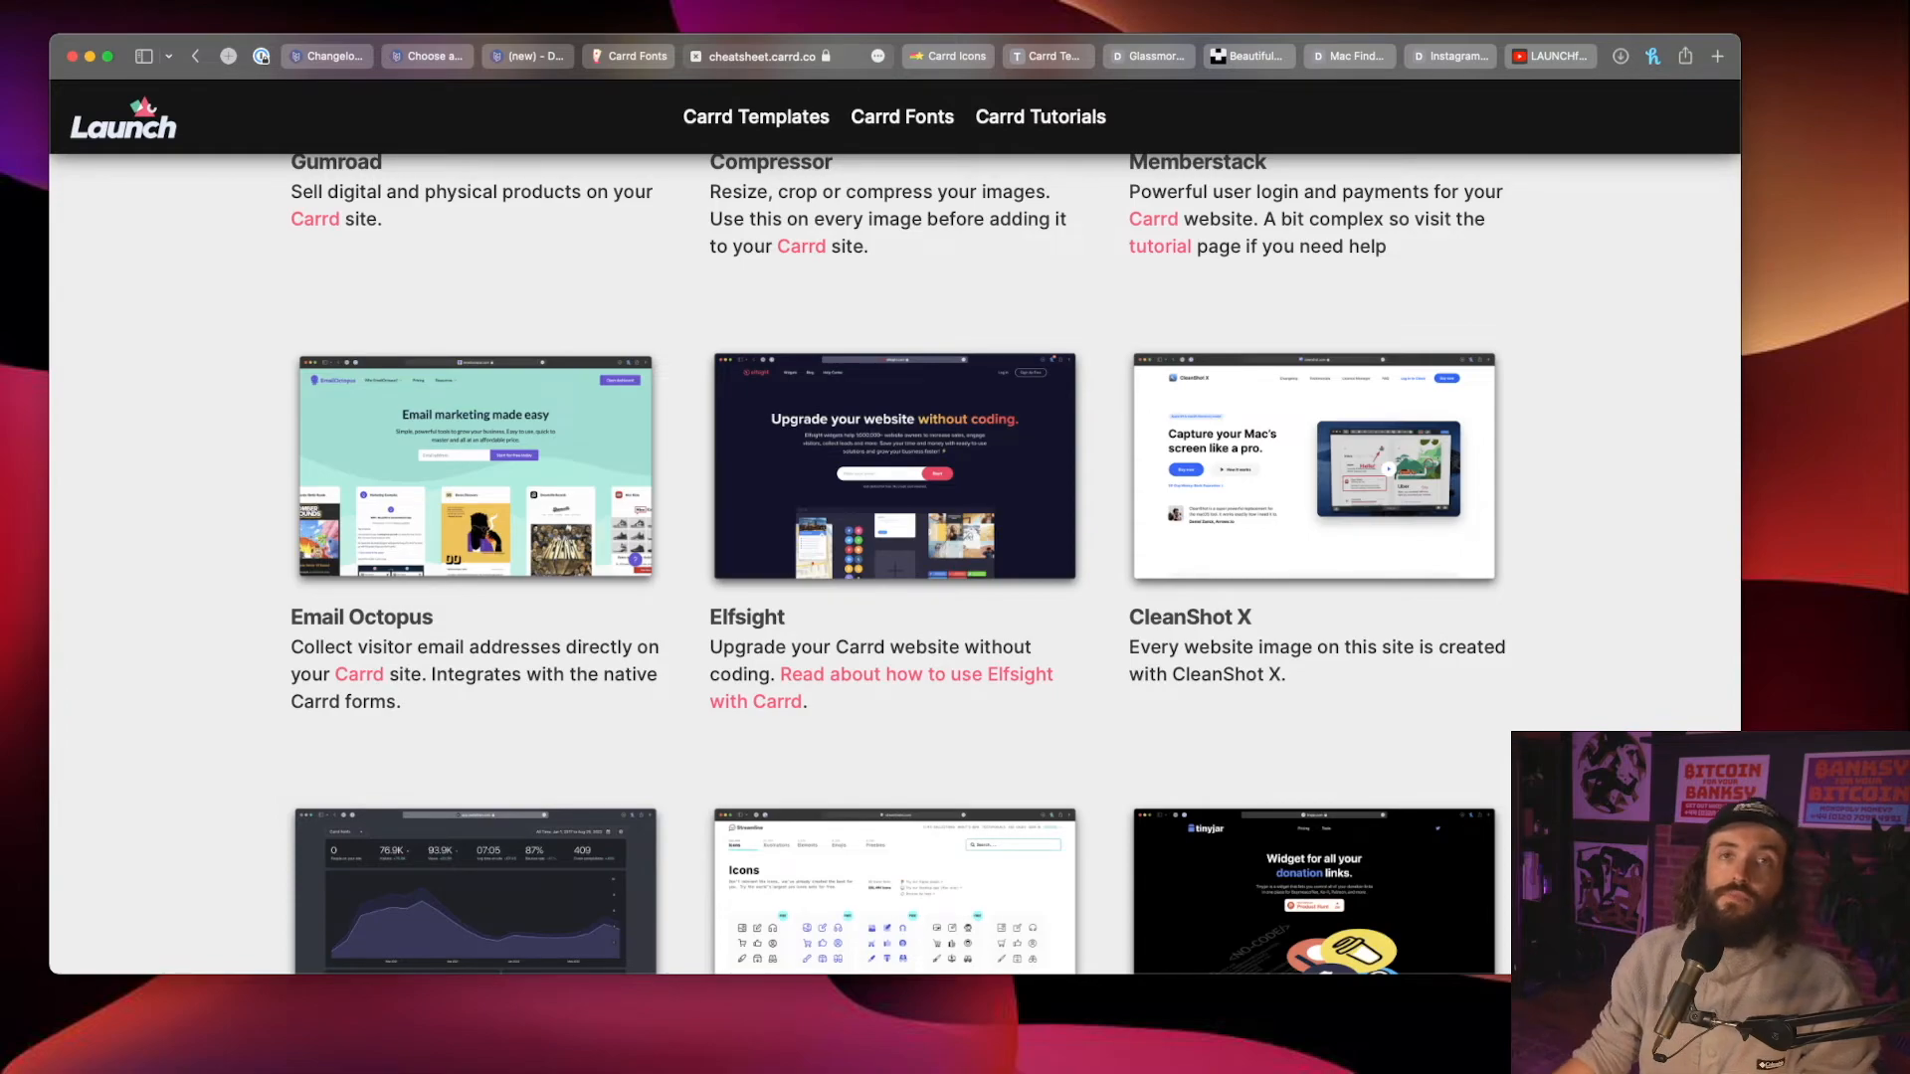
pyautogui.scroll(3)
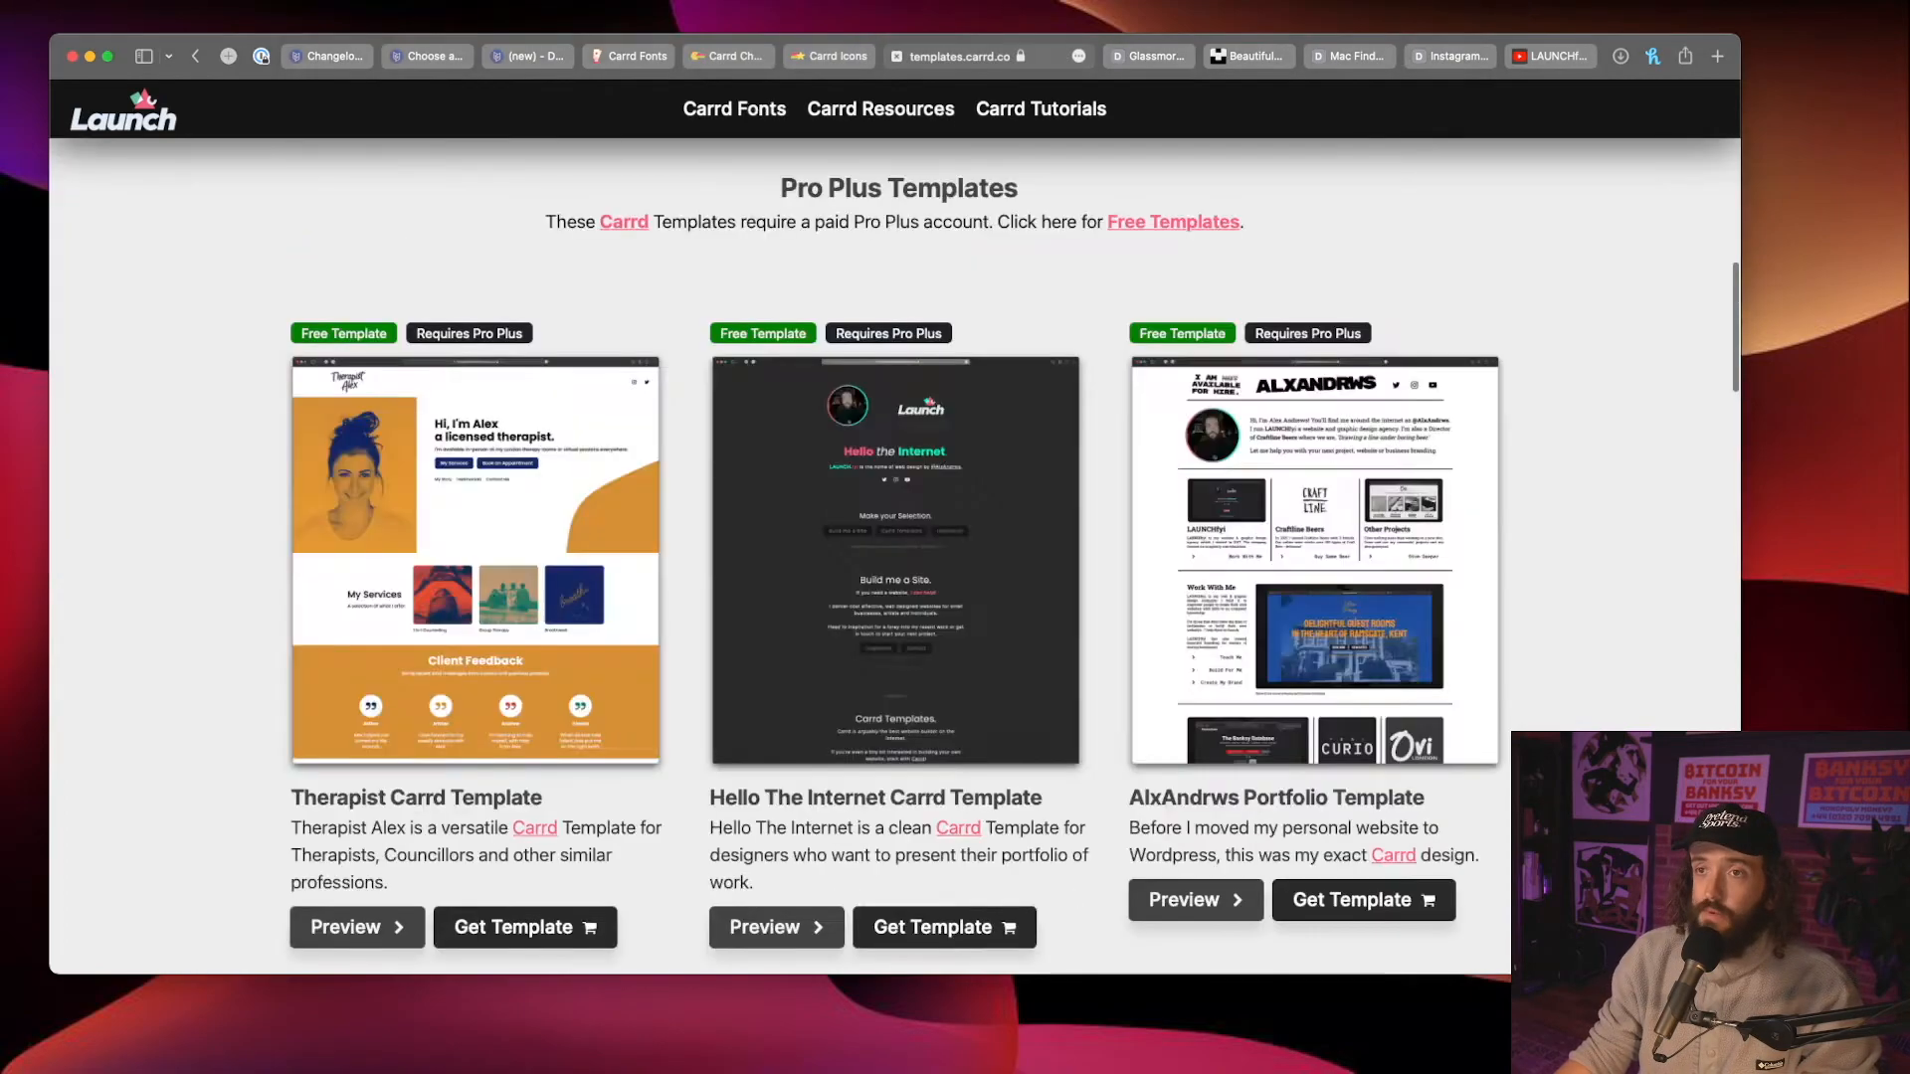
# Step: Scroll past Pro Plus to Free Plan Templates and preview the dark-mode Instagram Inspired template
pyautogui.scroll(3)
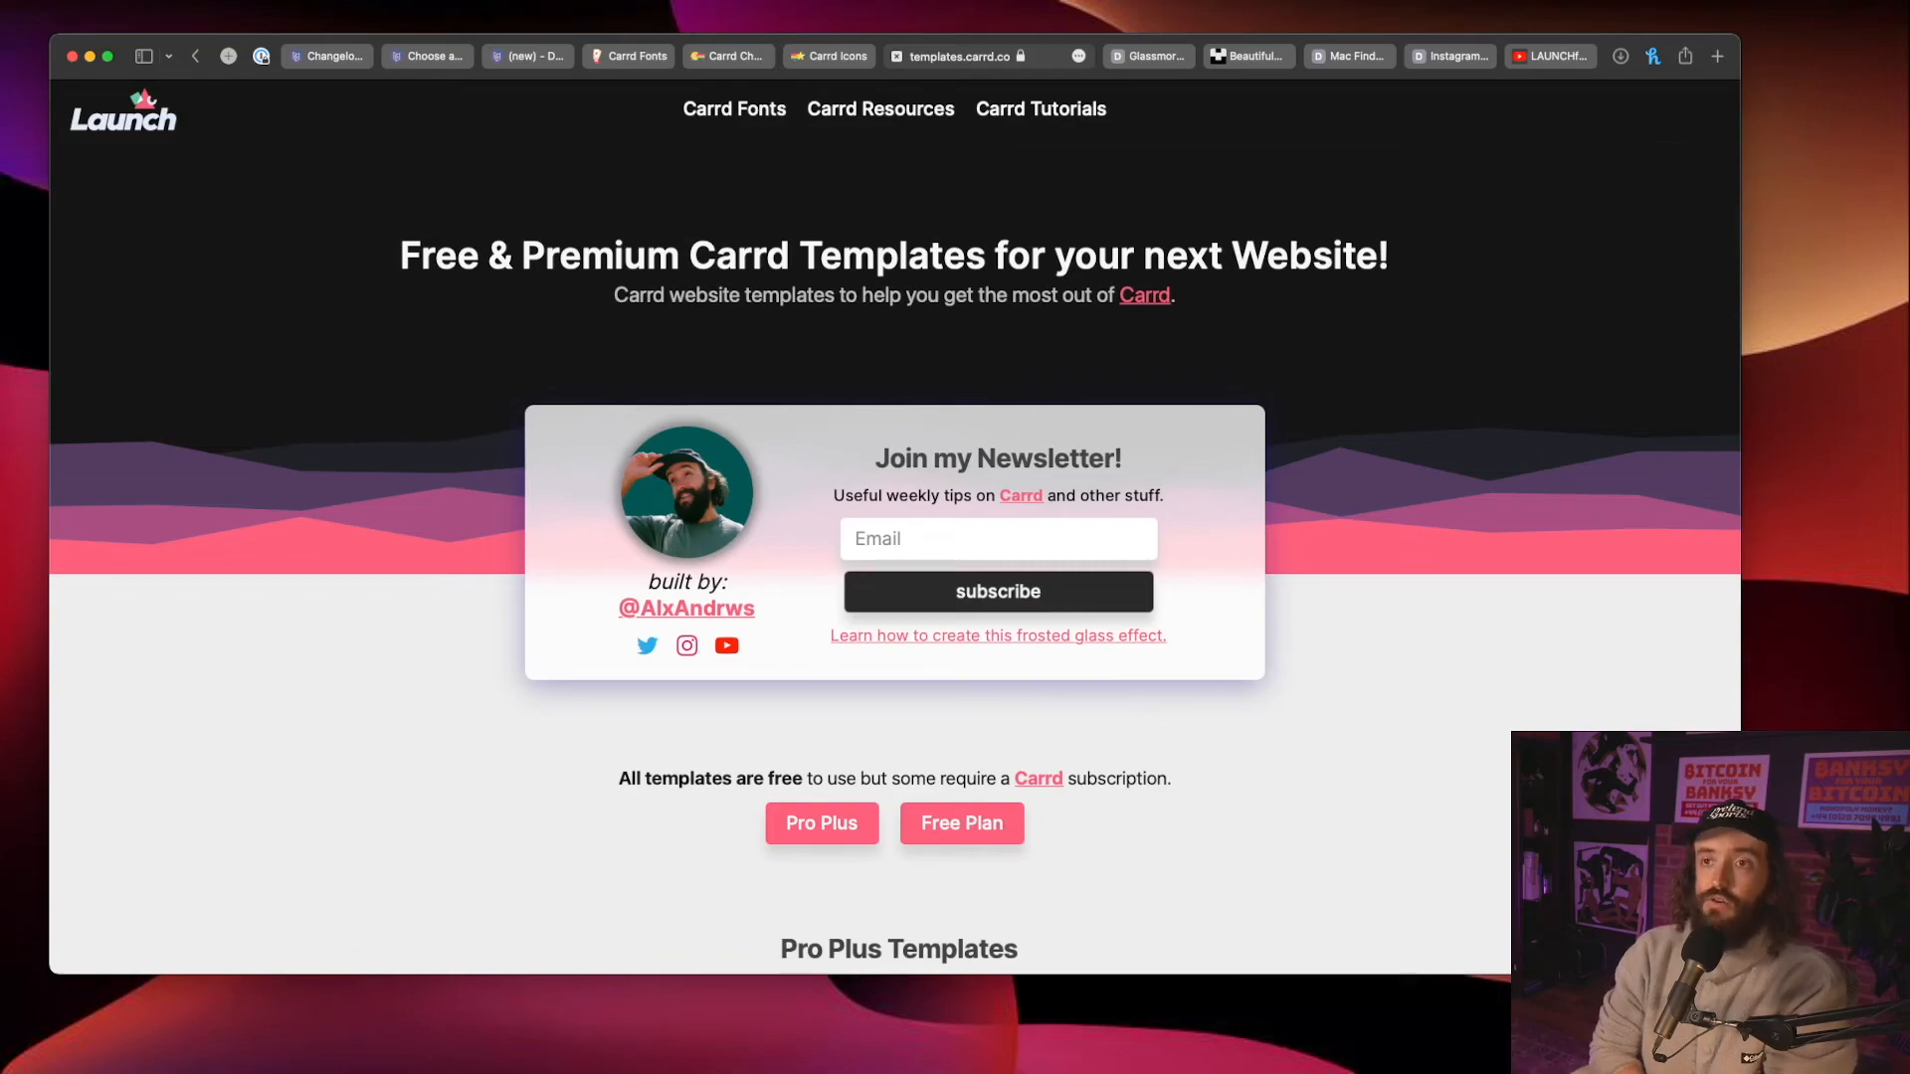
pyautogui.scroll(-3)
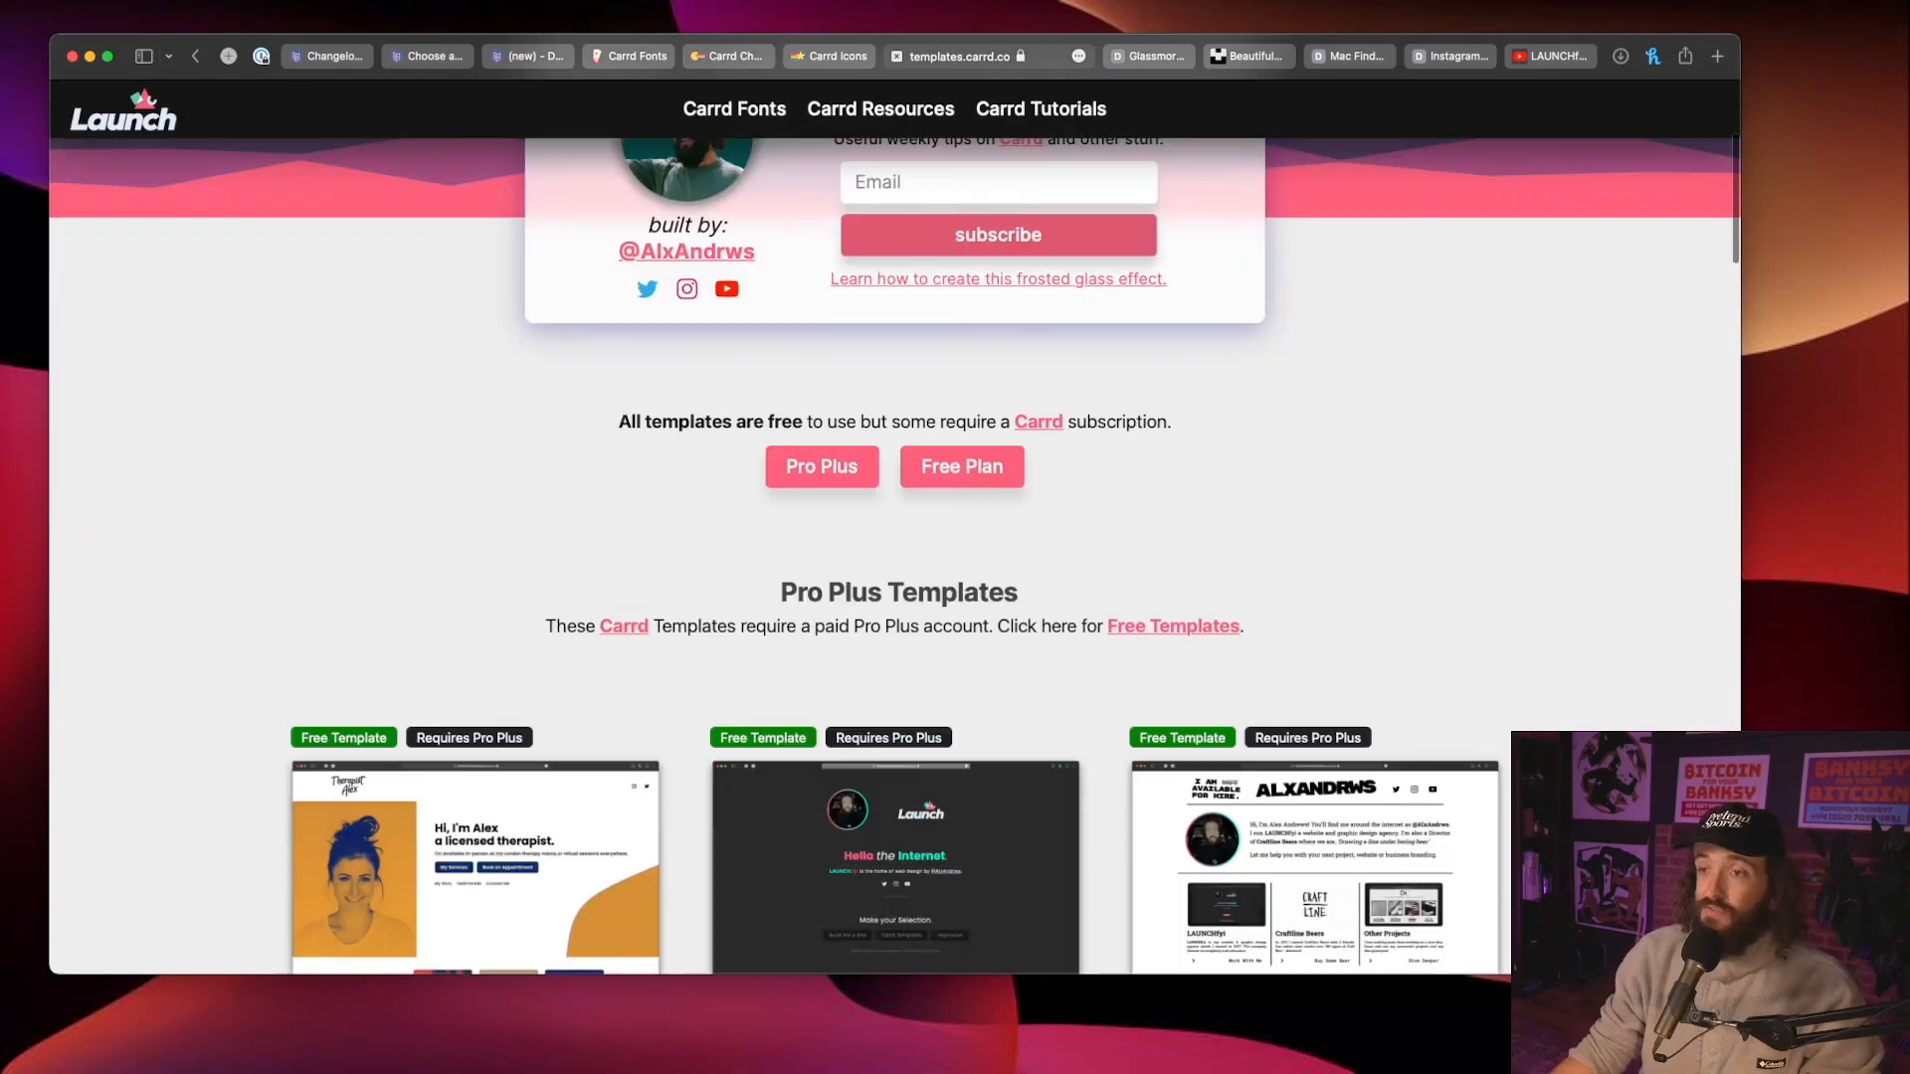
pyautogui.scroll(-3)
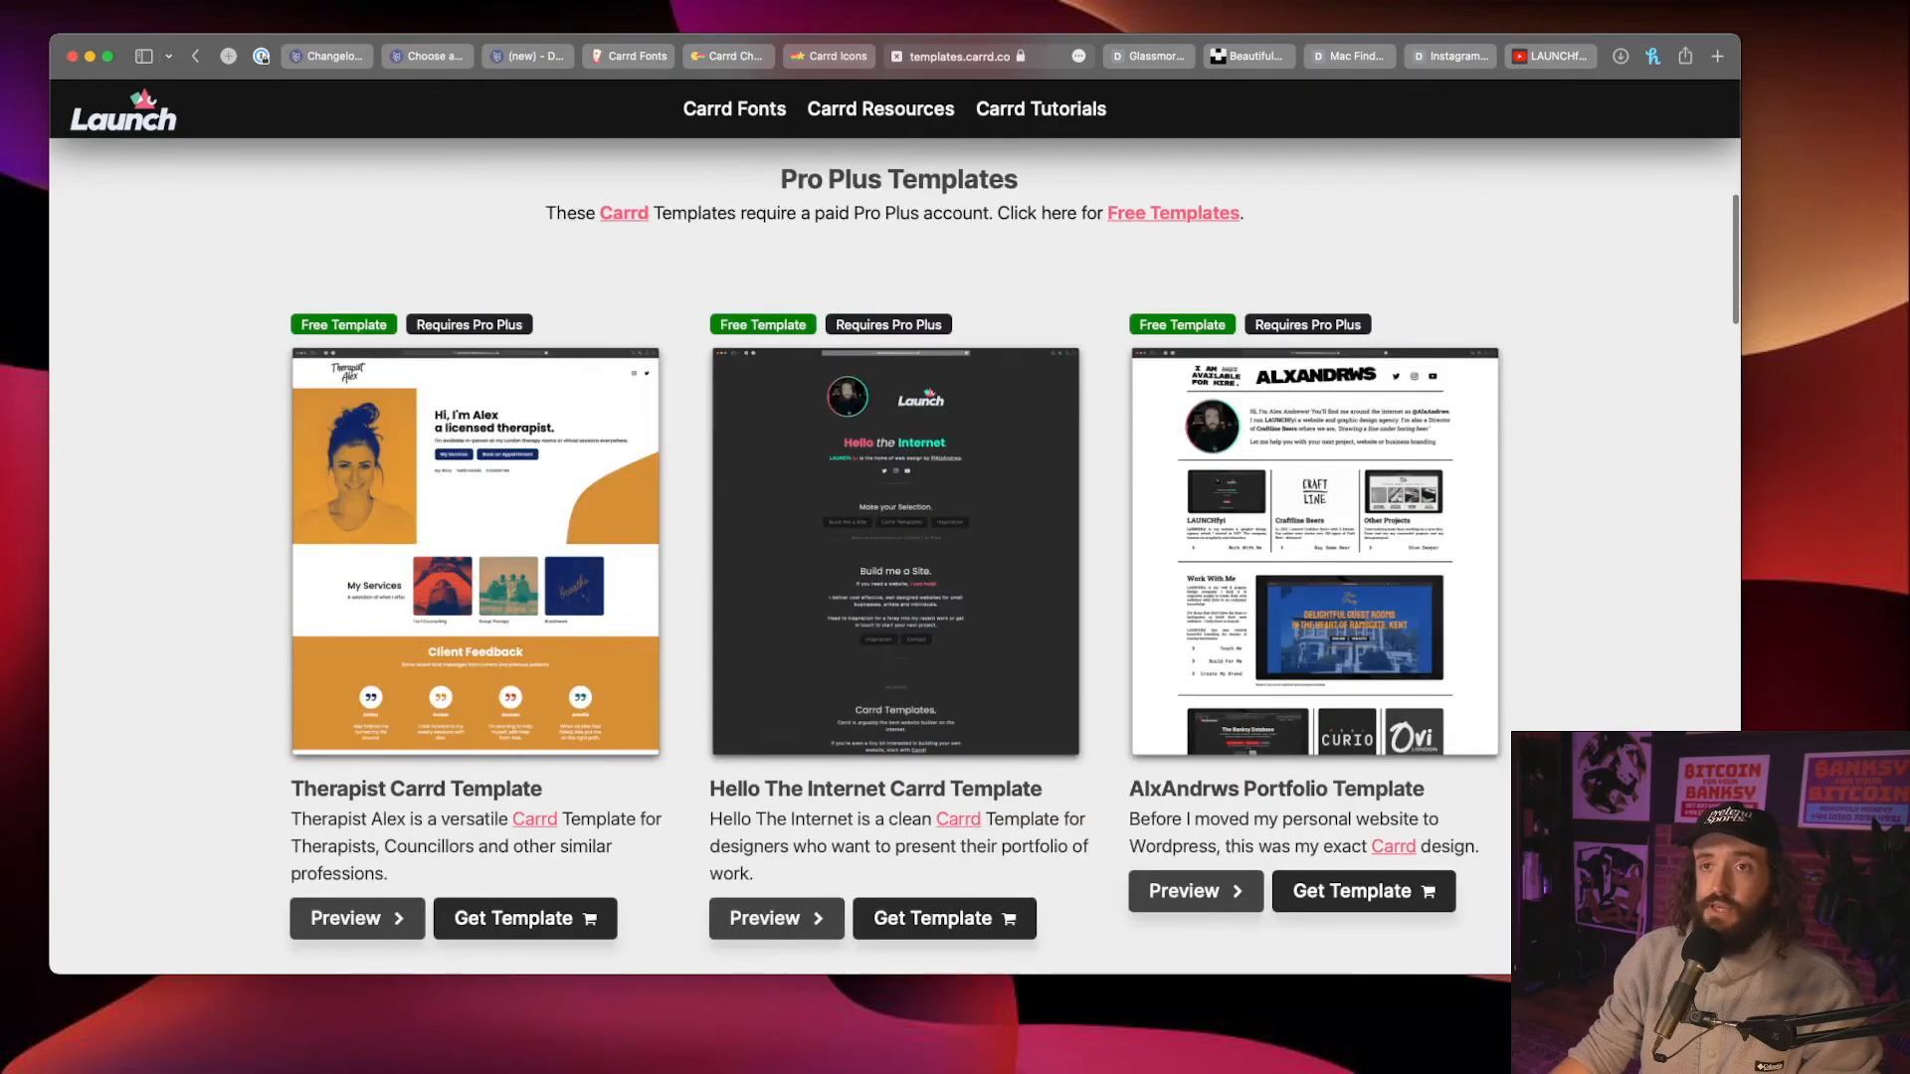
pyautogui.scroll(-3)
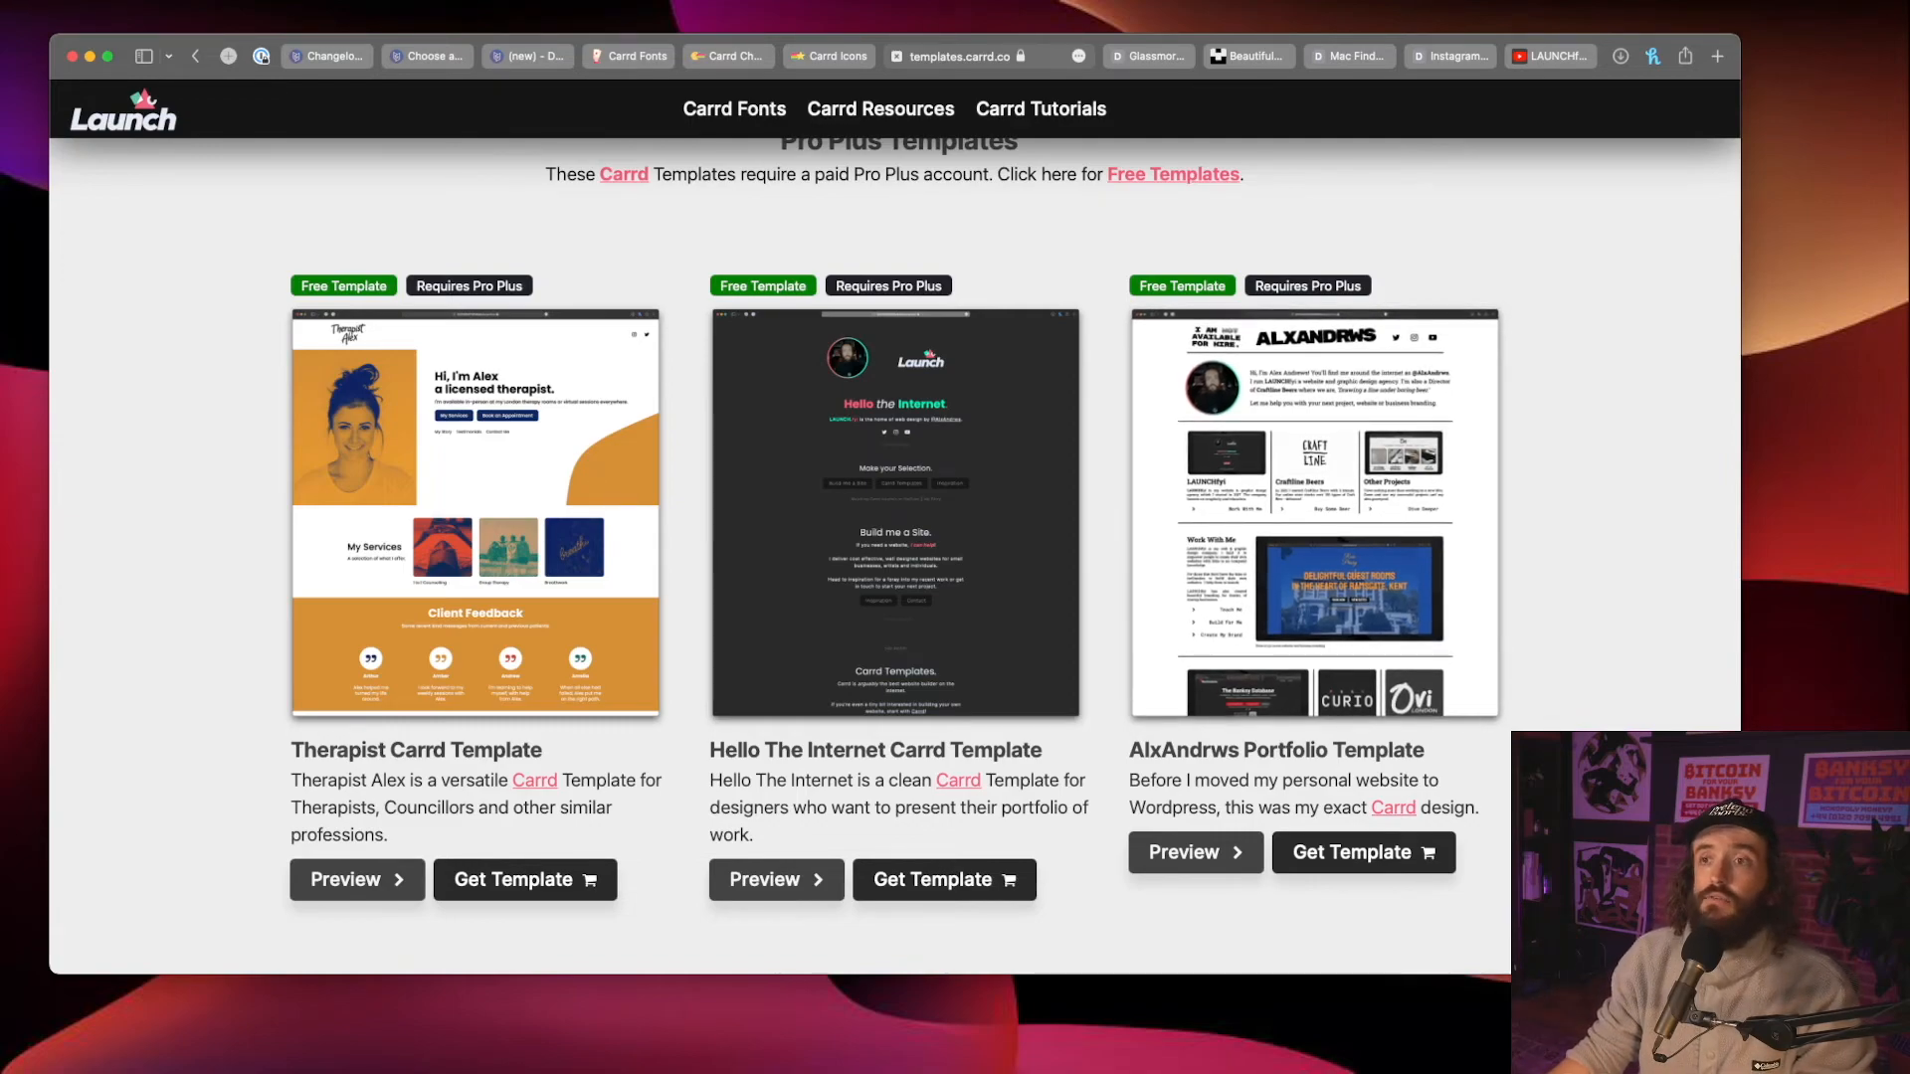
pyautogui.scroll(-3)
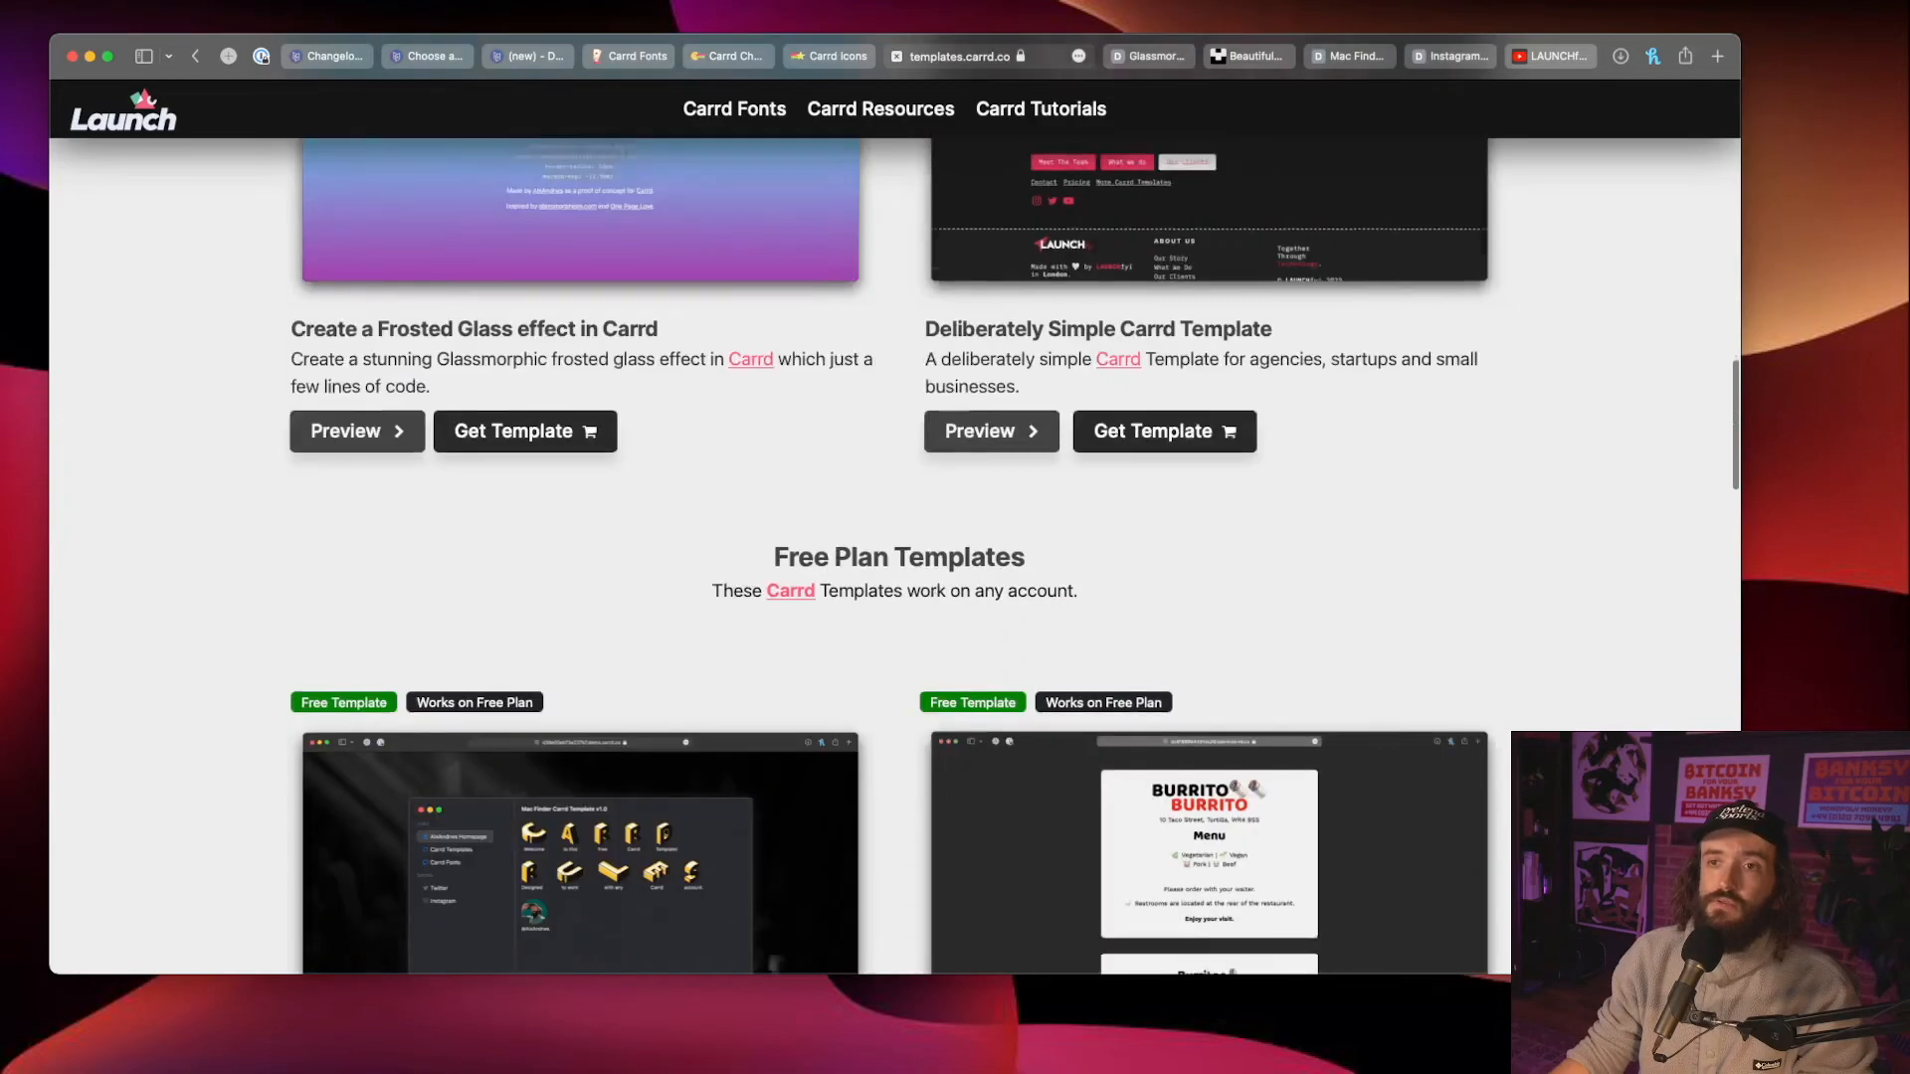
pyautogui.scroll(-3)
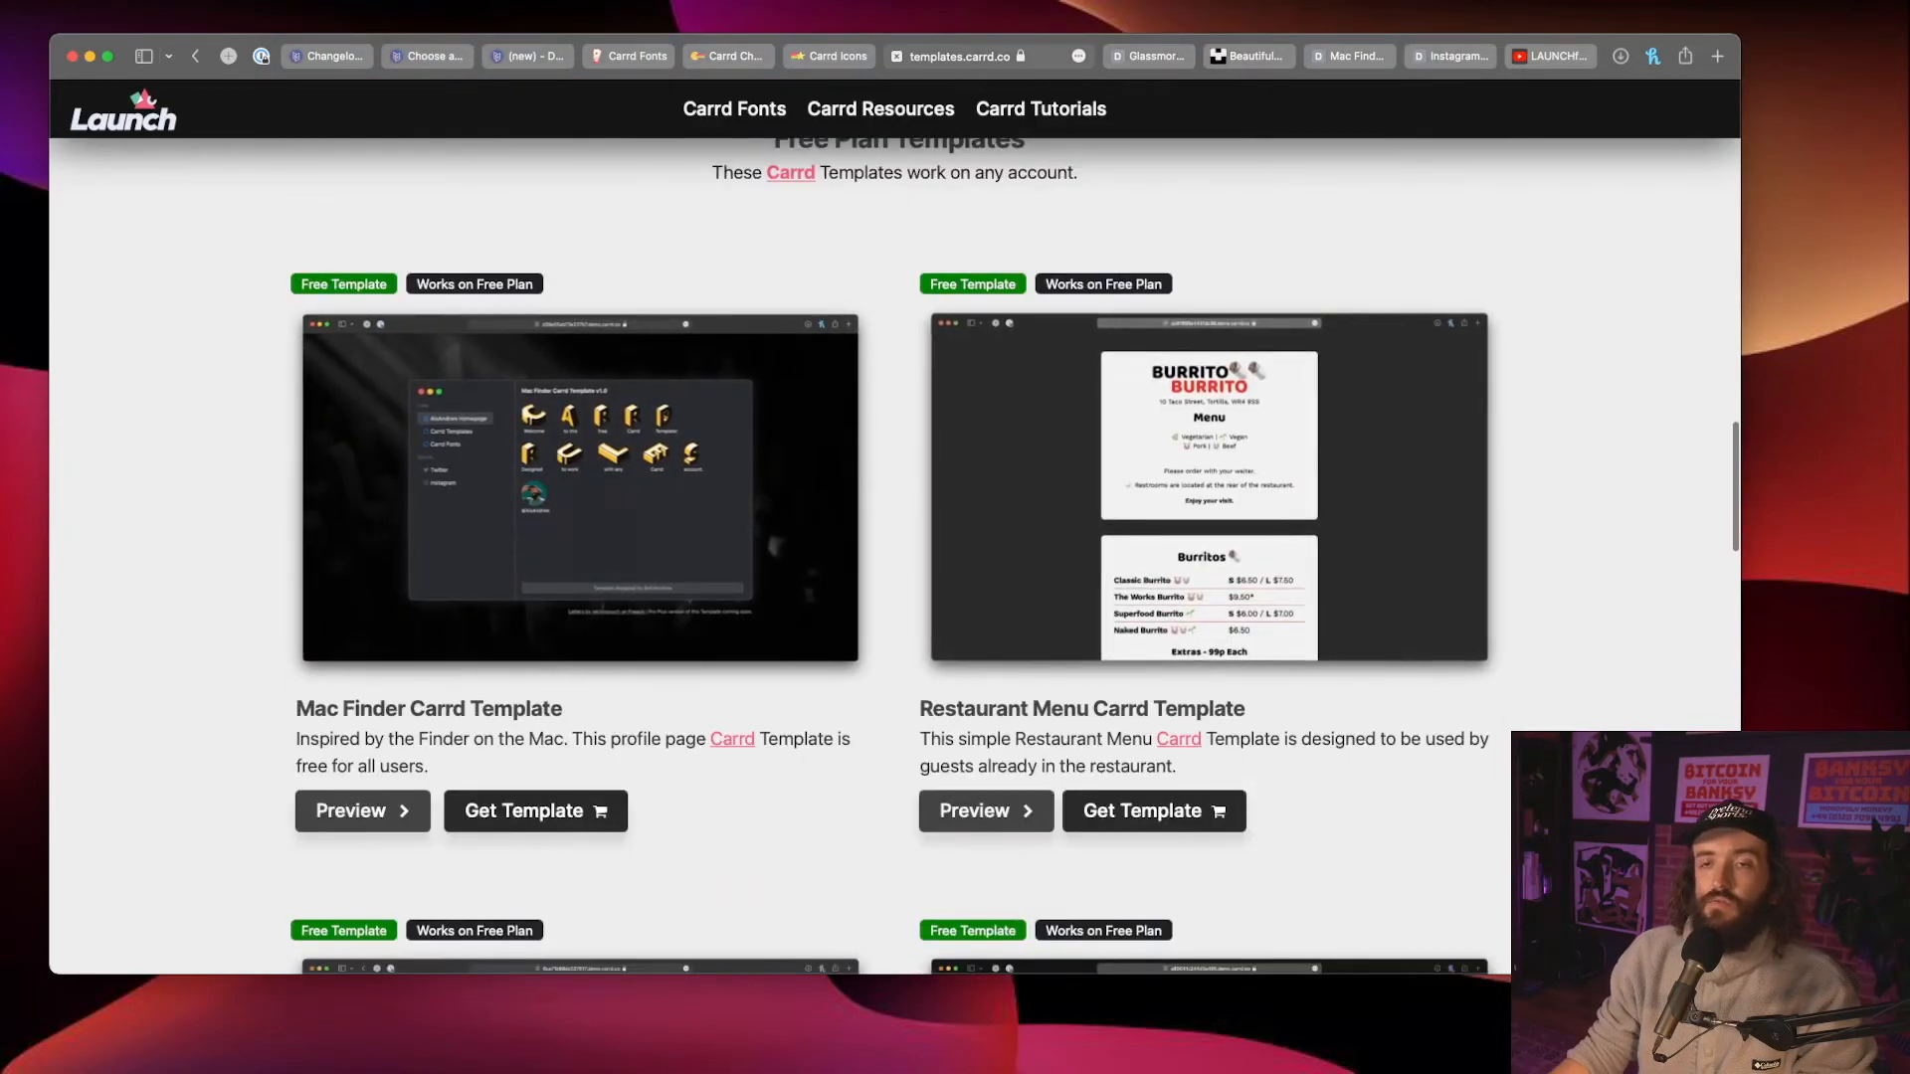
pyautogui.scroll(-3)
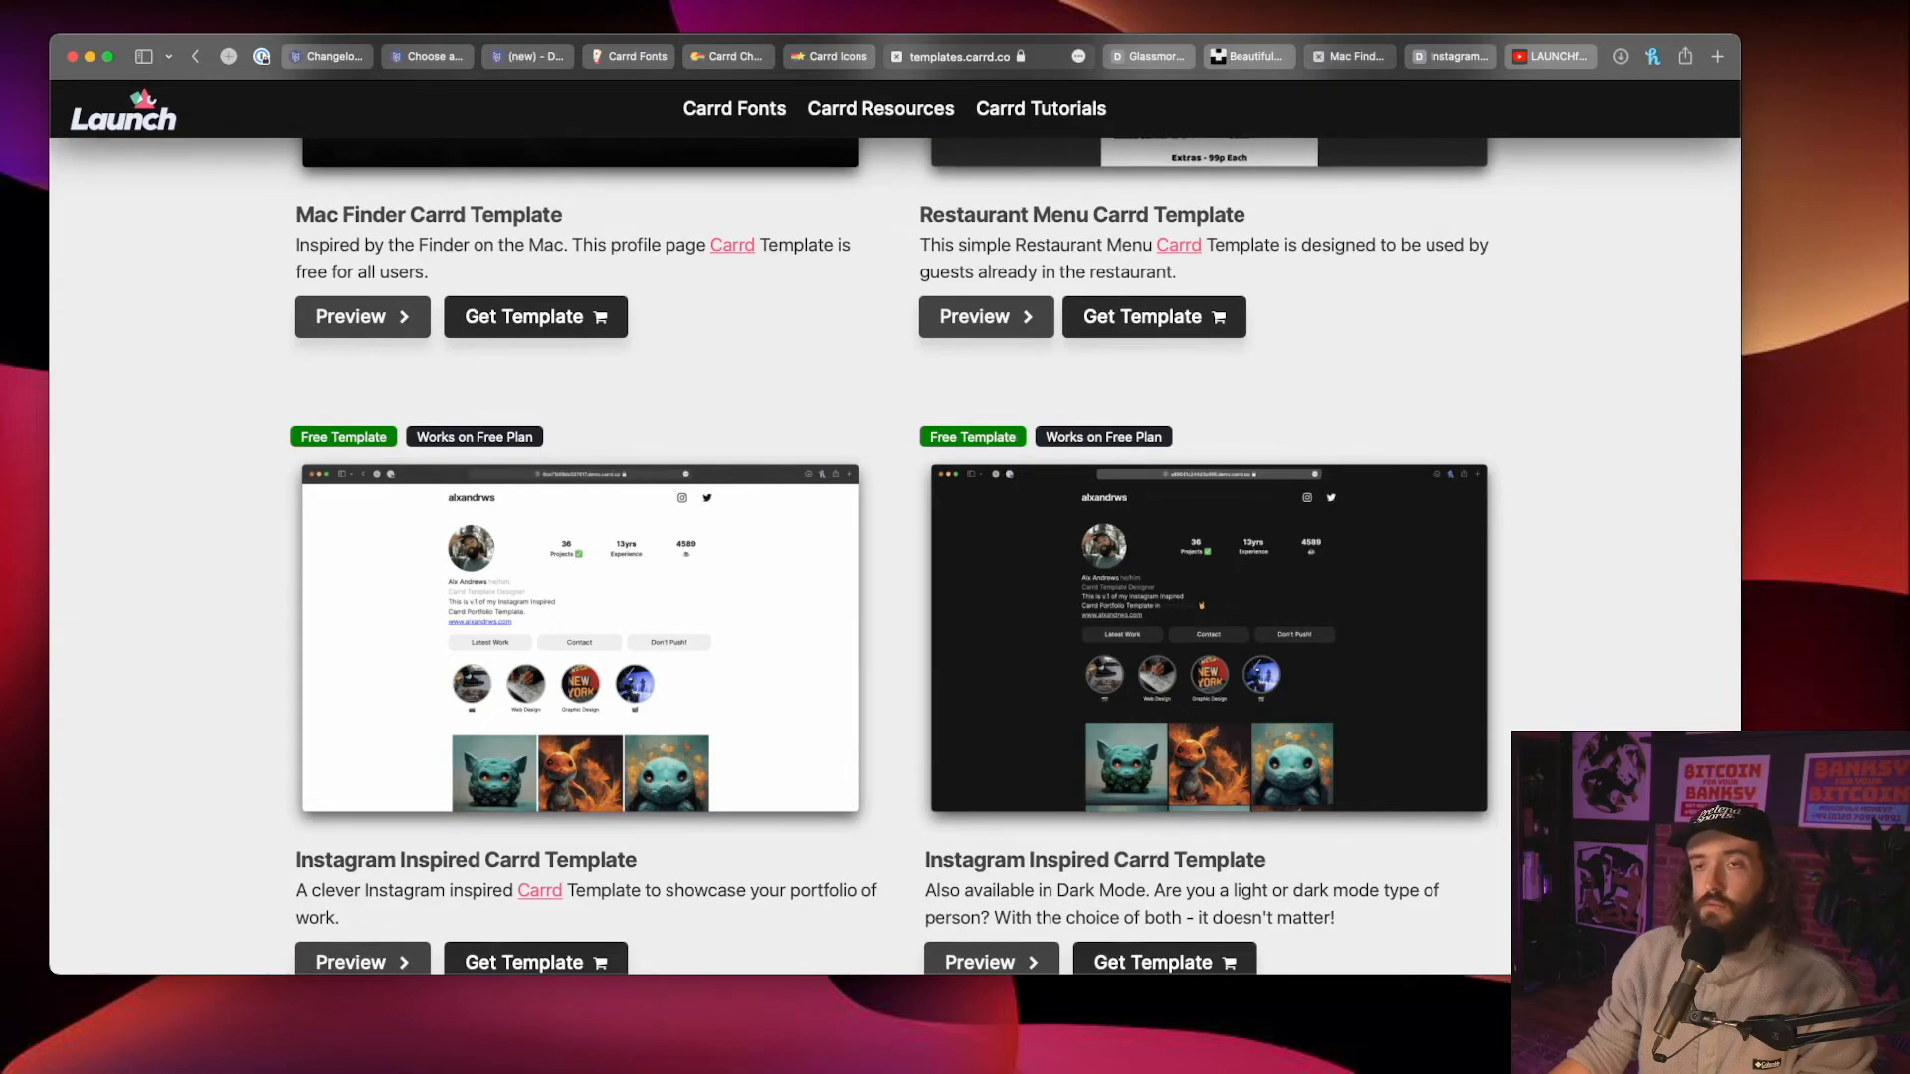
pyautogui.click(351, 317)
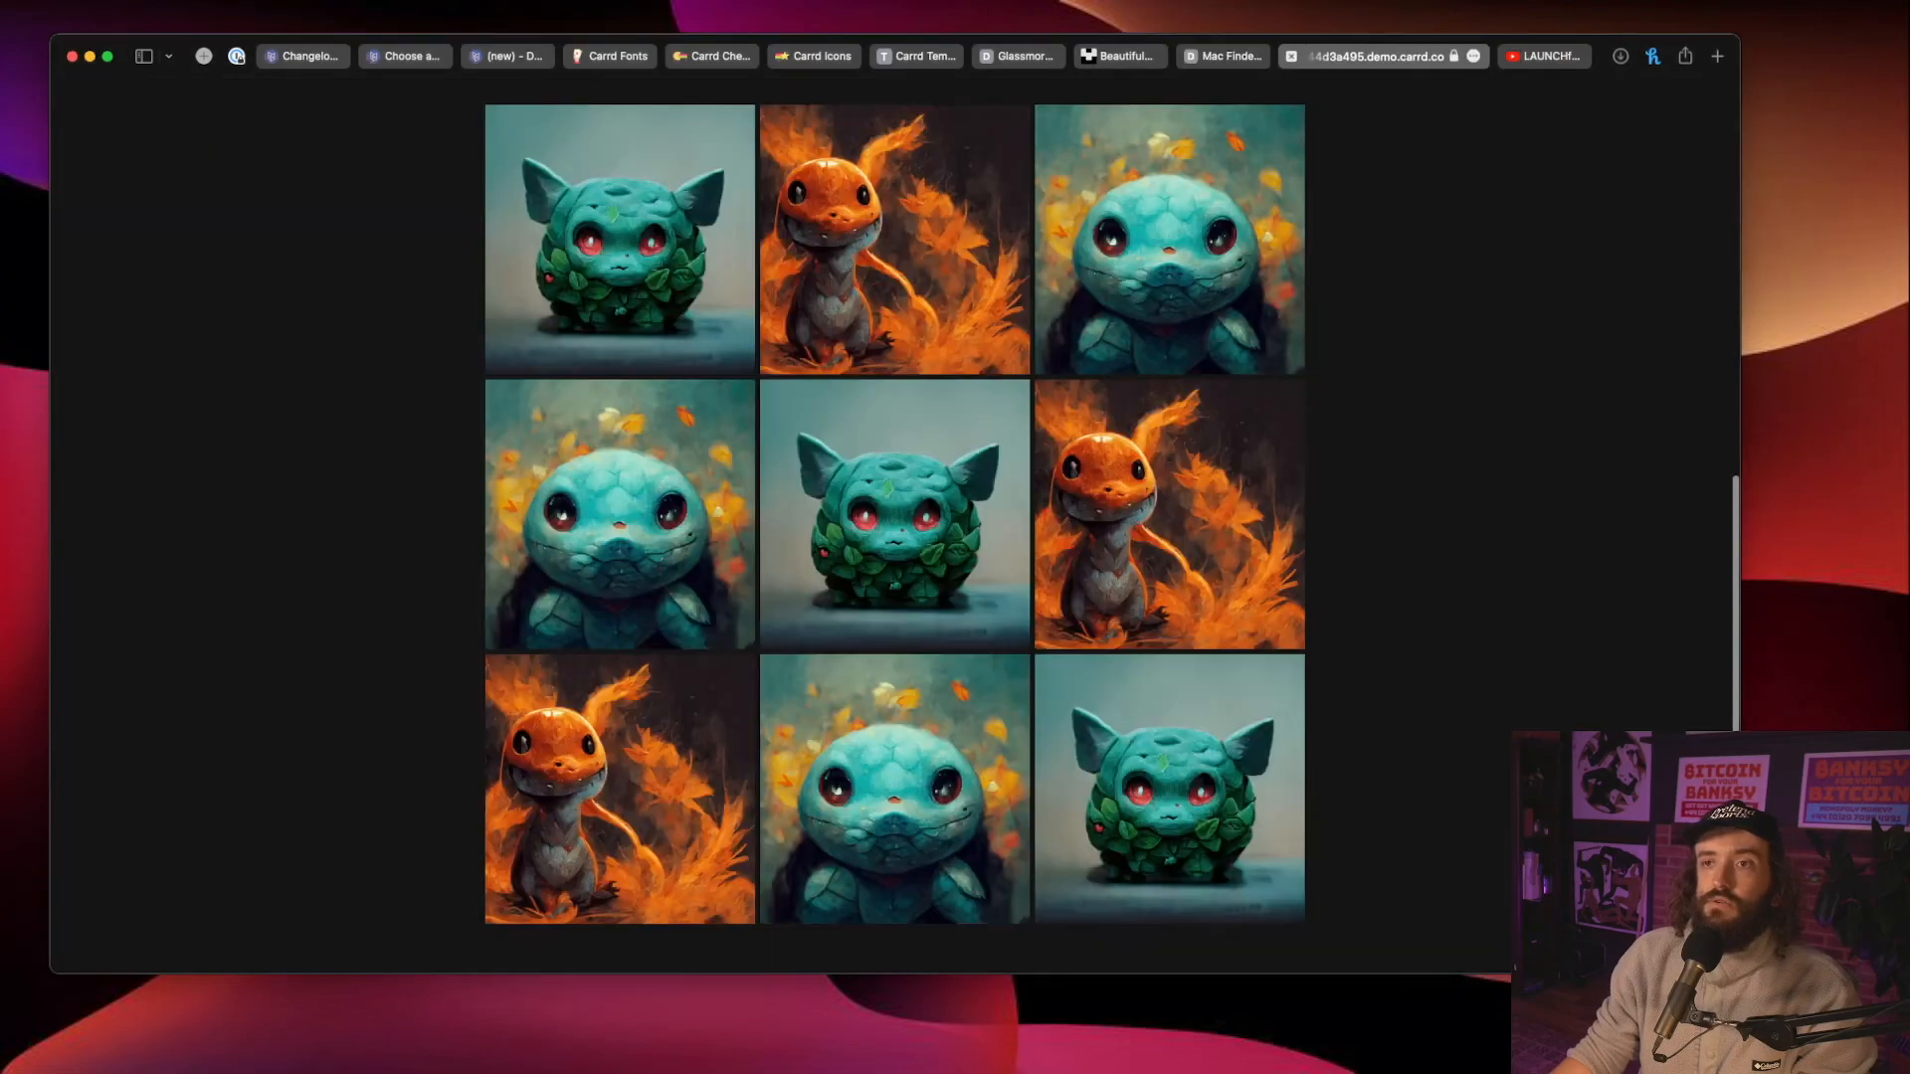
pyautogui.scroll(3)
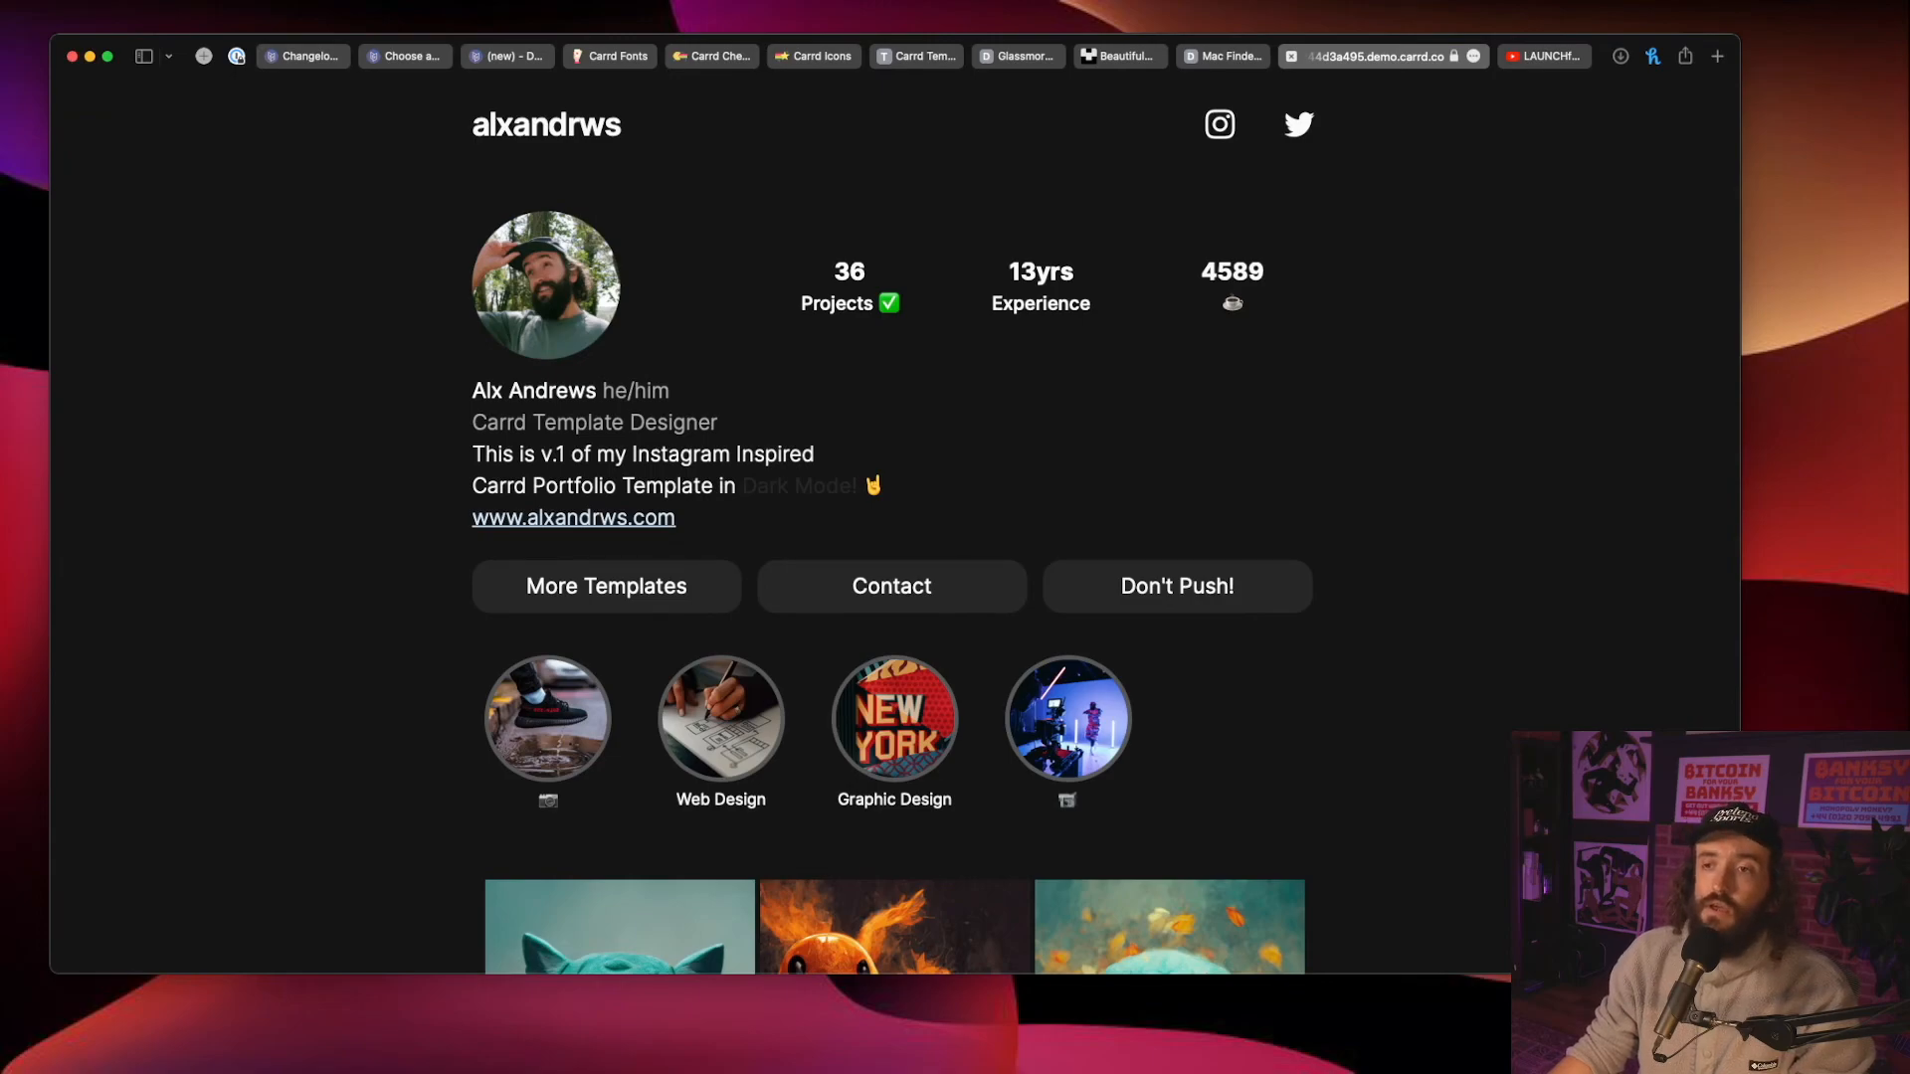
pyautogui.scroll(-3)
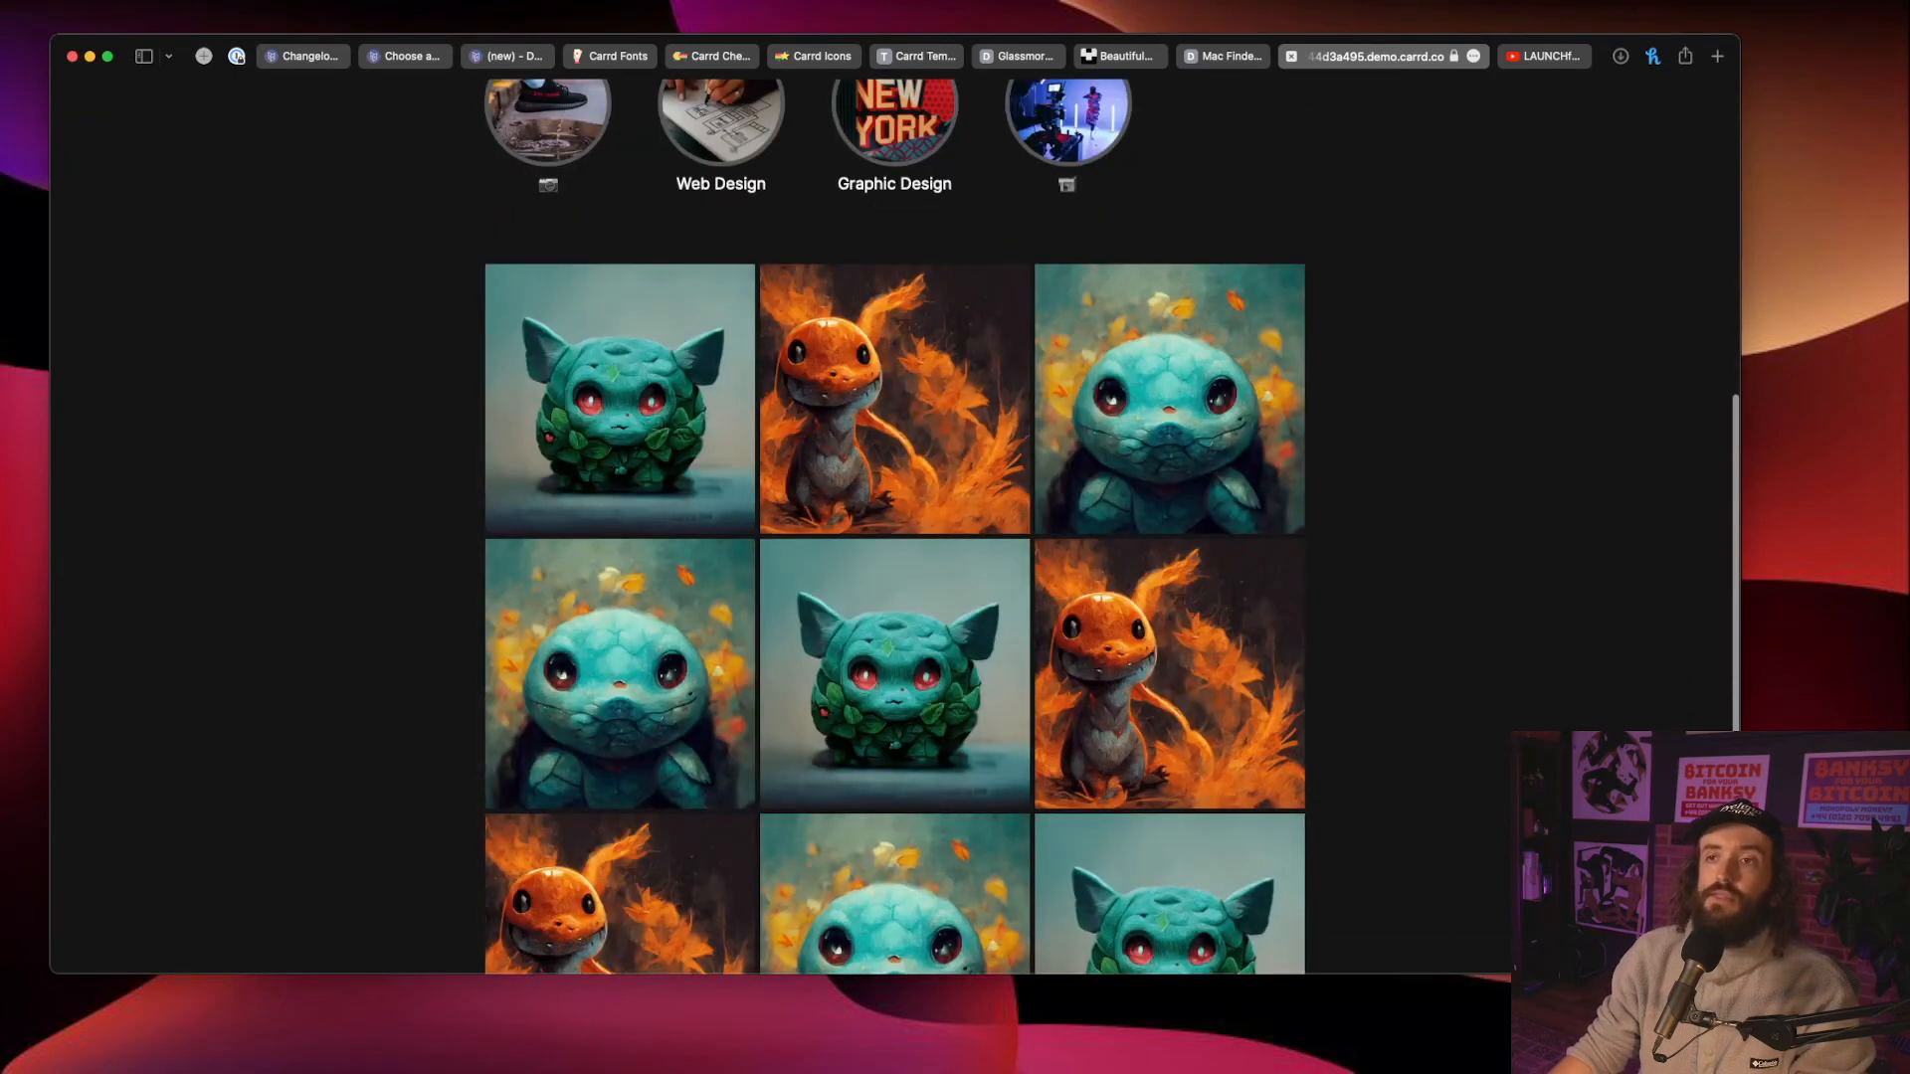